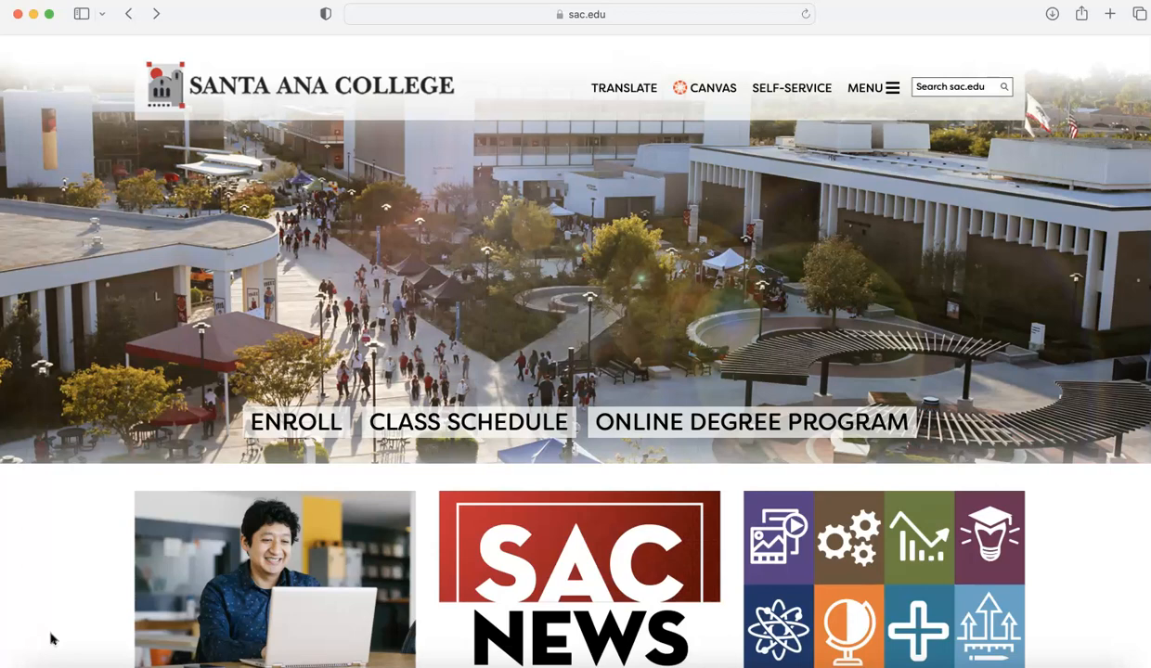
mouse_move(613, 35)
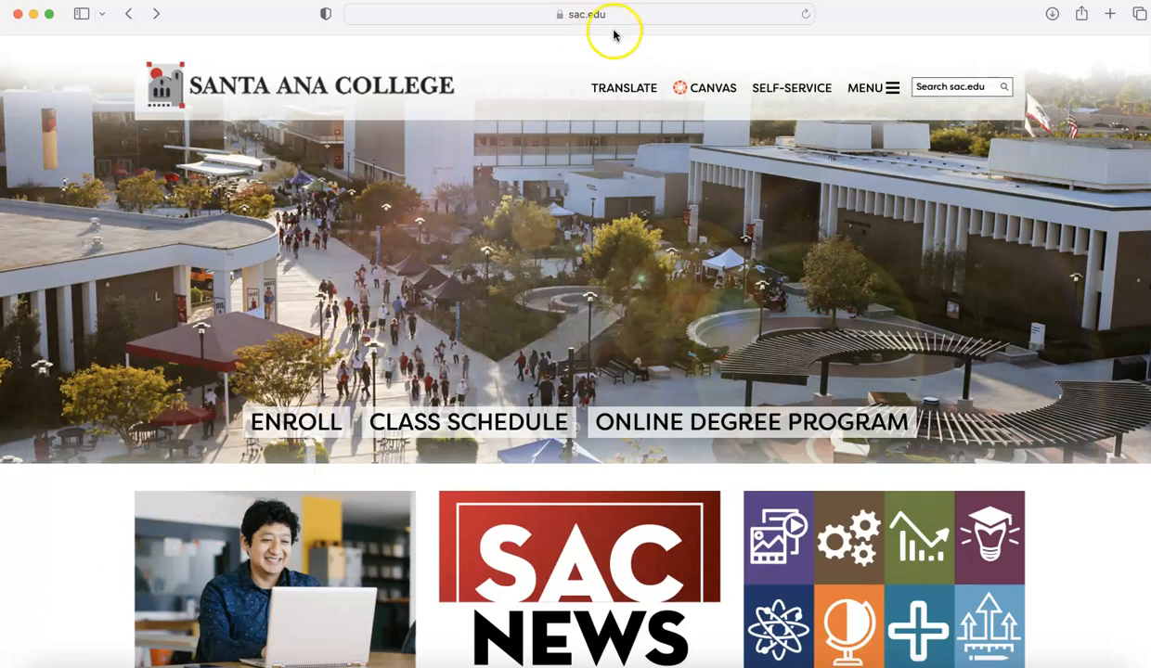
mouse_move(615, 57)
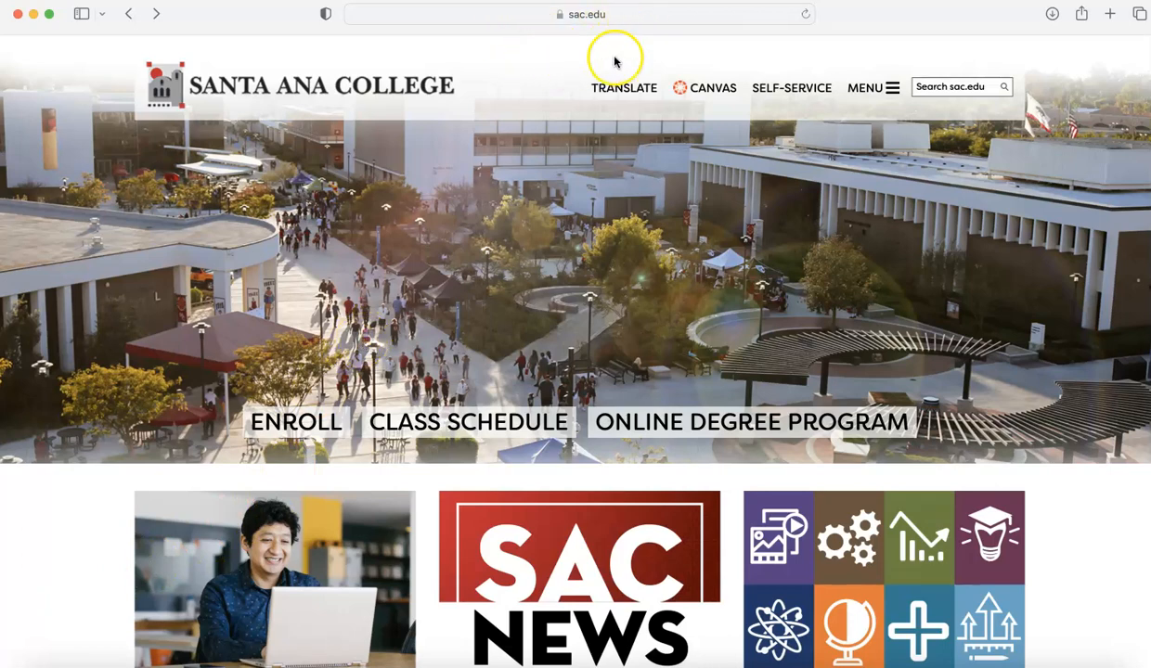
mouse_move(559, 205)
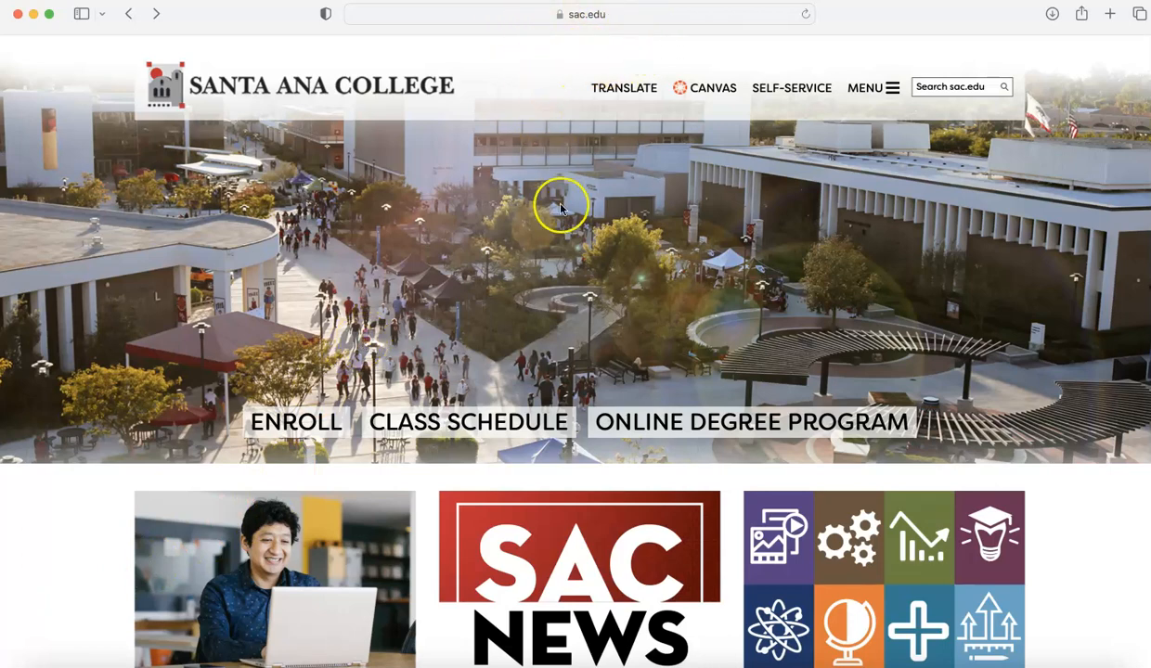
mouse_move(712, 87)
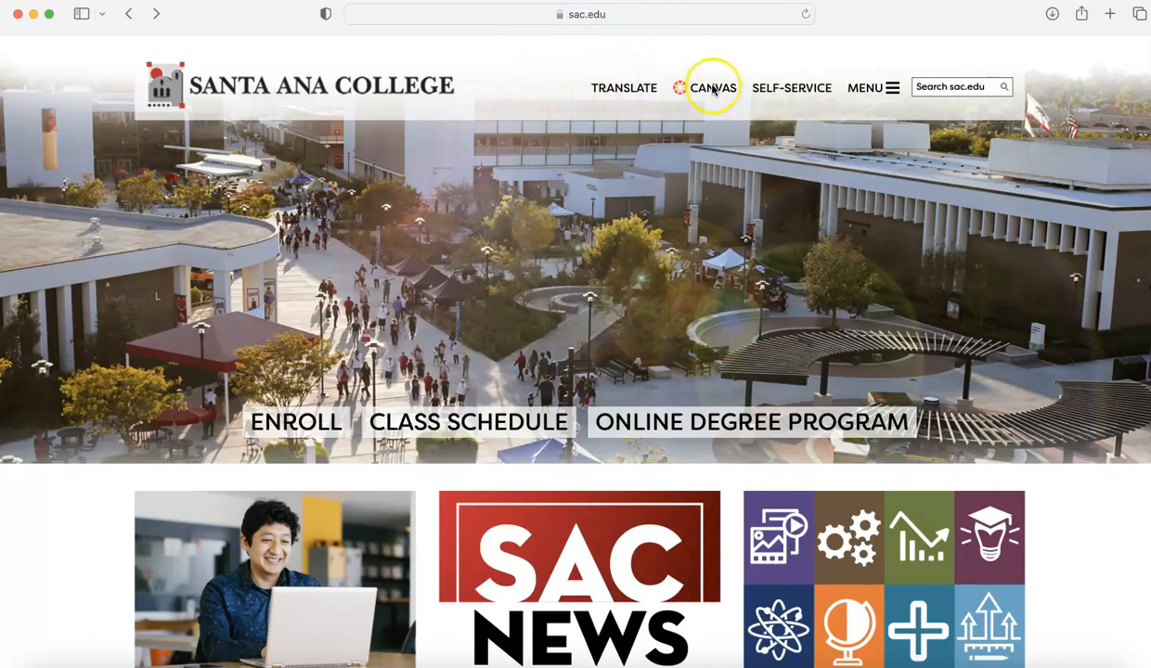
- Enter Canvas from the sac.edu header and sign in, landing on the GEOG101 course home
left_click(712, 87)
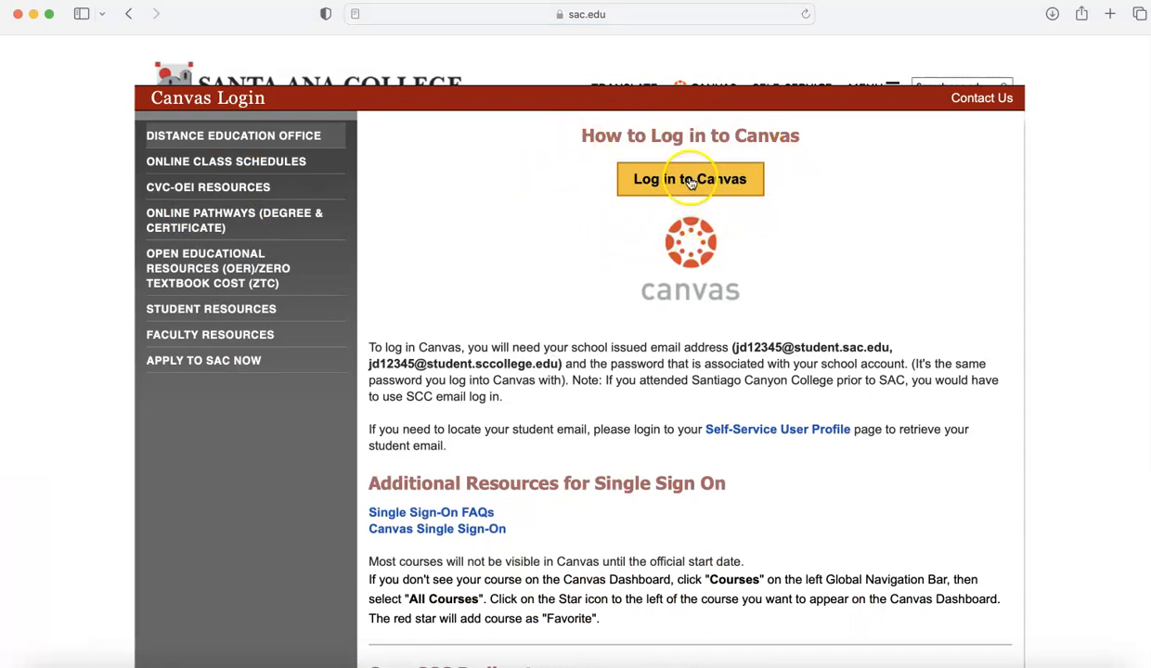
mouse_move(1020, 601)
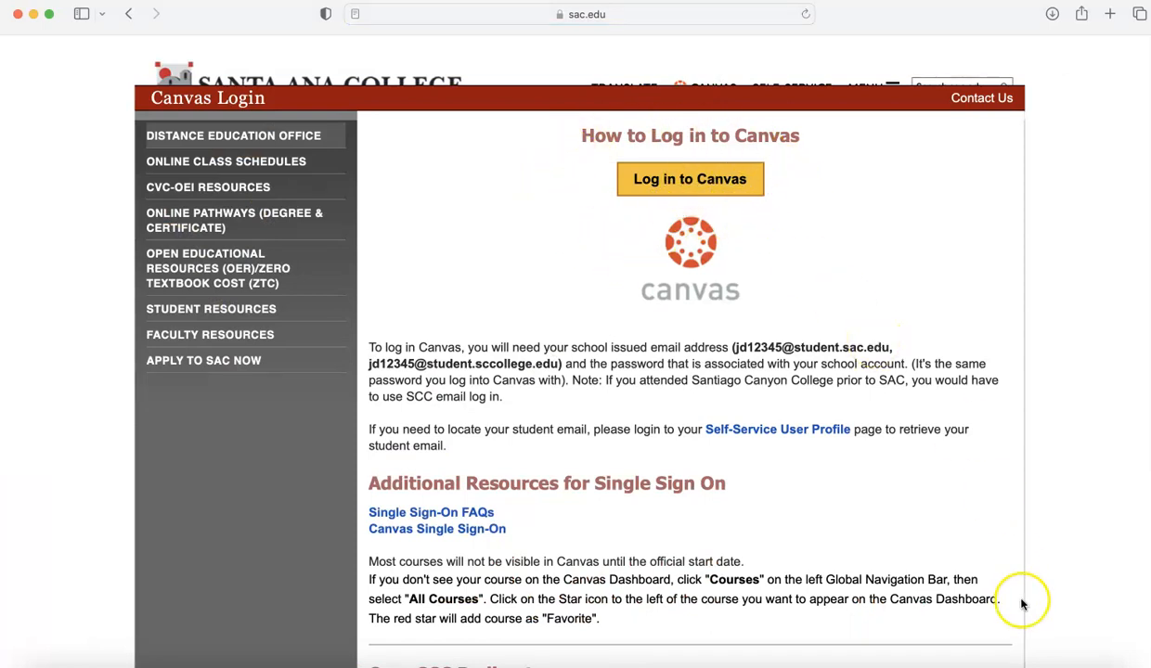
left_click(690, 178)
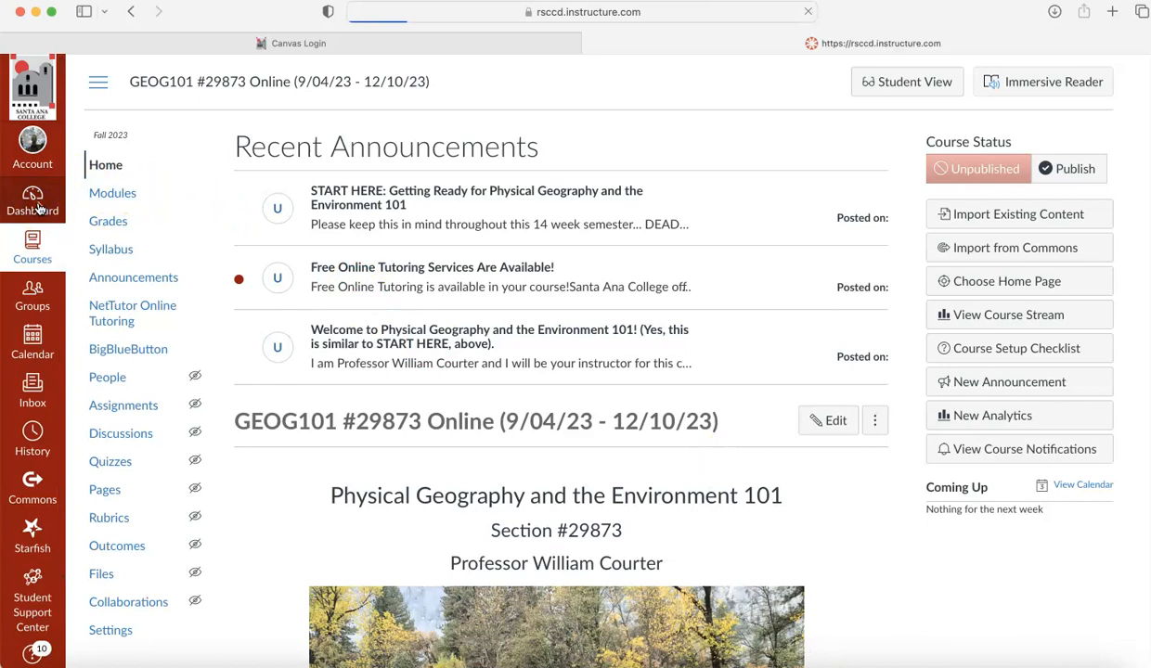
left_click(32, 198)
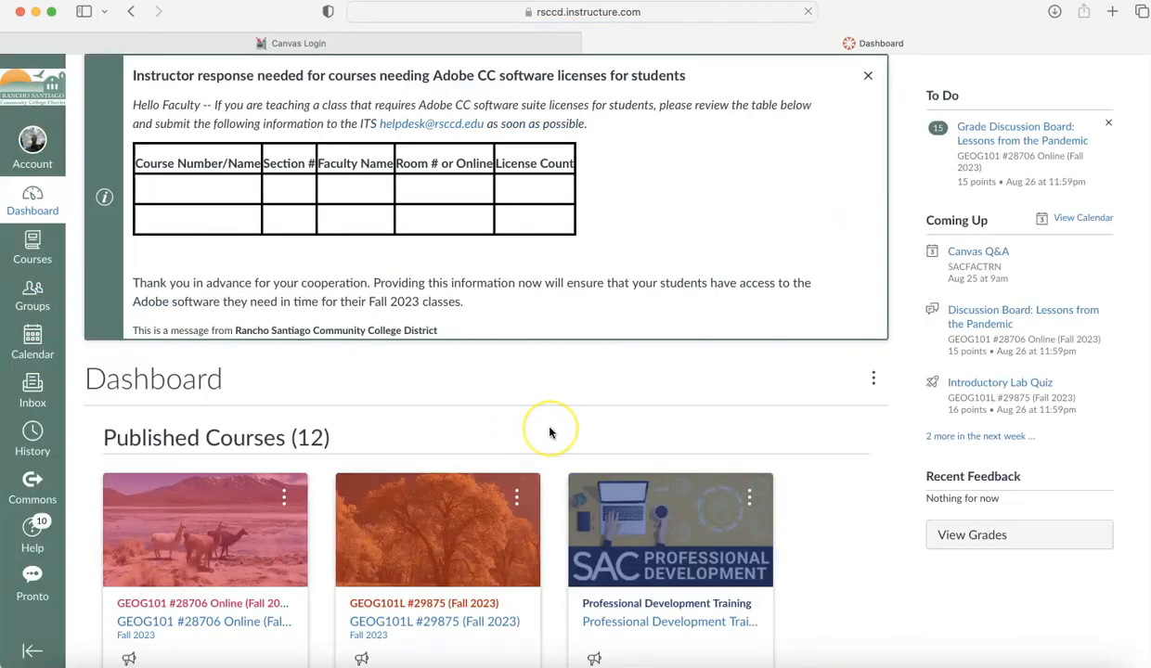
mouse_move(550, 431)
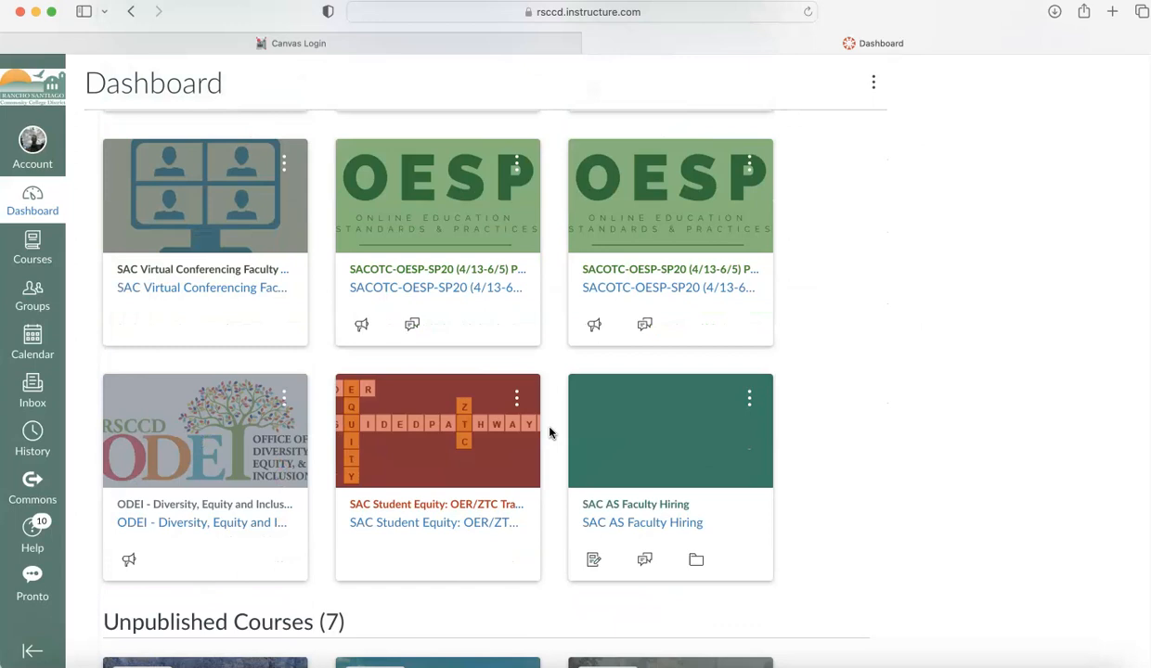
scroll("down", 3)
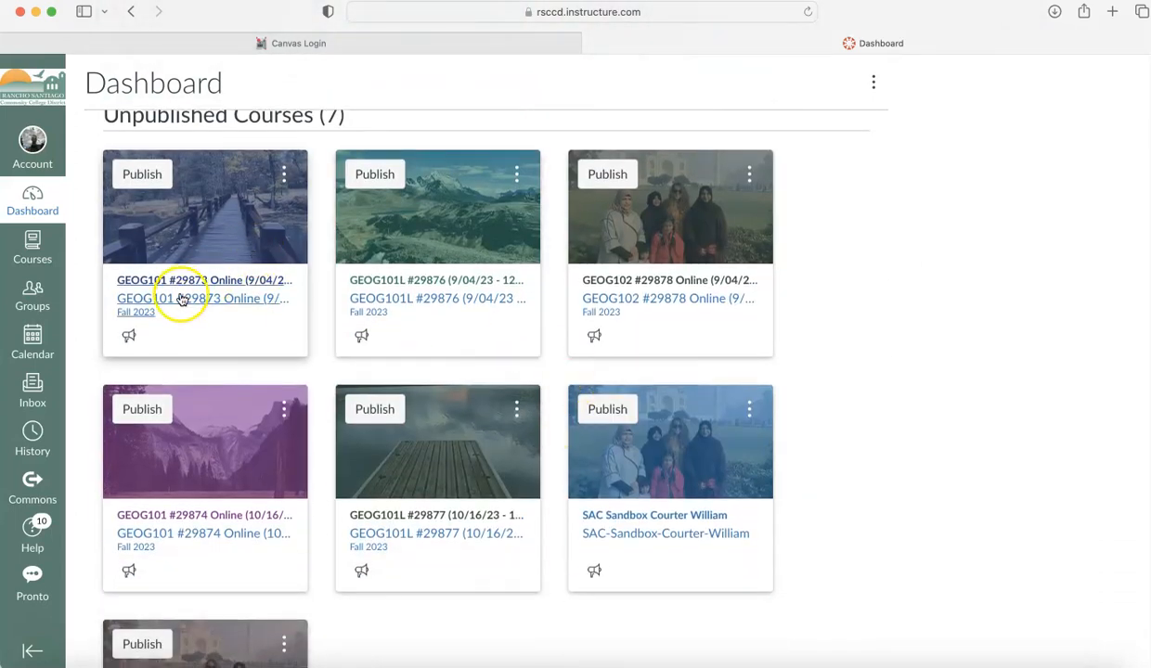
mouse_move(183, 298)
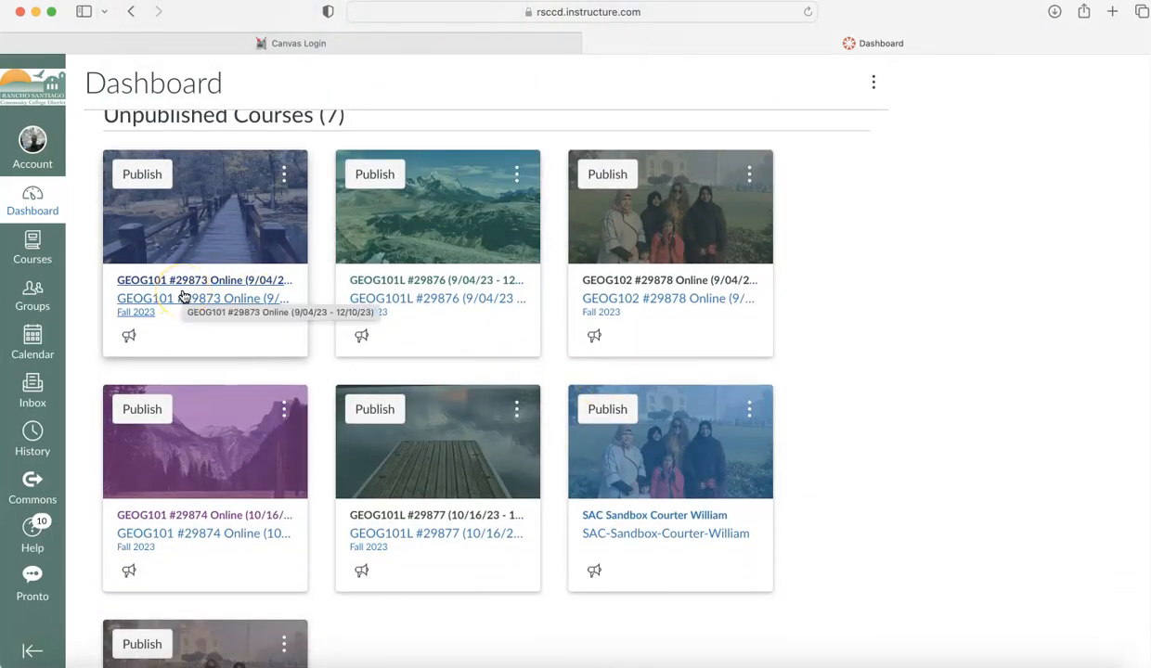
left_click(203, 280)
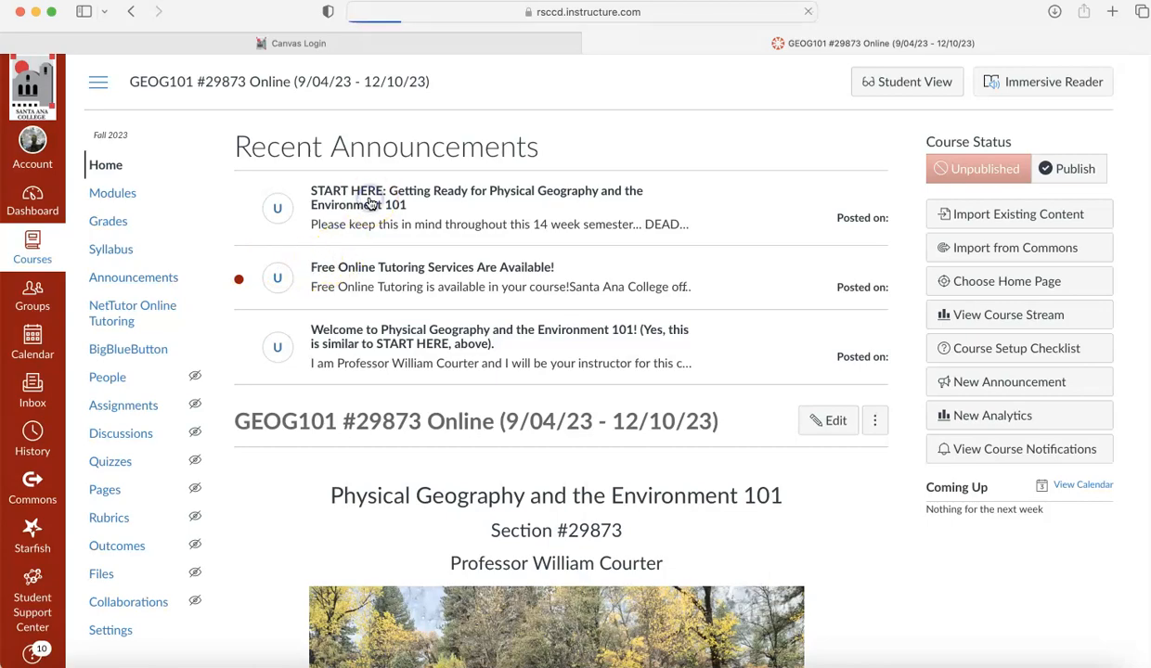
left_click(476, 196)
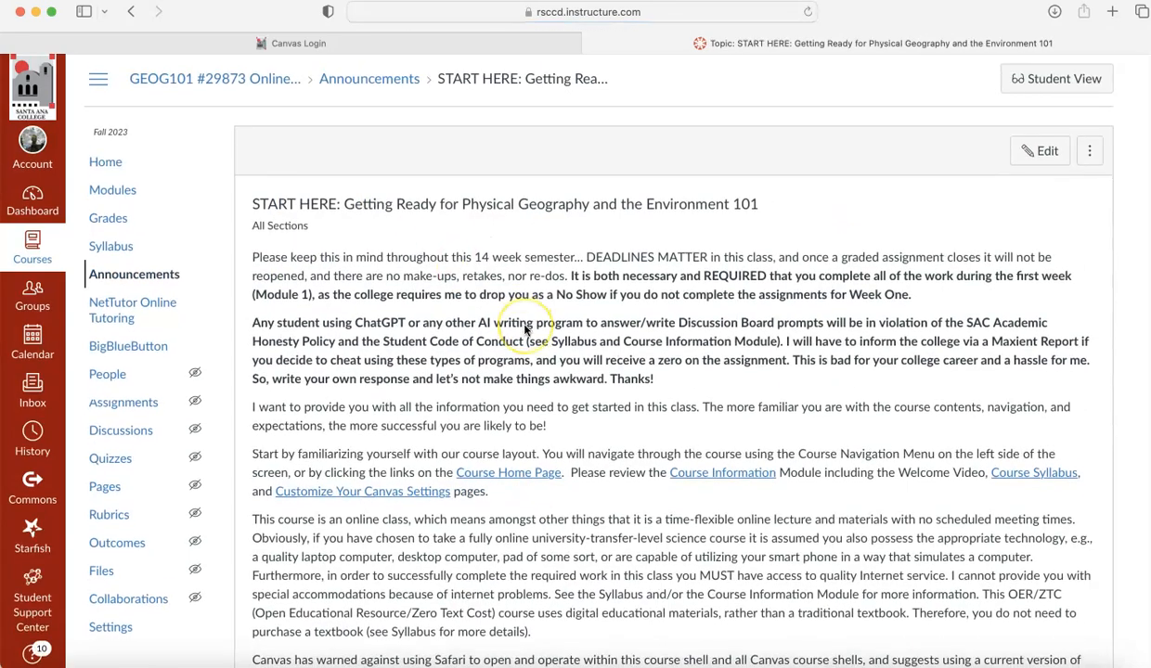
scroll("down", 3)
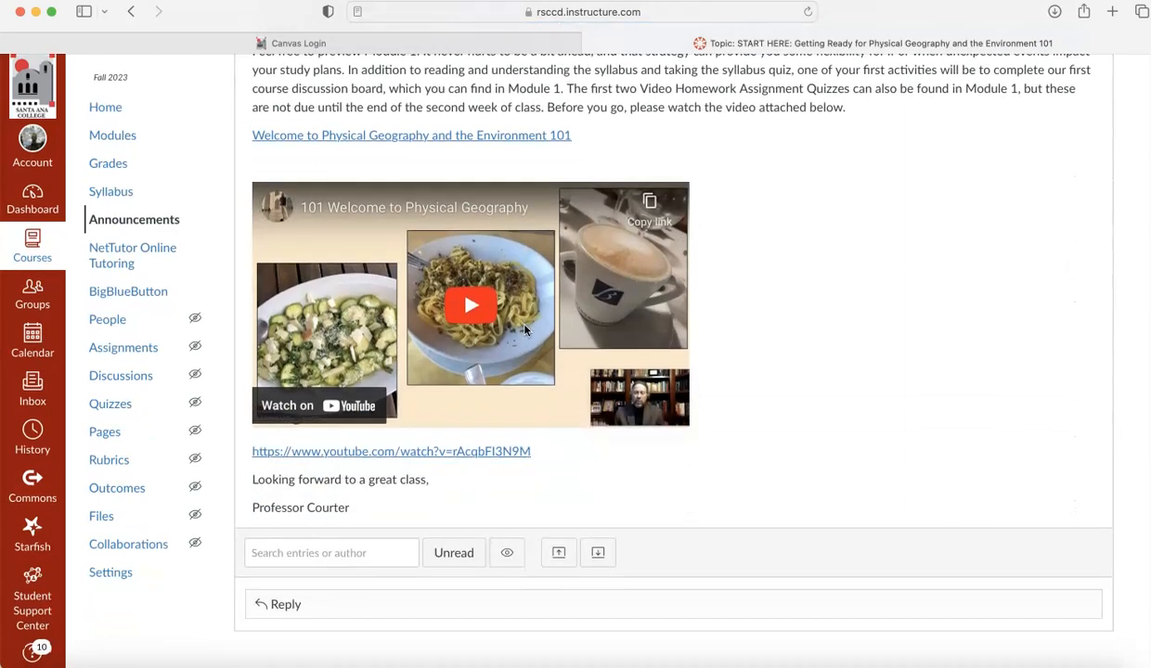
scroll("up", 3)
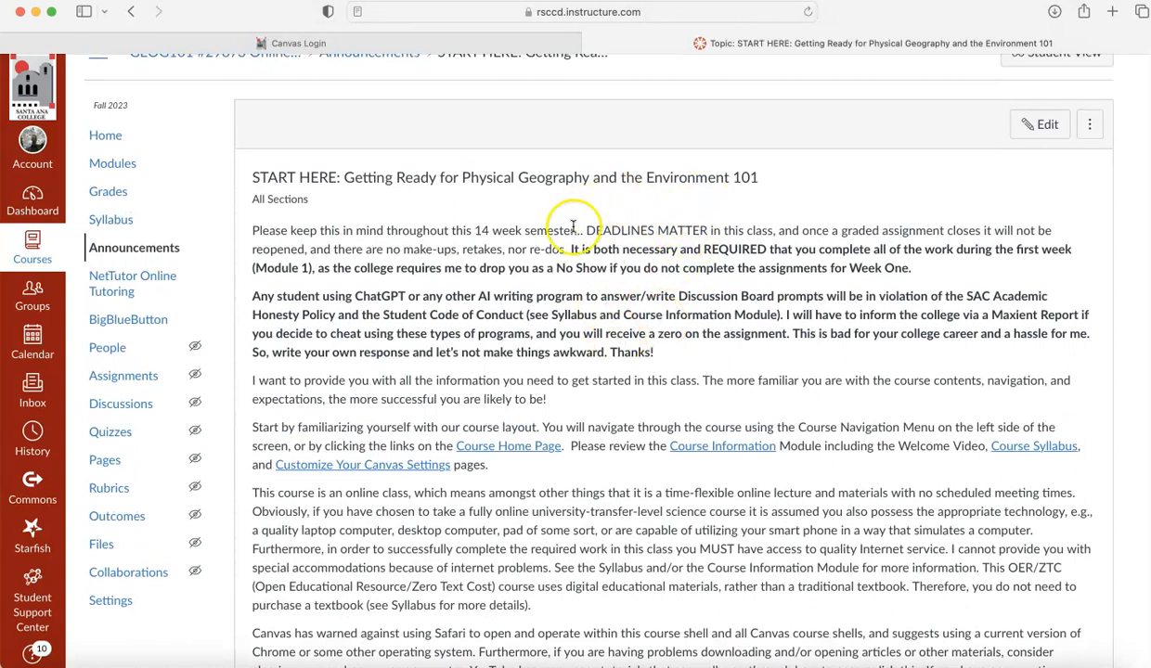
mouse_move(756, 287)
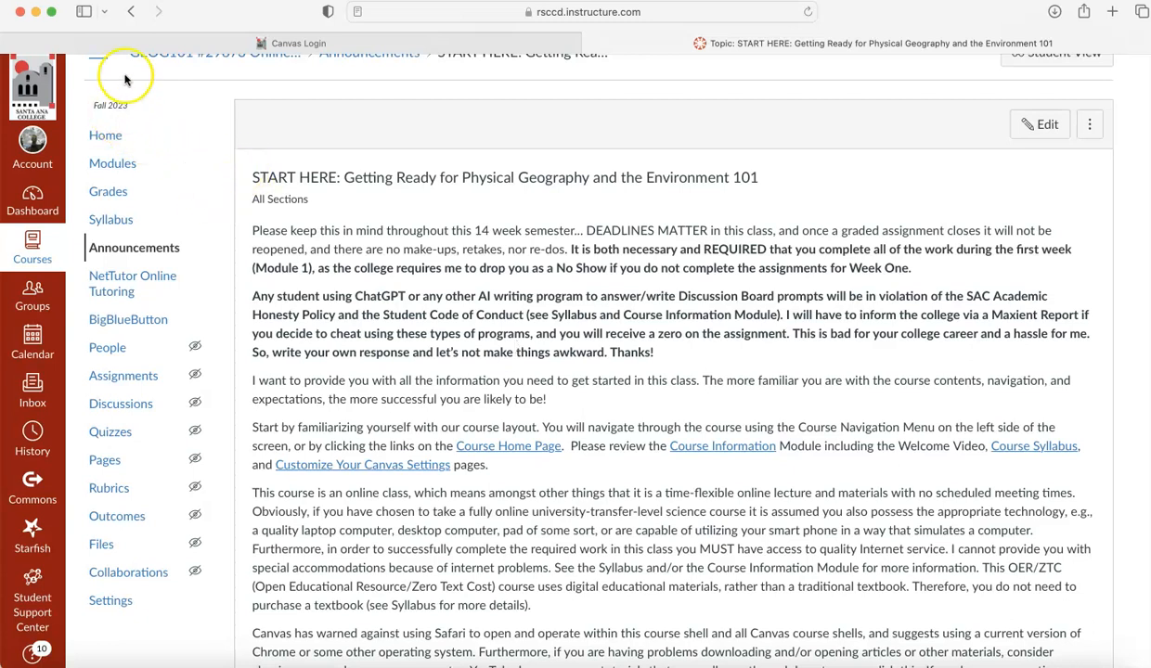
left_click(132, 11)
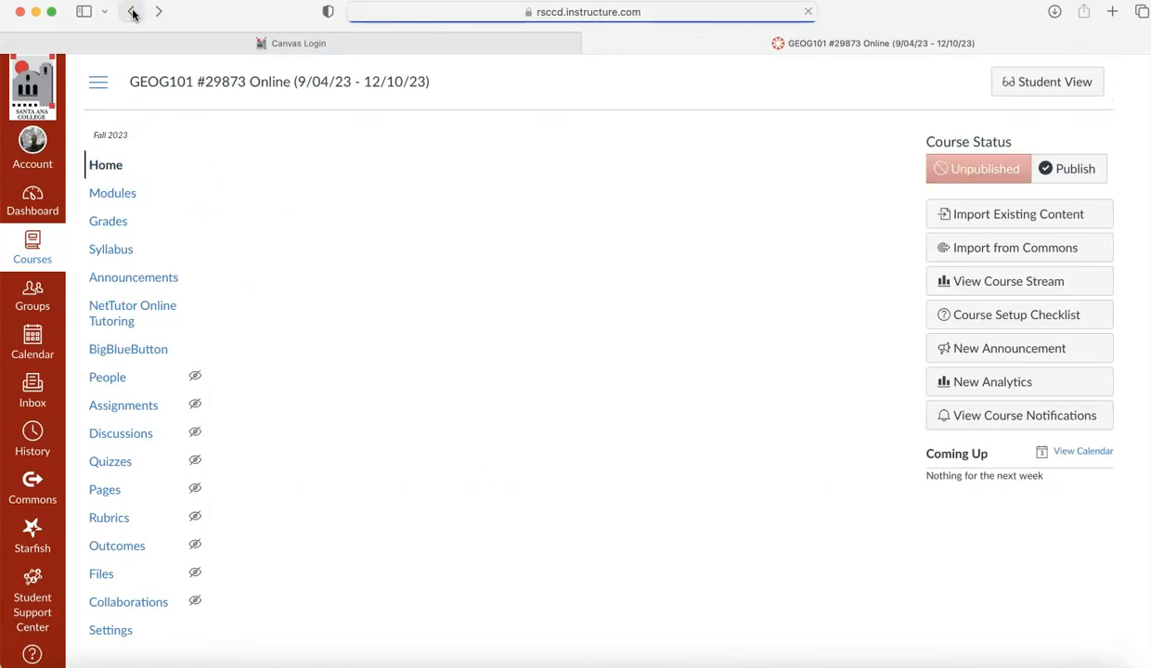
left_click(131, 11)
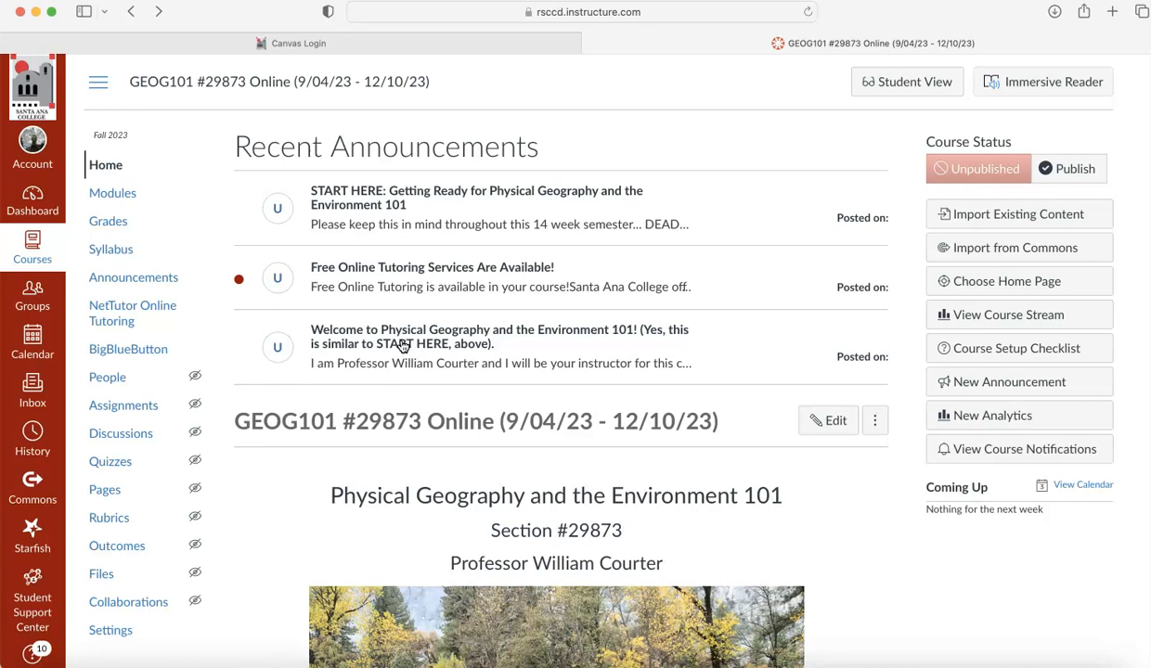
mouse_move(111, 248)
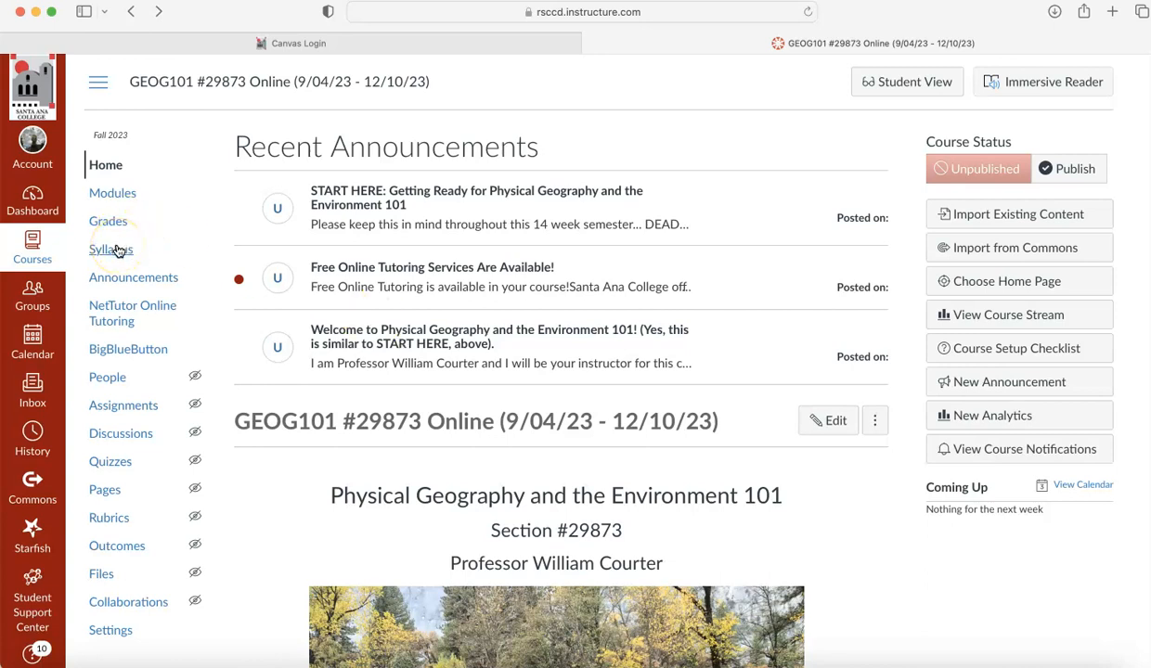
left_click(111, 248)
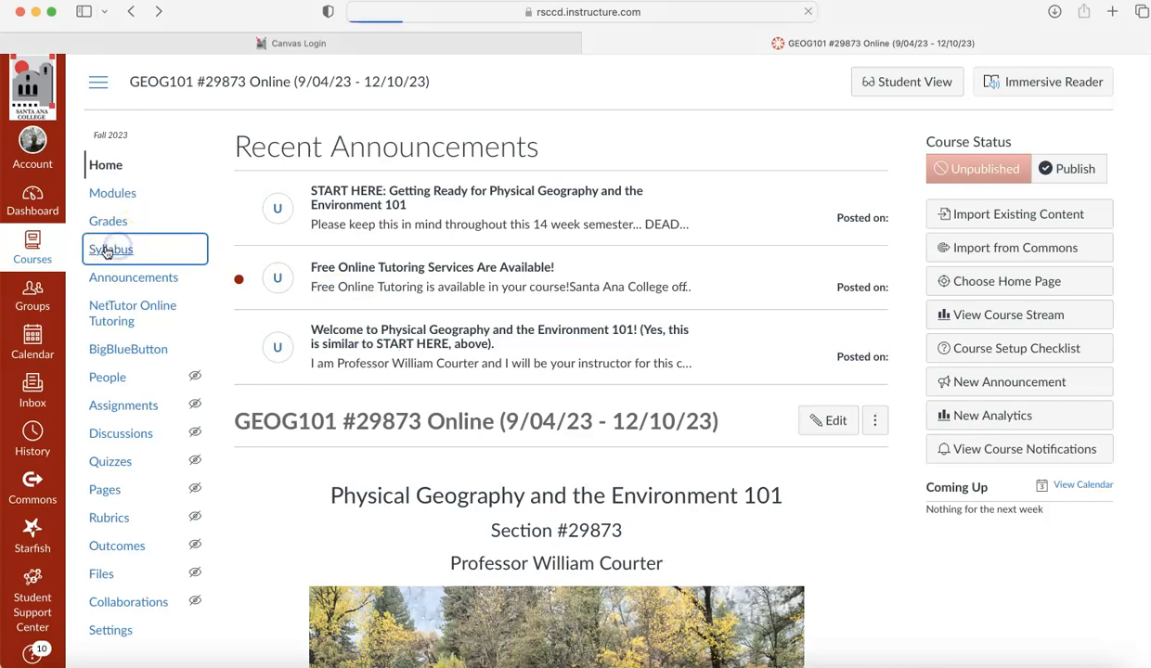
- Show the GEOG101 syllabus PDF preview and read its opening pages
left_click(111, 249)
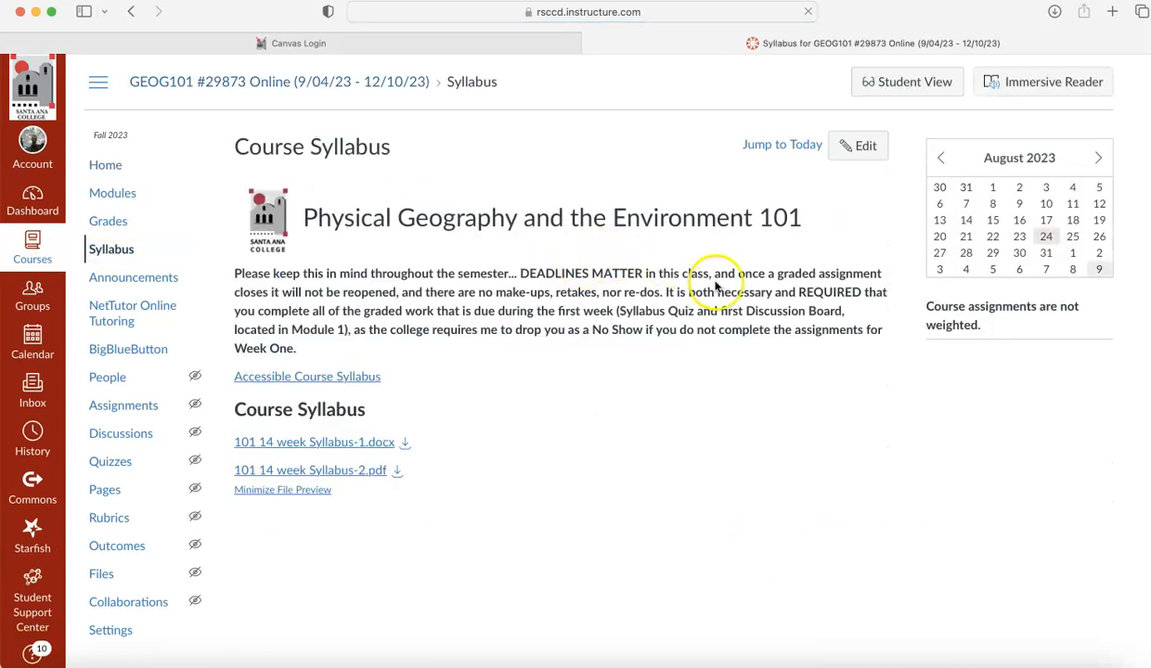
left_click(310, 469)
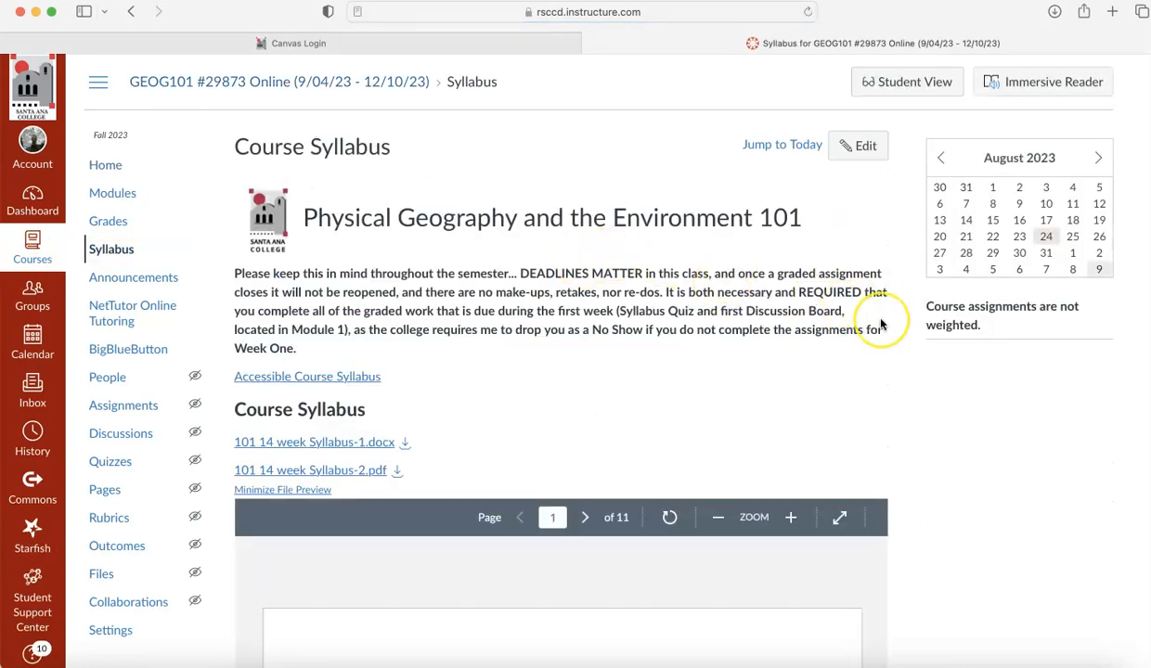
scroll("down", 3)
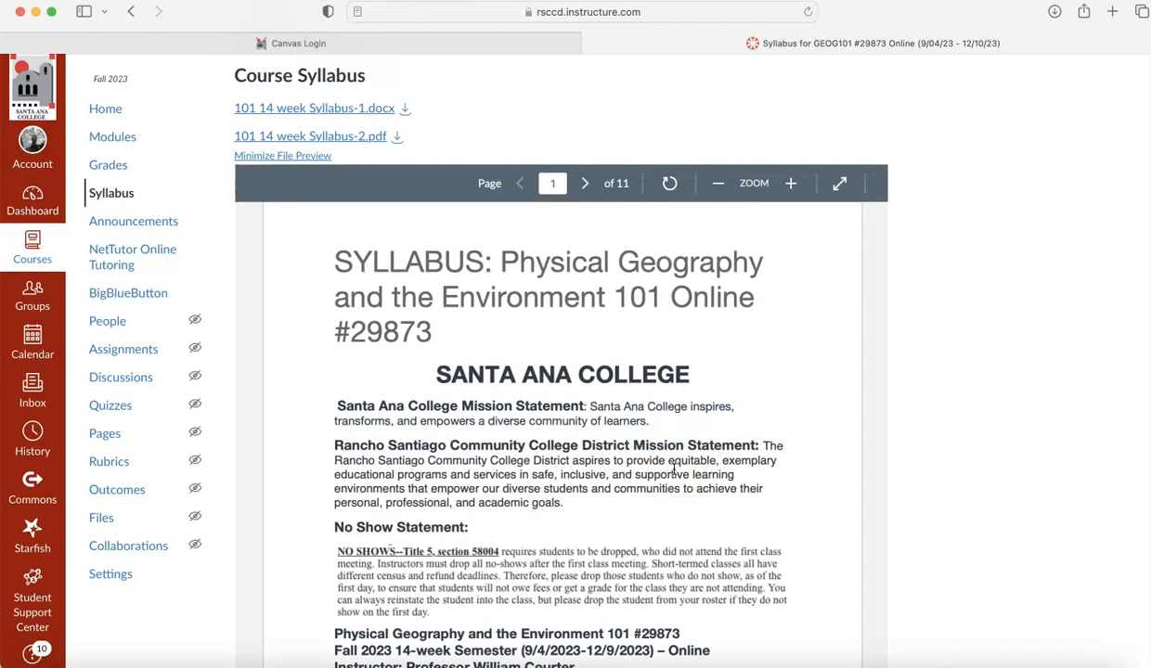
scroll("down", 3)
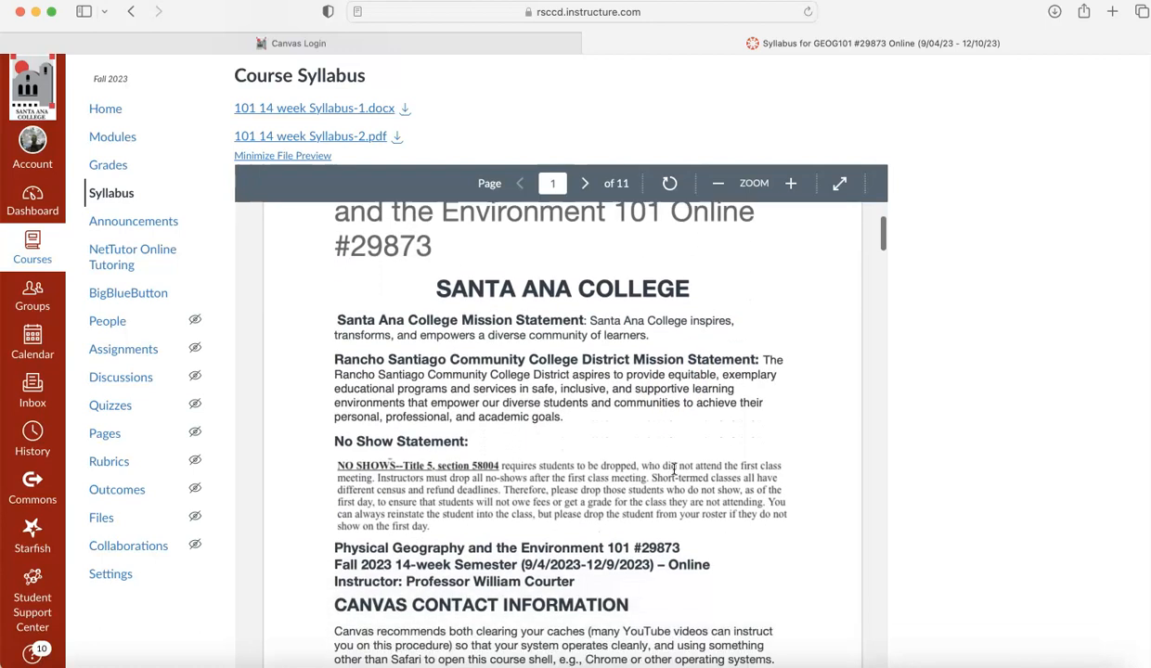
scroll("down", 3)
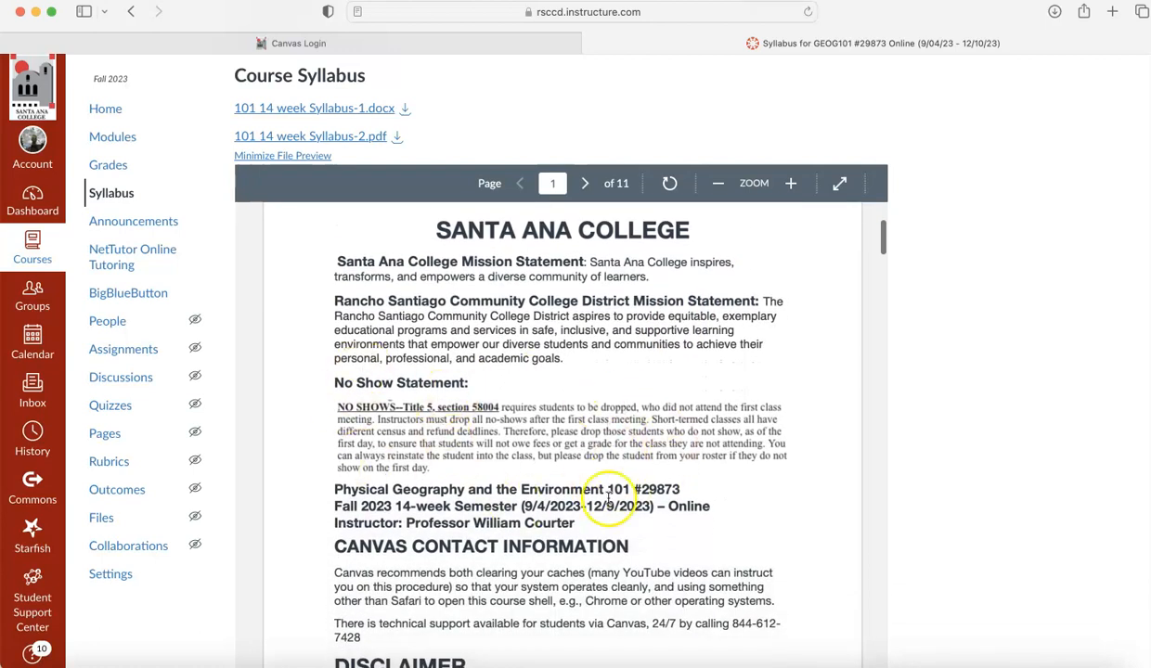
mouse_move(636, 464)
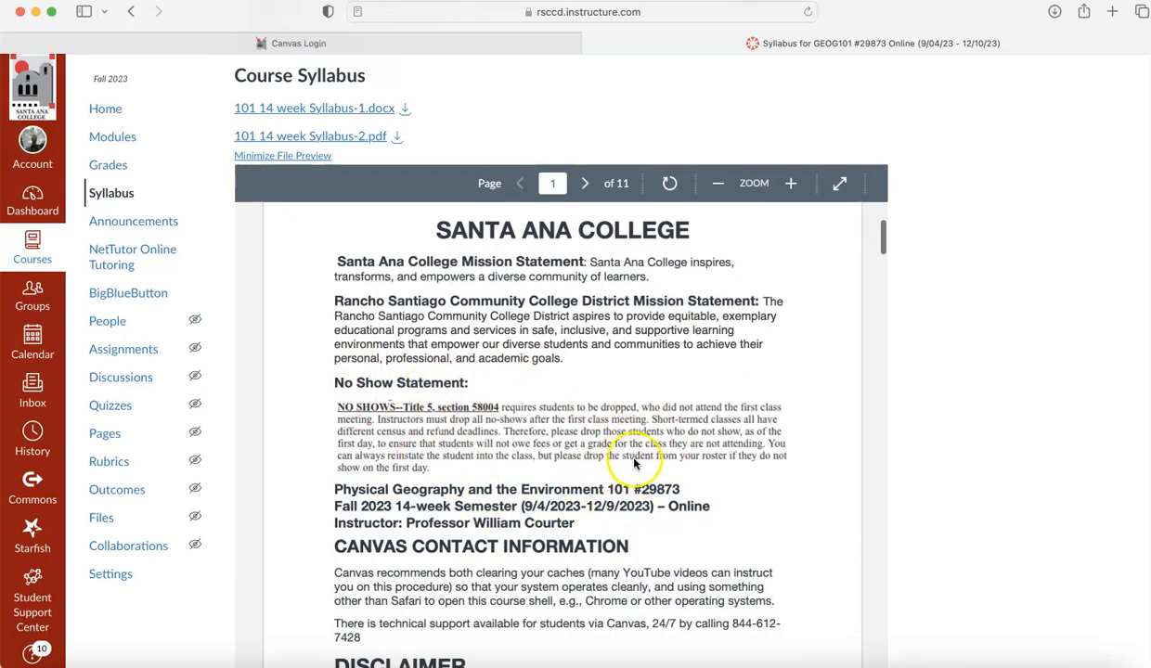
mouse_move(752, 501)
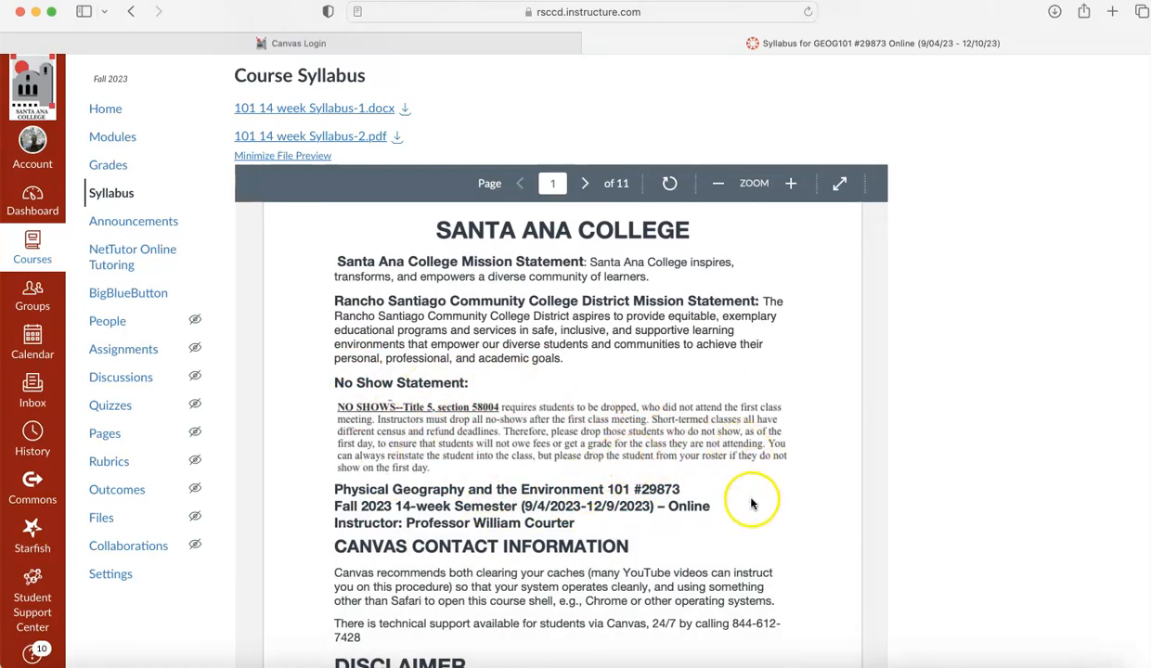
mouse_move(750, 503)
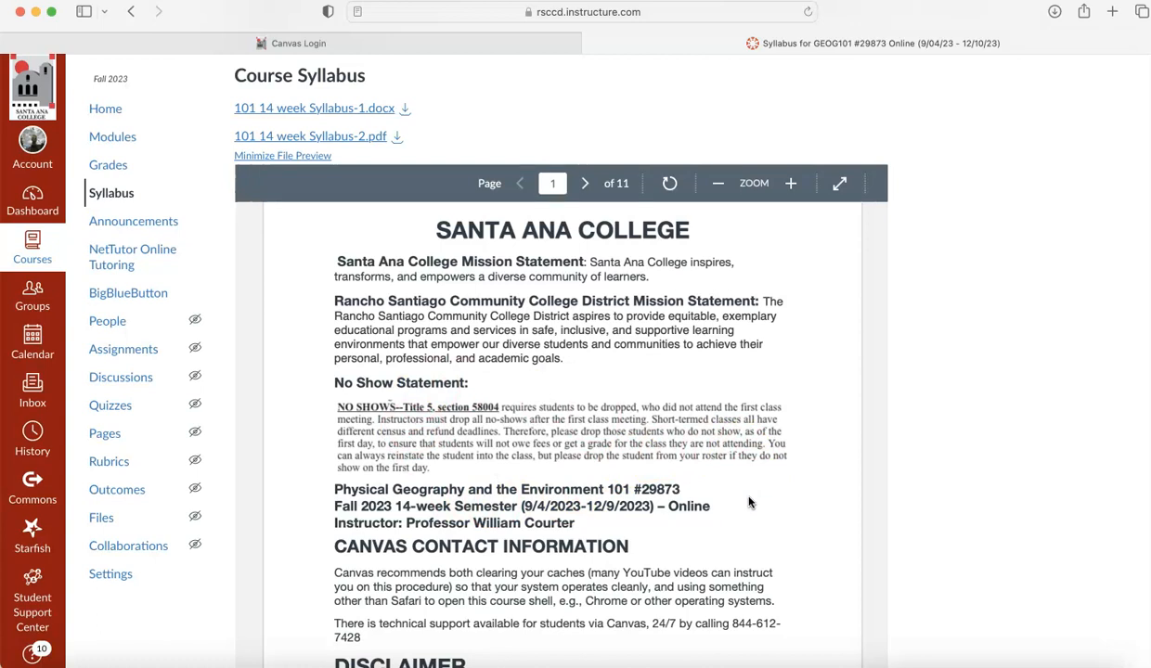
scroll("down", 3)
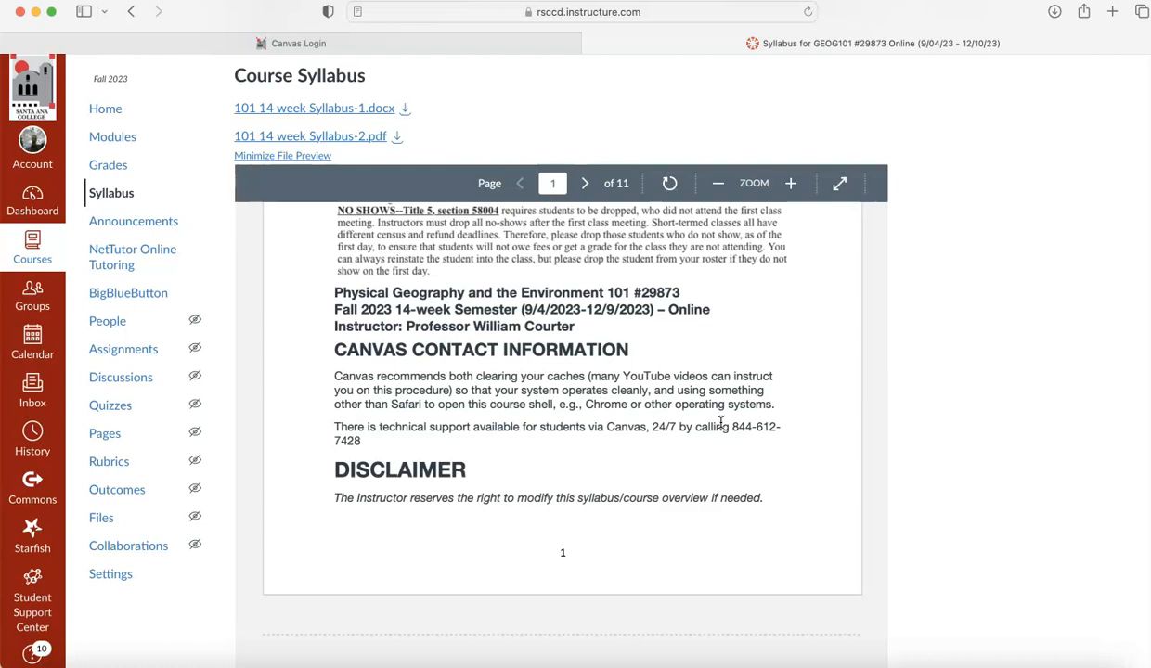
- Page through the middle of the syllabus PDF, reading each page's policies and schedule
left_click(585, 183)
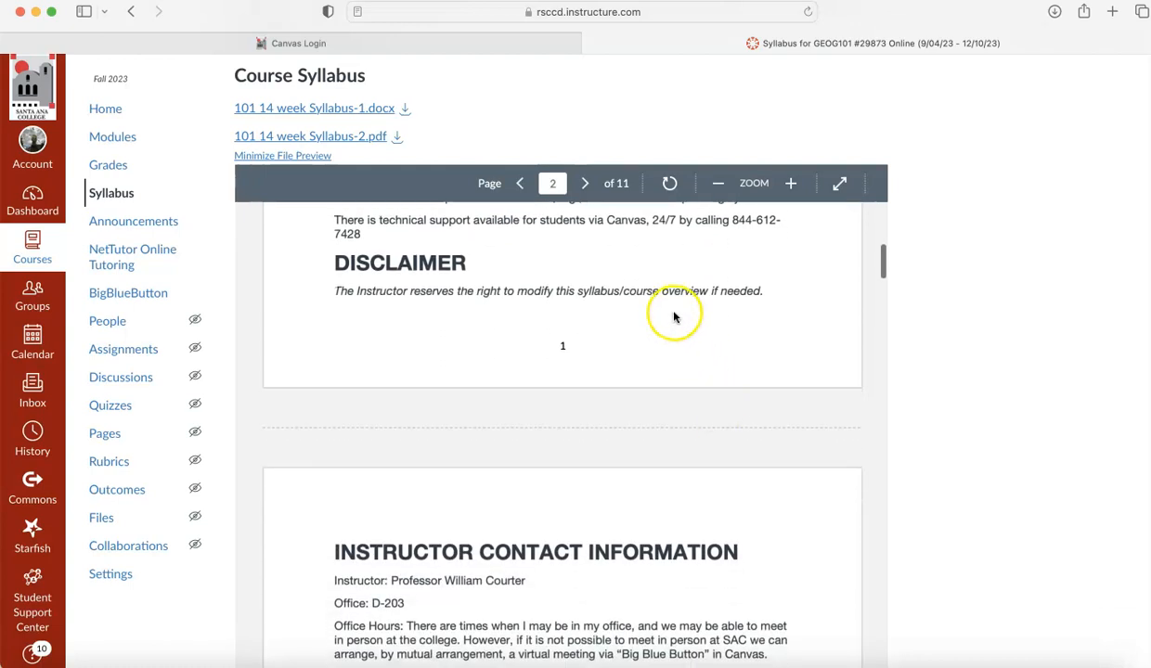
mouse_move(691, 321)
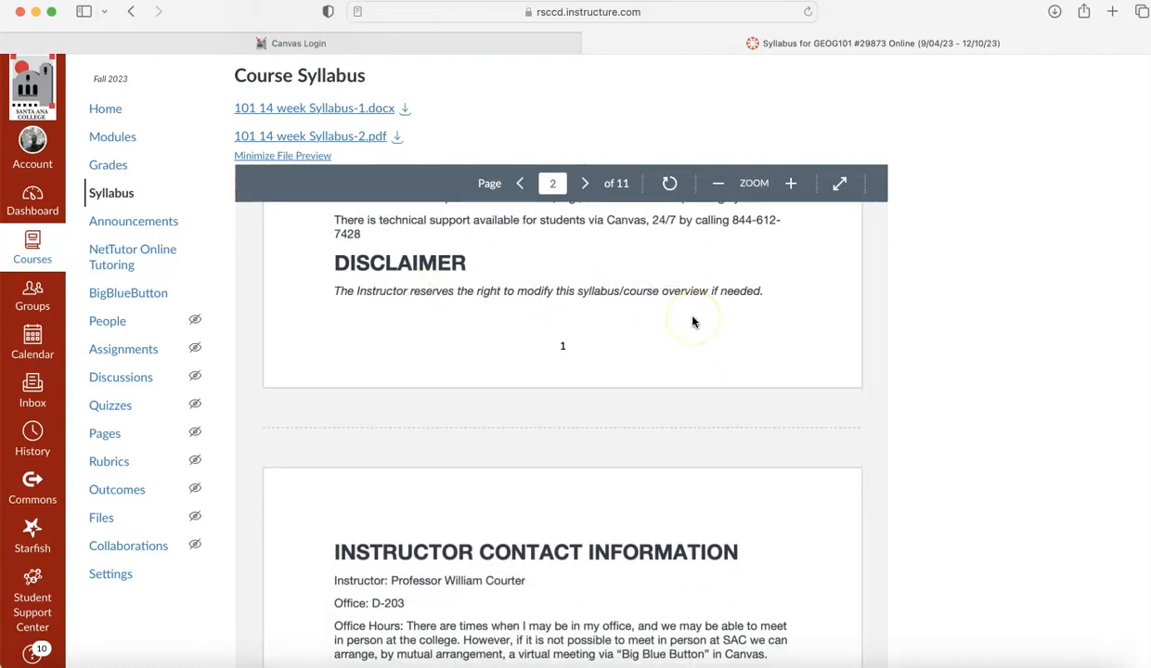
scroll("down", 3)
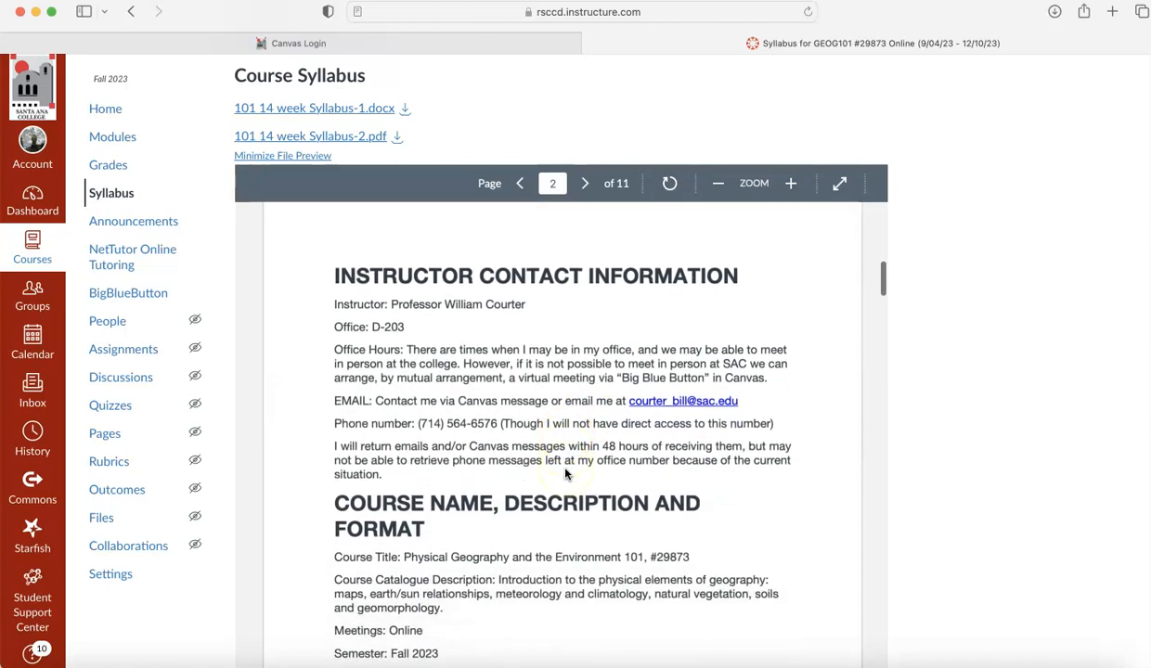
scroll("down", 3)
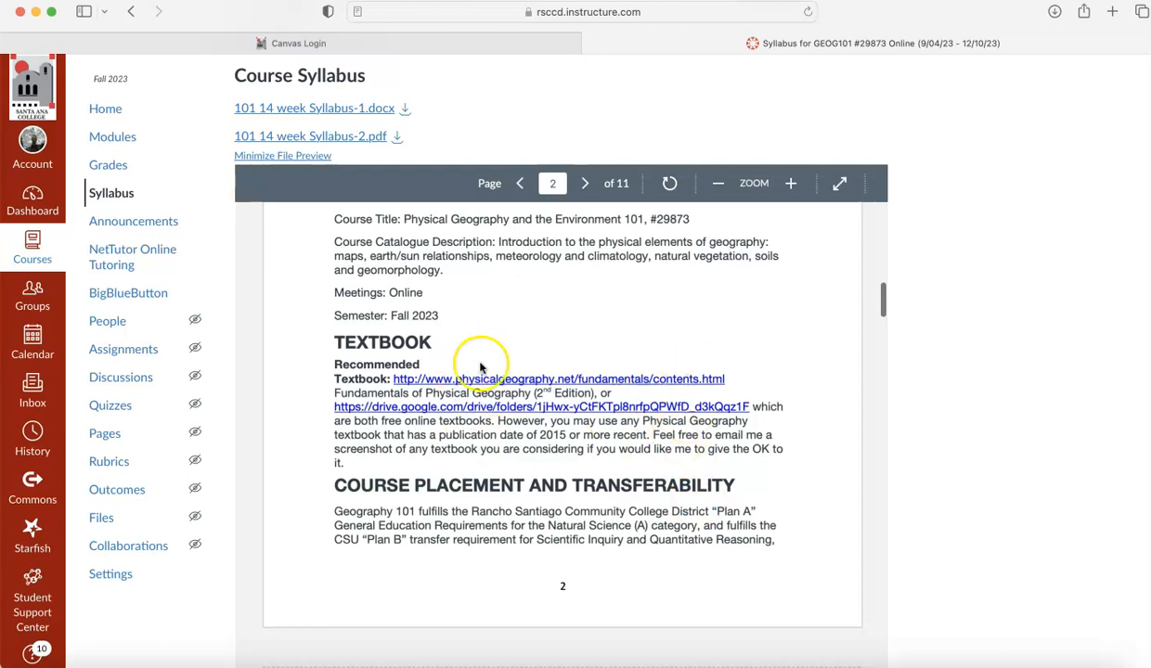
mouse_move(598, 452)
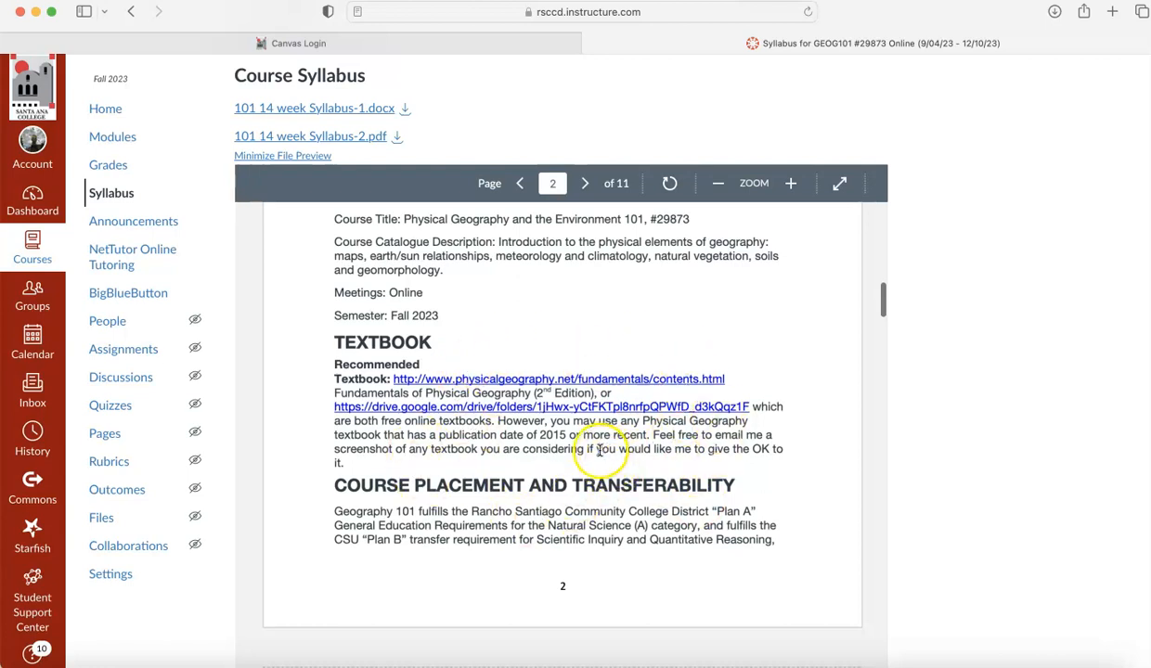
mouse_move(513, 455)
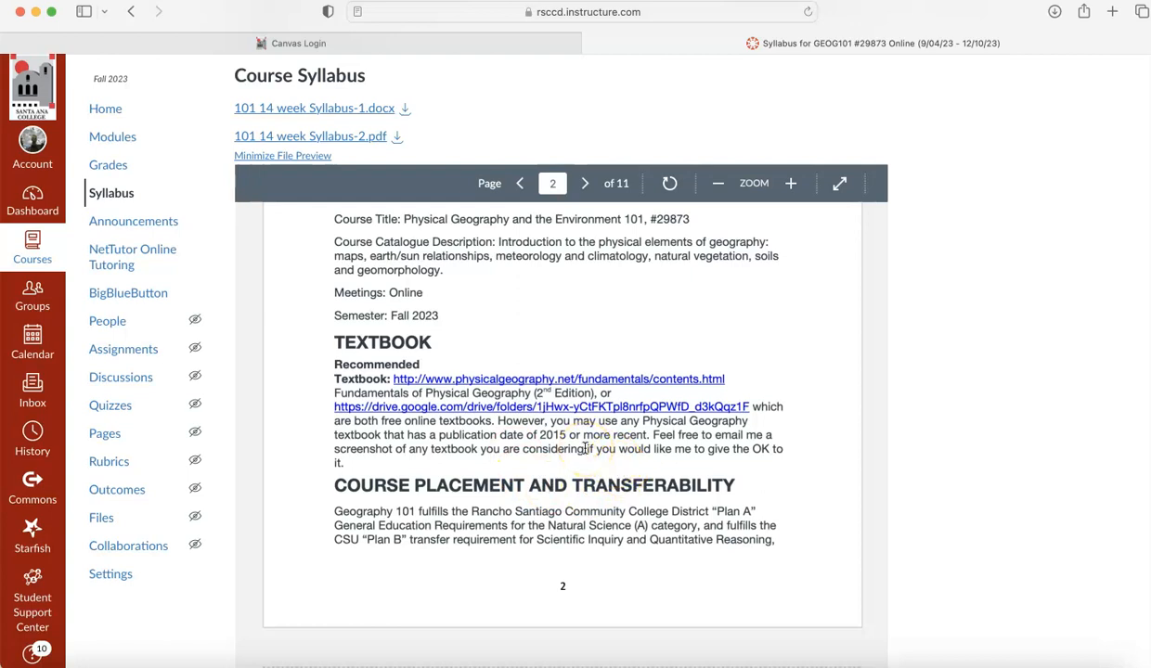
left_click(585, 183)
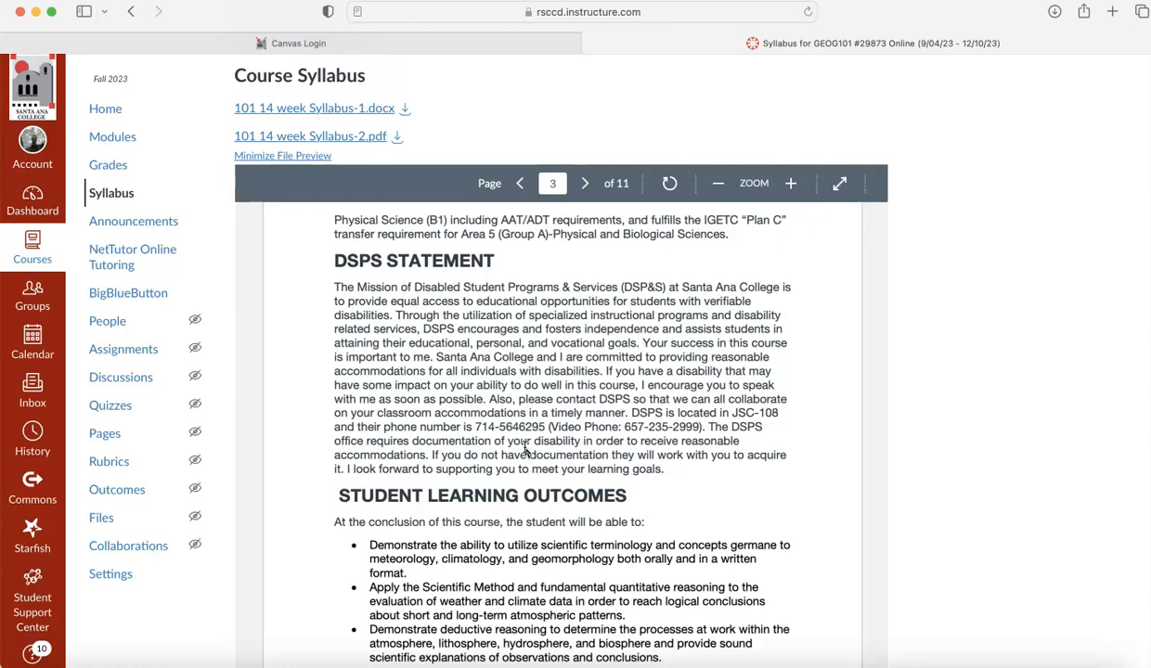
scroll("down", 3)
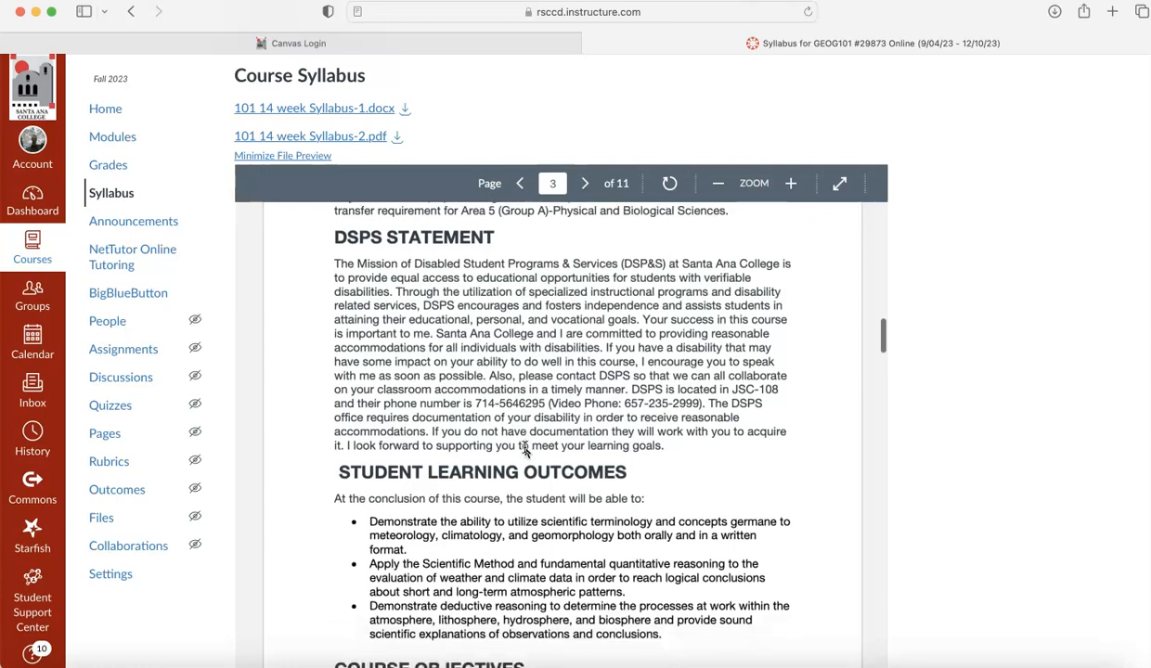
scroll("down", 3)
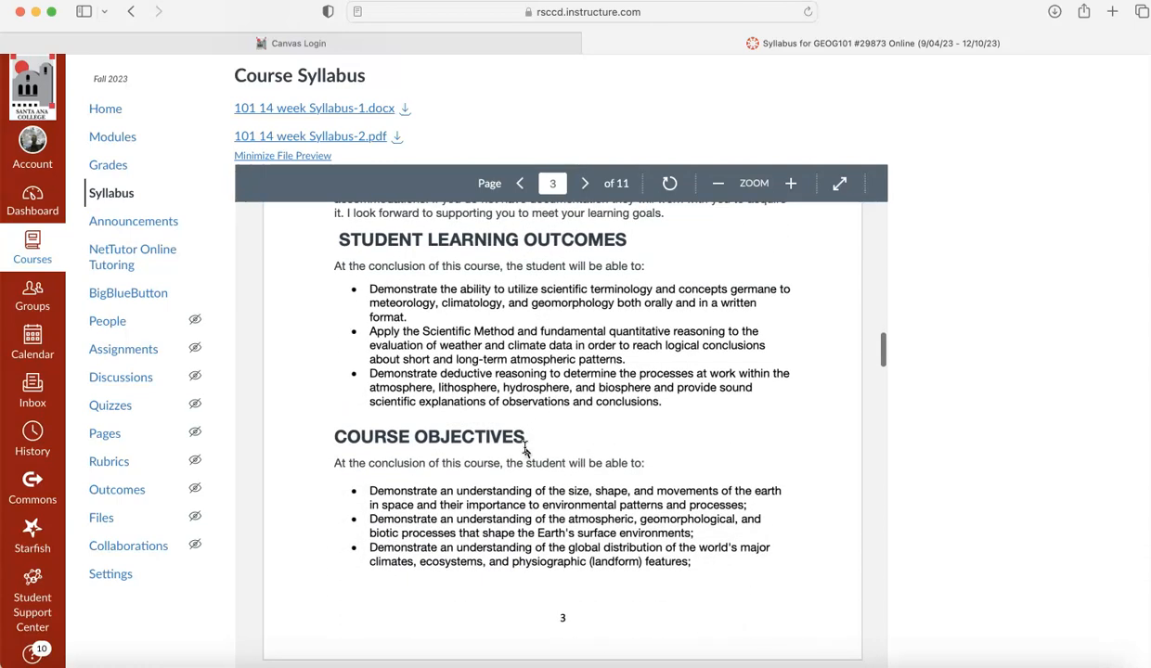
left_click(584, 183)
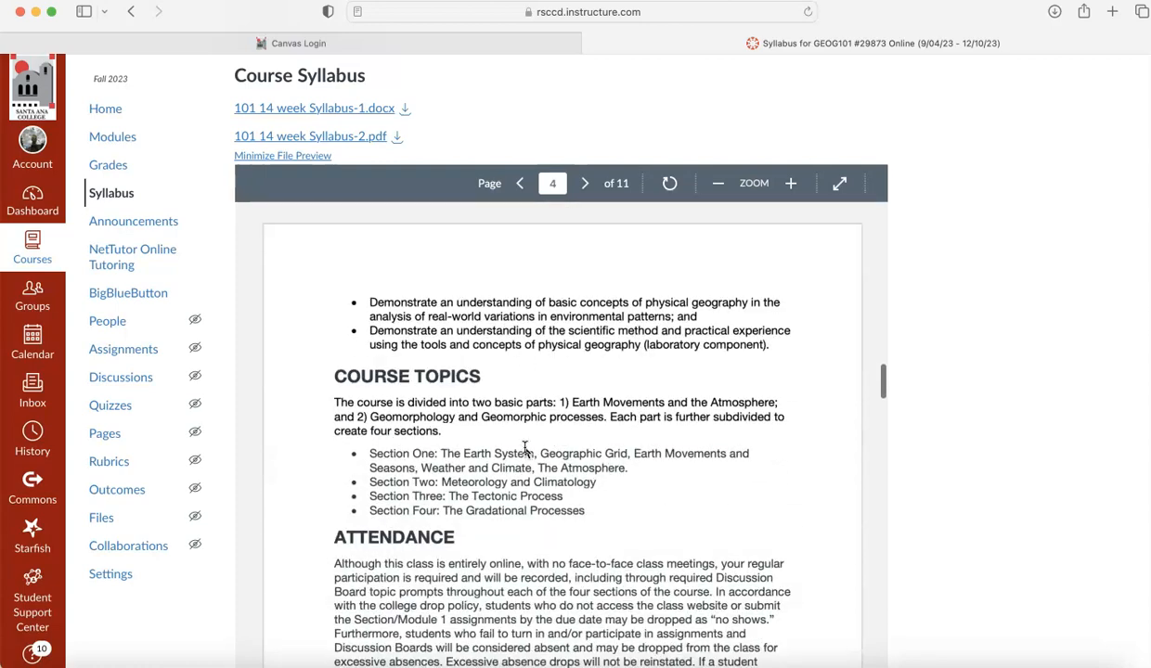
scroll("down", 3)
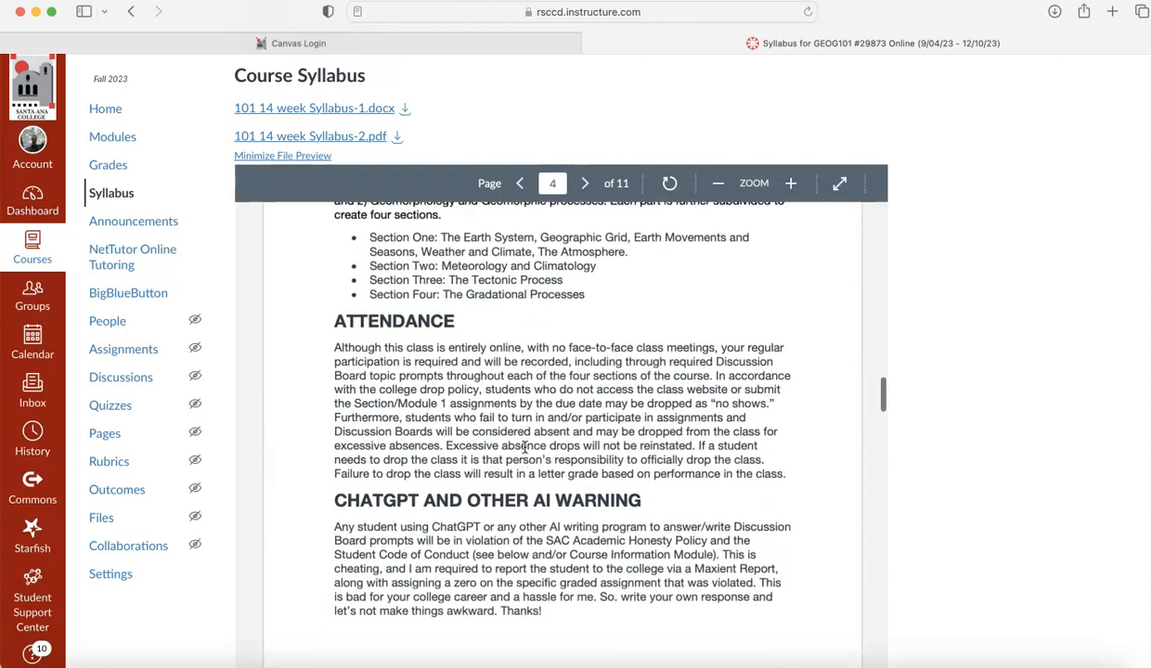
scroll("up", 3)
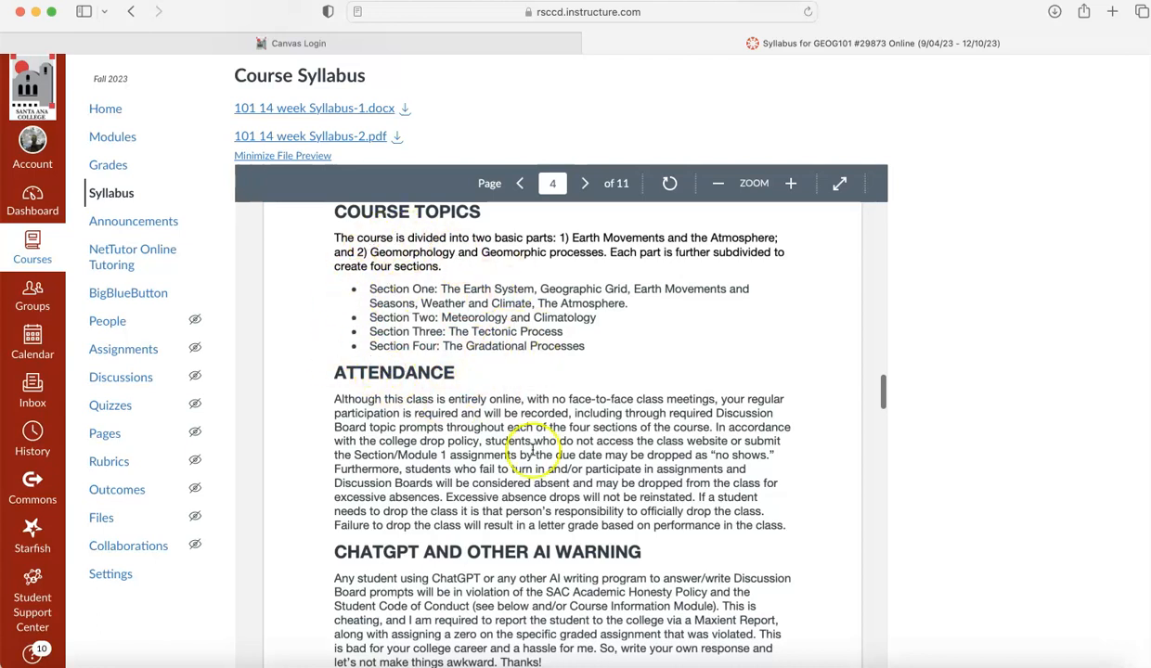
scroll("down", 3)
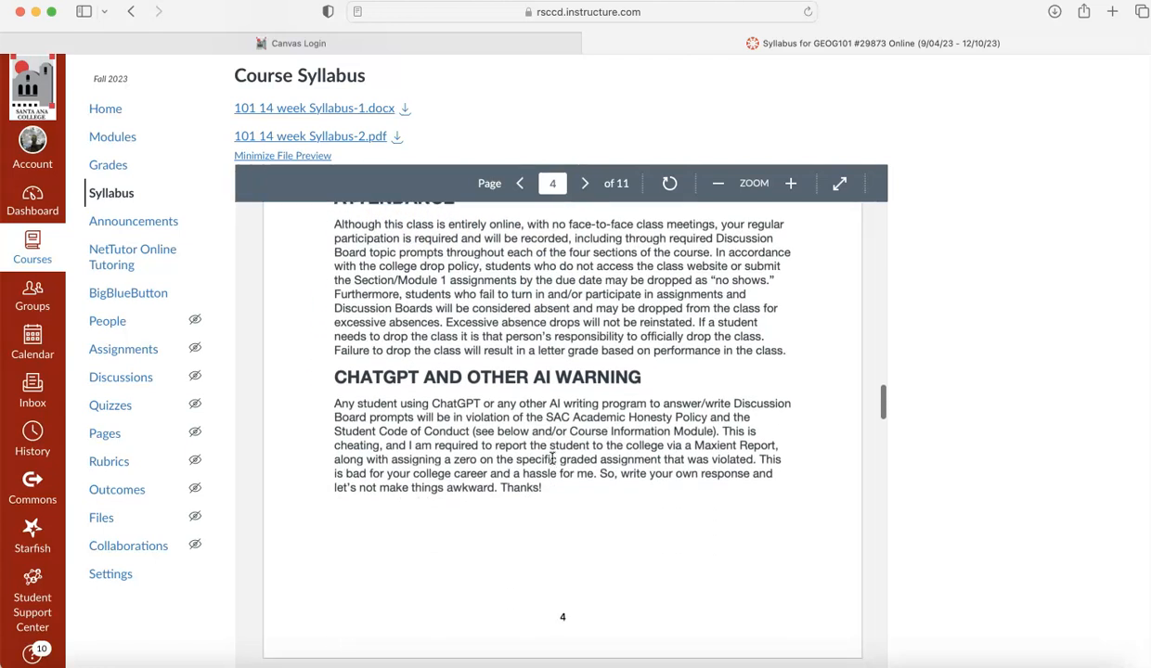
scroll("down", 3)
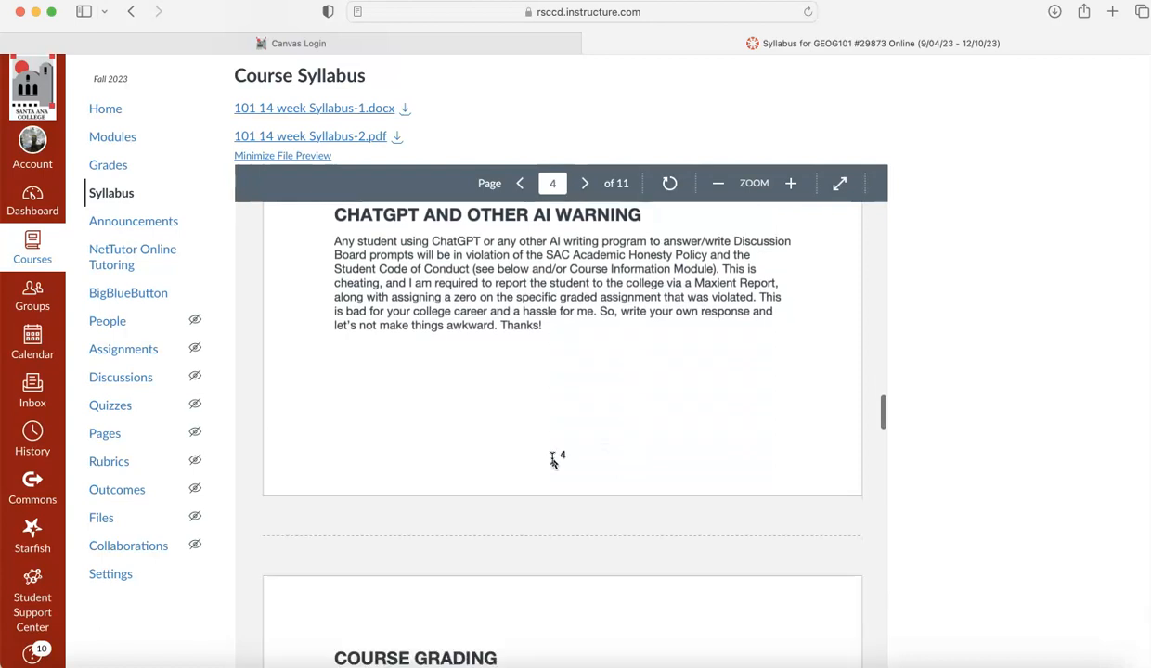
left_click(584, 183)
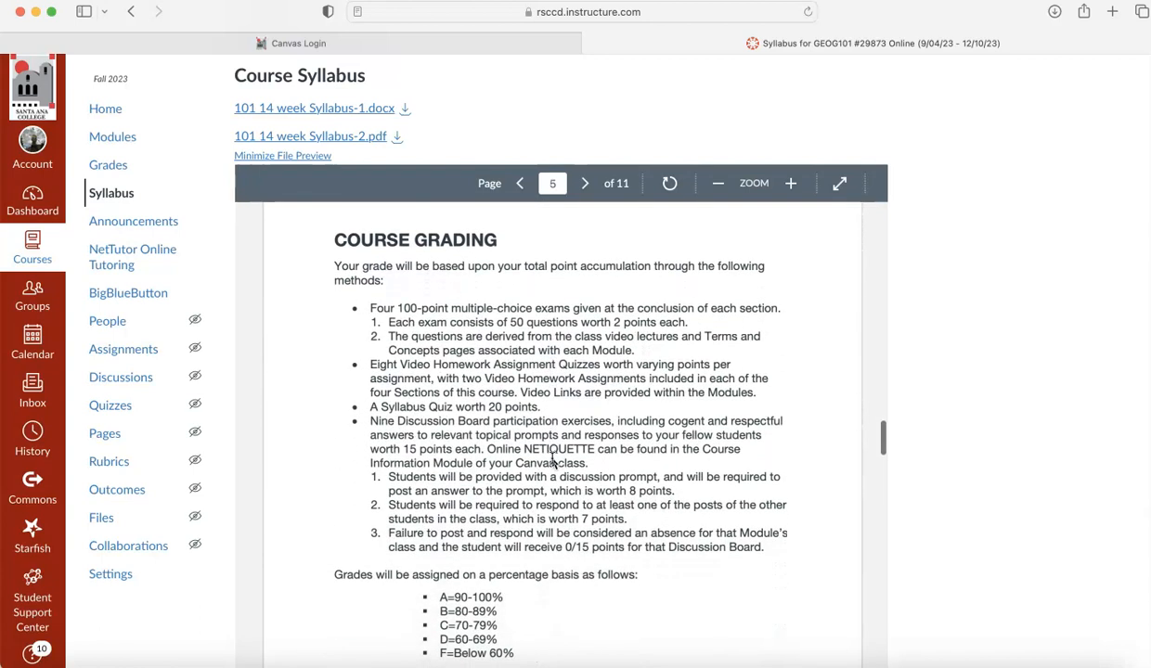
scroll("down", 3)
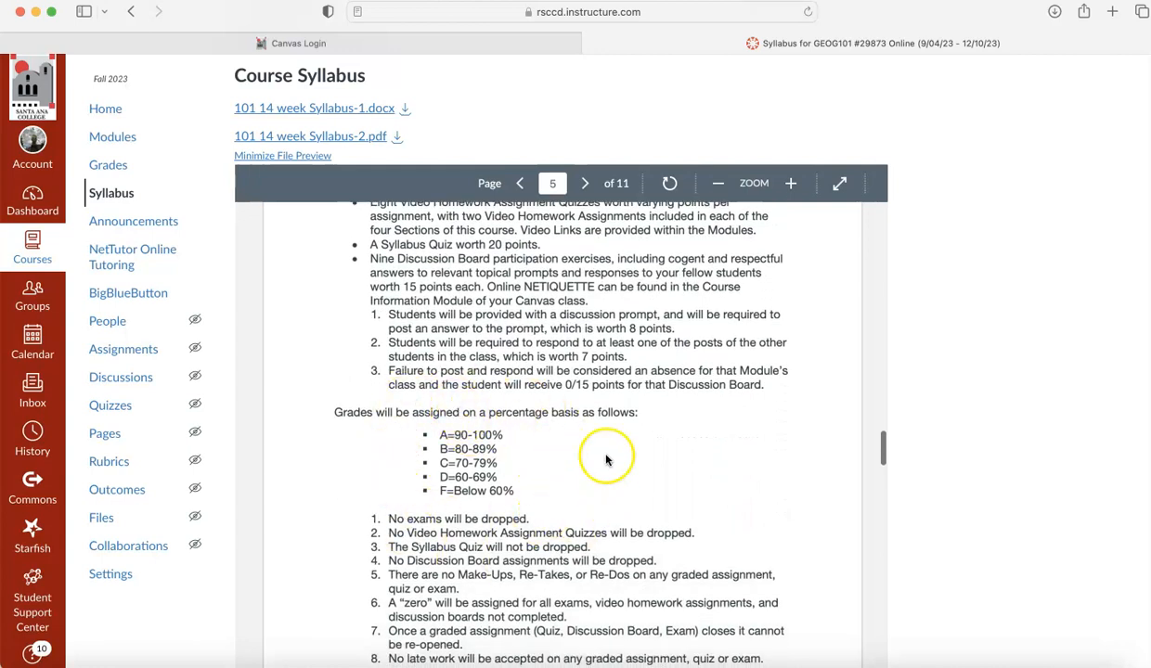
scroll("up", 3)
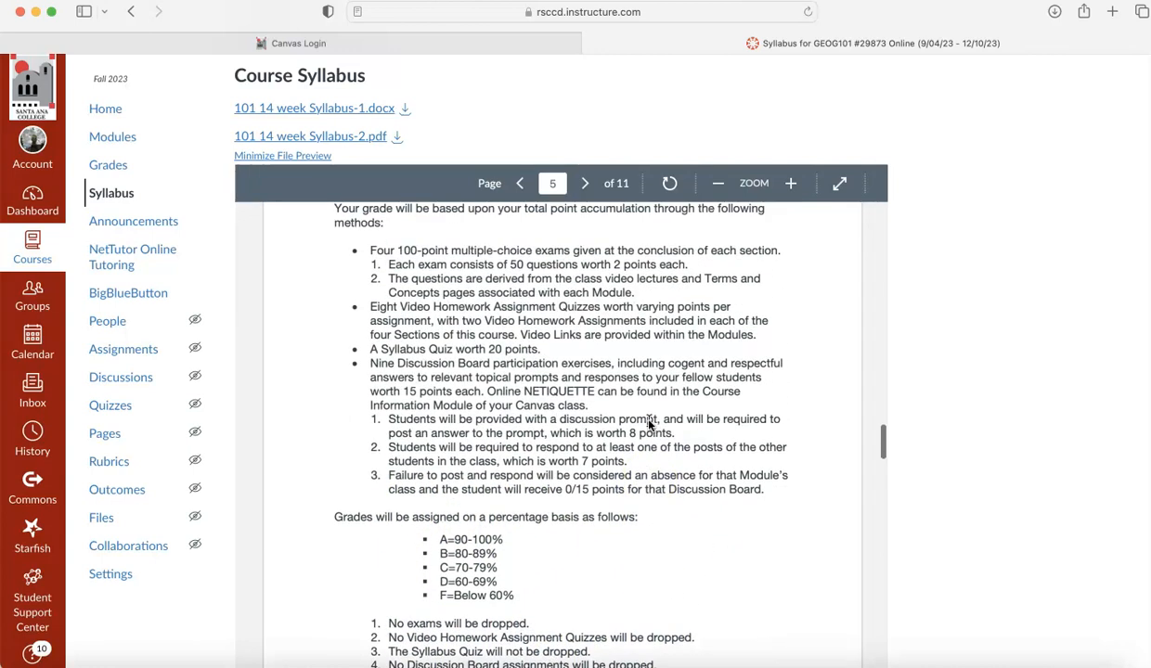
scroll("up", 3)
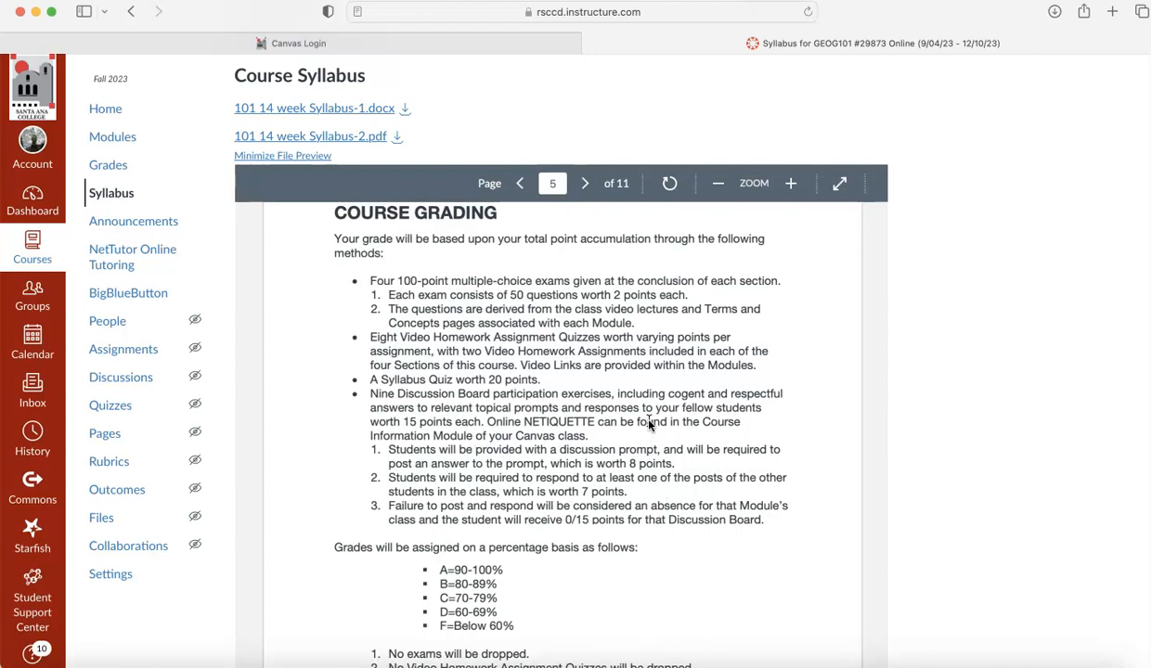
scroll("down", 3)
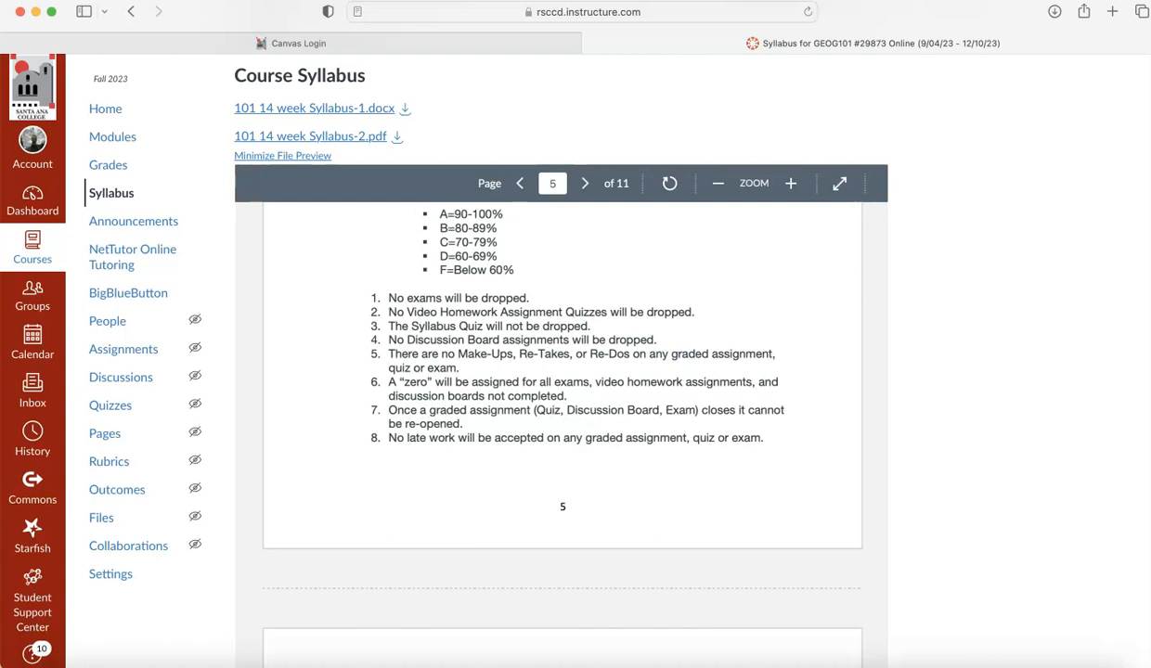
- Continue to the syllabus's final pages, reaching the Title IX section on page 11
left_click(585, 183)
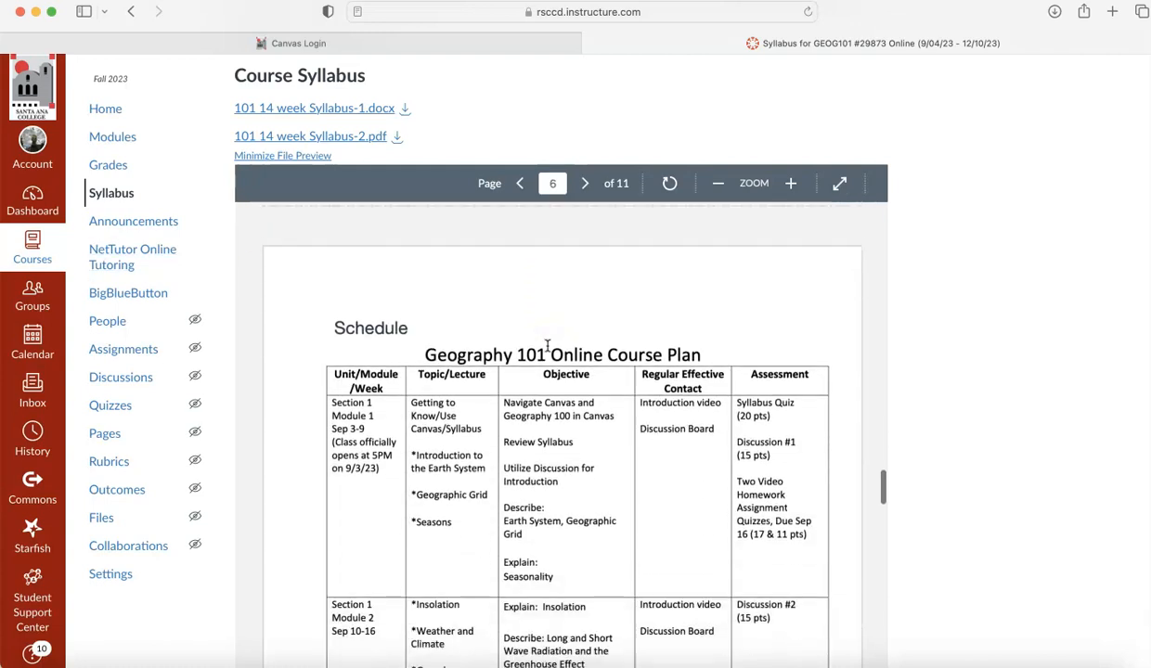
left_click(584, 183)
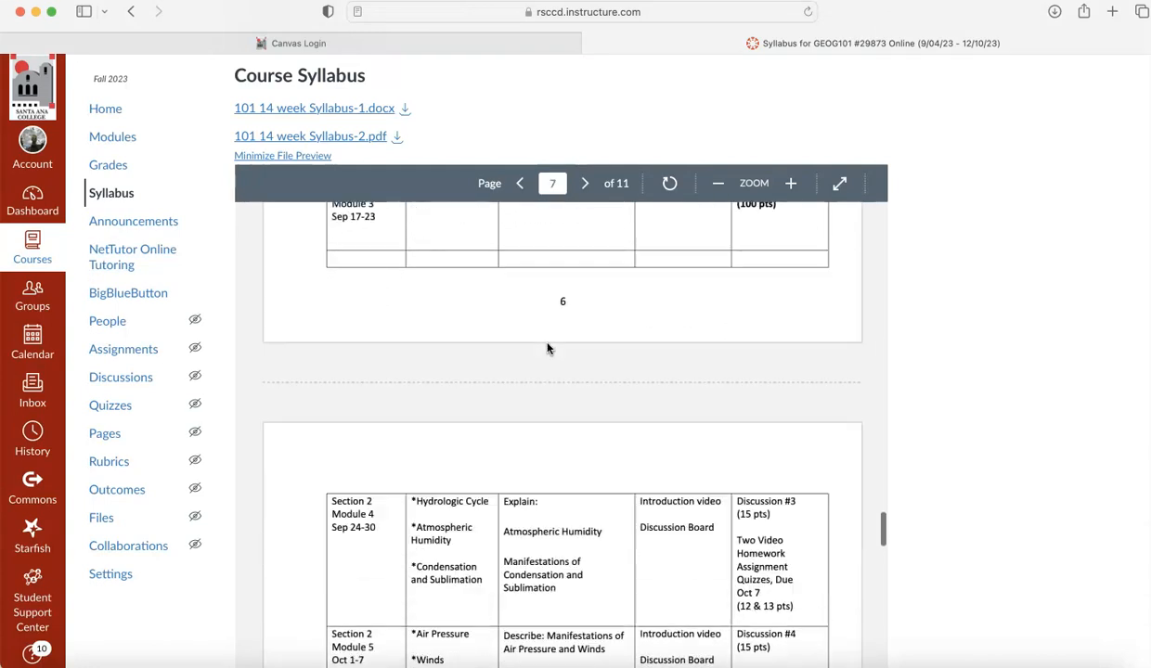
left_click(585, 183)
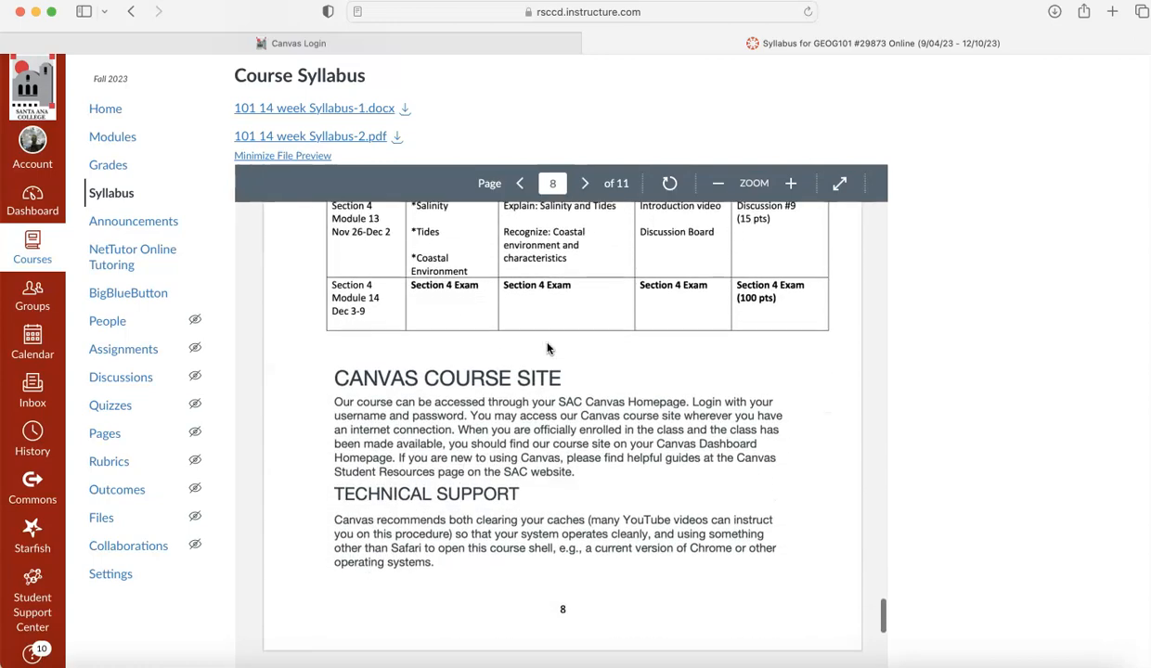
scroll("down", 3)
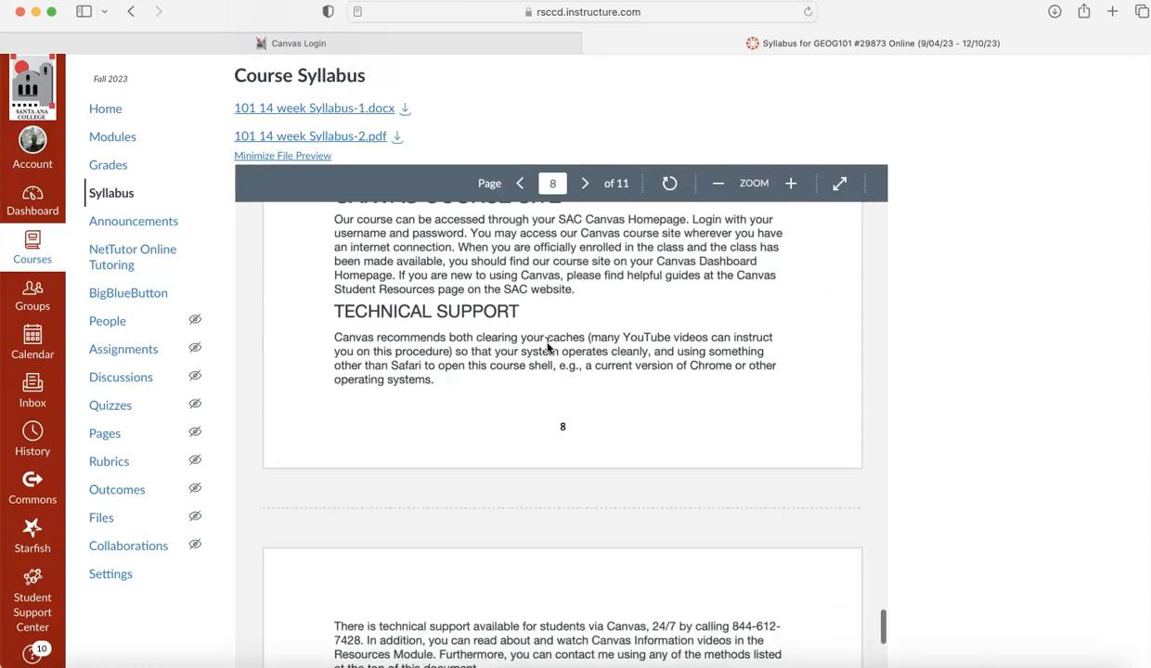
left_click(585, 183)
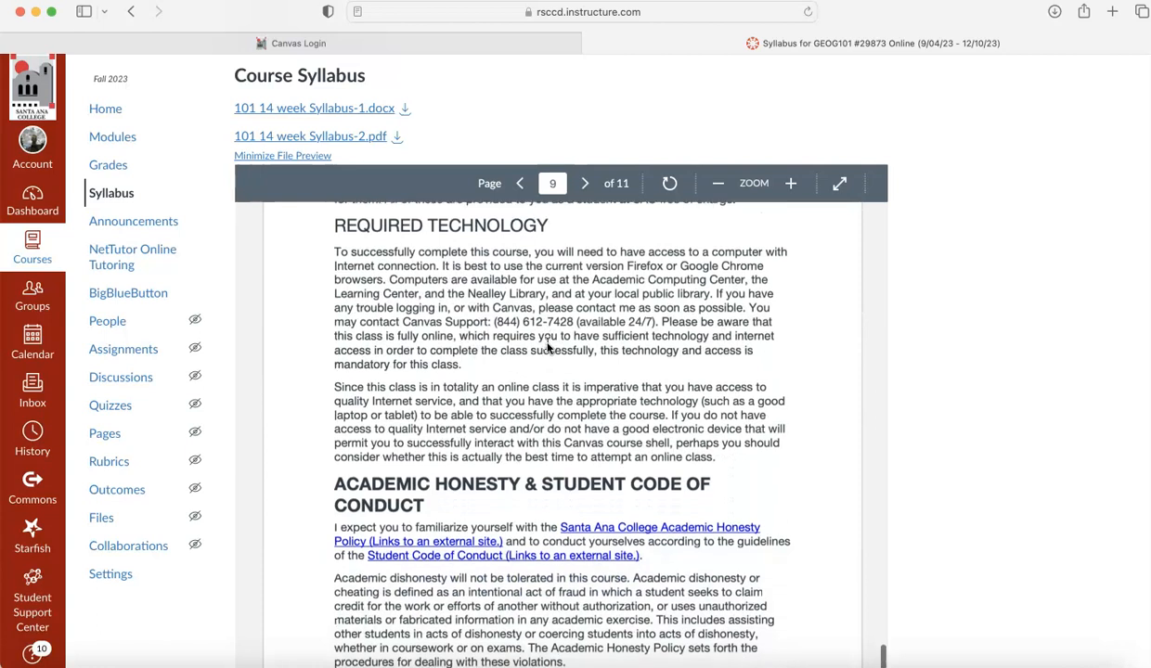
scroll("down", 3)
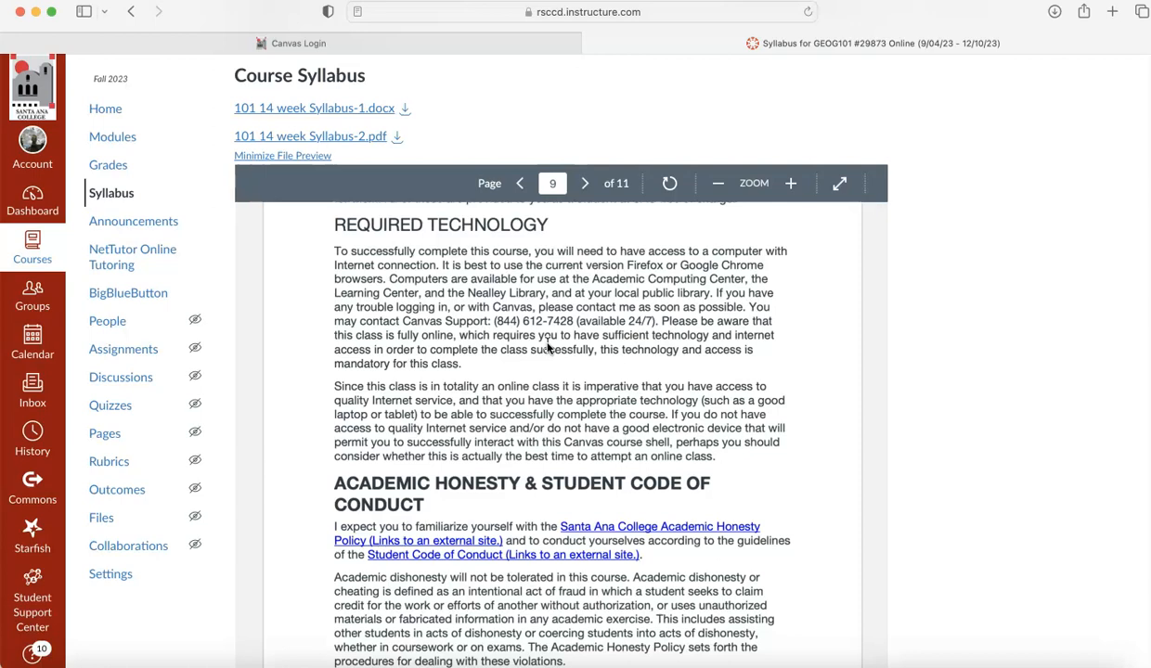
left_click(584, 183)
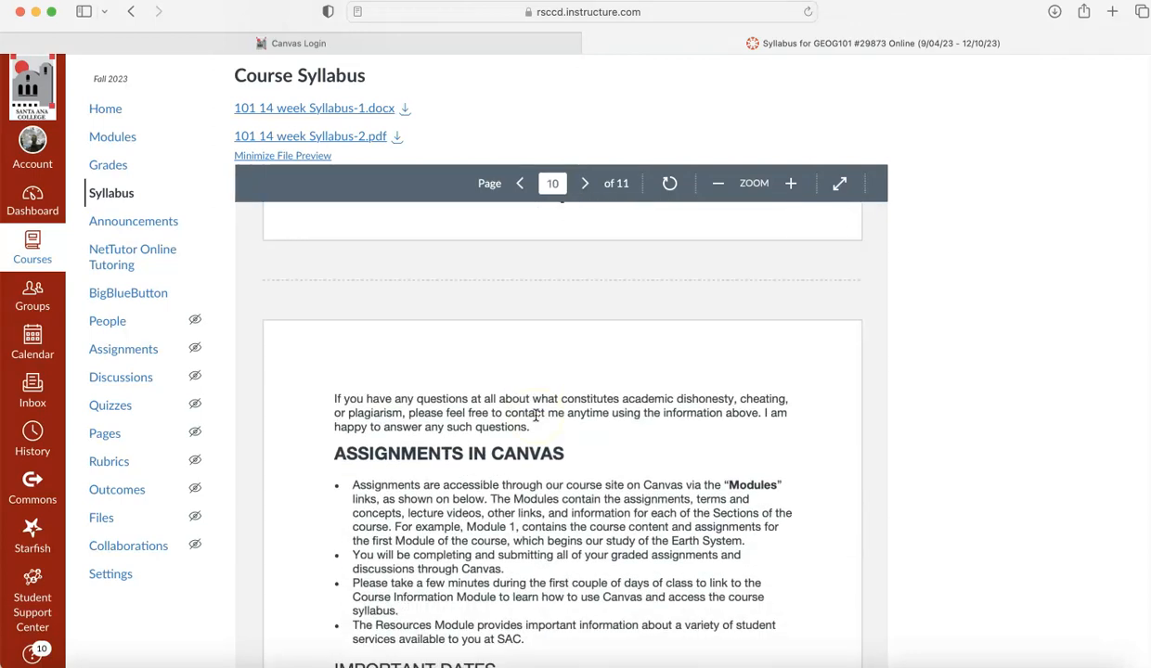
scroll("down", 3)
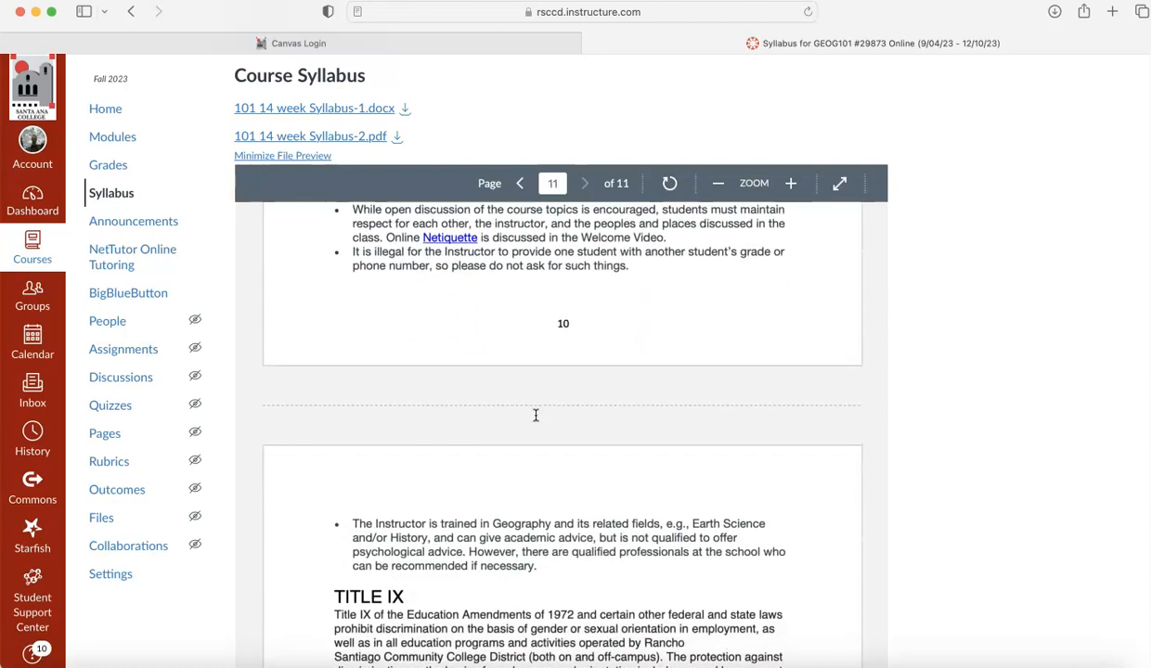
left_click(519, 183)
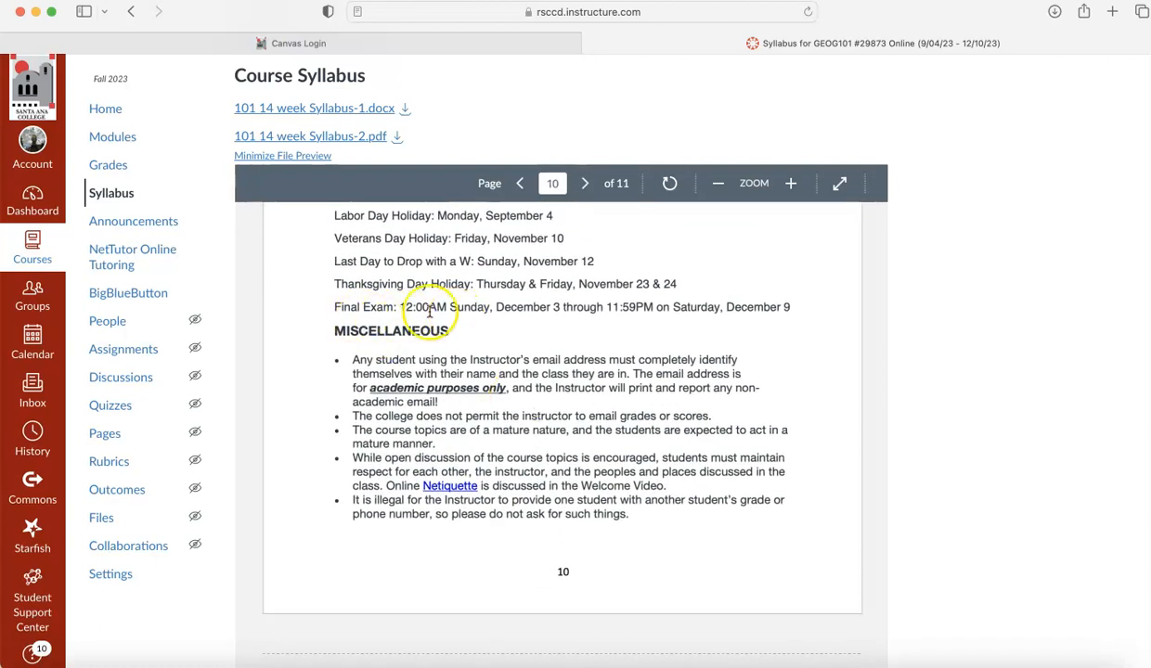
mouse_move(506, 342)
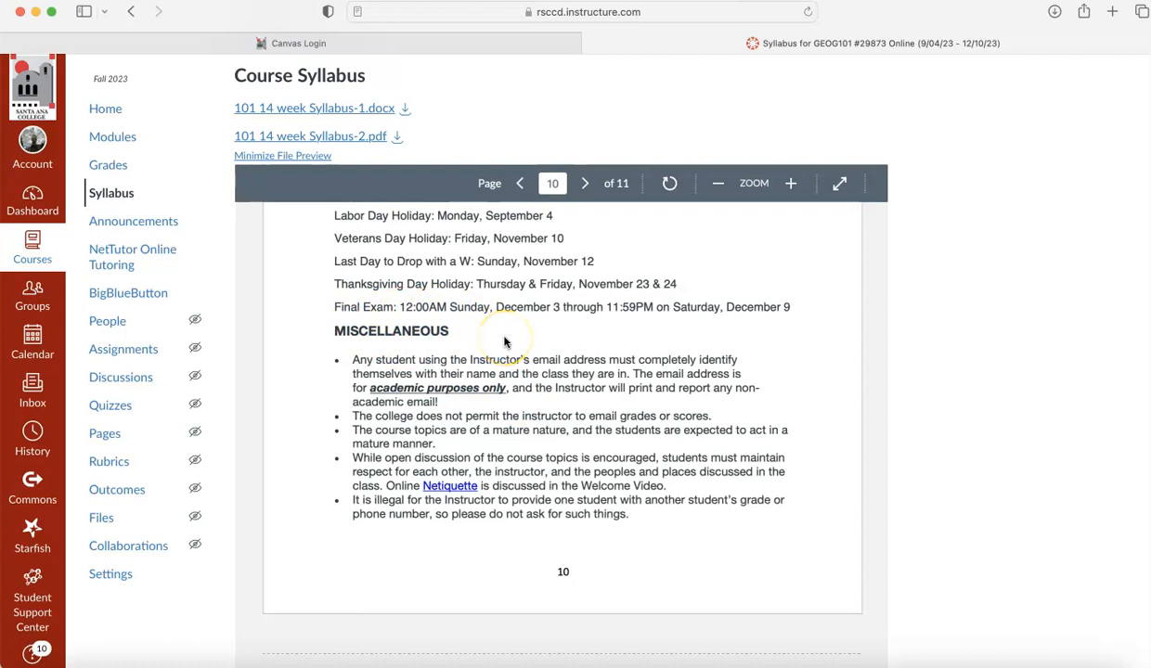
mouse_move(626, 324)
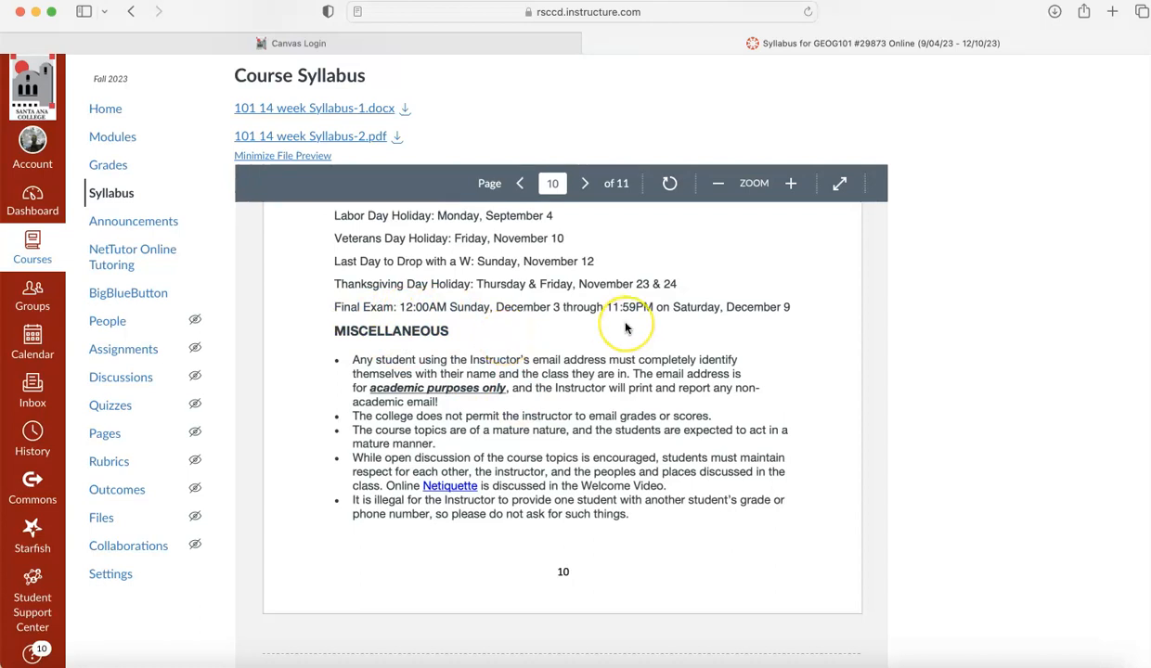
left_click(585, 182)
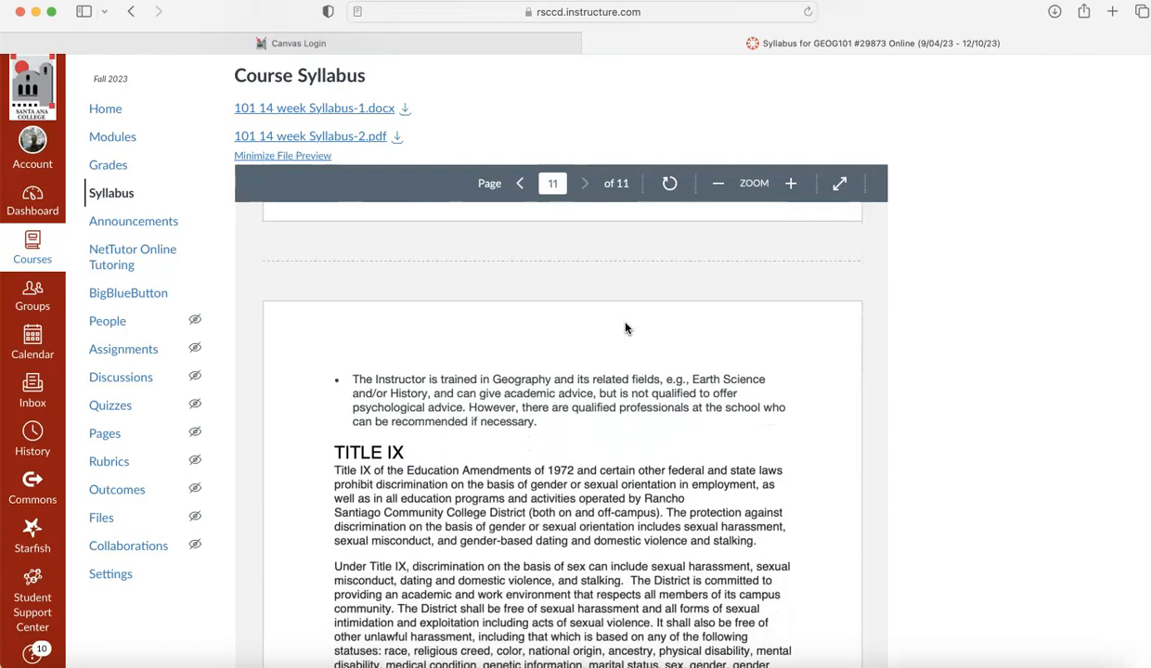
scroll("up", 3)
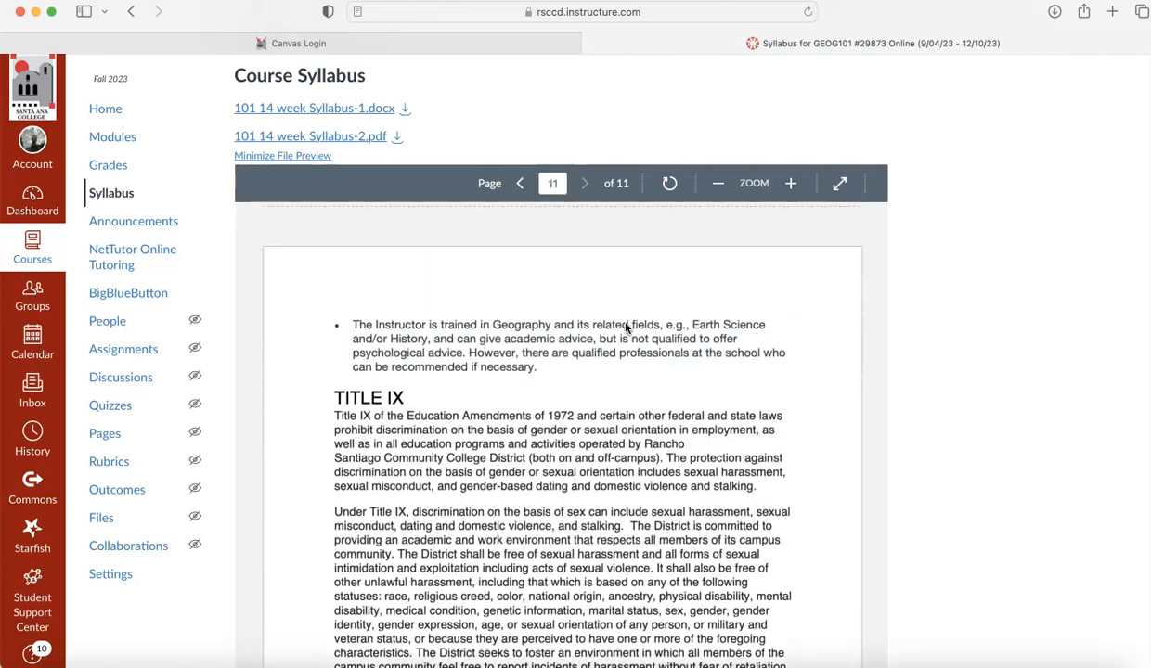
scroll("down", 3)
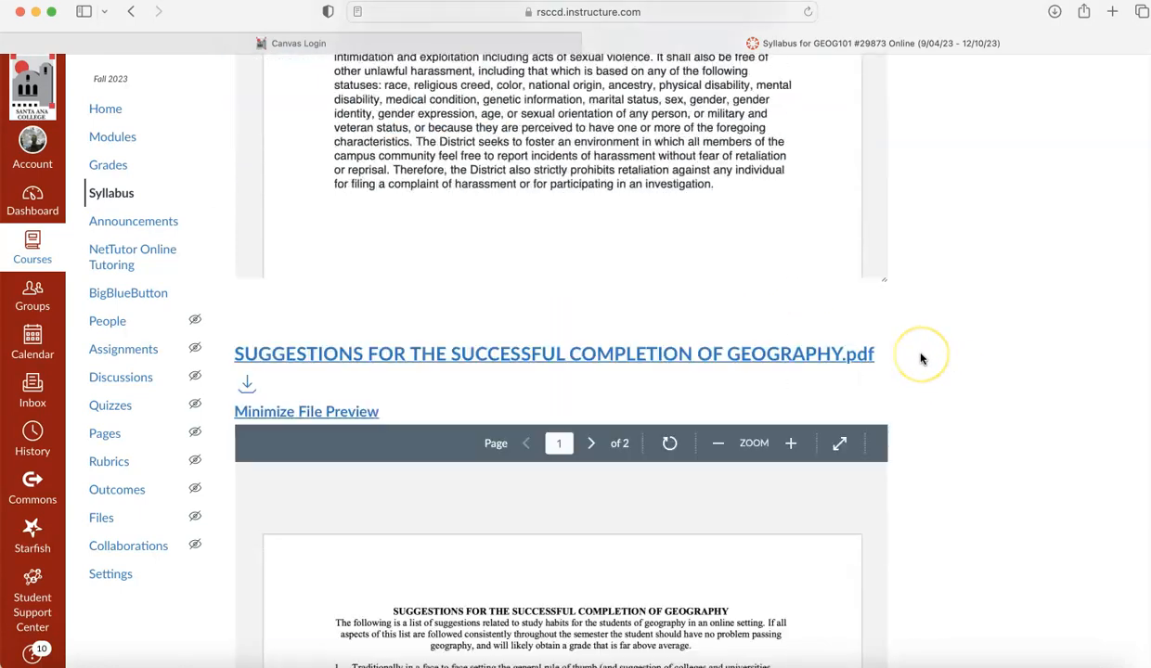
- Read the geography study-suggestions document below the syllabus PDF
scroll("down", 3)
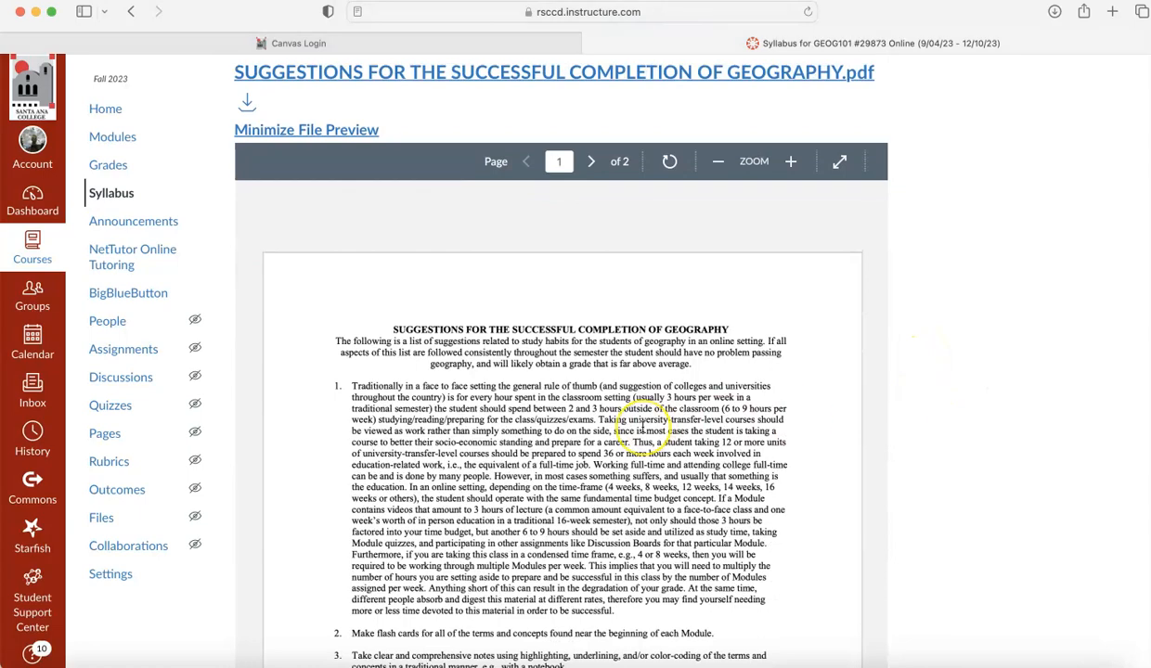
scroll("down", 3)
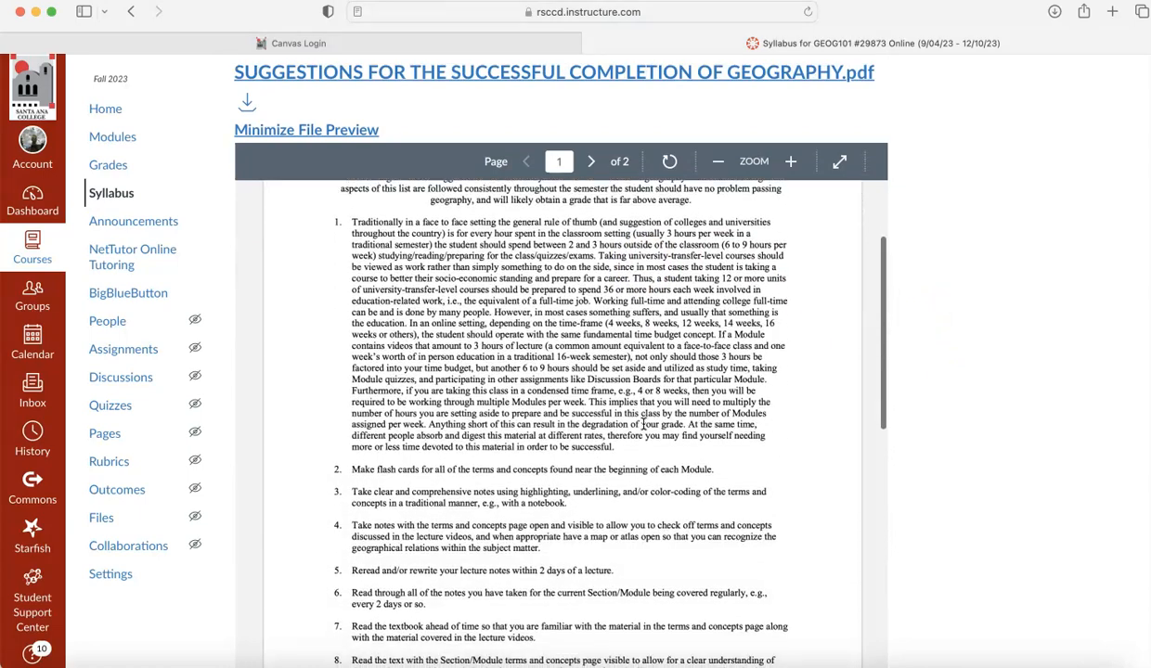
scroll("down", 3)
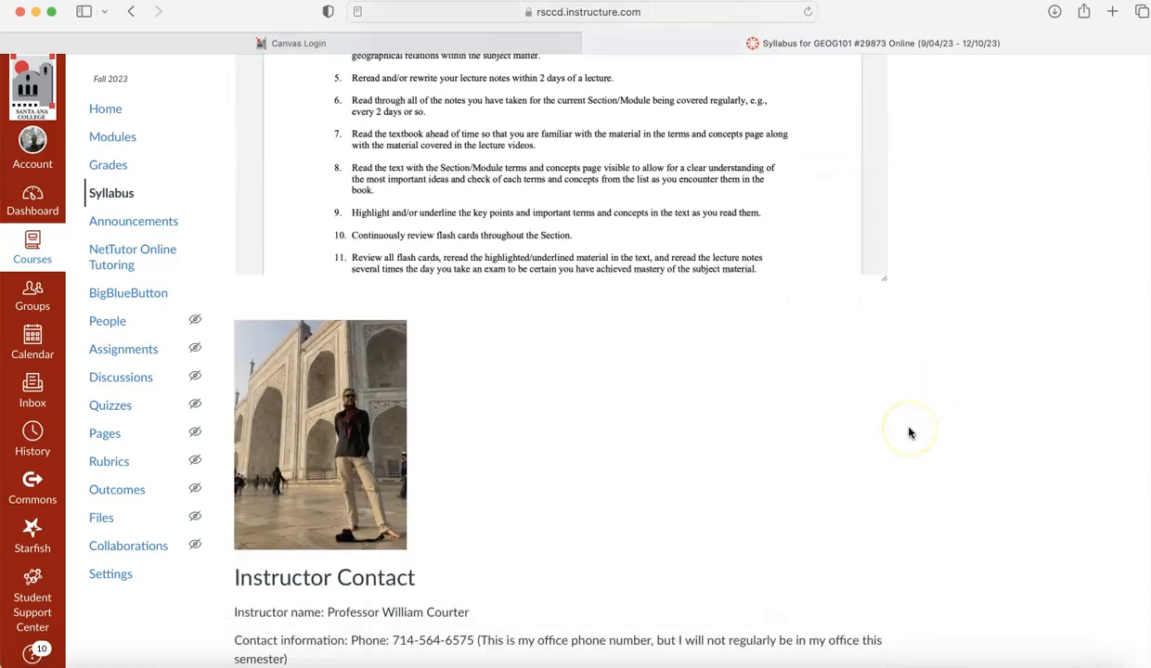
scroll("down", 3)
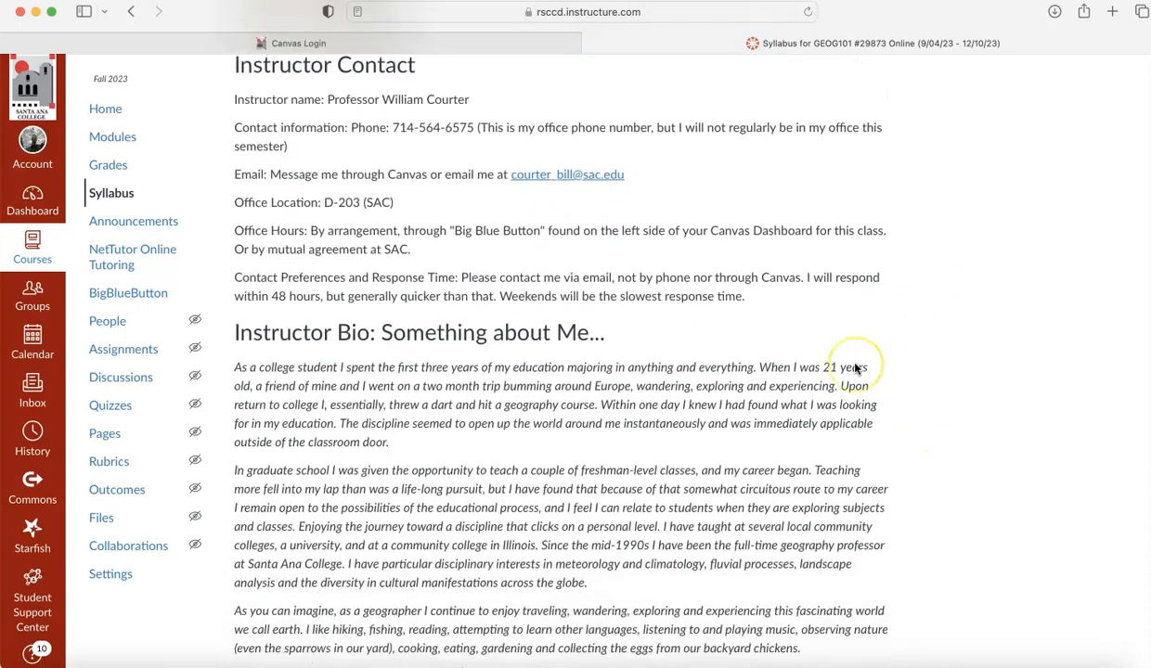
scroll("down", 3)
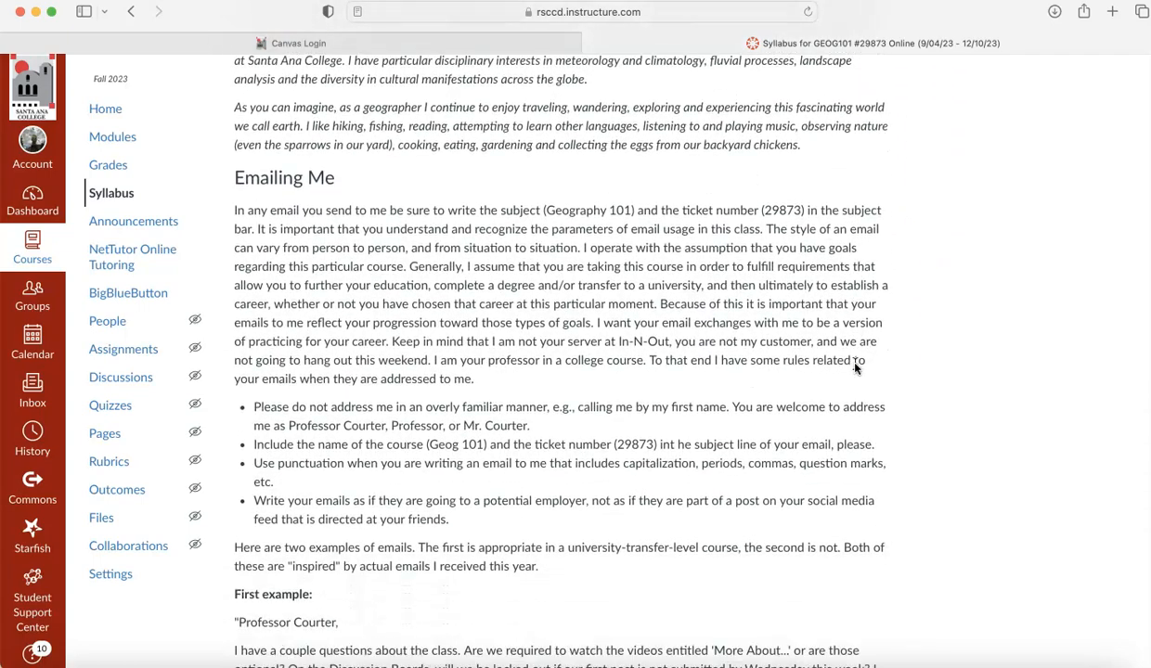
scroll("down", 3)
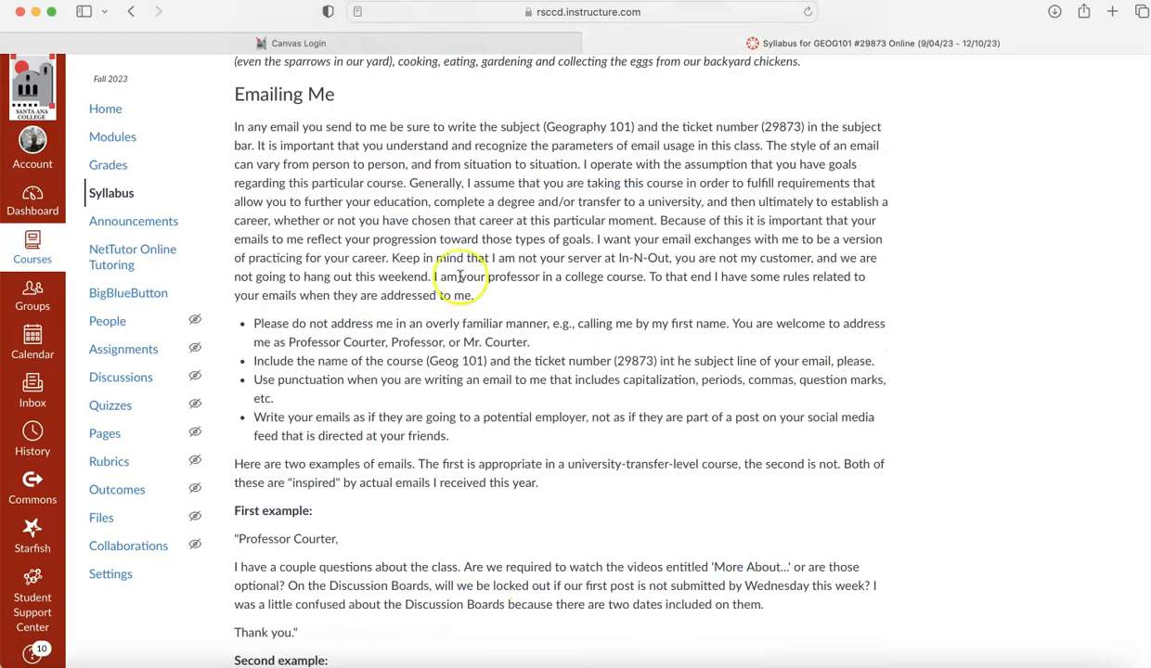
scroll("down", 3)
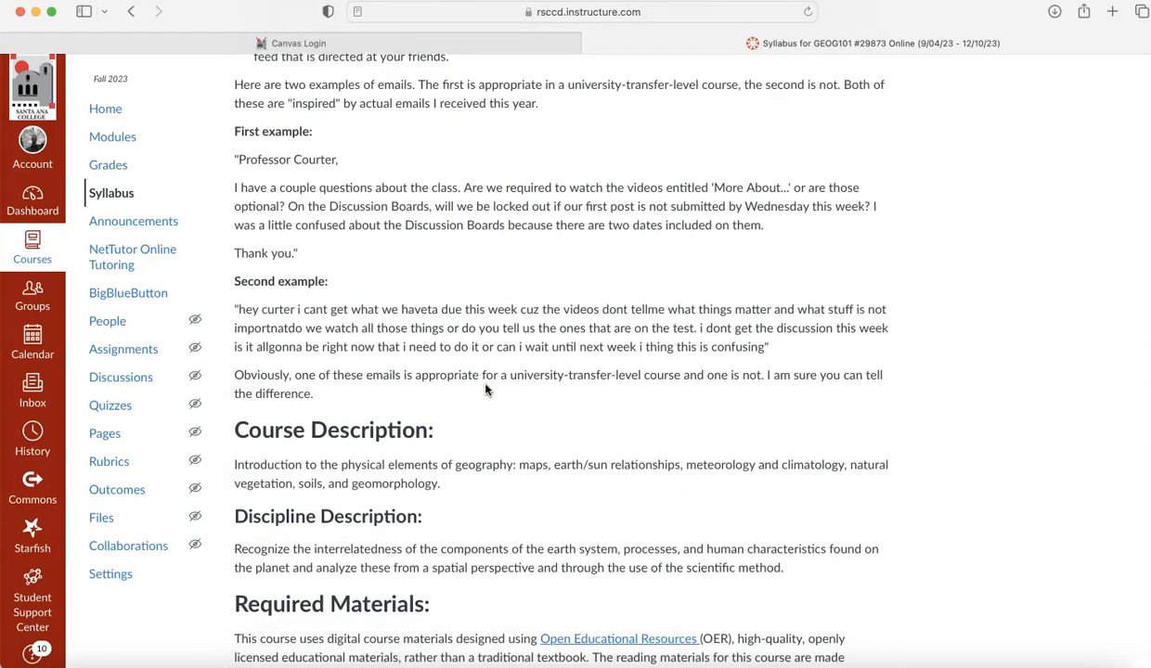
scroll("down", 3)
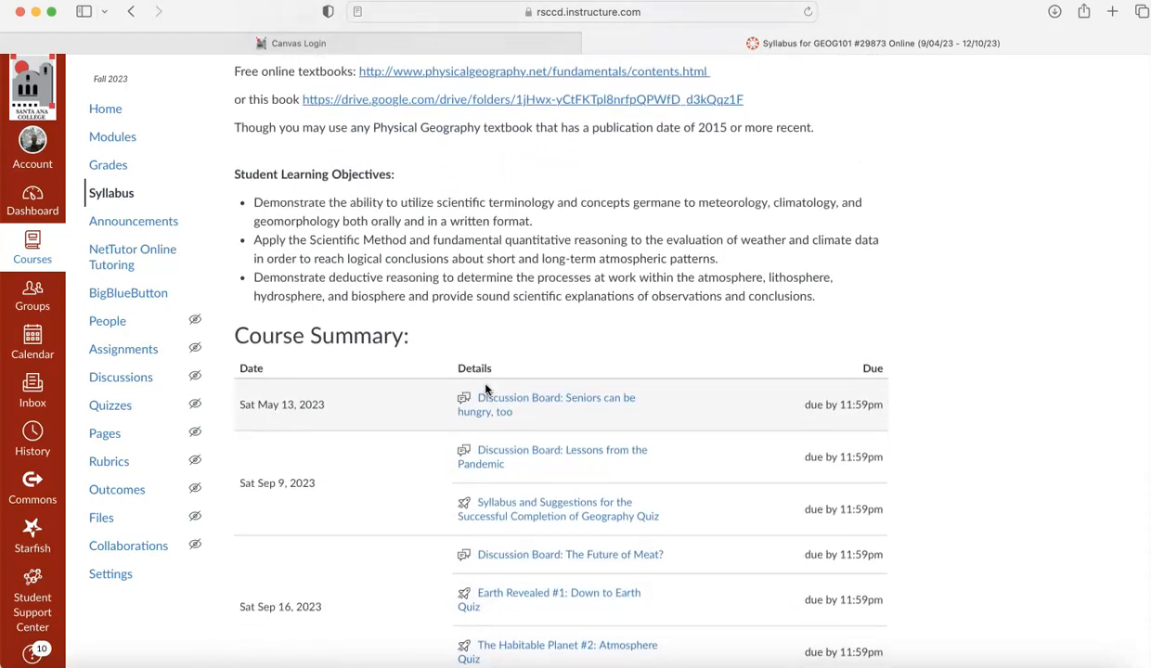
scroll("up", 3)
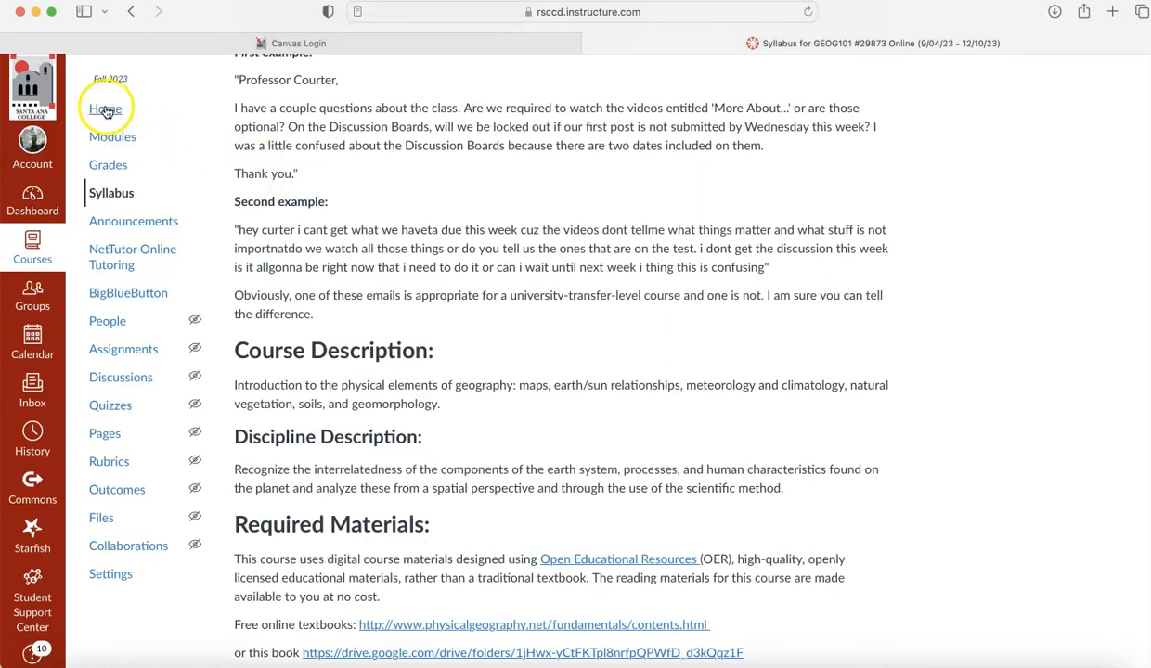
- Return to the GEOG101 course home and go to its Modules list
left_click(105, 109)
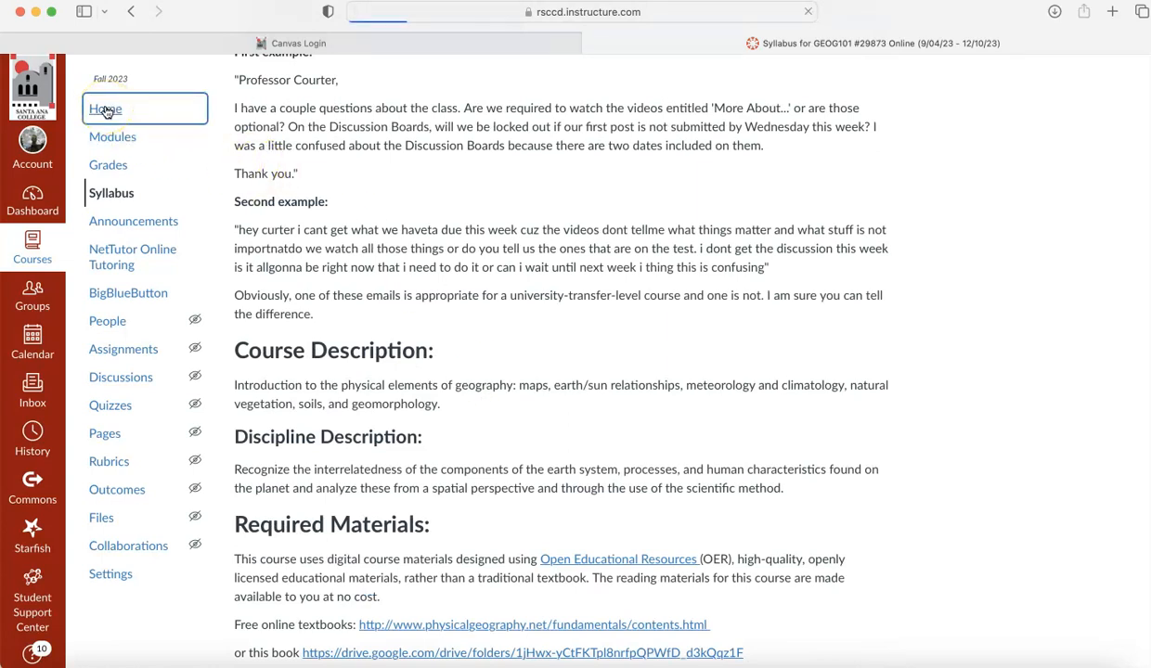
left_click(104, 108)
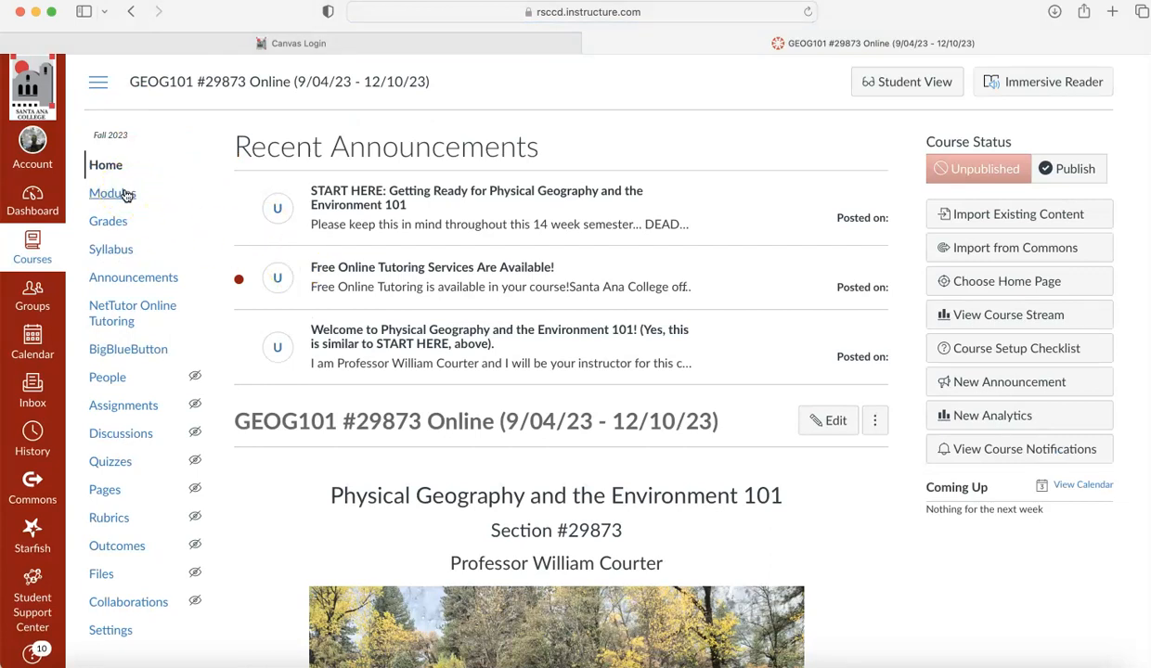
left_click(111, 193)
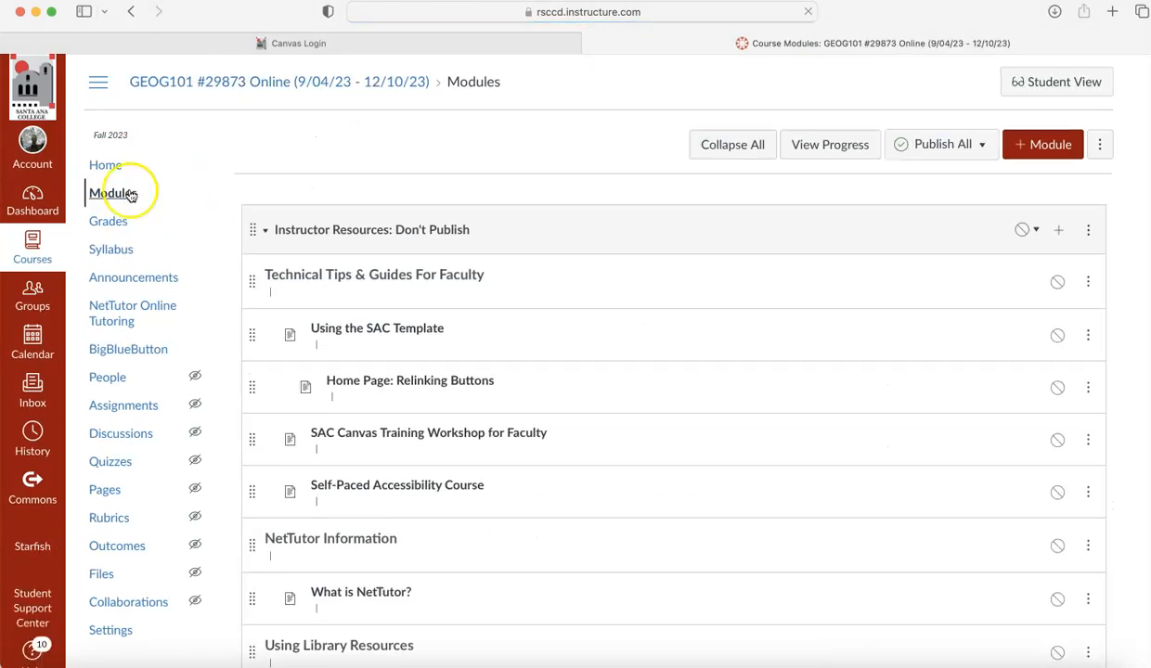
scroll("down", 3)
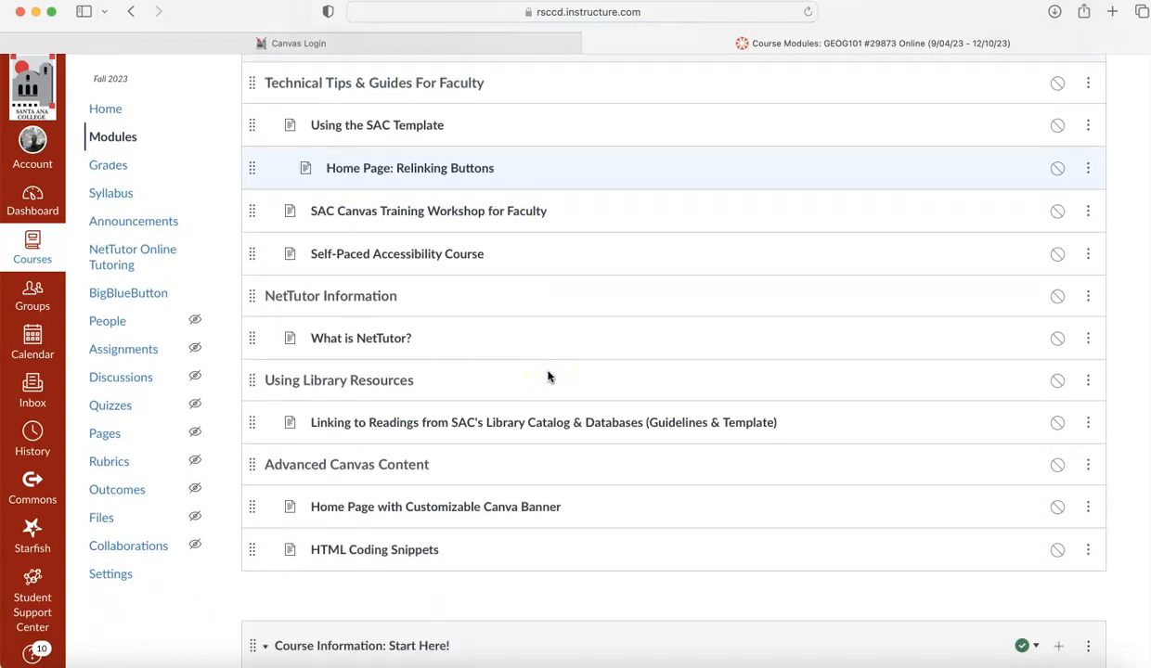
scroll("down", 3)
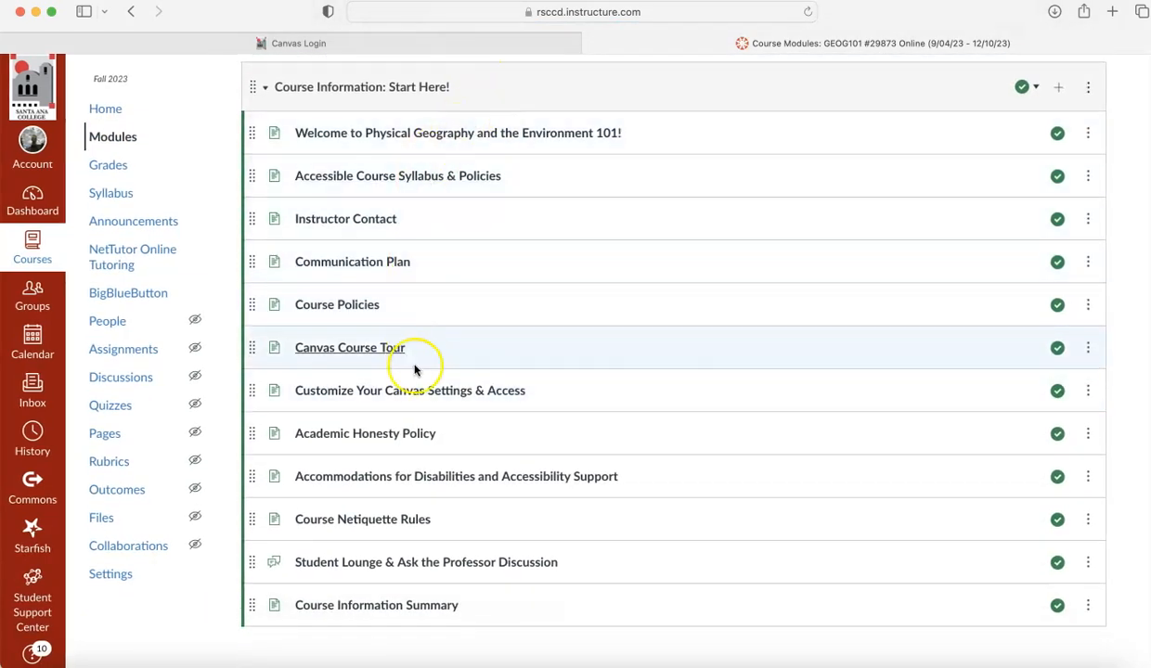
mouse_move(371, 347)
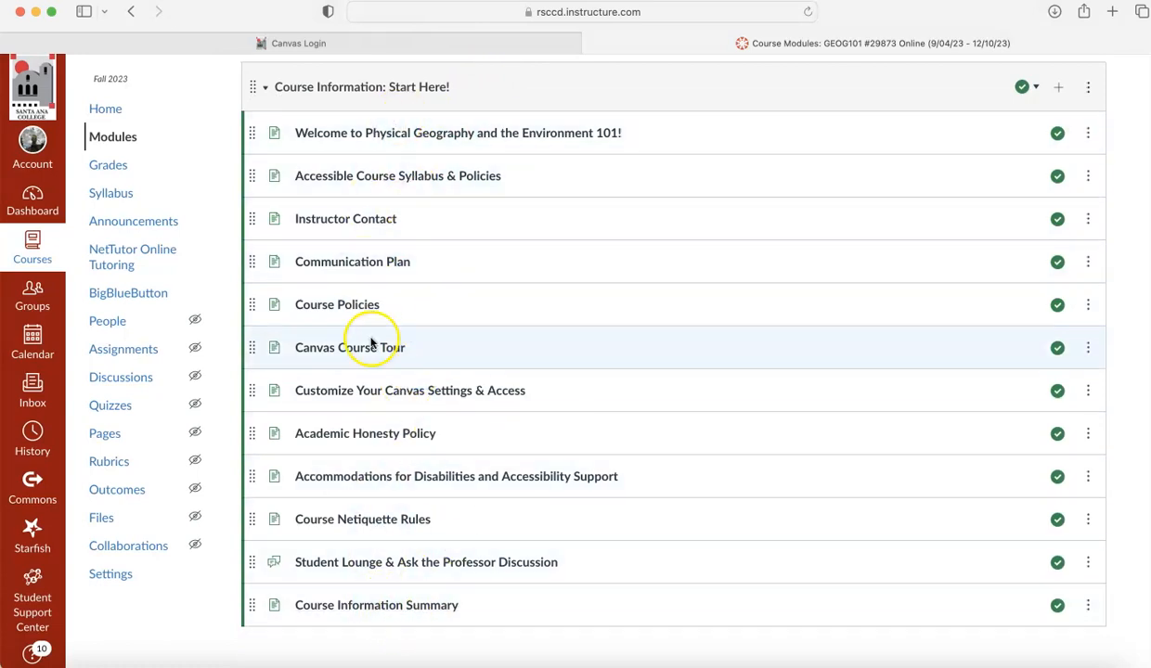
mouse_move(320, 232)
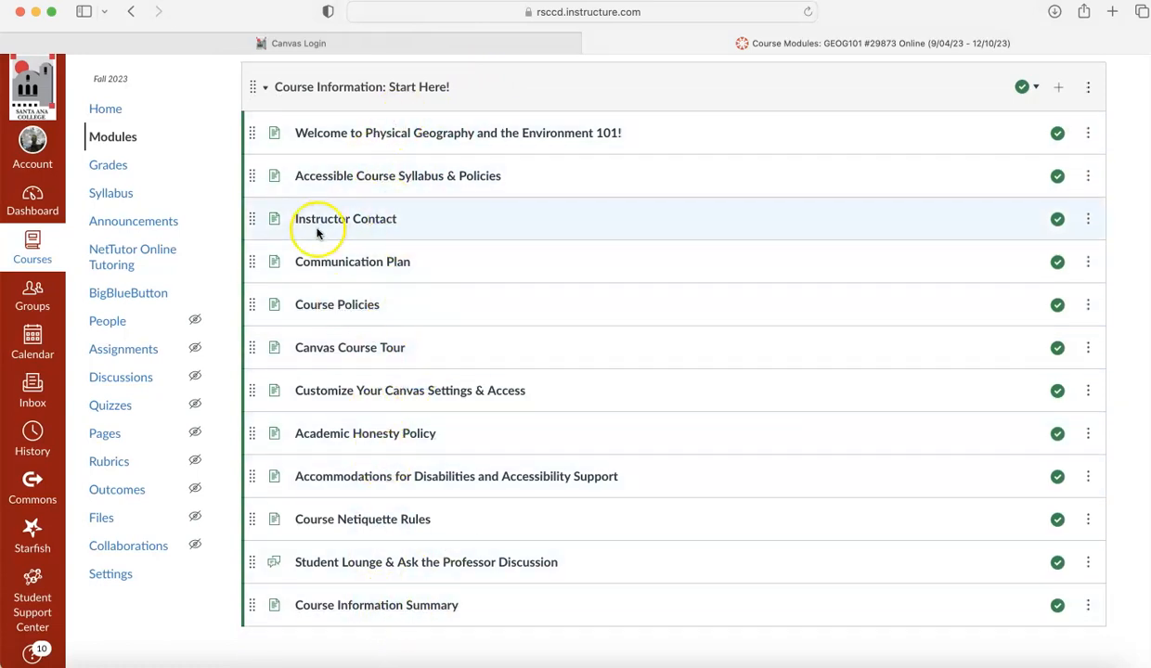
mouse_move(434, 175)
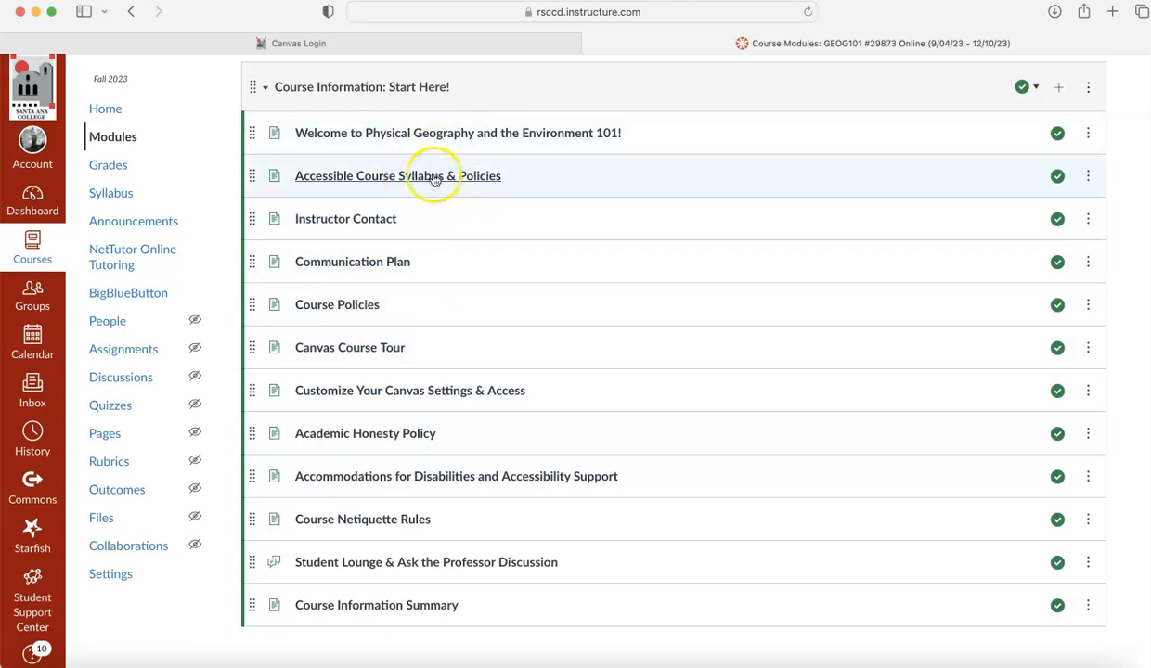
mouse_move(422, 176)
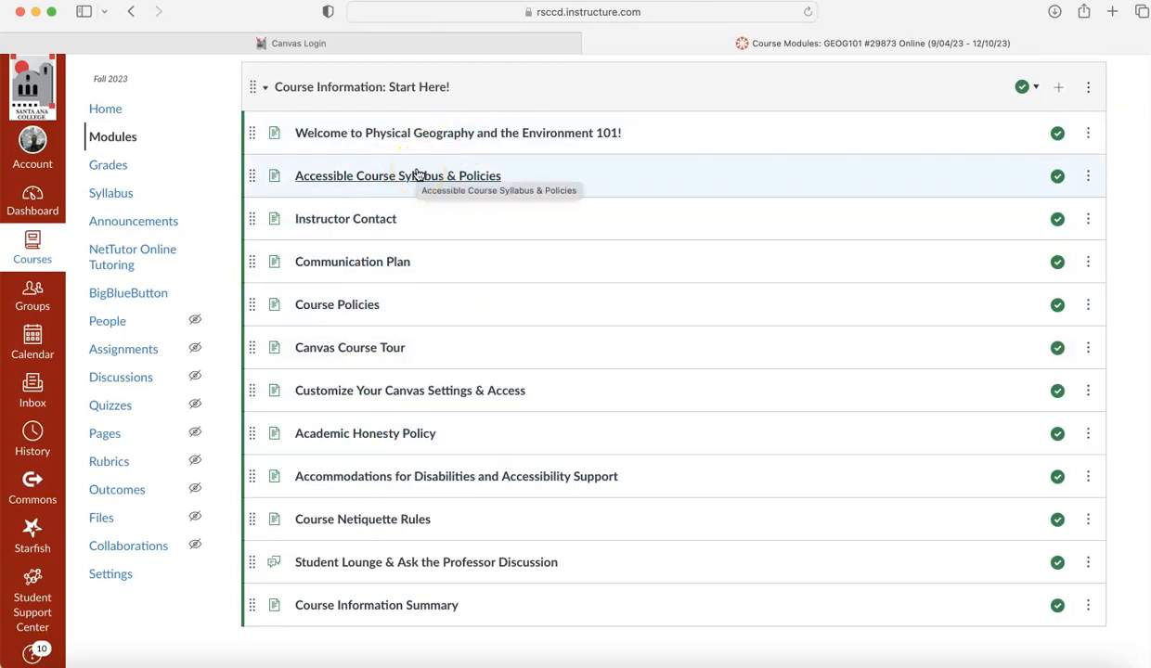
scroll("down", 3)
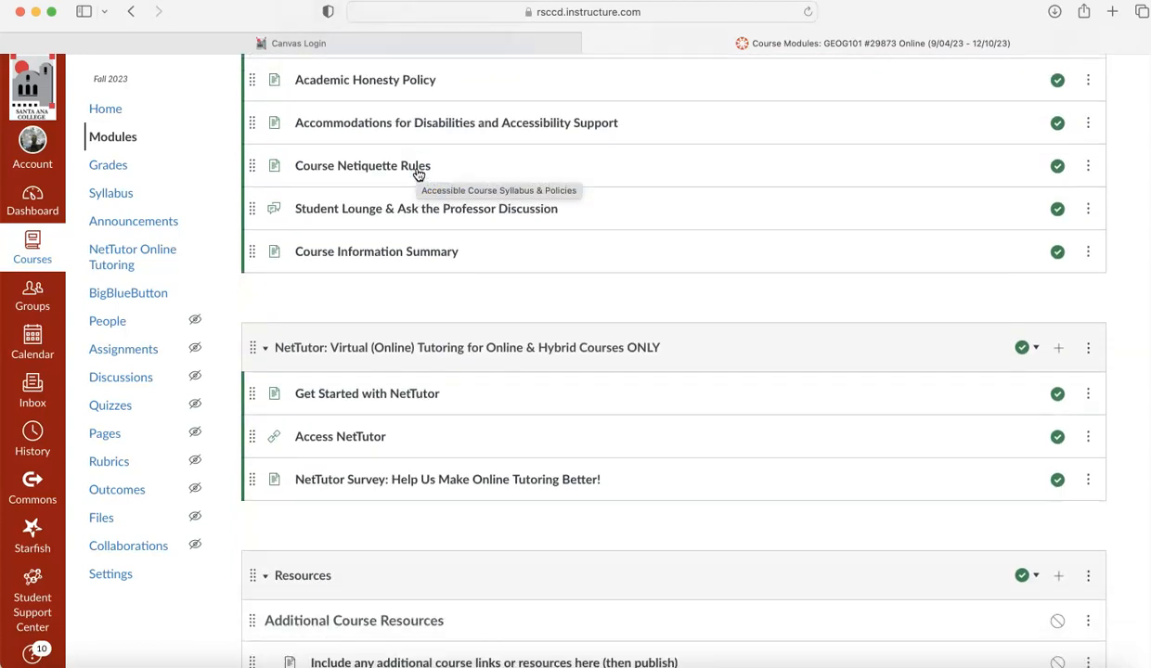
scroll("down", 3)
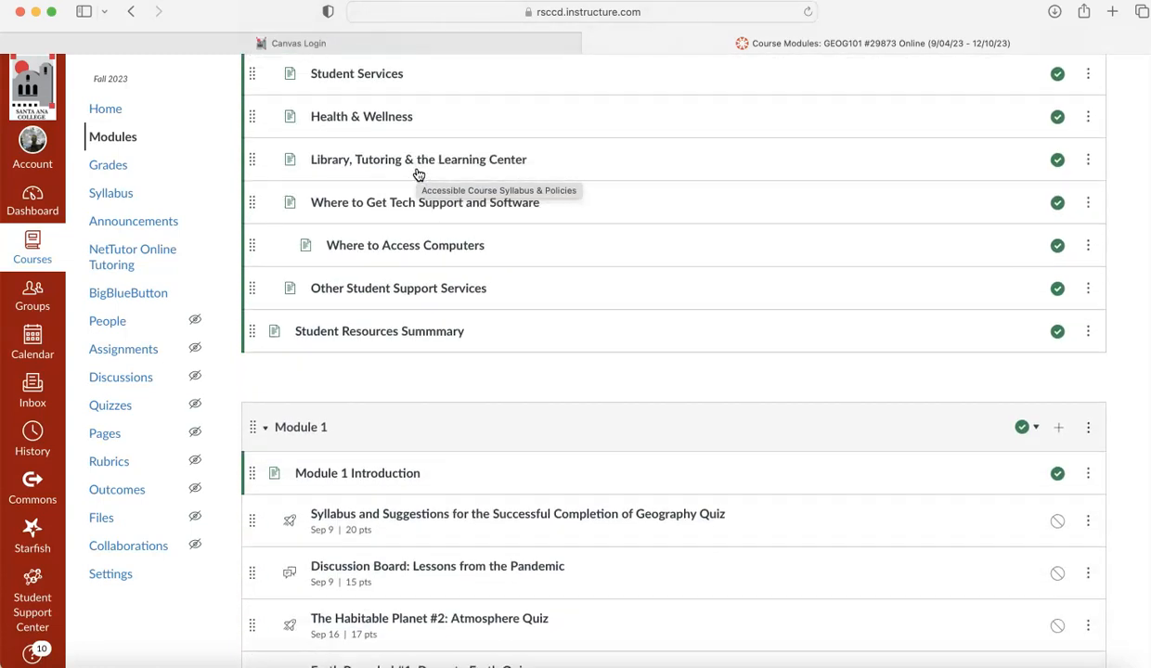
scroll("down", 3)
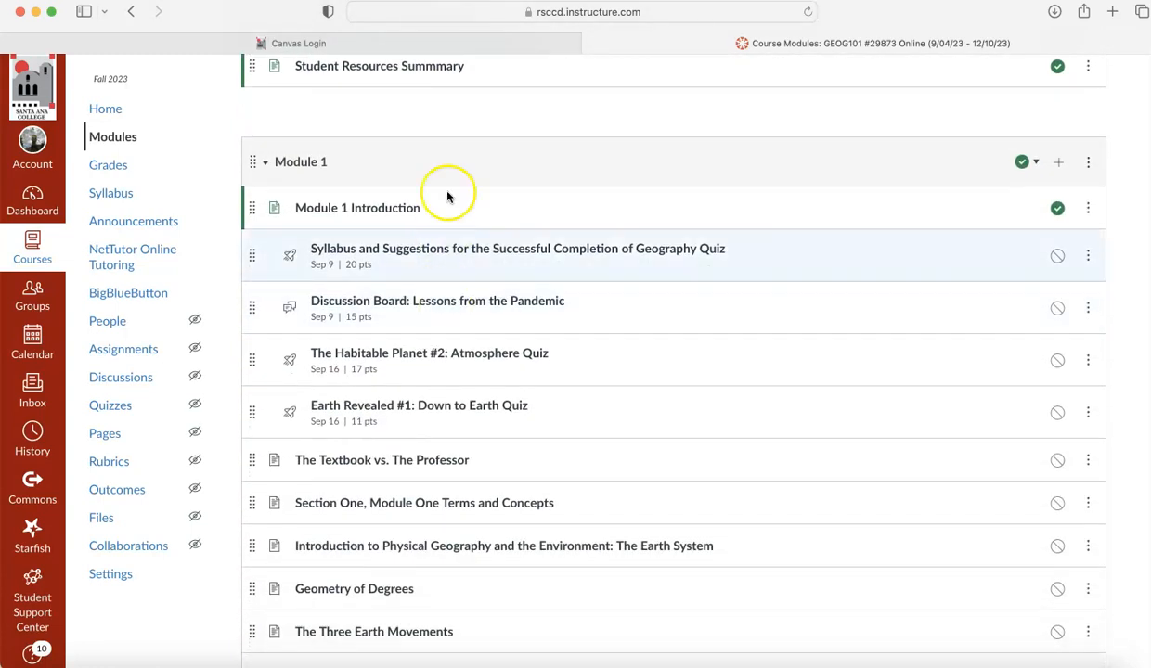
mouse_move(464, 143)
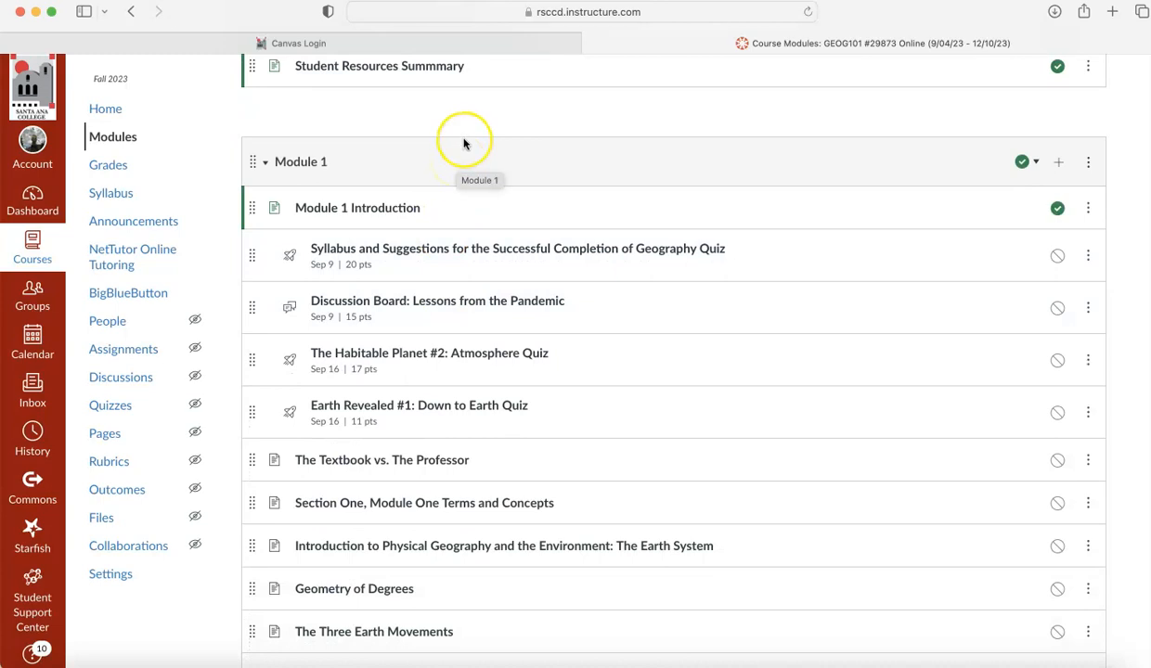
scroll("up", 3)
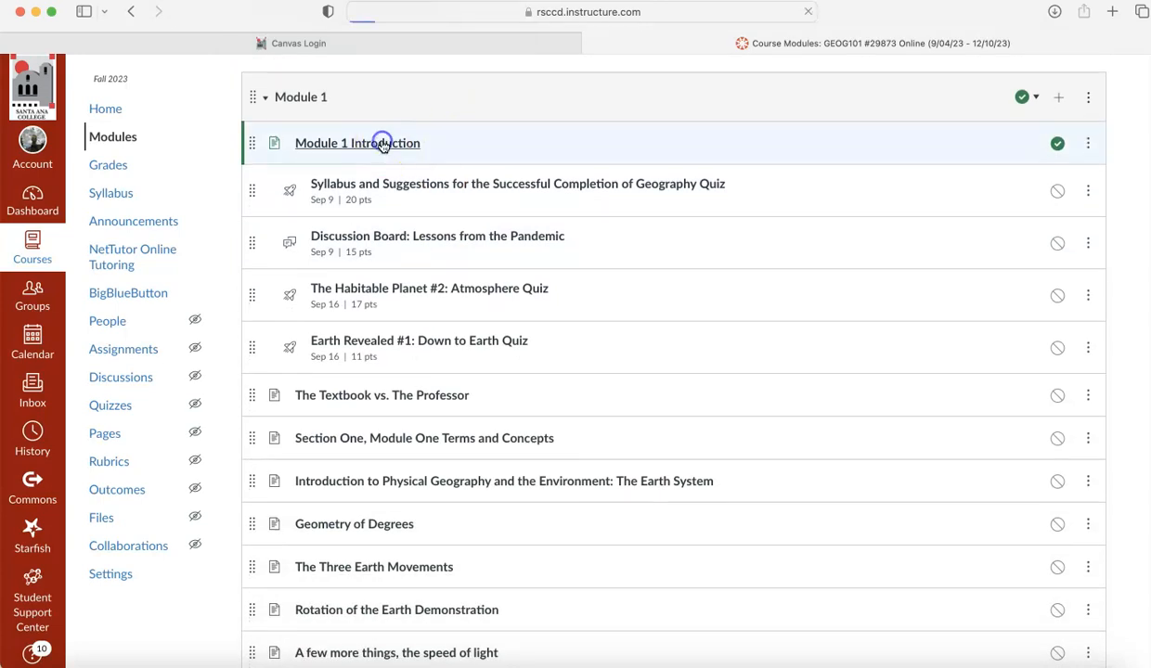
left_click(357, 142)
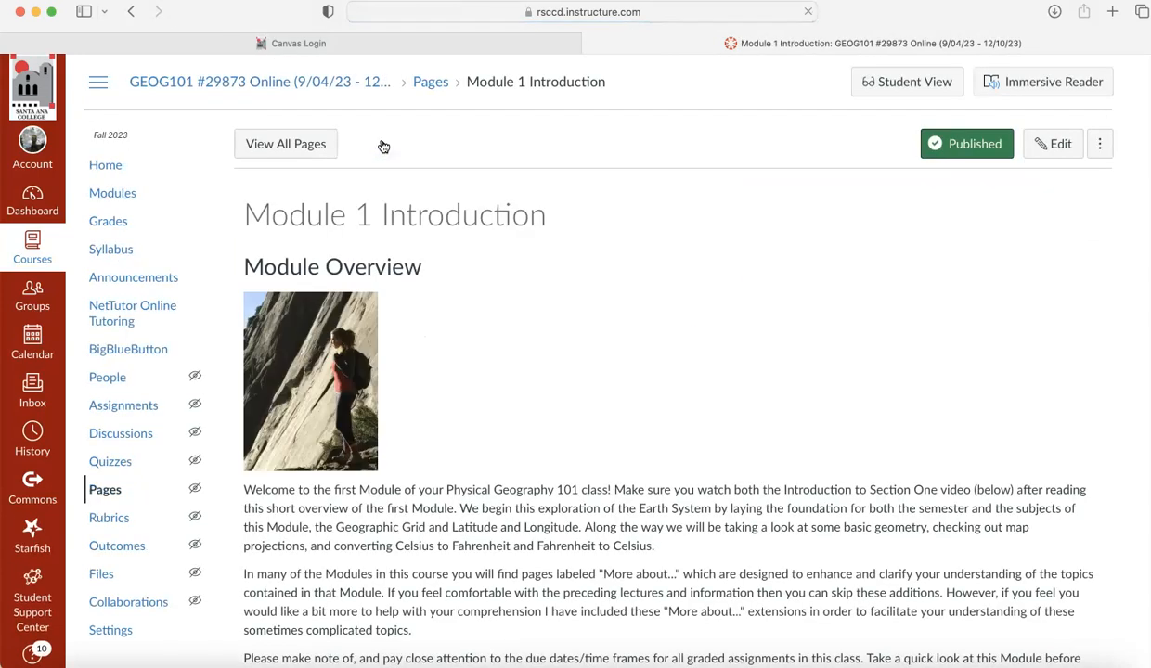
scroll("down", 3)
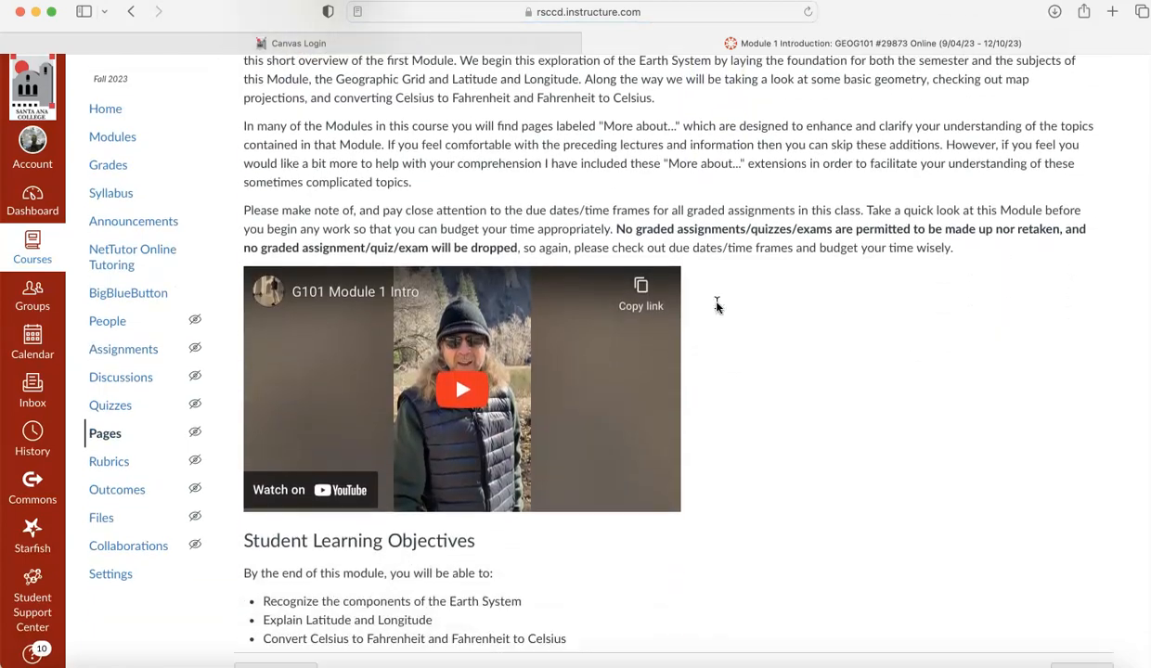
scroll("down", 3)
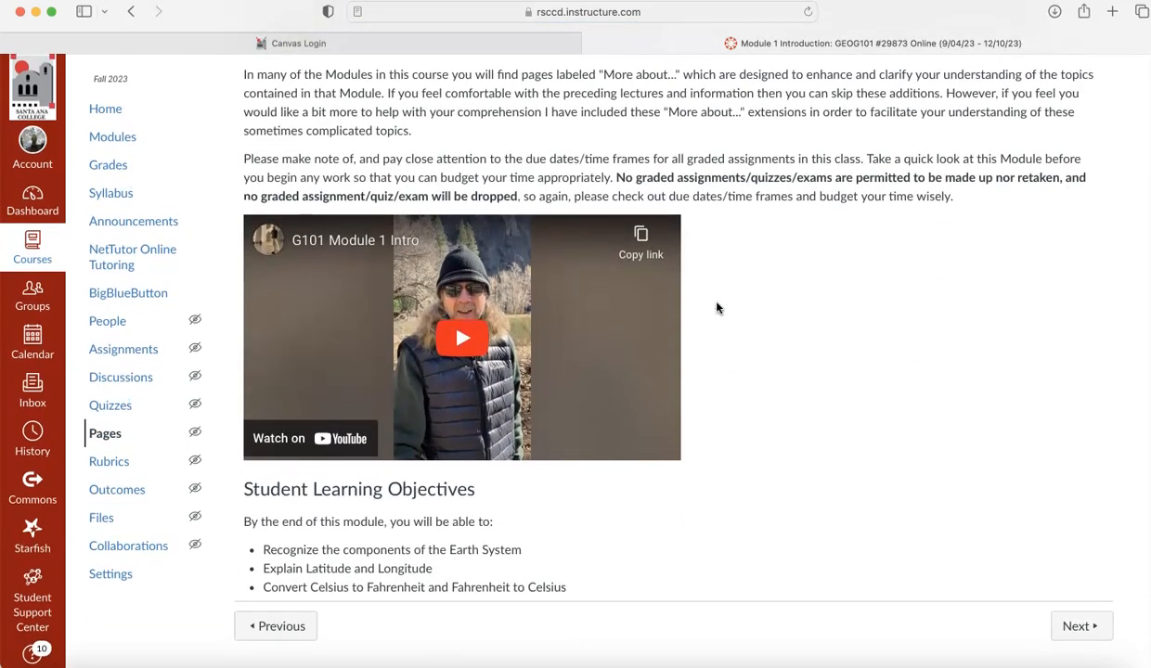
mouse_move(180, 26)
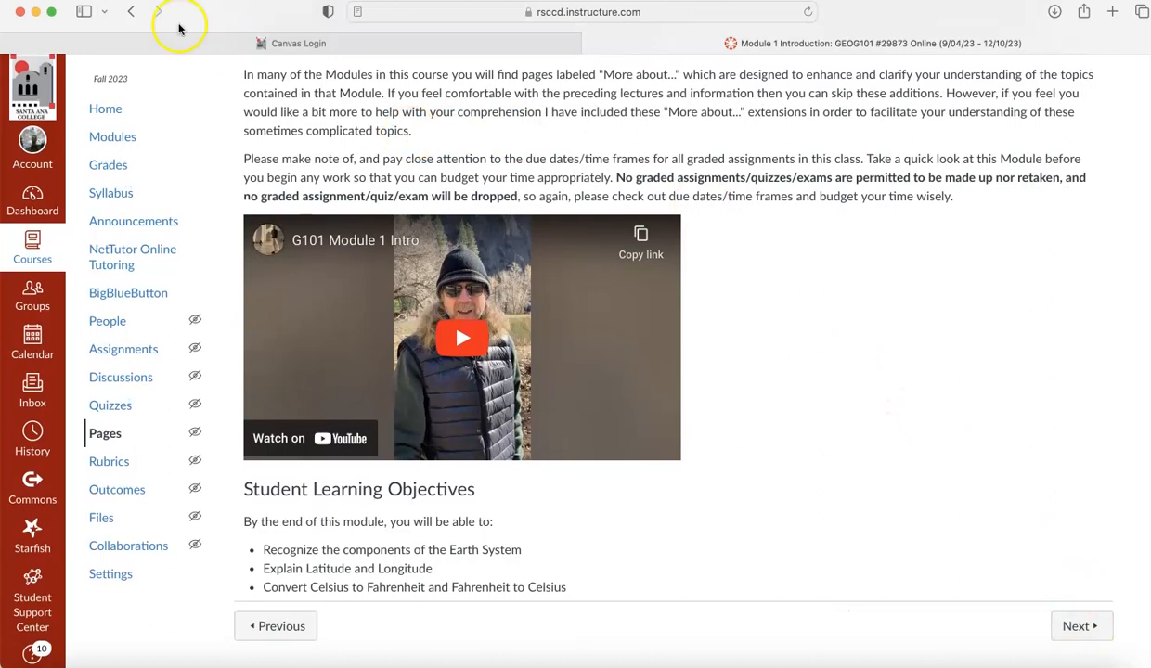
left_click(131, 11)
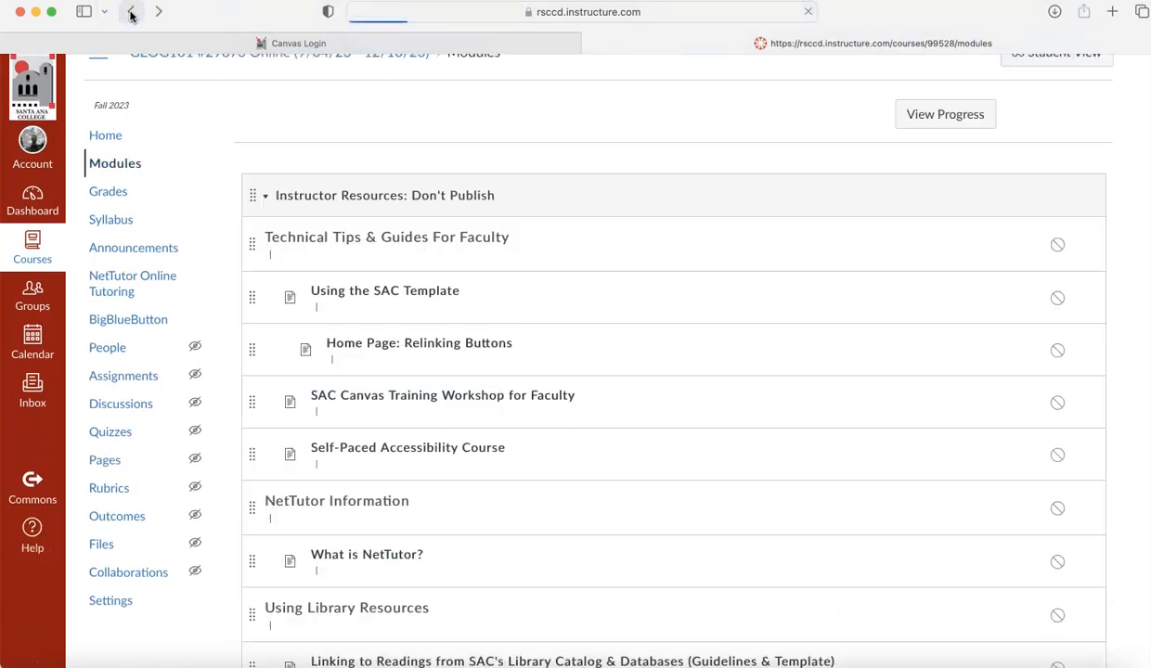
- Review the Syllabus and Suggestions quiz details, then move on to the Lessons from the Pandemic discussion
left_click(131, 11)
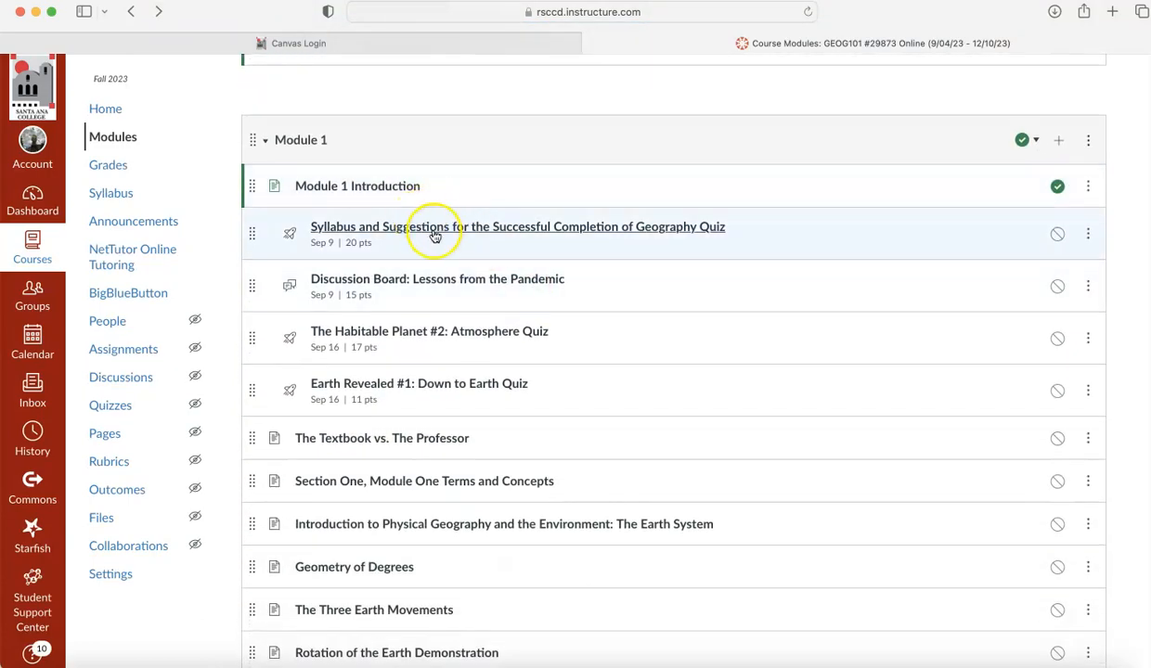
mouse_move(388, 313)
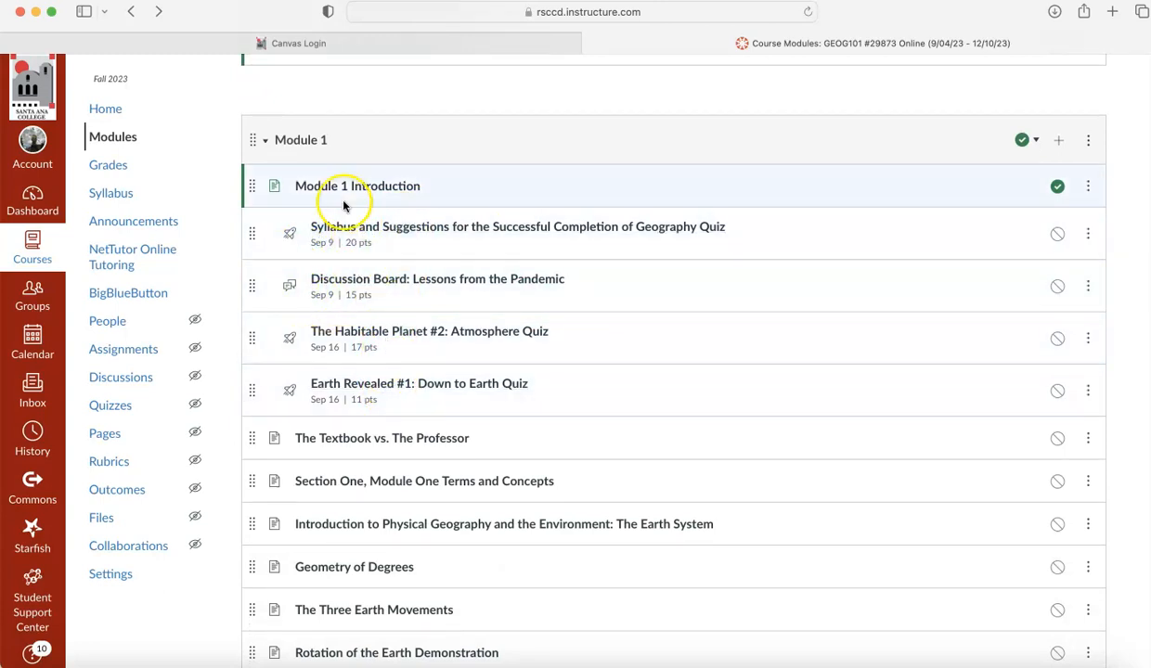
mouse_move(367, 306)
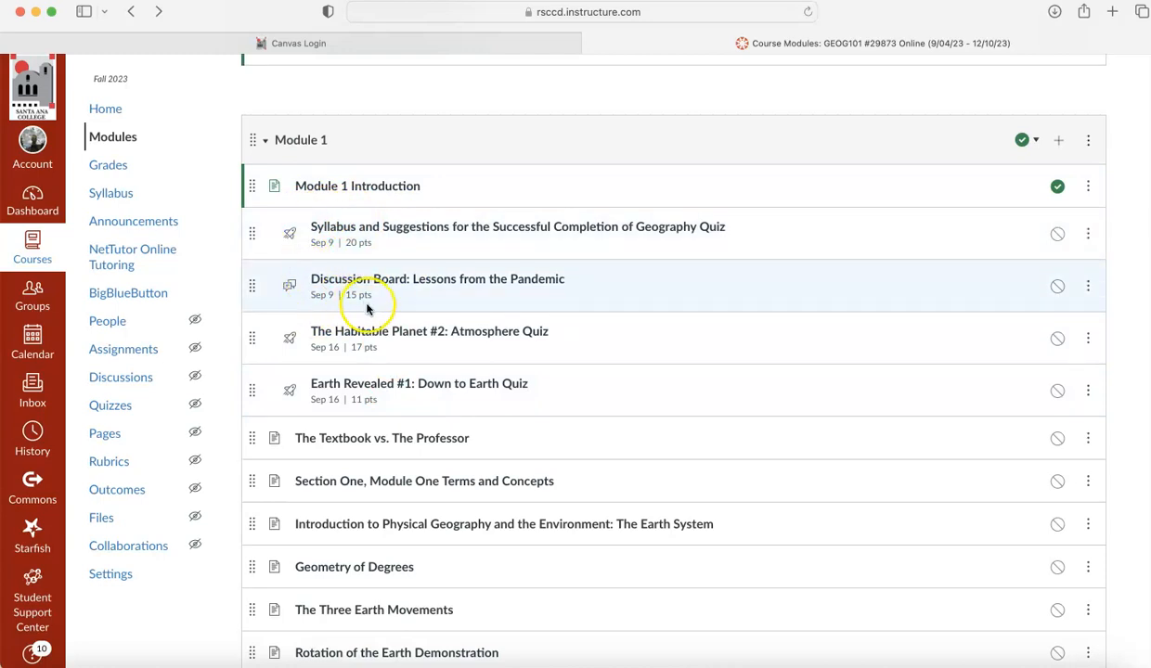
mouse_move(316, 318)
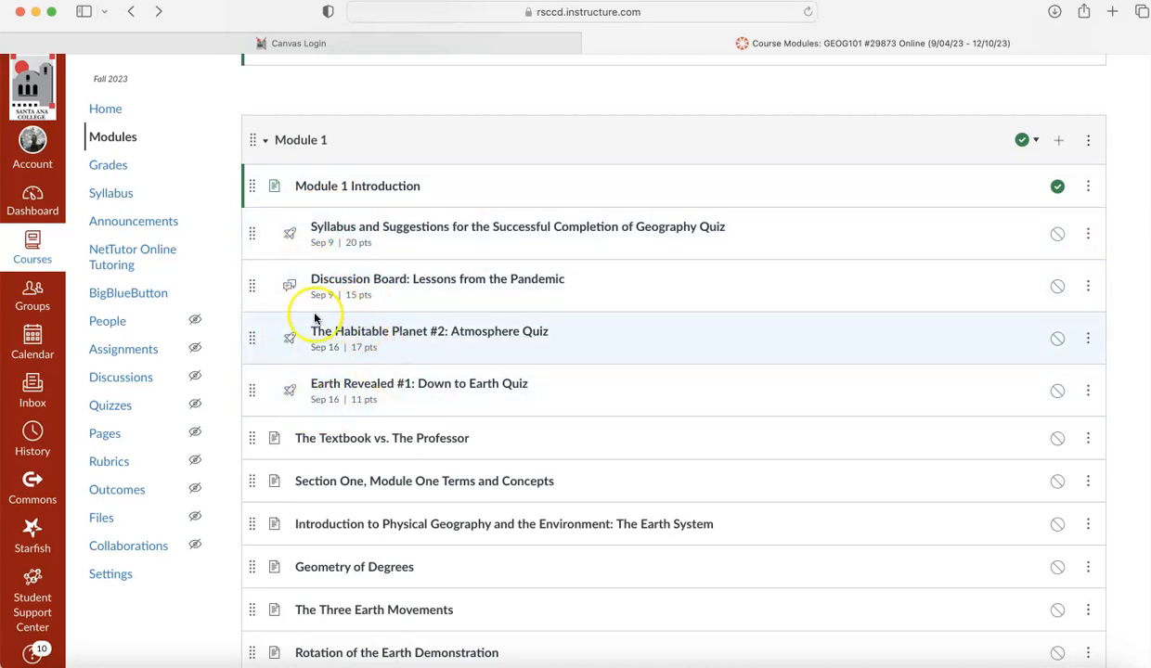
mouse_move(399, 304)
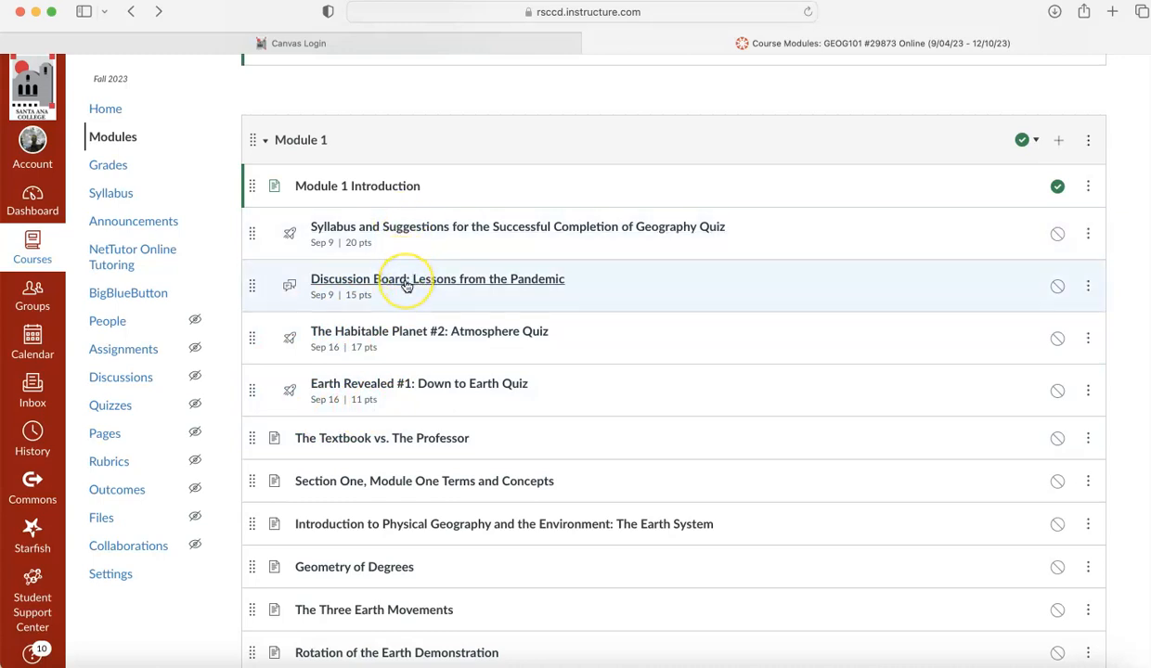
mouse_move(631, 281)
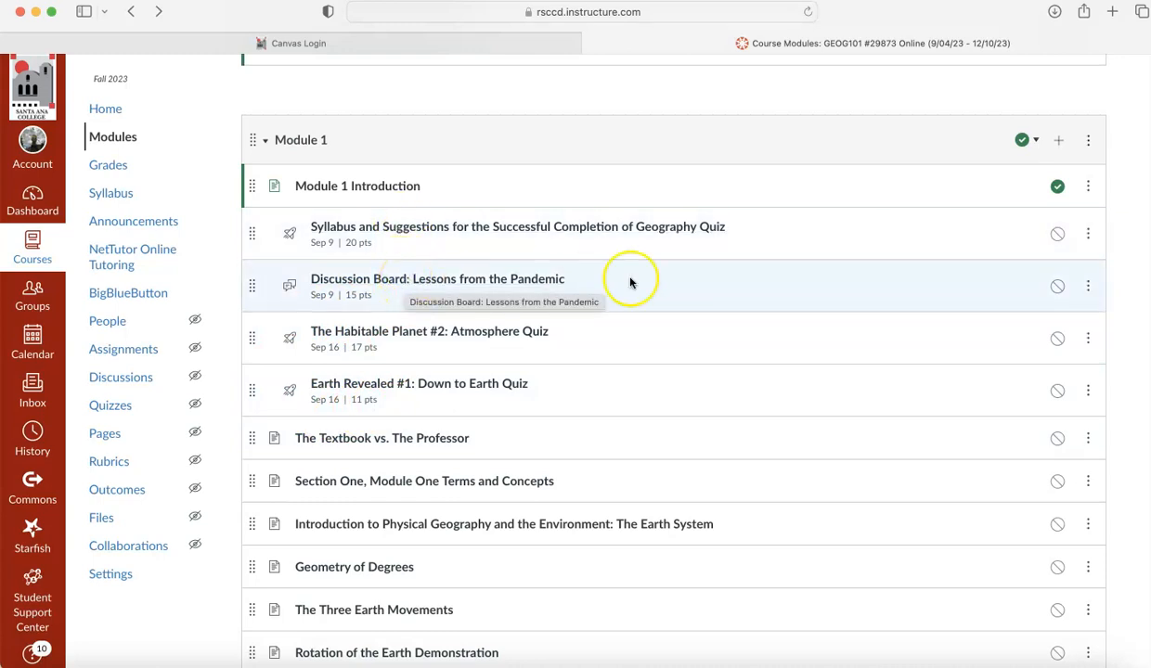
mouse_move(694, 291)
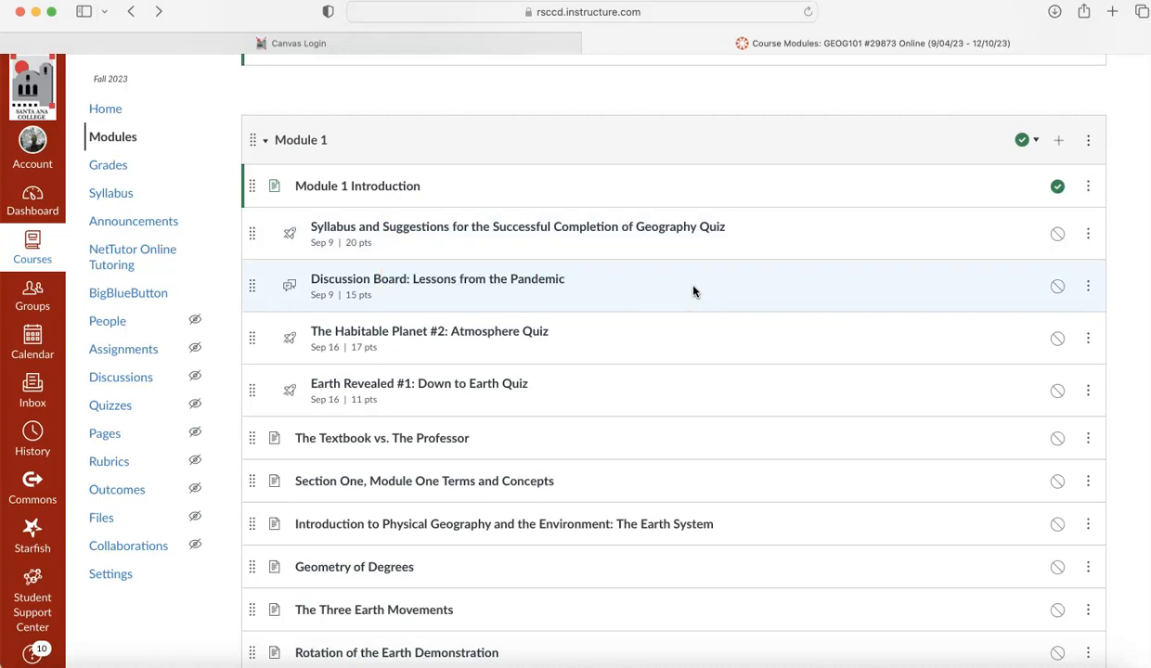
mouse_move(630, 226)
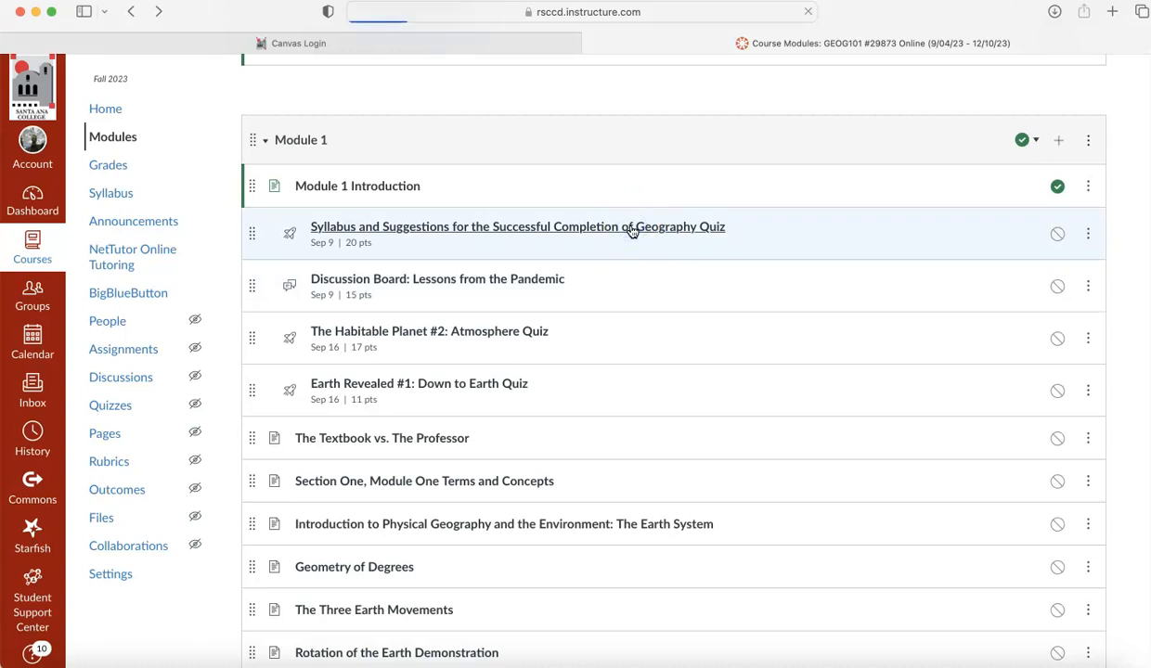
left_click(517, 226)
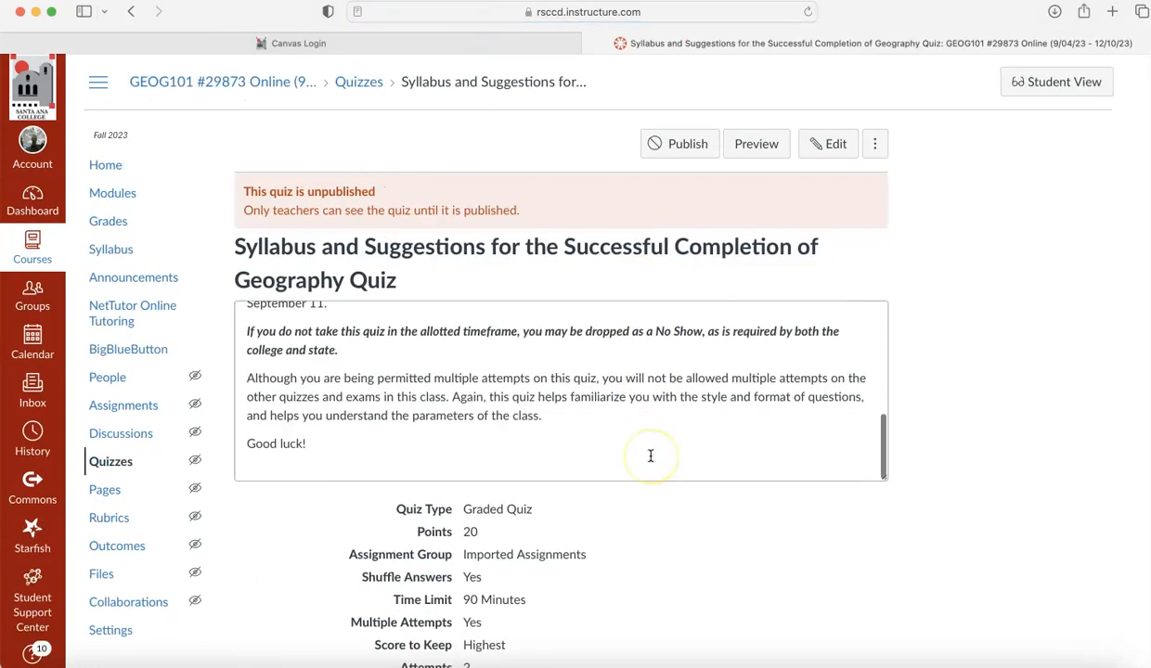
scroll("down", 3)
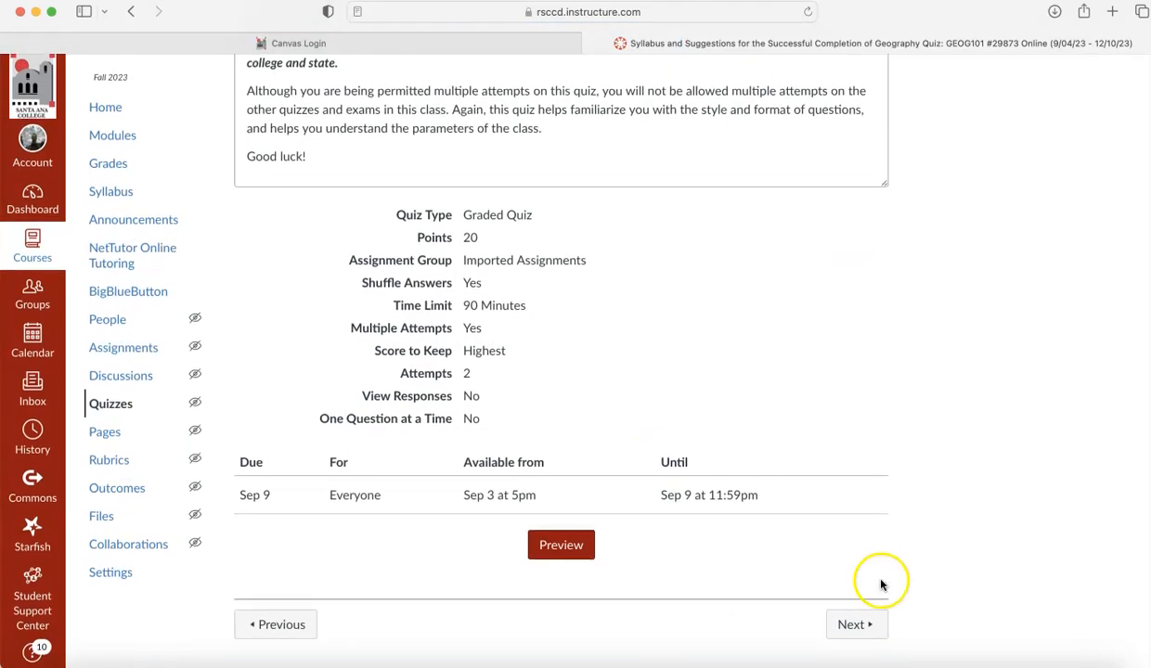
left_click(851, 623)
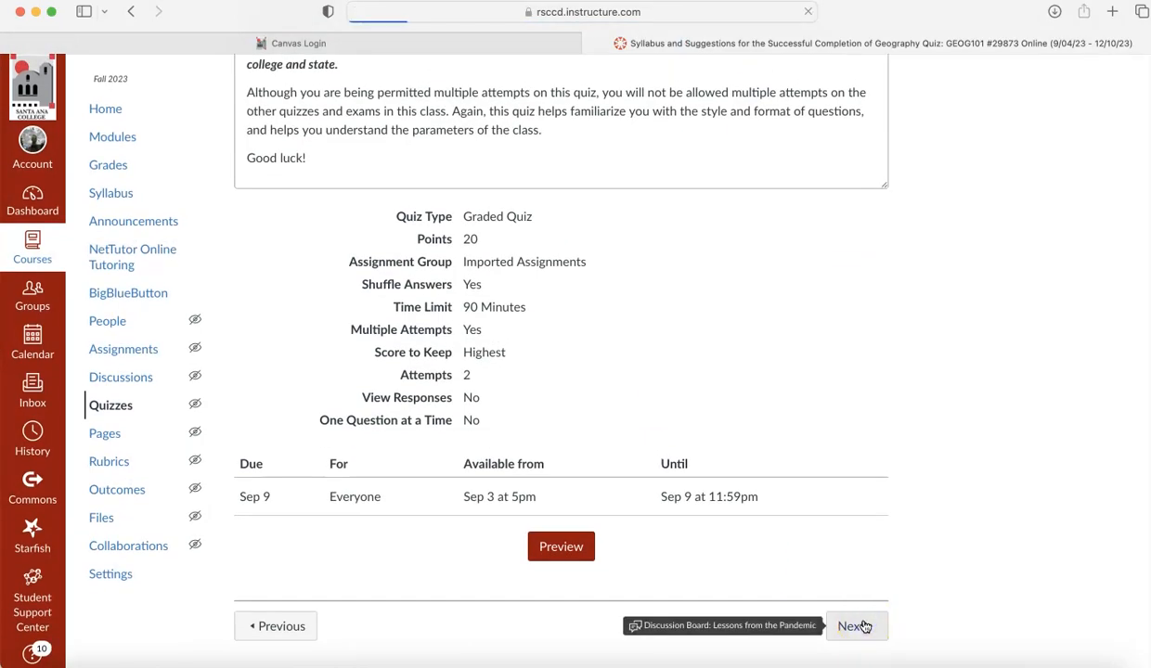
left_click(852, 625)
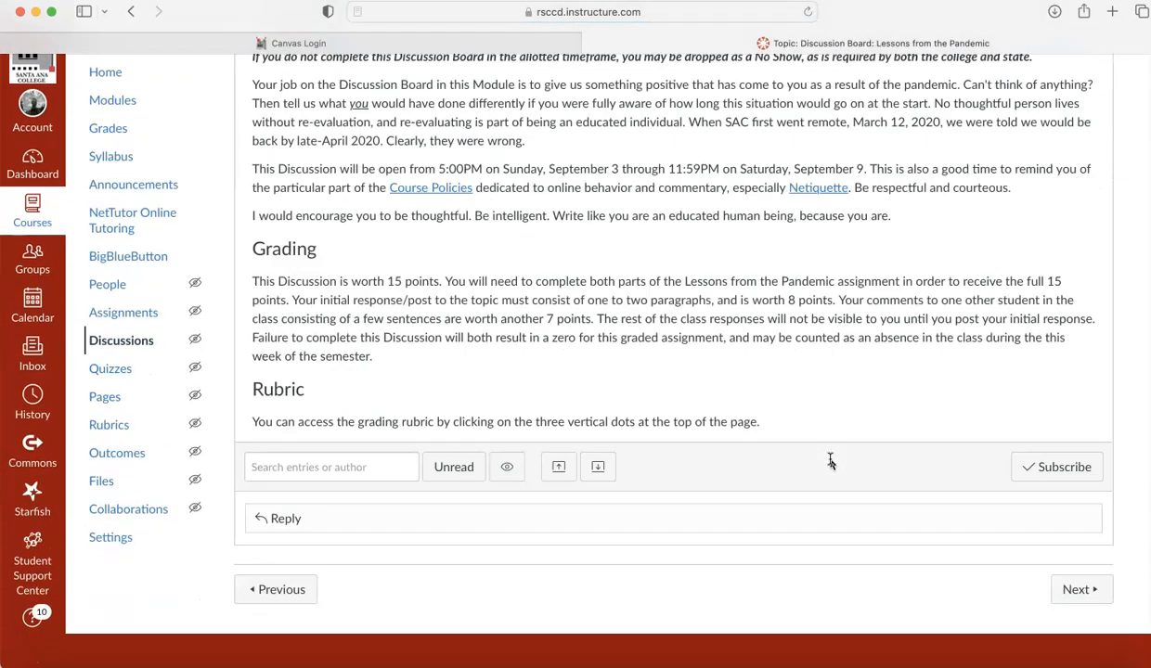
- Draft a test reply 'fj;ldkfads;flk', discard it unposted, and move on to the Atmosphere Quiz
scroll("up", 3)
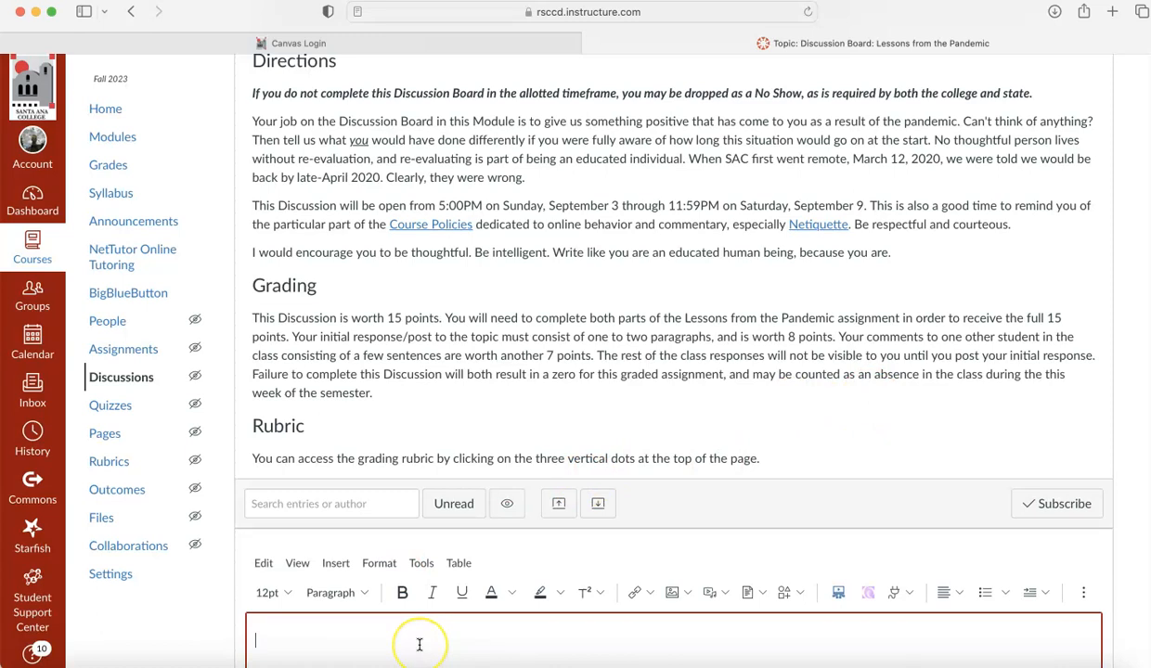
scroll("down", 3)
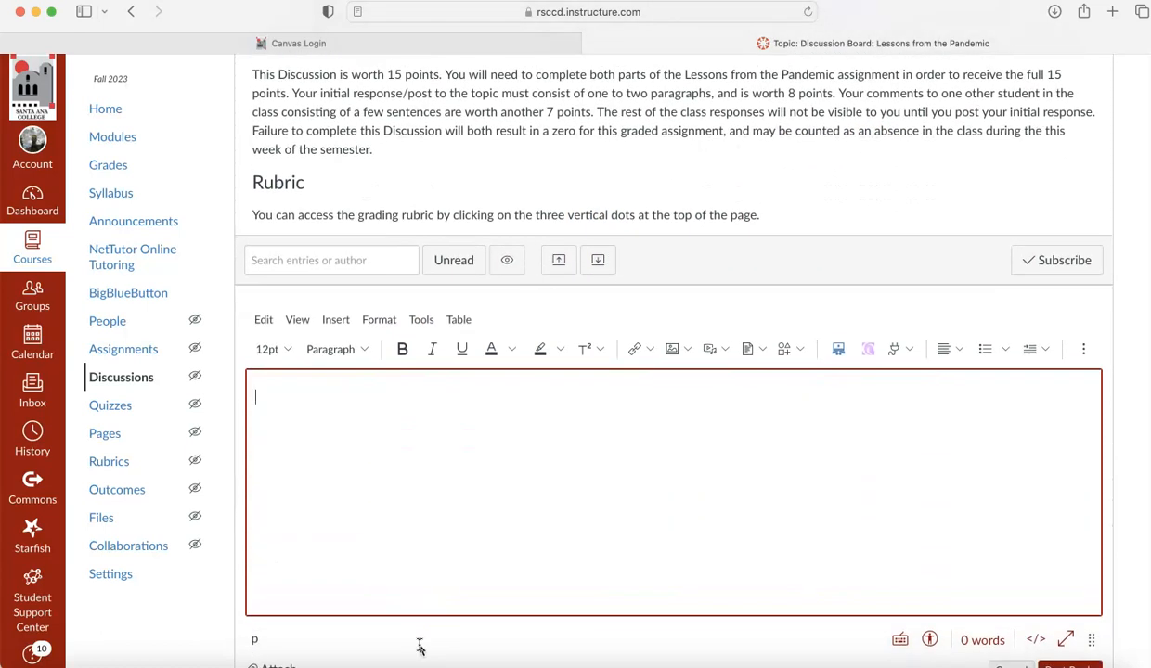
type("fj;ldkfads;flk")
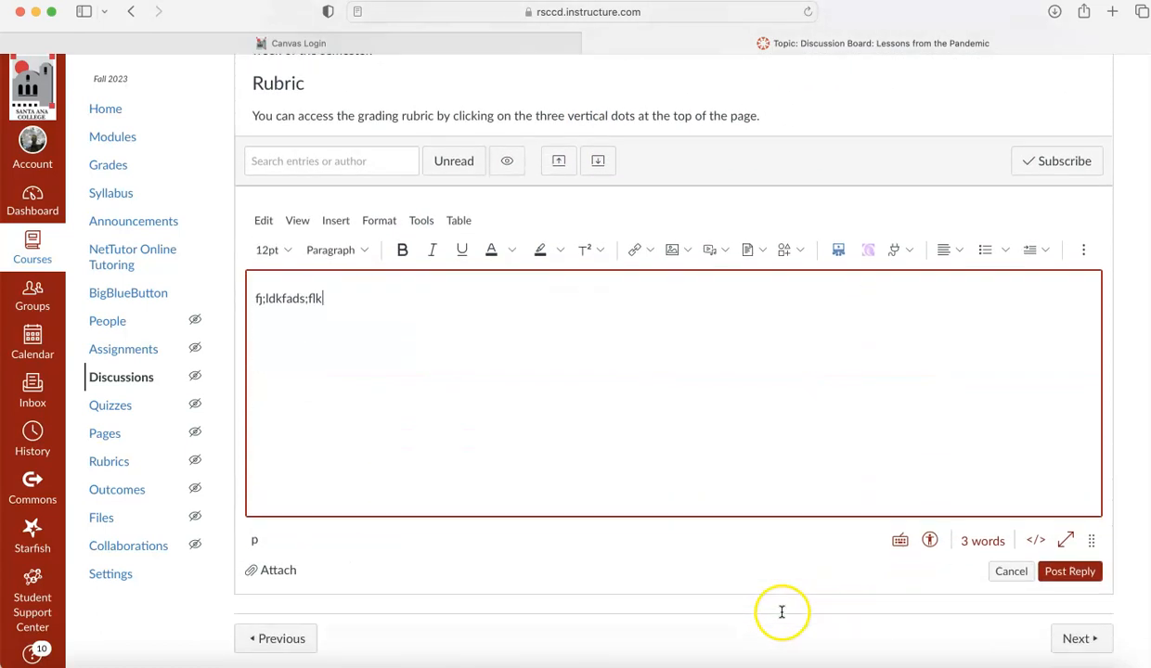
scroll("up", 3)
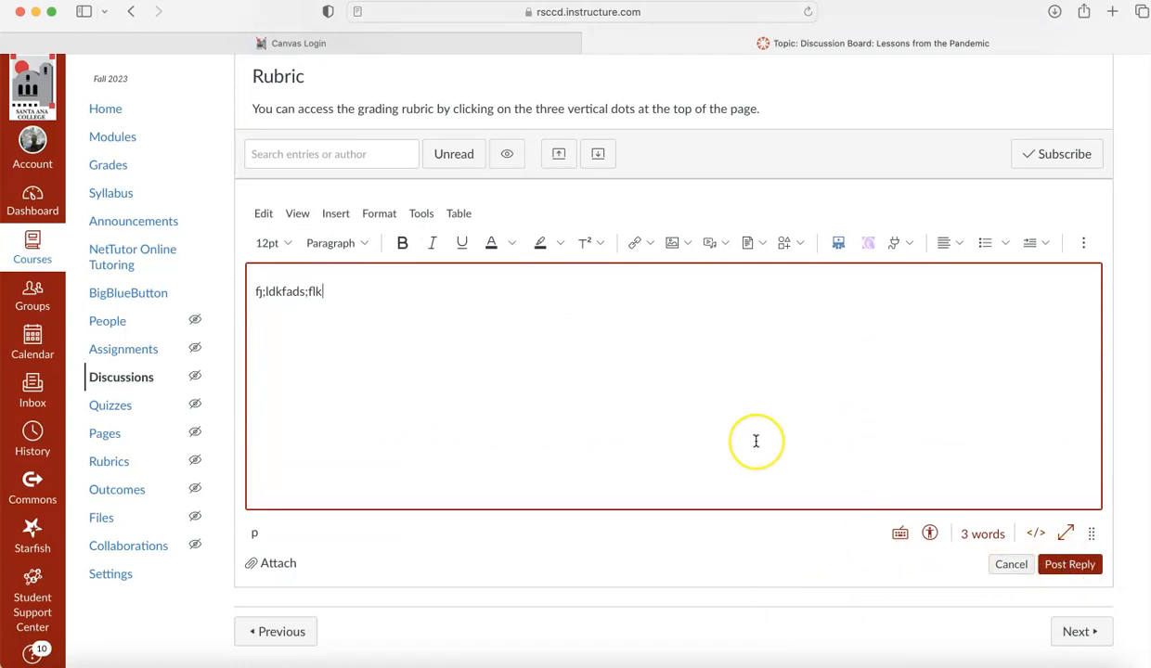
key("BackSpace")
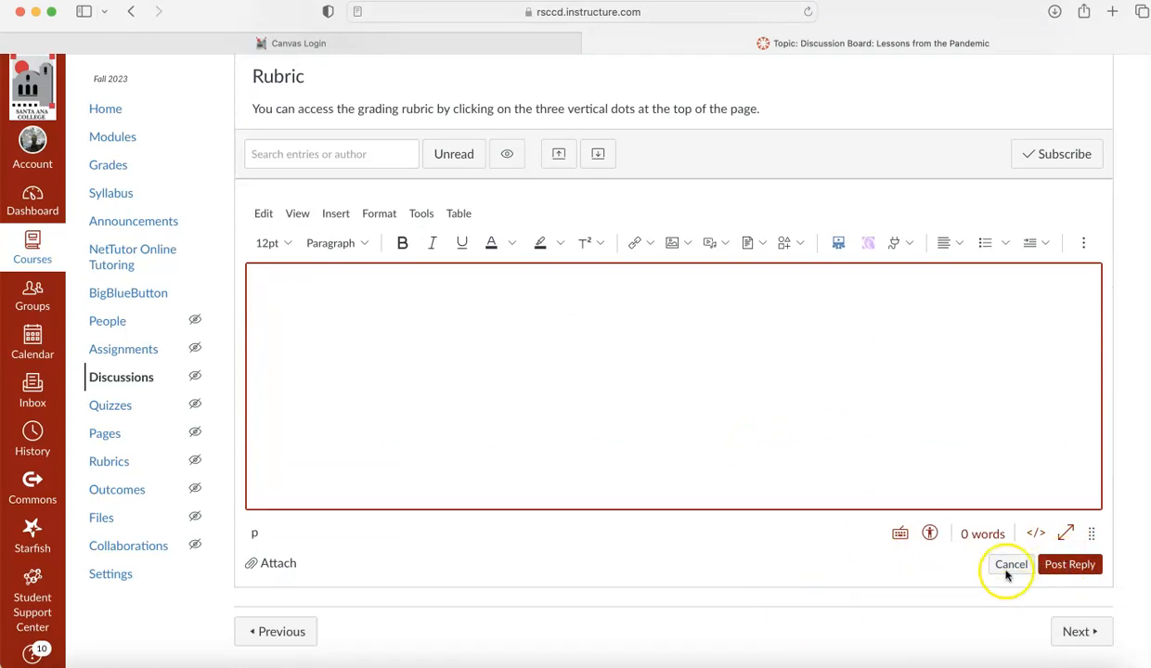
left_click(1010, 564)
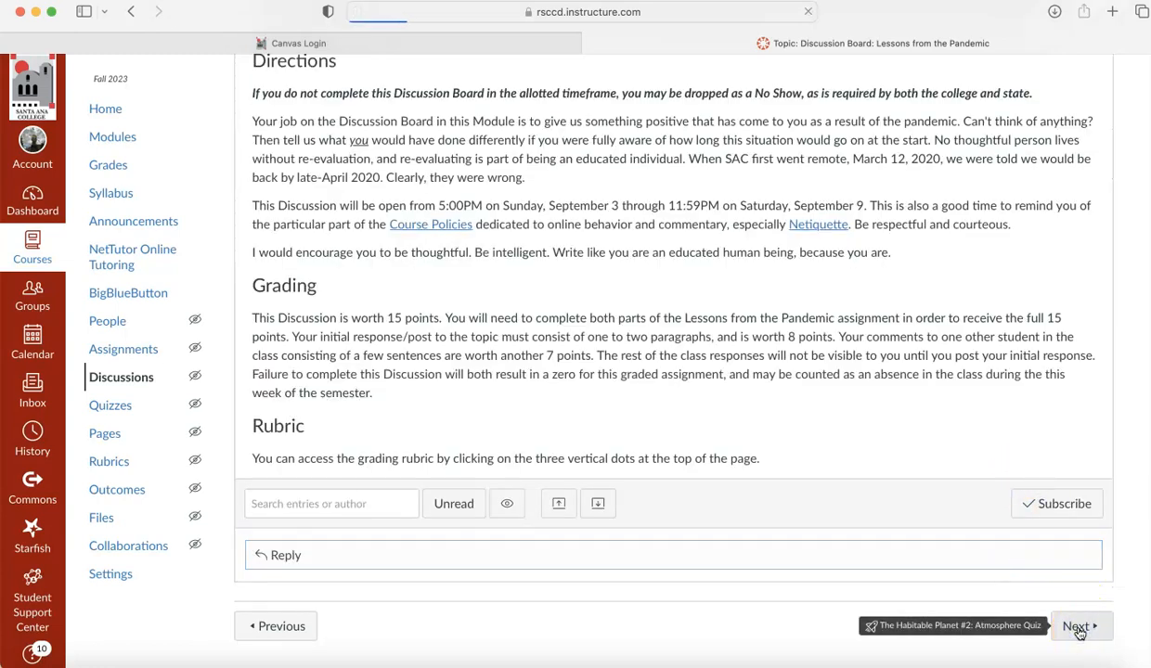
left_click(1076, 625)
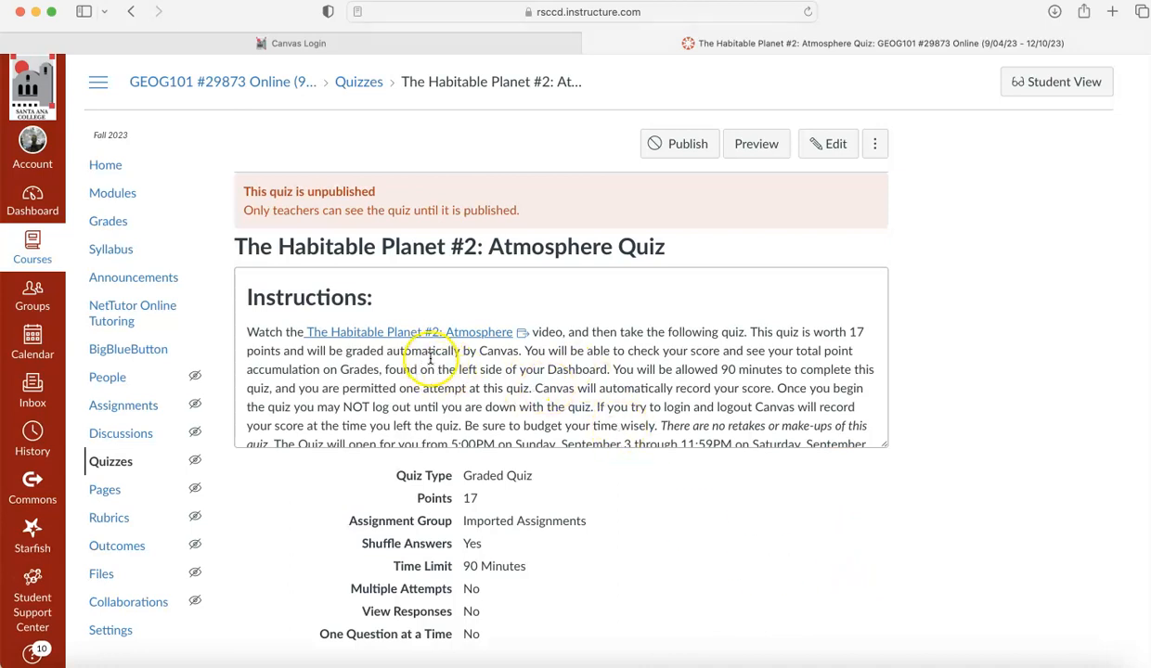
- Follow the quiz's Habitable Planet #2: Atmosphere link to the Annenberg Learner video page
left_click(408, 331)
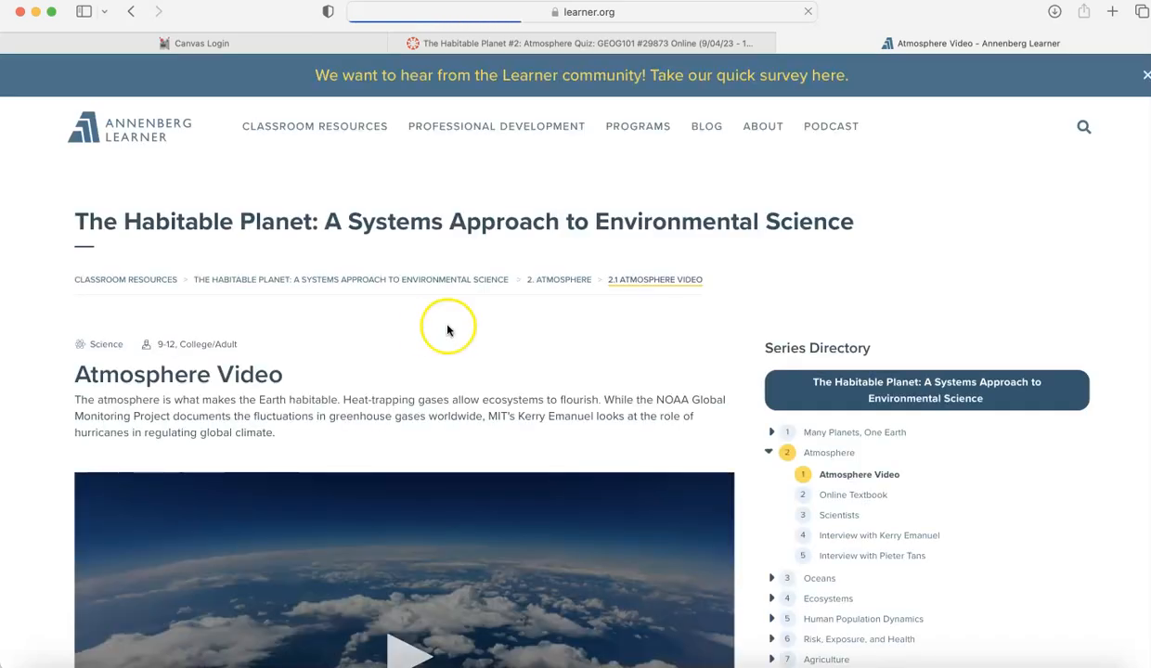
- Skim the Atmosphere Video page's transcript and credits, then close the tab to return to the quiz
scroll("down", 3)
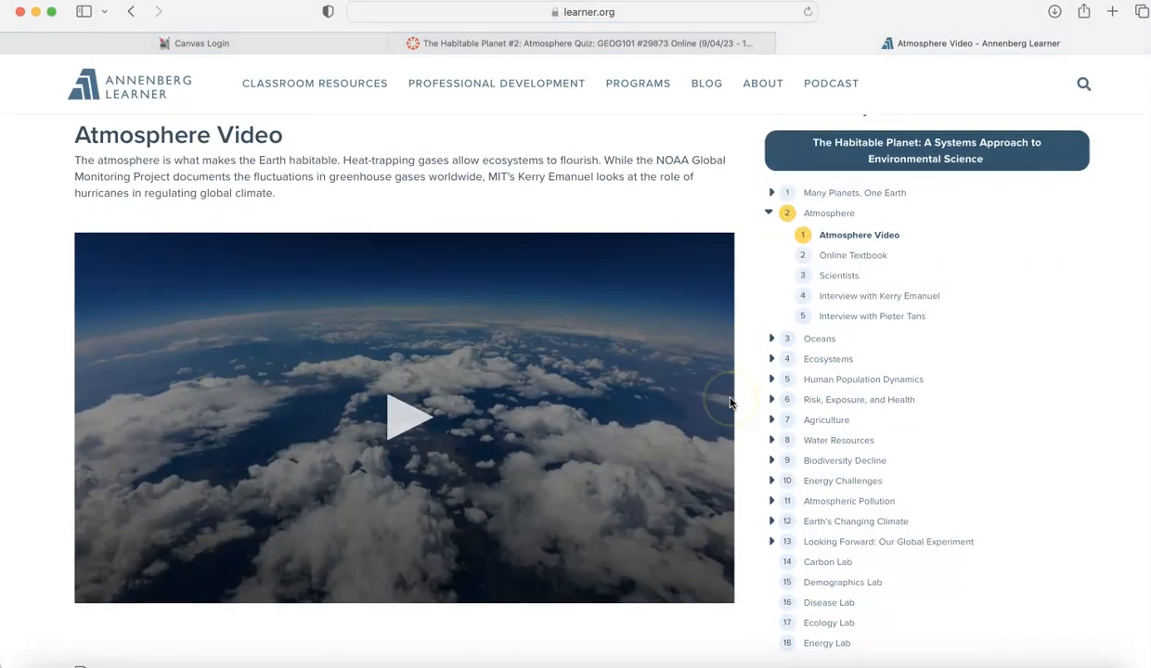
scroll("down", 3)
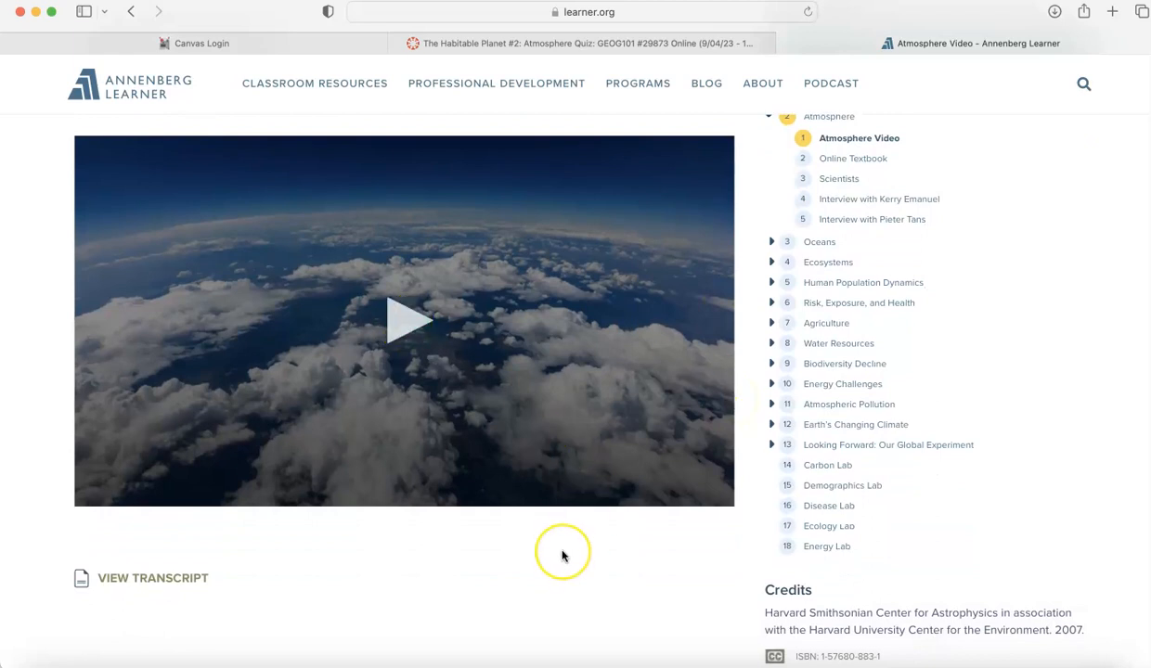
scroll("up", 3)
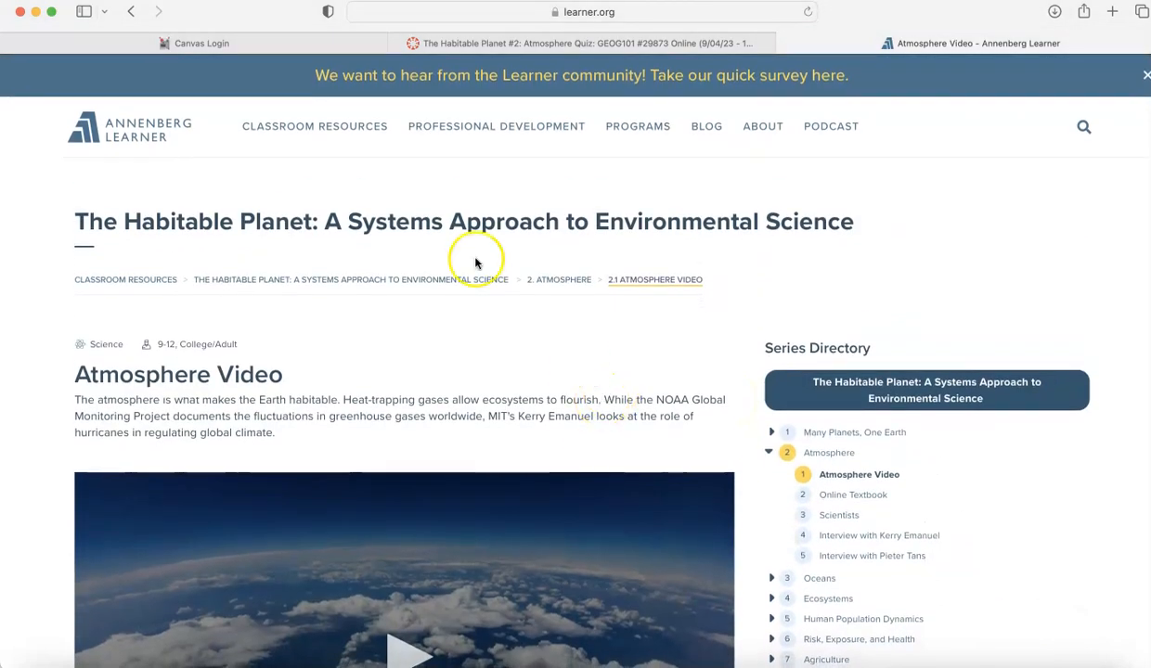
left_click(130, 11)
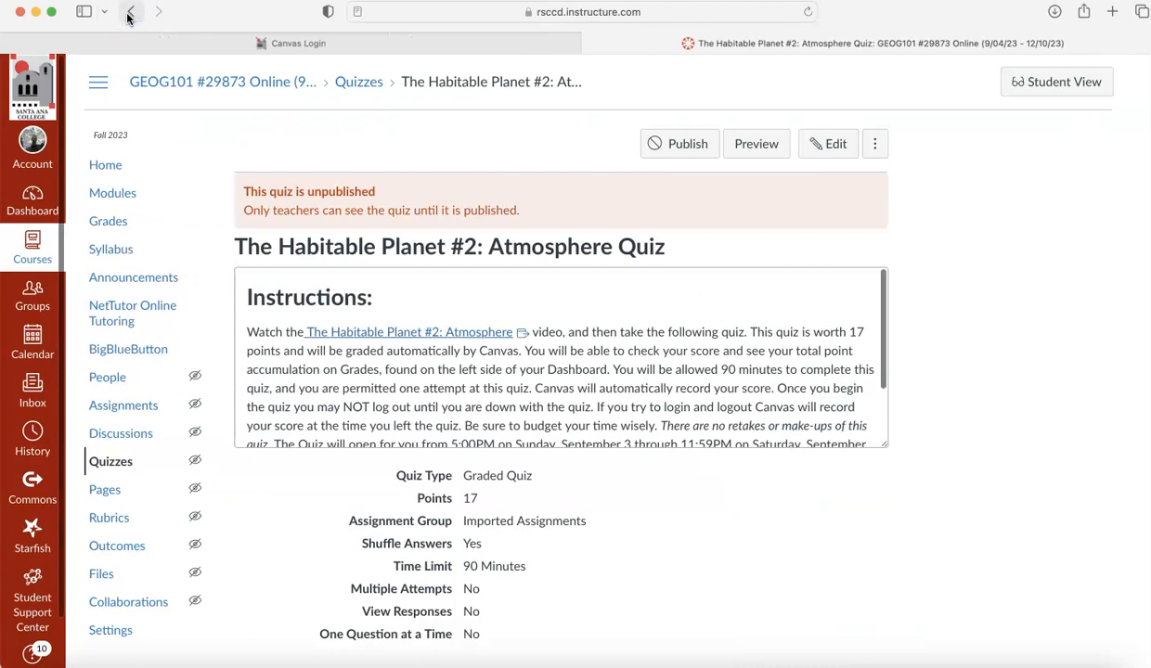
- Read the Atmosphere Quiz details and move on to the Earth Revealed #1: Down to Earth Quiz
scroll("down", 3)
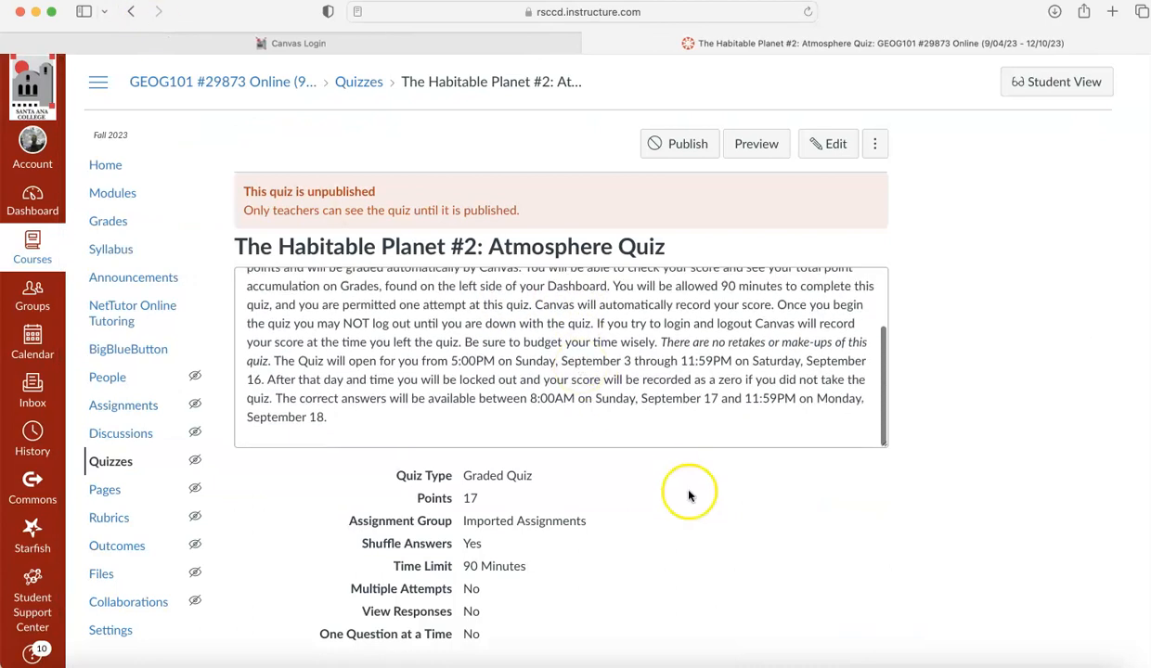
scroll("down", 3)
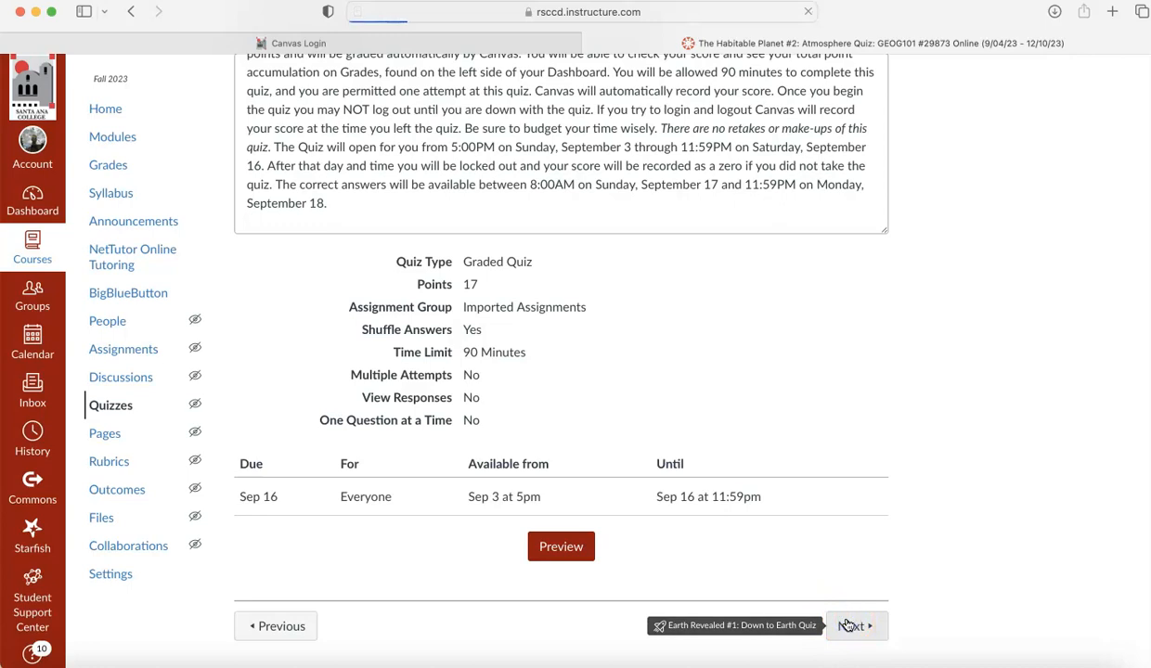
left_click(850, 625)
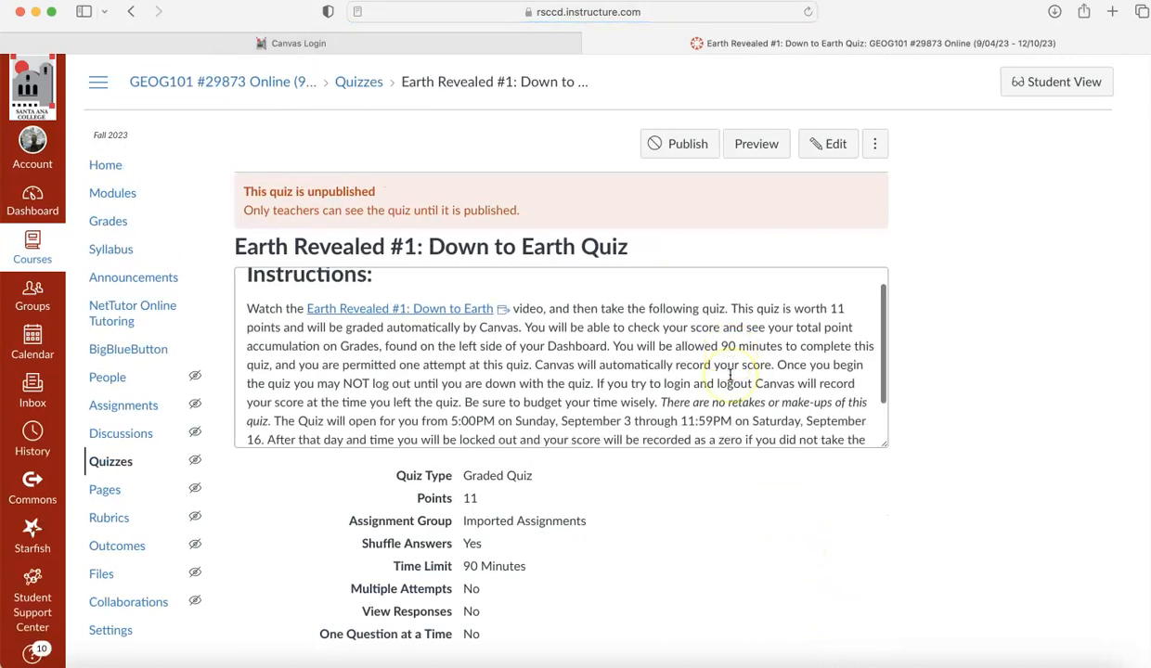
scroll("up", 3)
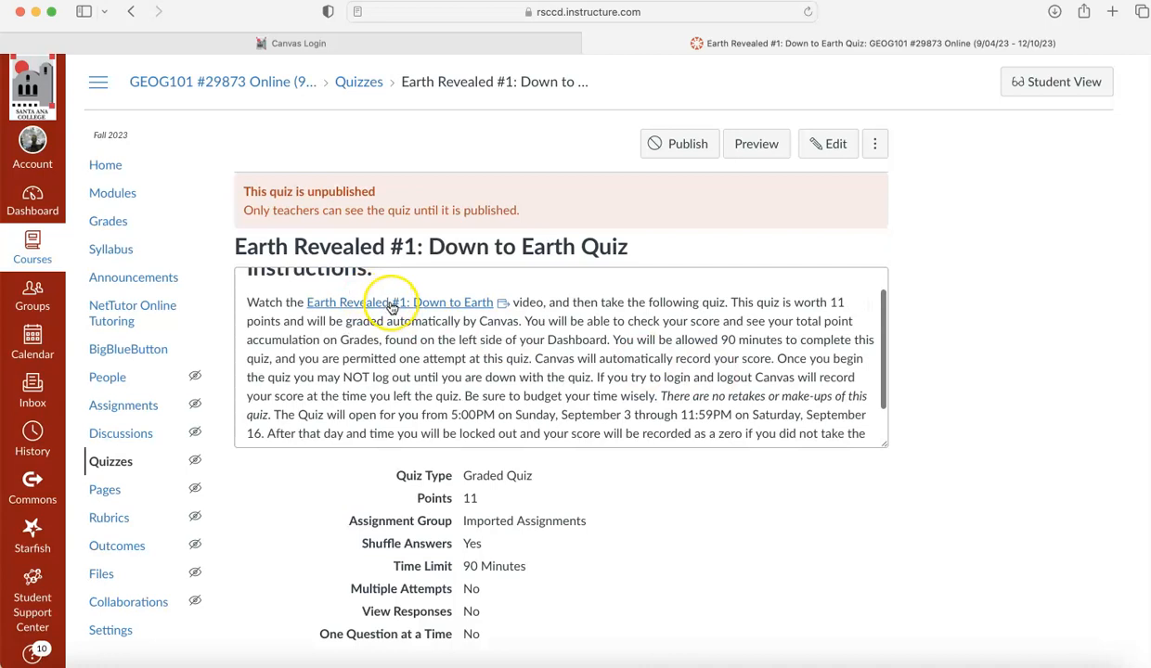
mouse_move(755, 483)
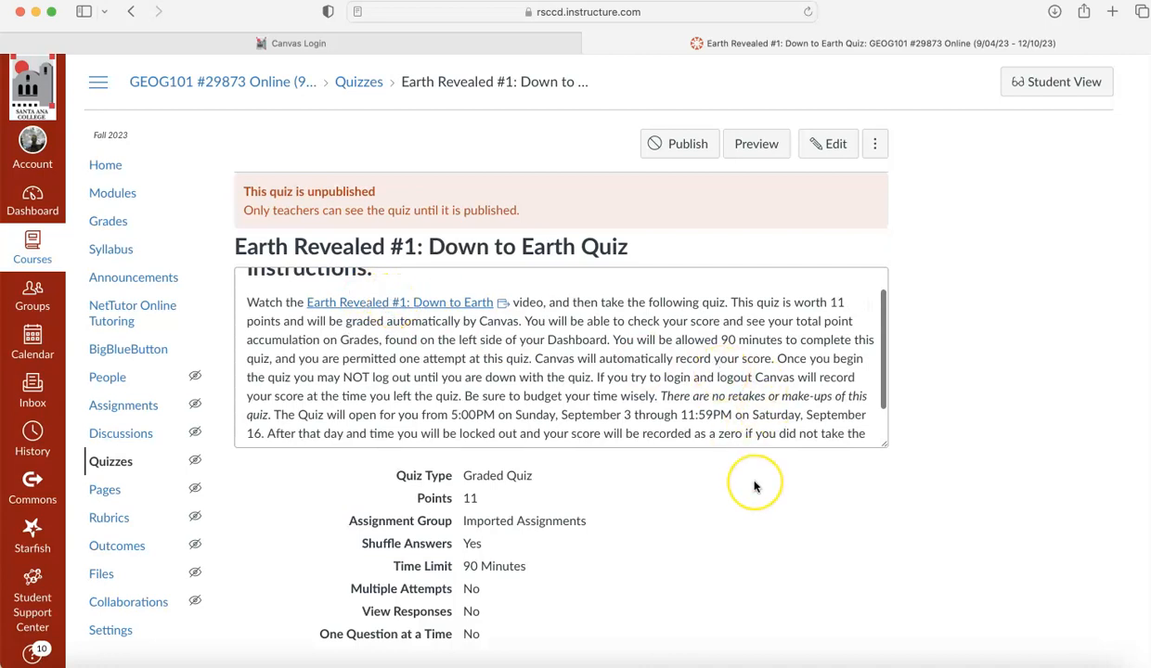
mouse_move(754, 485)
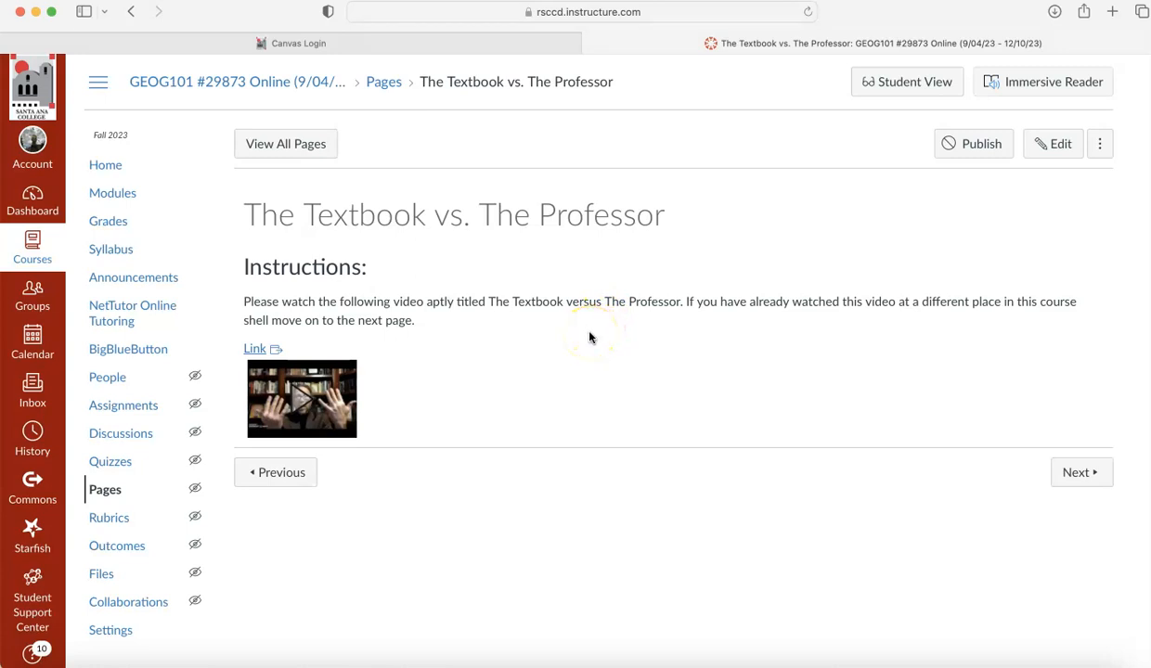
mouse_move(715, 452)
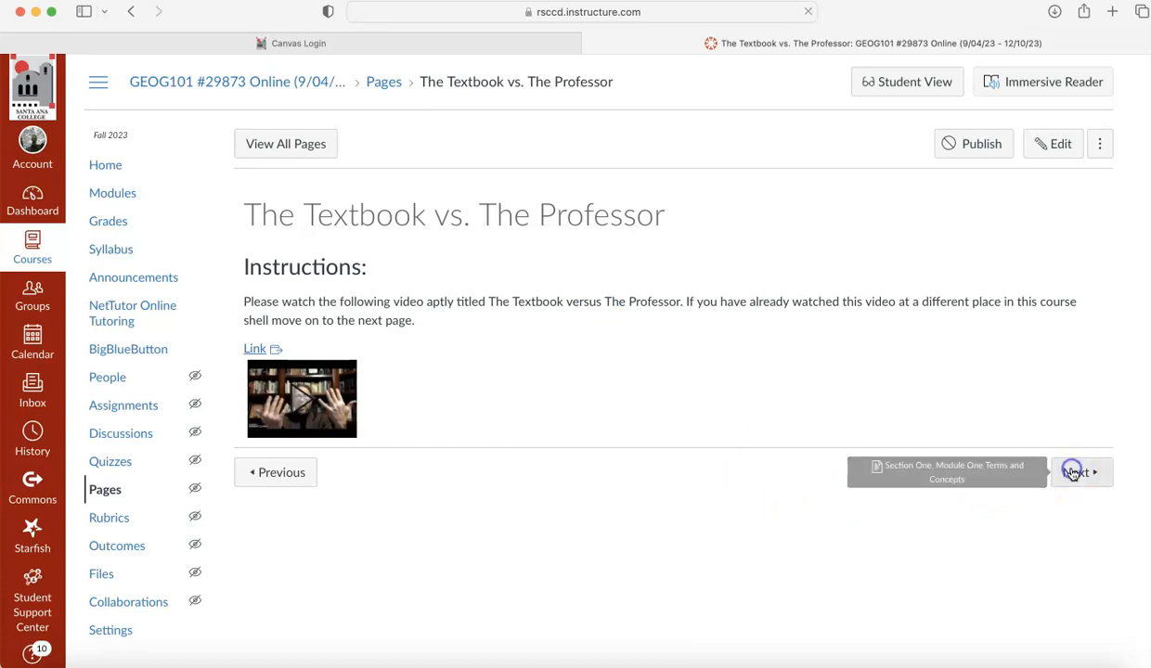
- Advance from The Textbook vs. The Professor page to the Section One, Module One Terms and Concepts page
left_click(1079, 471)
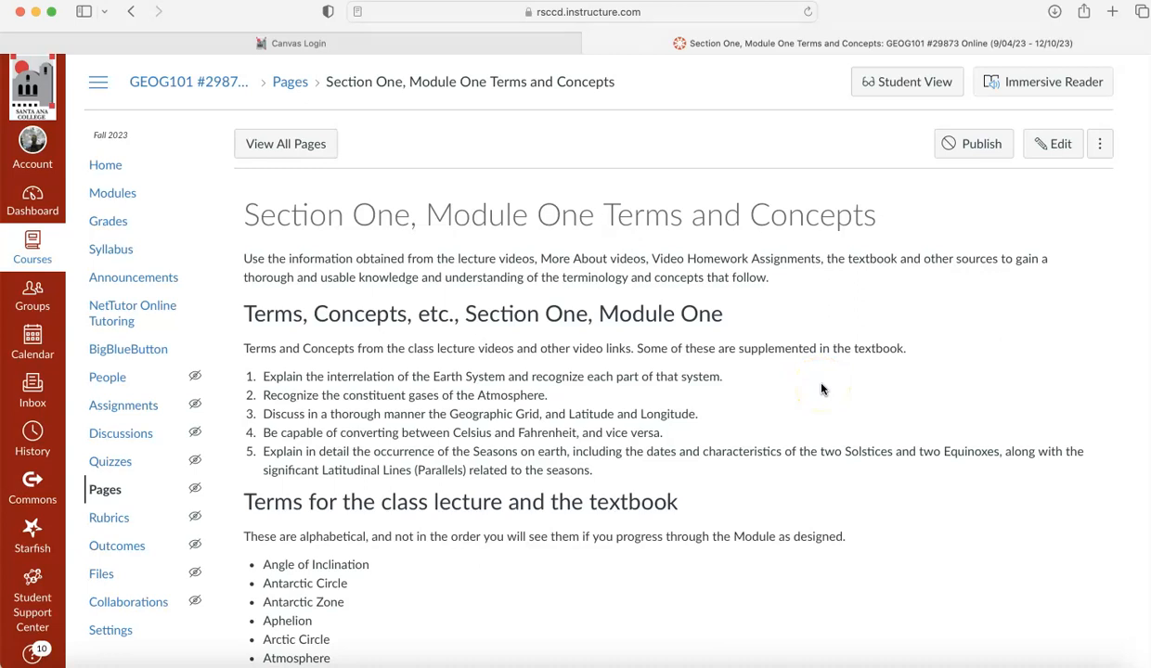
- Scroll through the alphabetical Module One terms list and back to its top
scroll("down", 3)
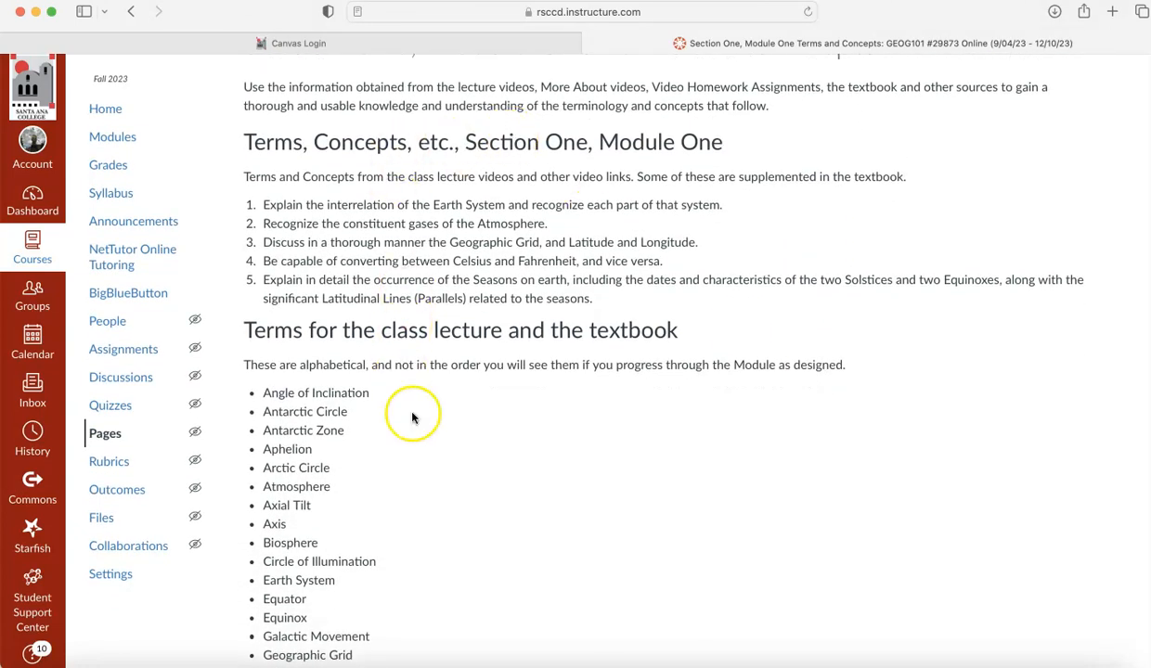
scroll("down", 3)
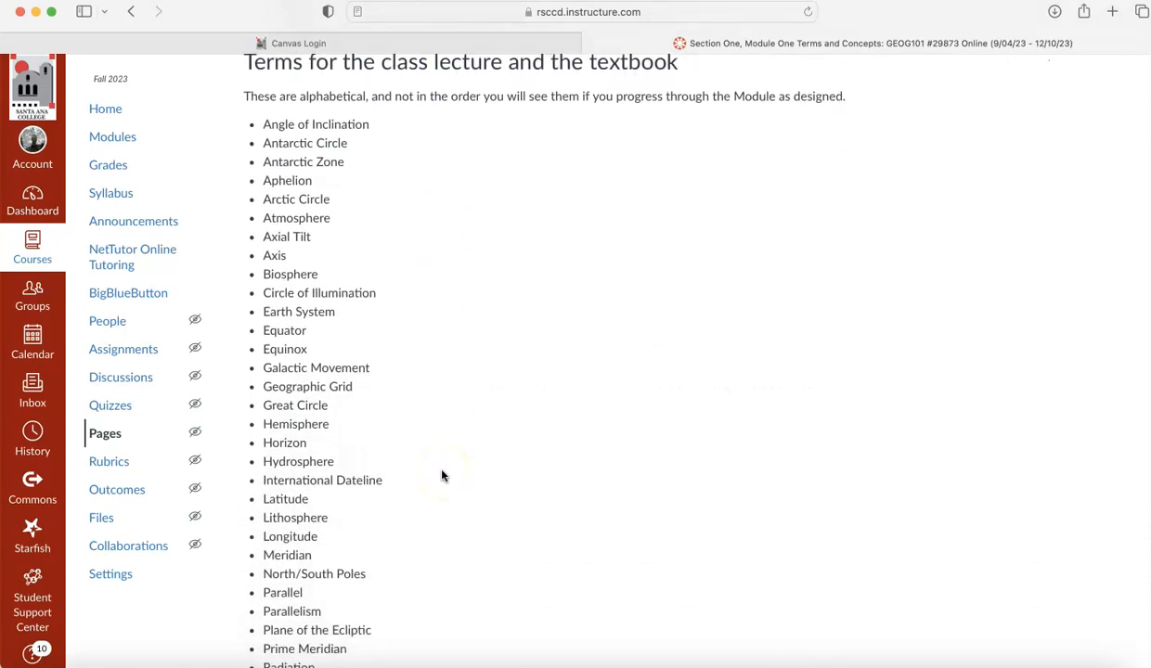
scroll("down", 3)
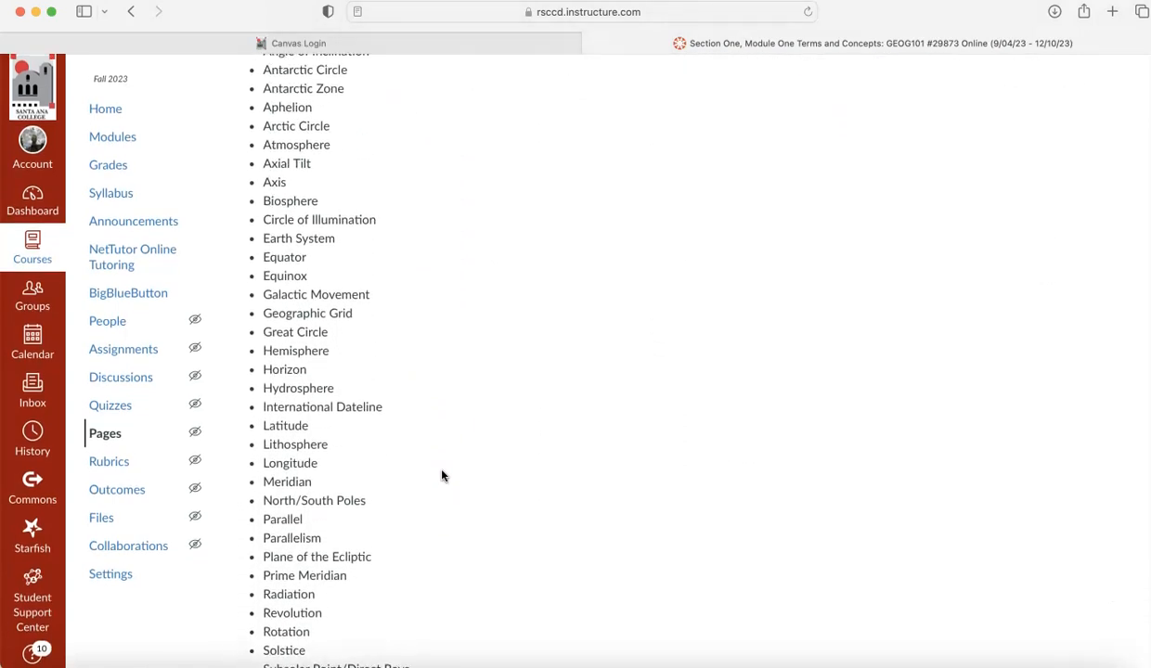
scroll("up", 3)
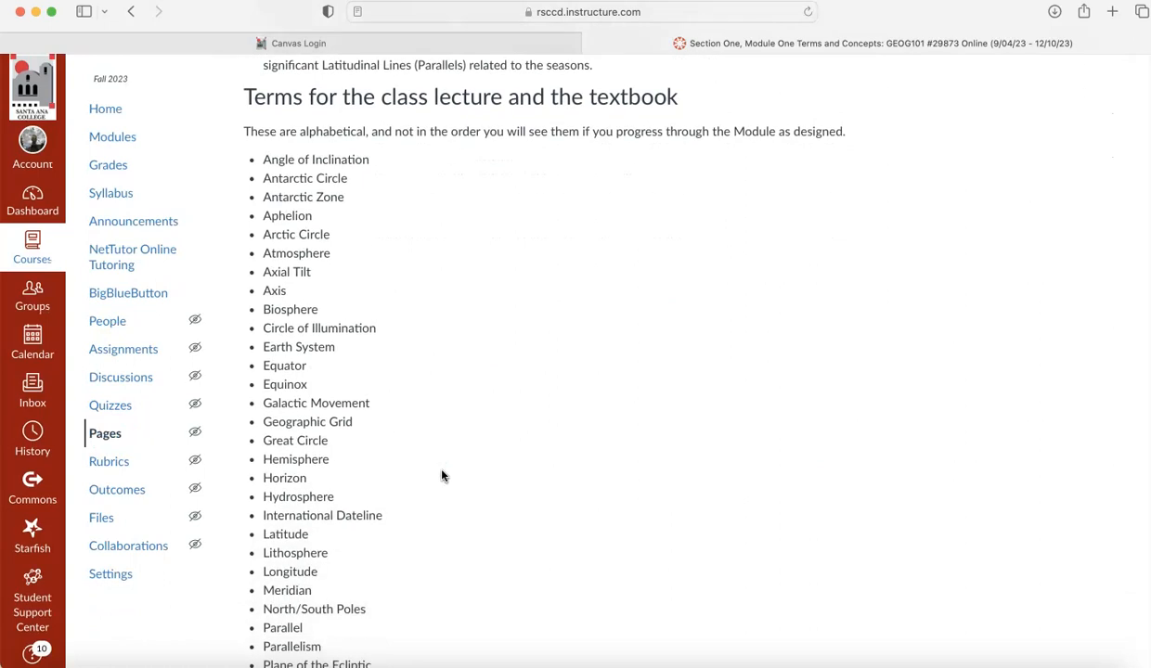
scroll("up", 3)
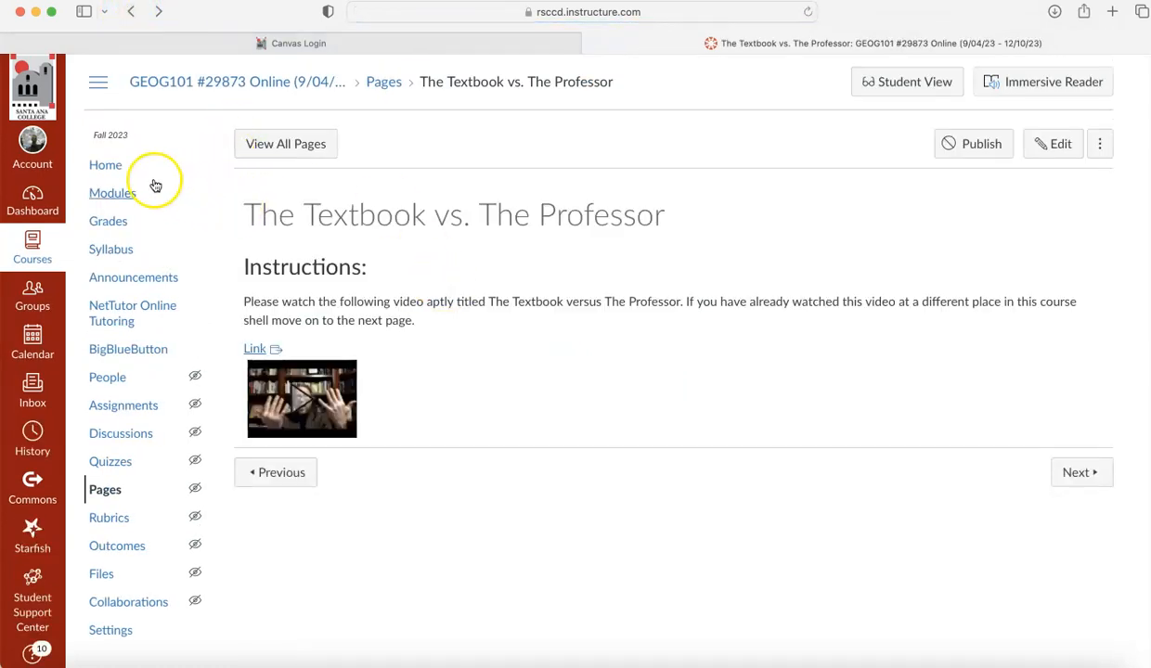
- From the Modules list, scroll to Module 1 and open the Introduction to Physical Geography: The Earth System page
left_click(111, 193)
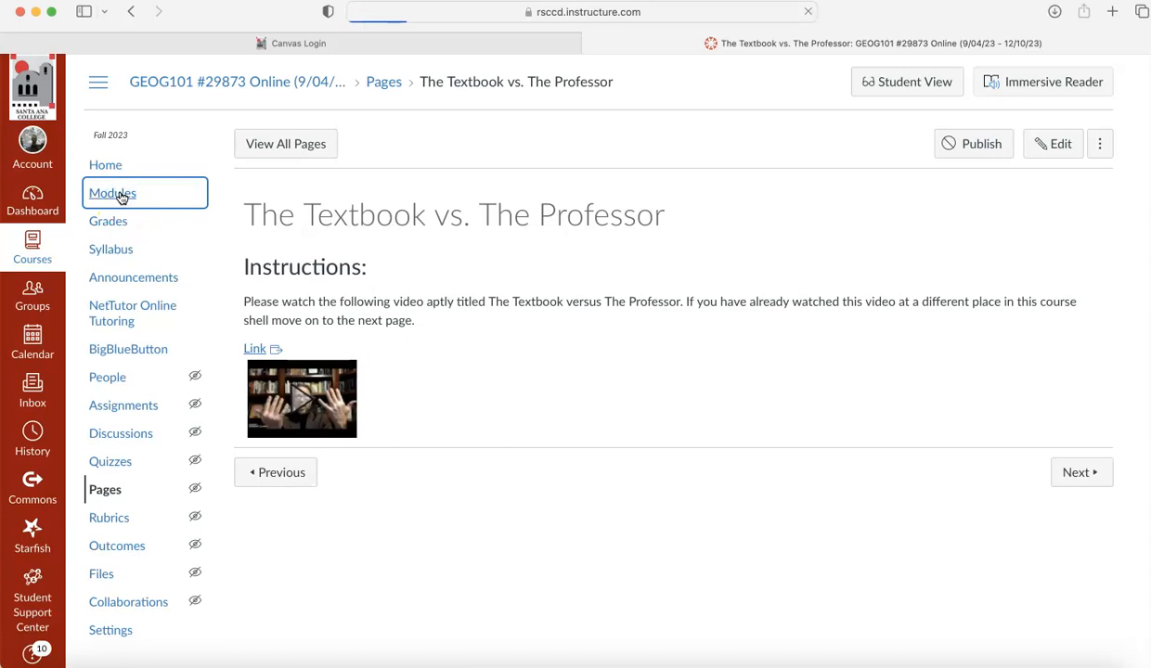
left_click(111, 193)
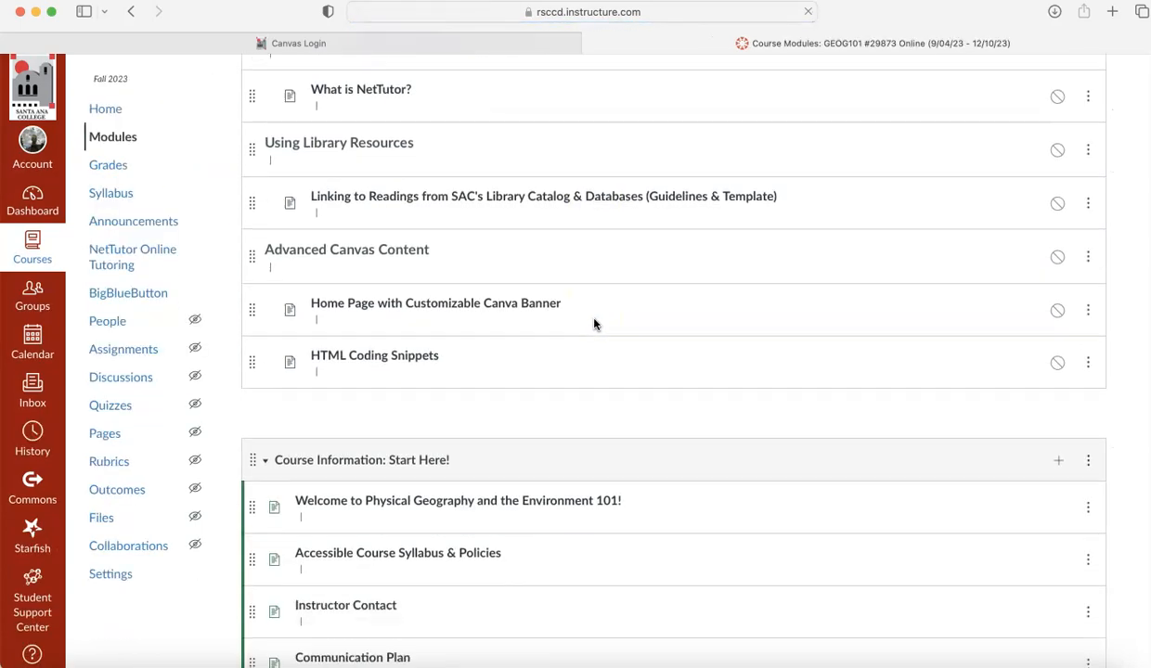
scroll("down", 3)
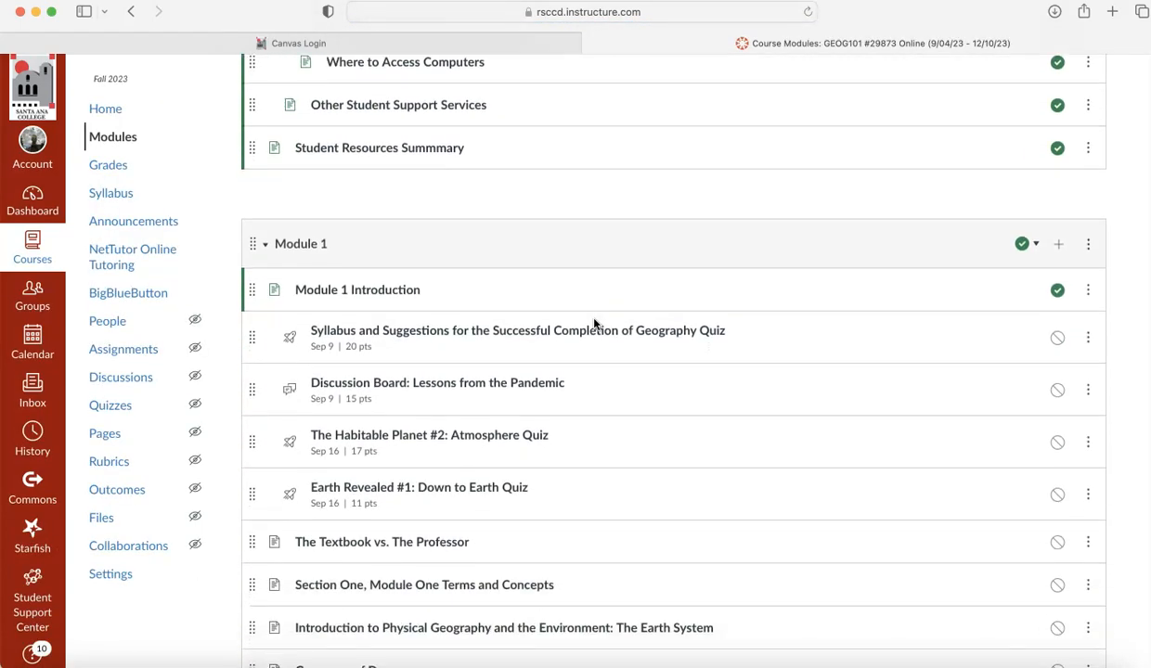
scroll("down", 3)
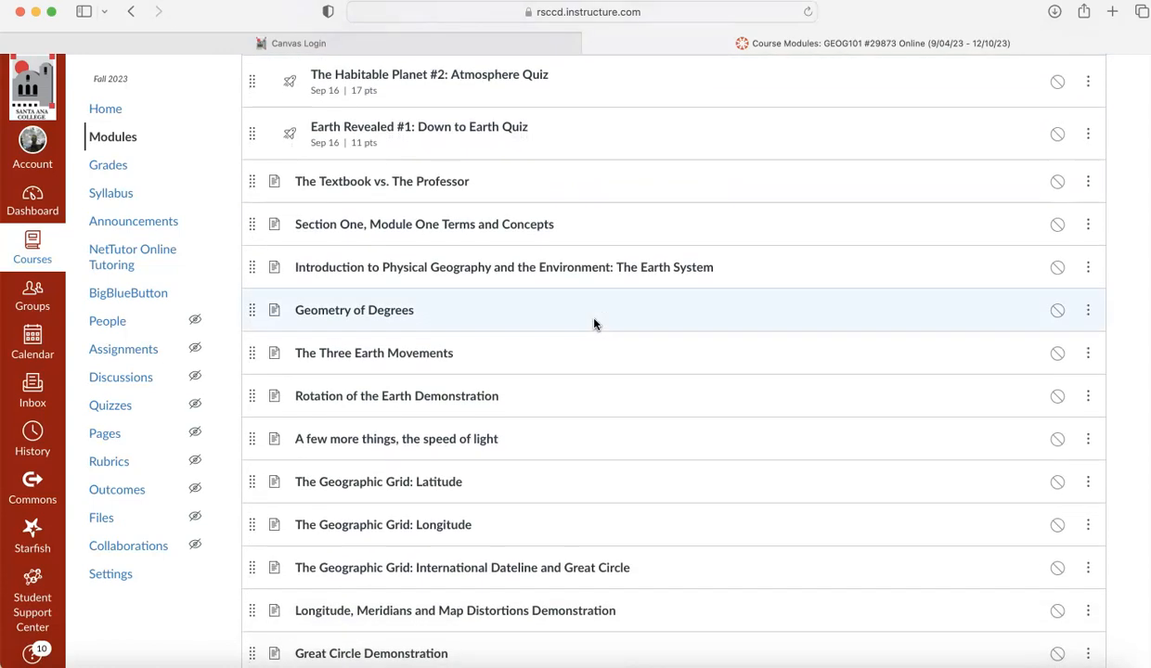
scroll("down", 3)
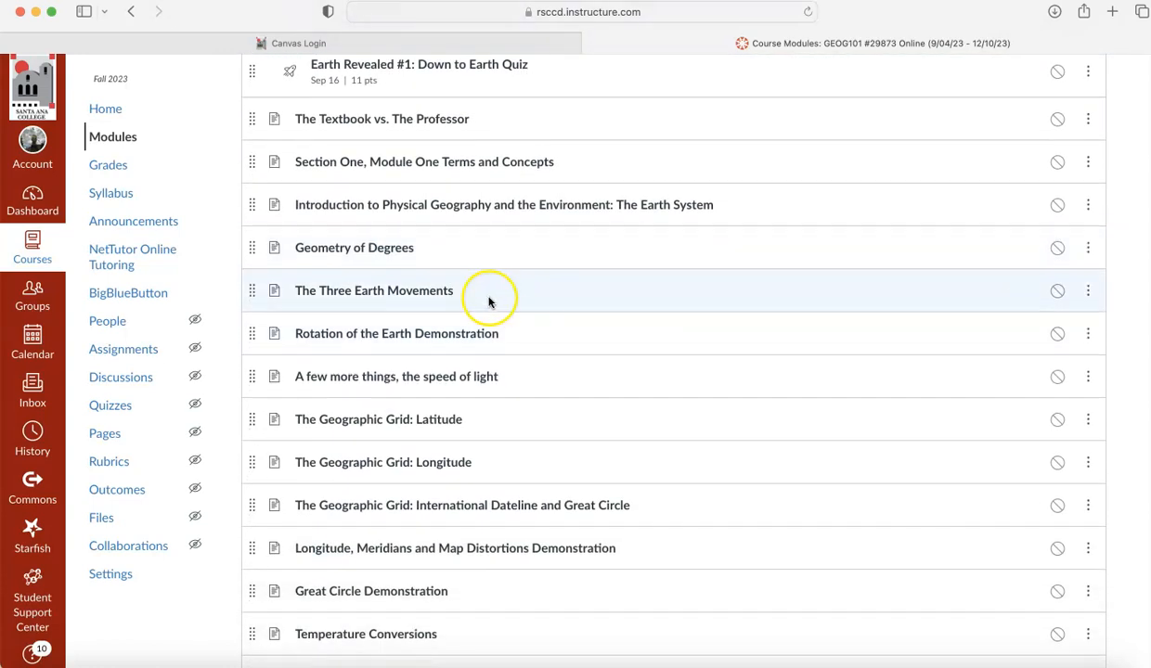
mouse_move(457, 204)
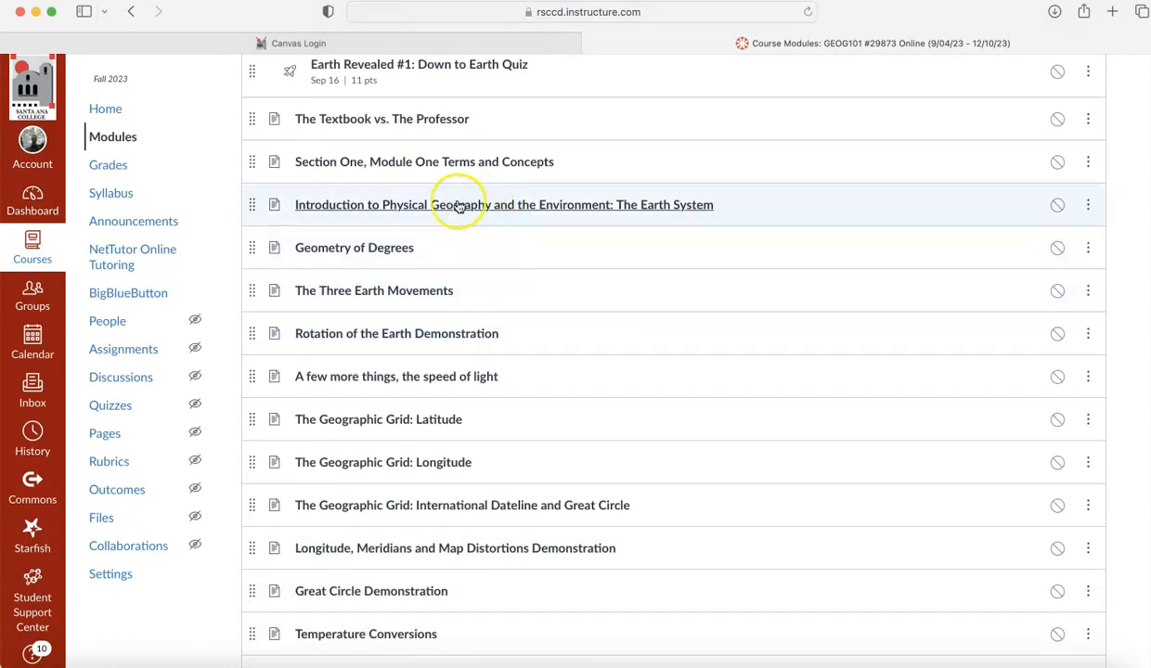
mouse_move(504, 204)
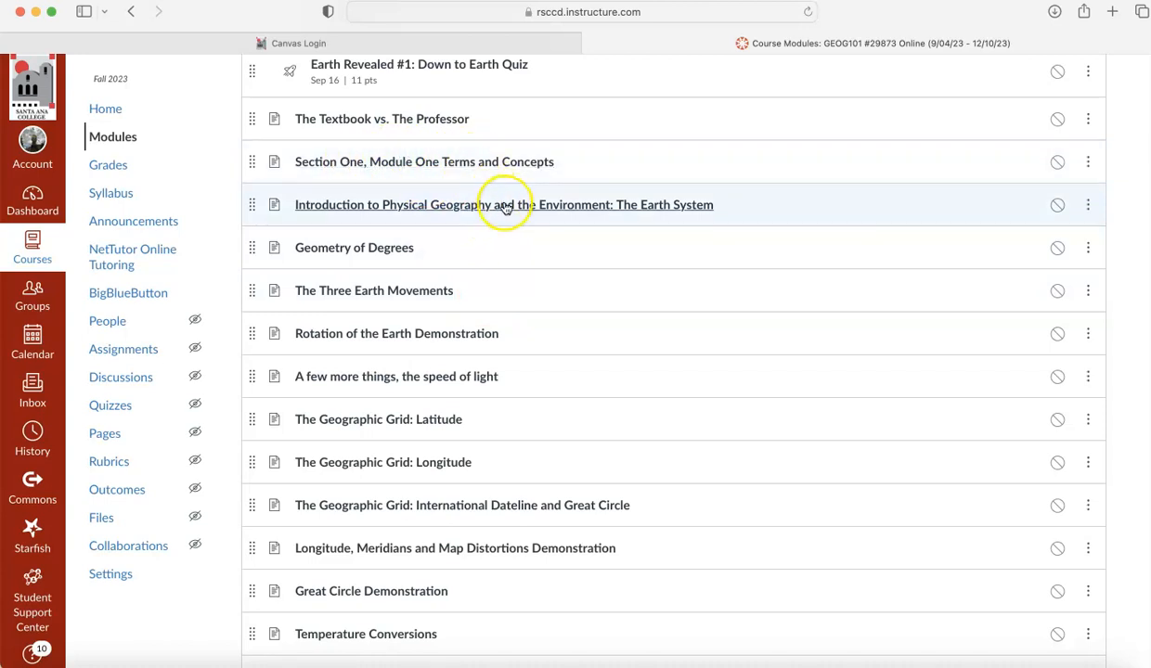
mouse_move(504, 205)
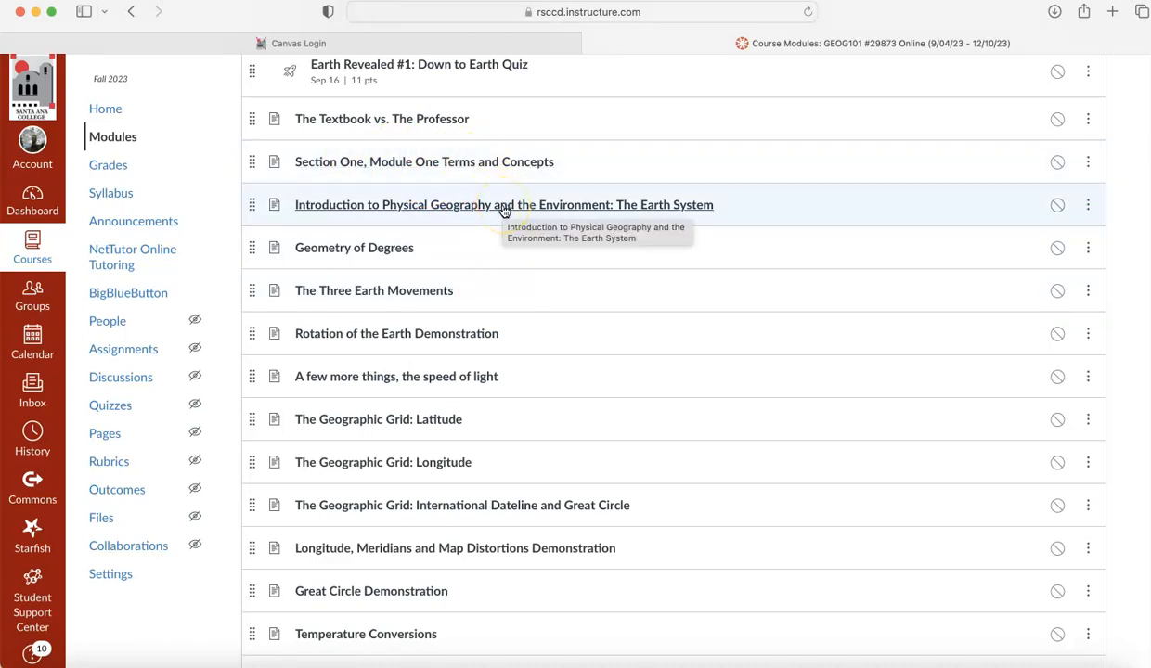
left_click(504, 204)
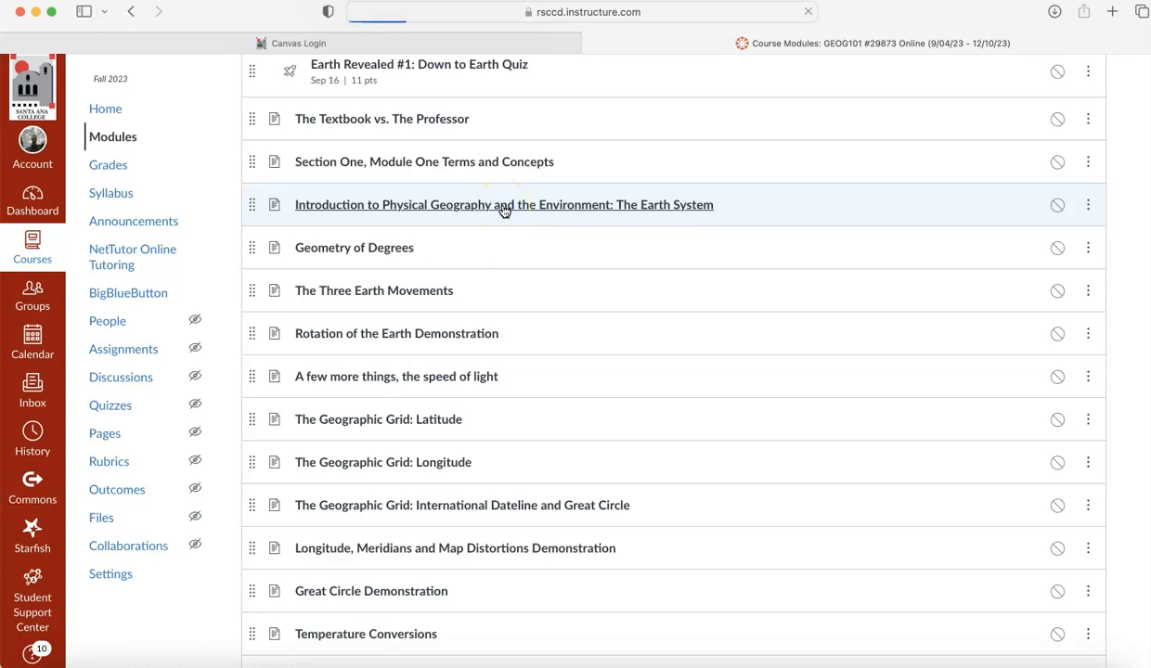
- Step through Geometry of Degrees to The Three Earth Movements page, then return to the modules list
left_click(504, 204)
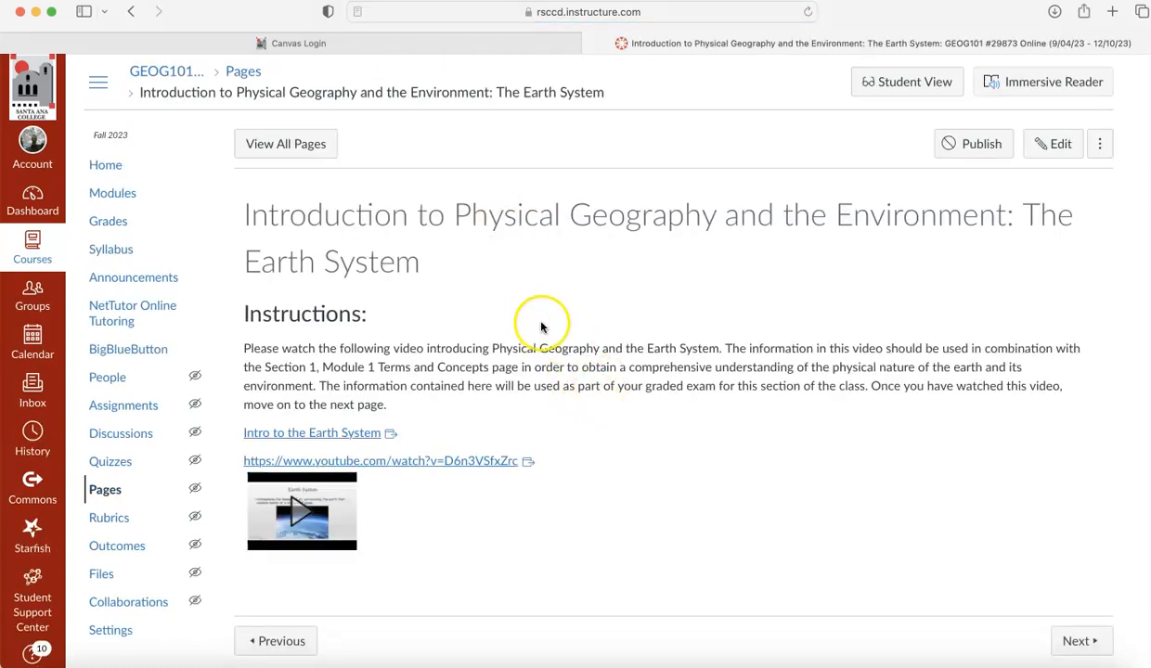
mouse_move(575, 350)
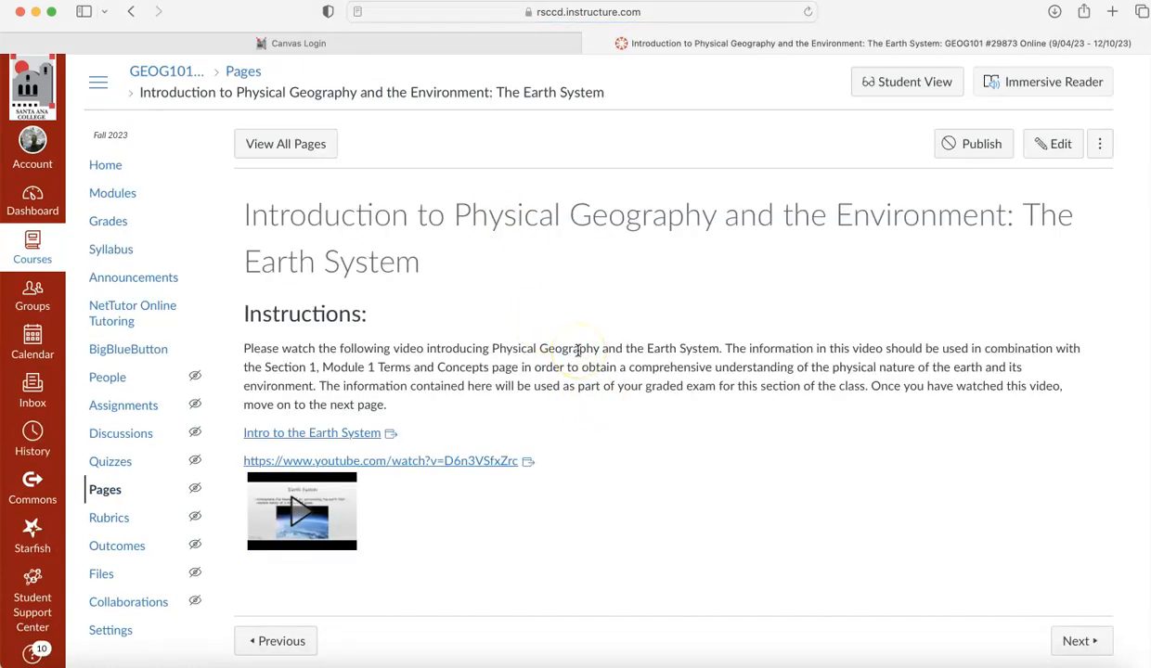
mouse_move(584, 547)
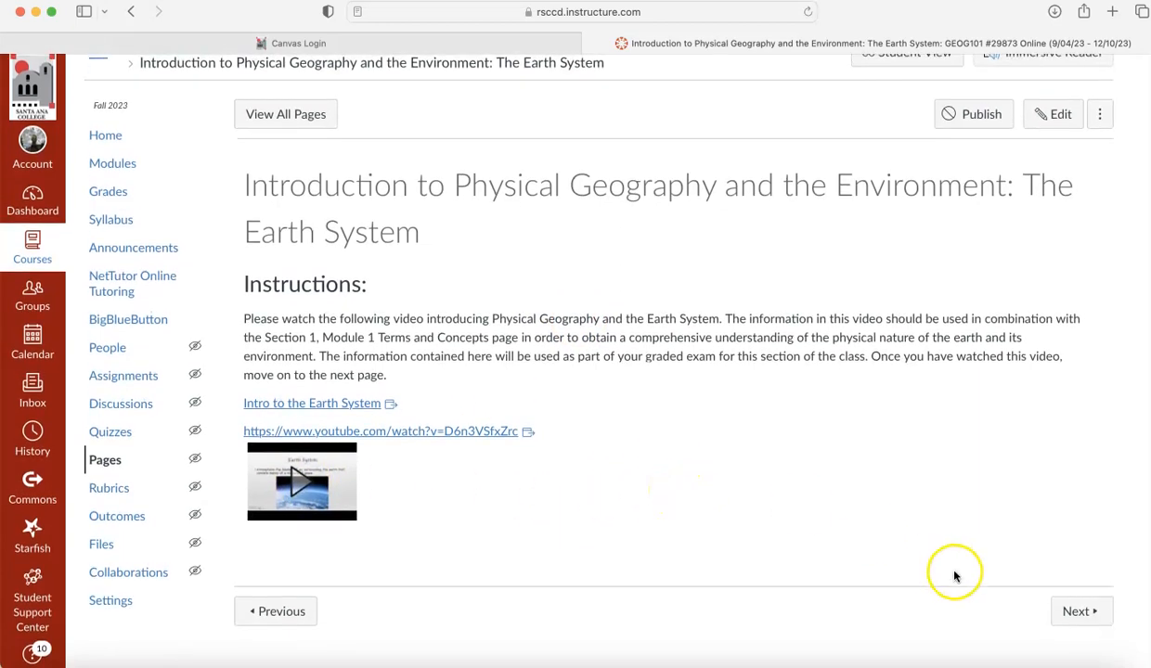
left_click(1075, 610)
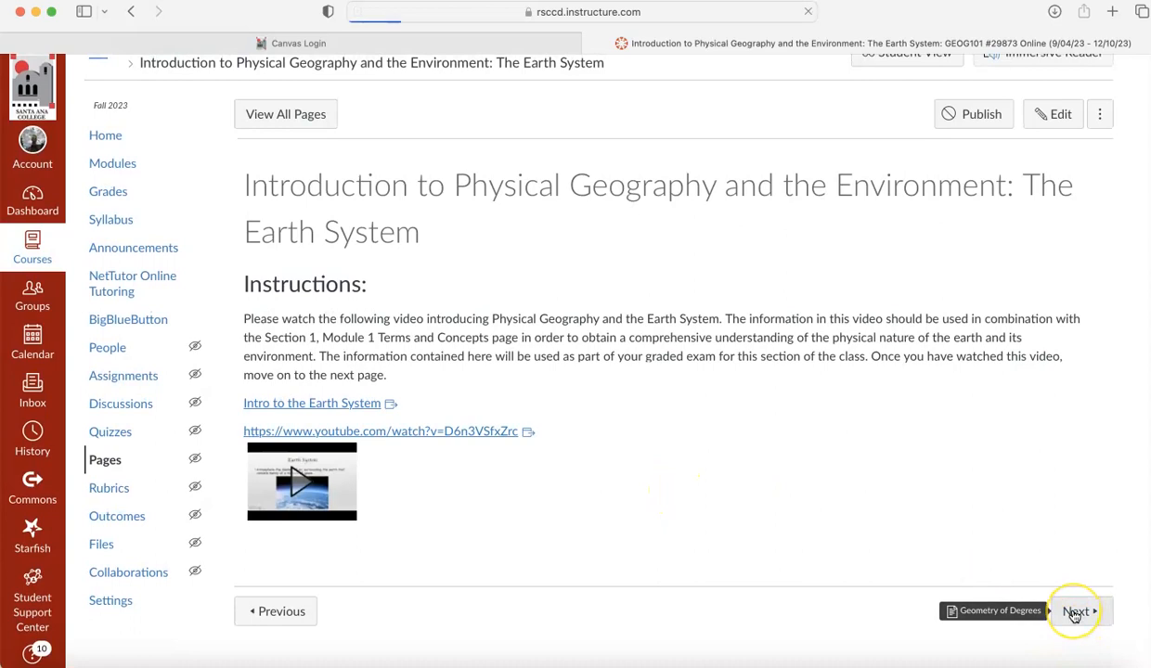
left_click(1076, 611)
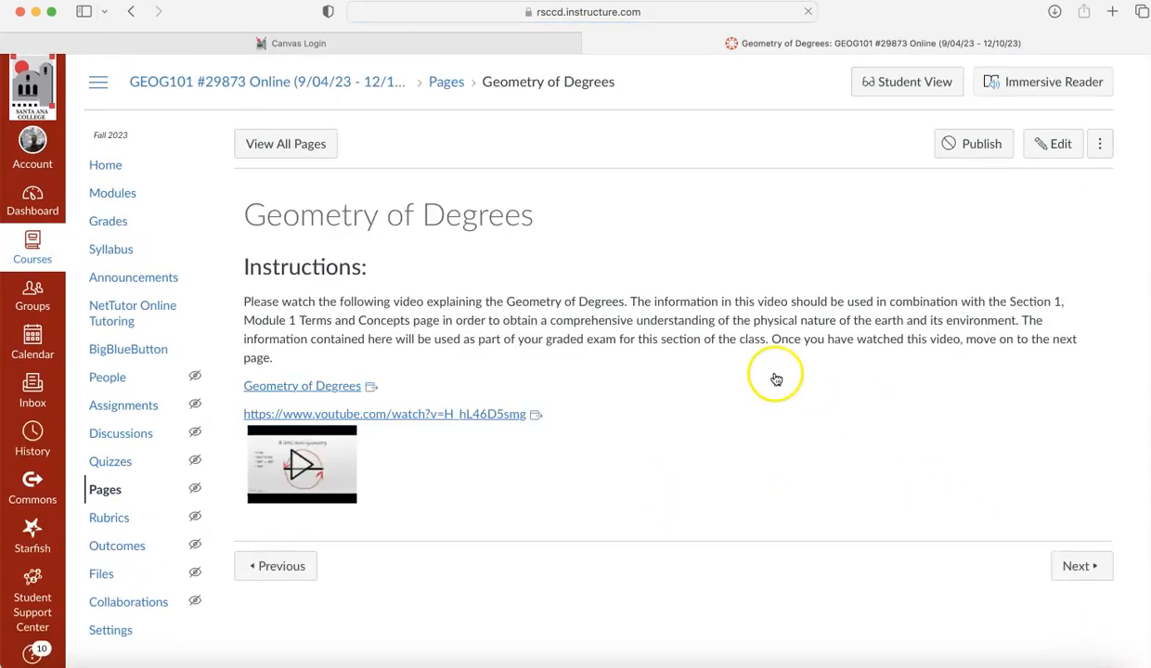
mouse_move(1058, 557)
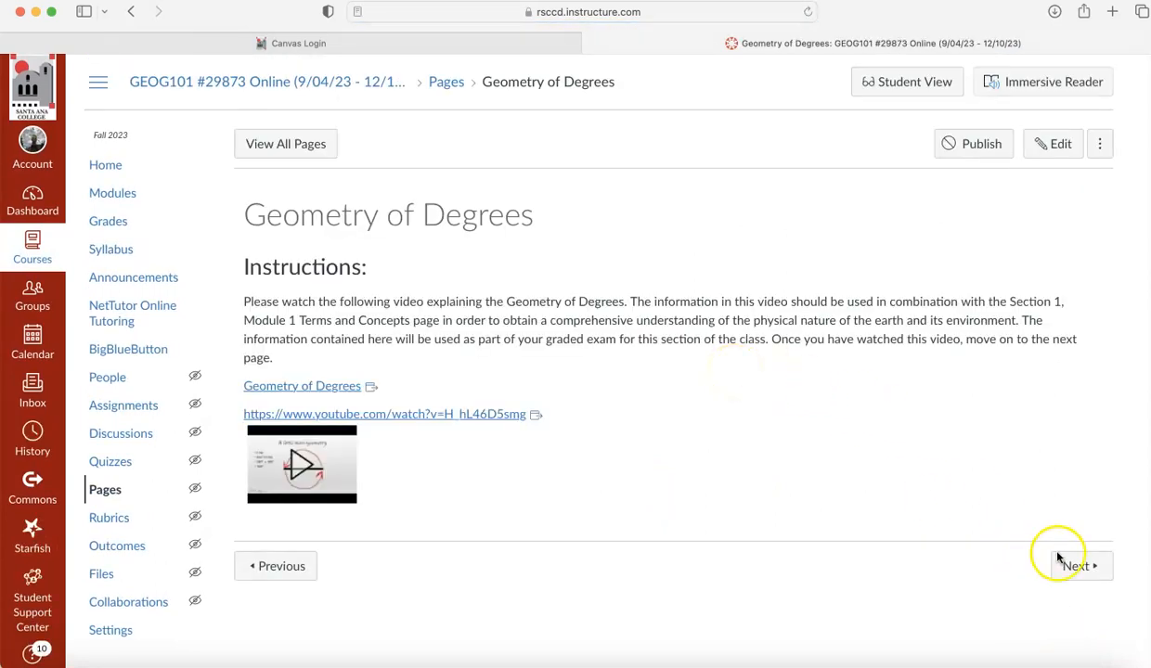
left_click(1075, 565)
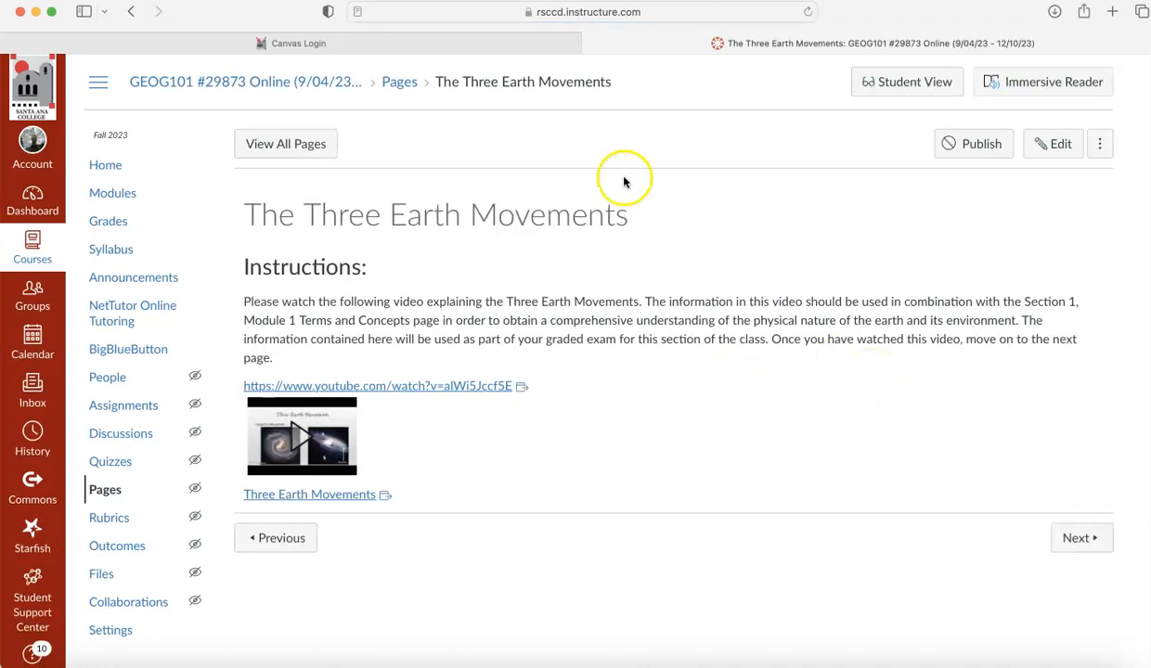
left_click(113, 193)
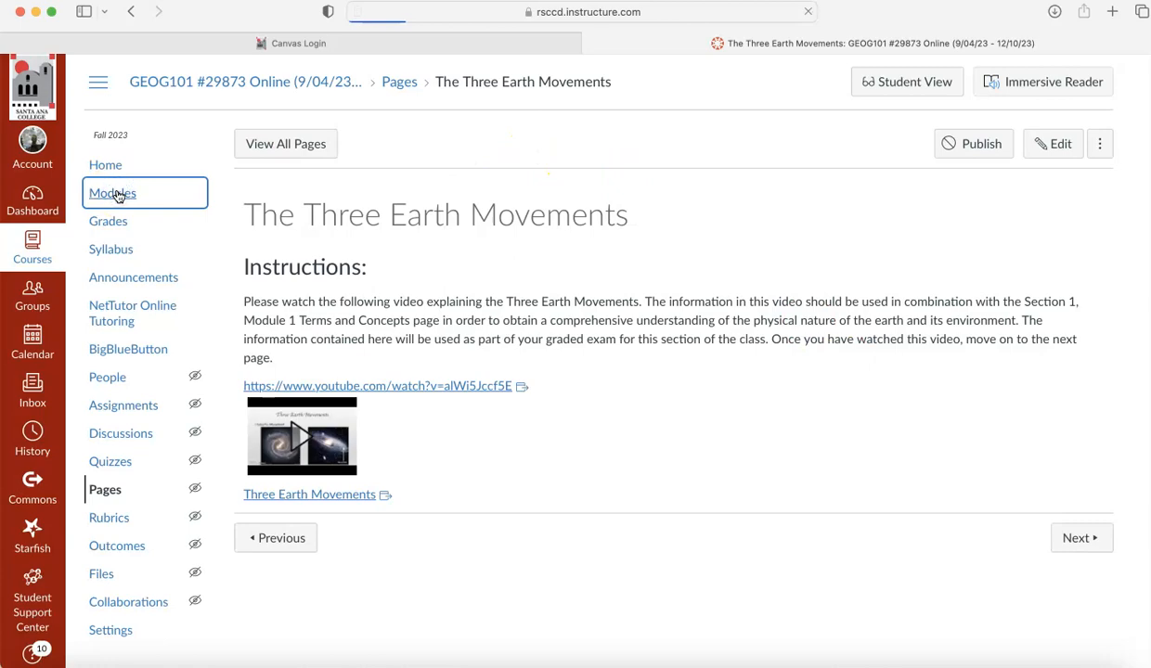
left_click(112, 193)
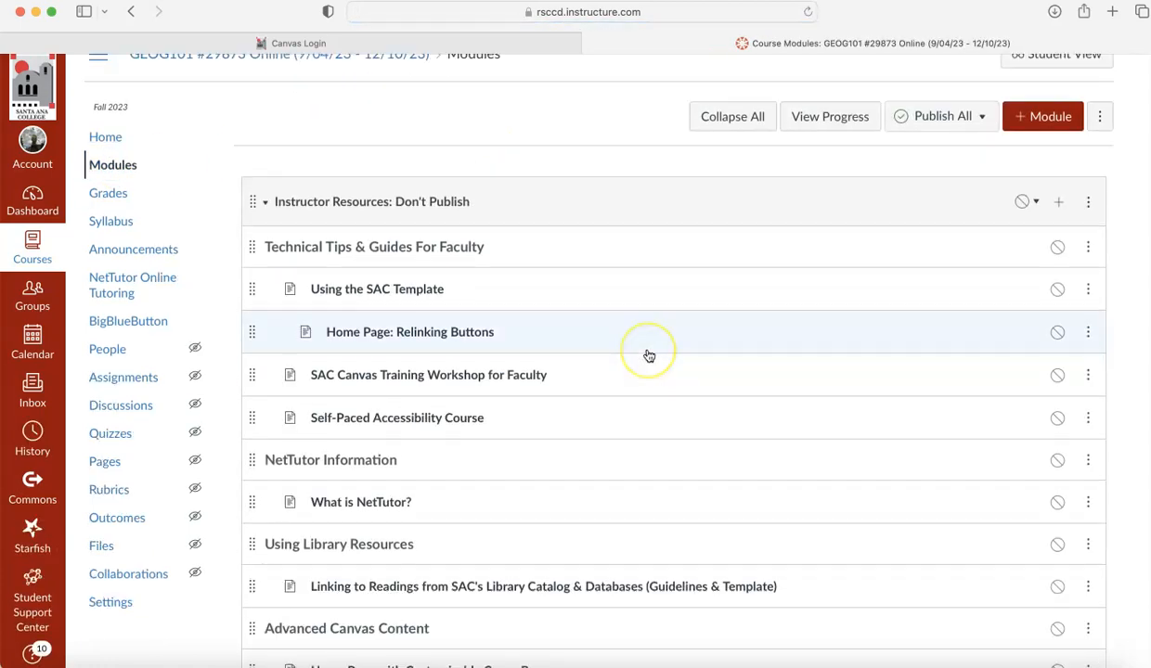
scroll("down", 3)
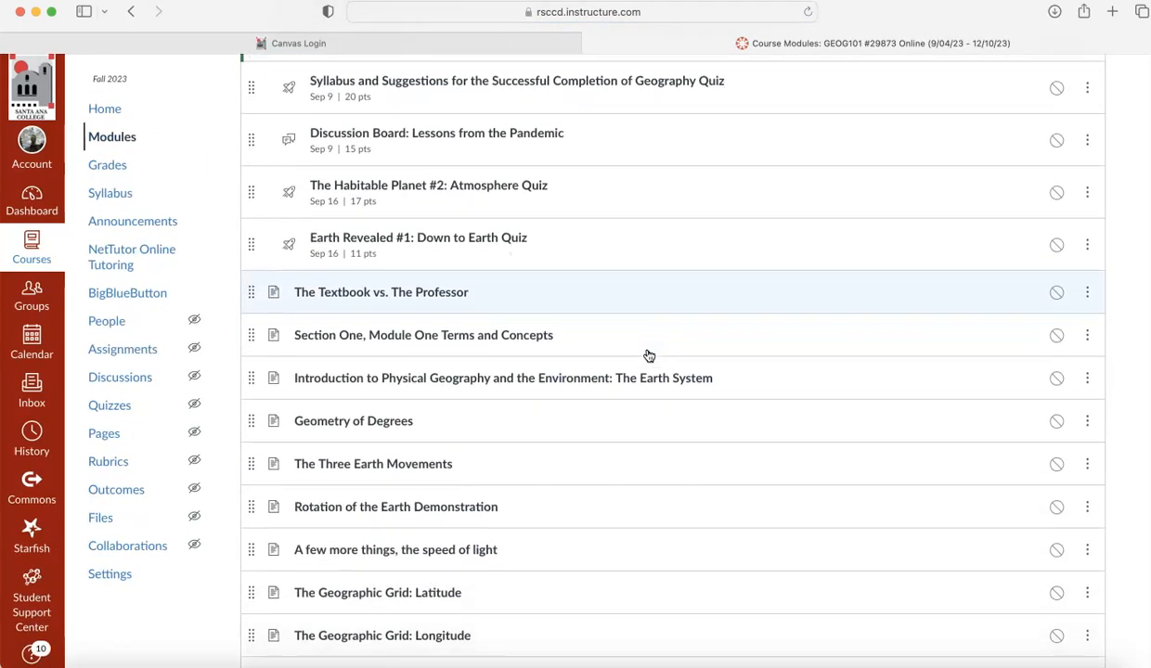
scroll("down", 3)
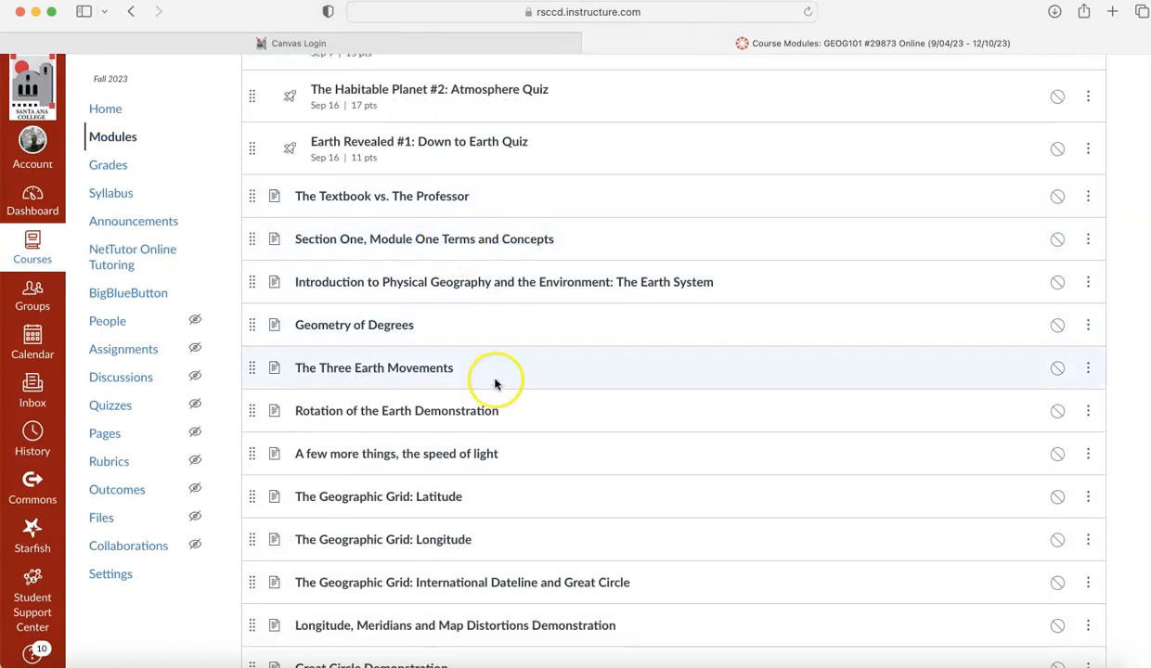
scroll("down", 3)
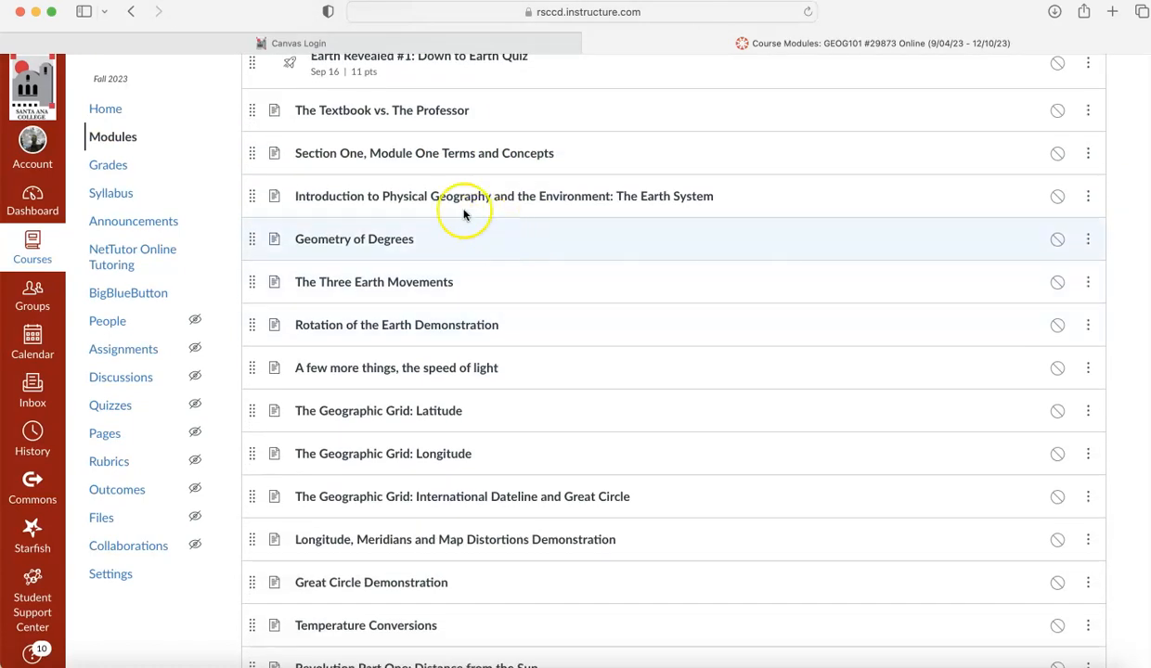
scroll("down", 3)
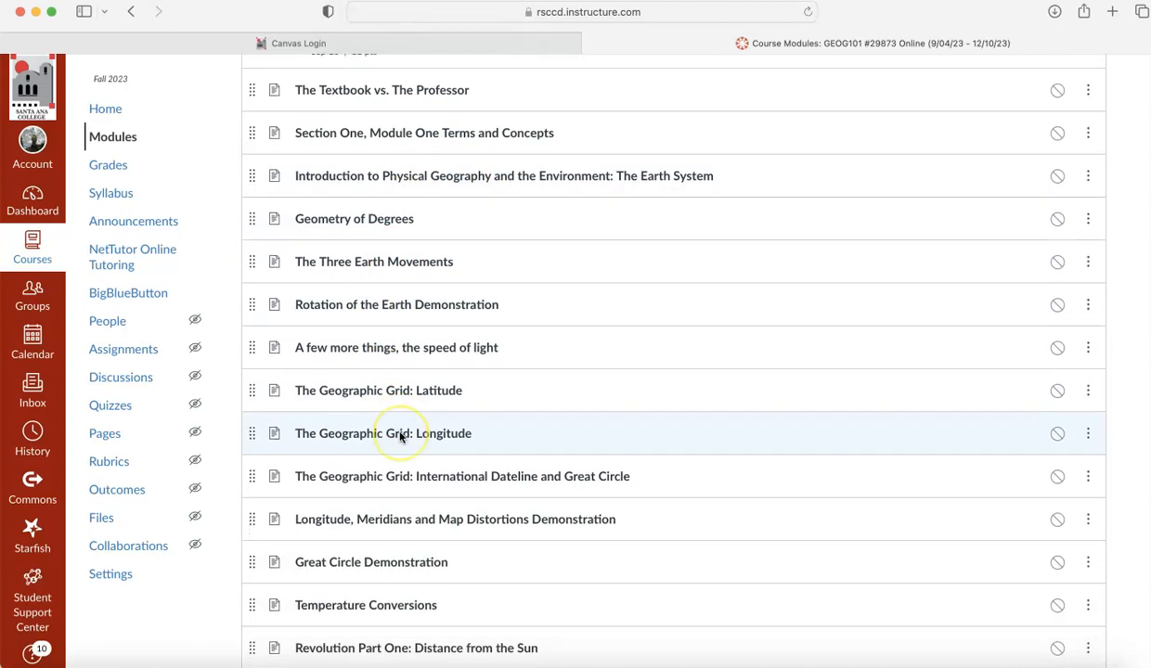
scroll("down", 3)
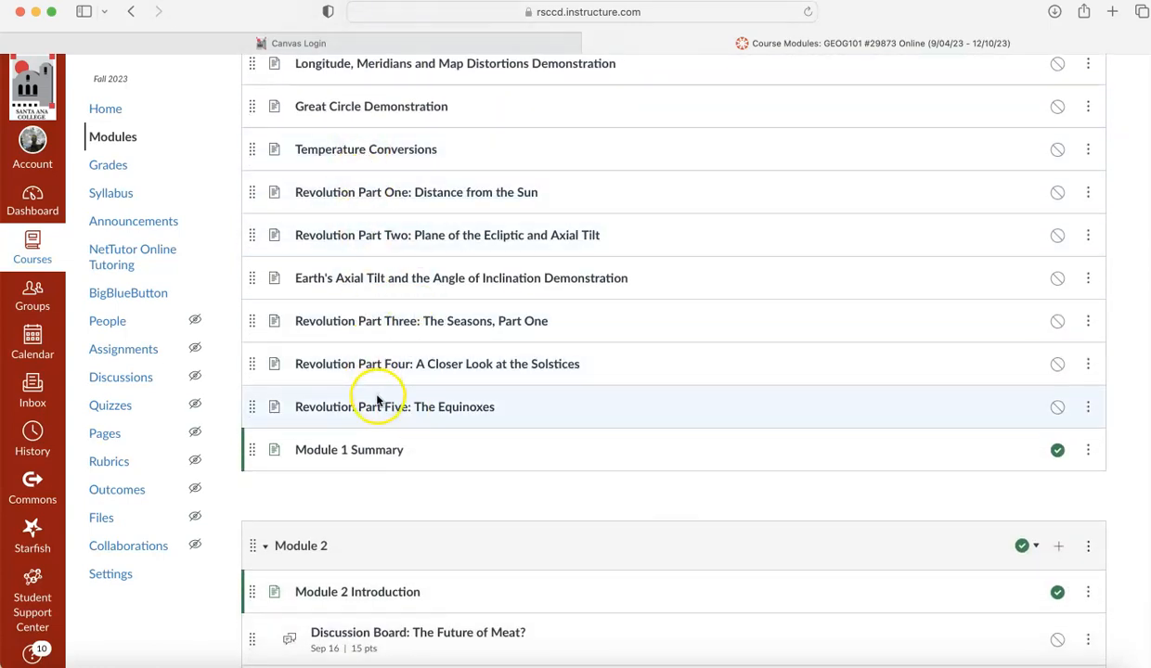
scroll("down", 3)
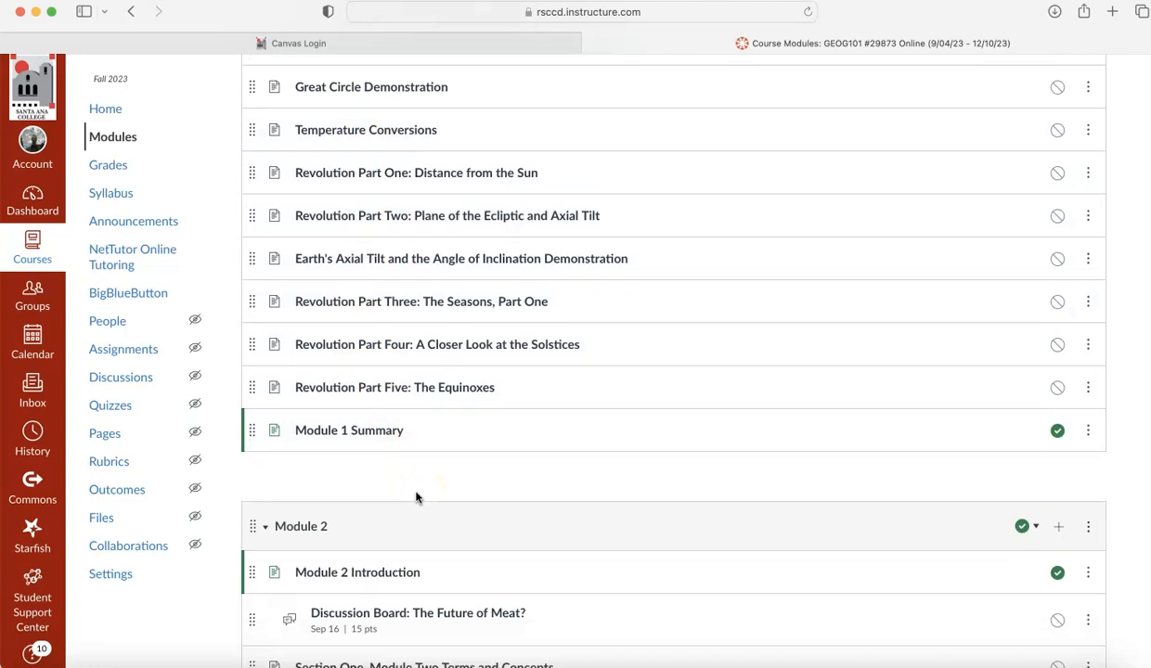
scroll("down", 3)
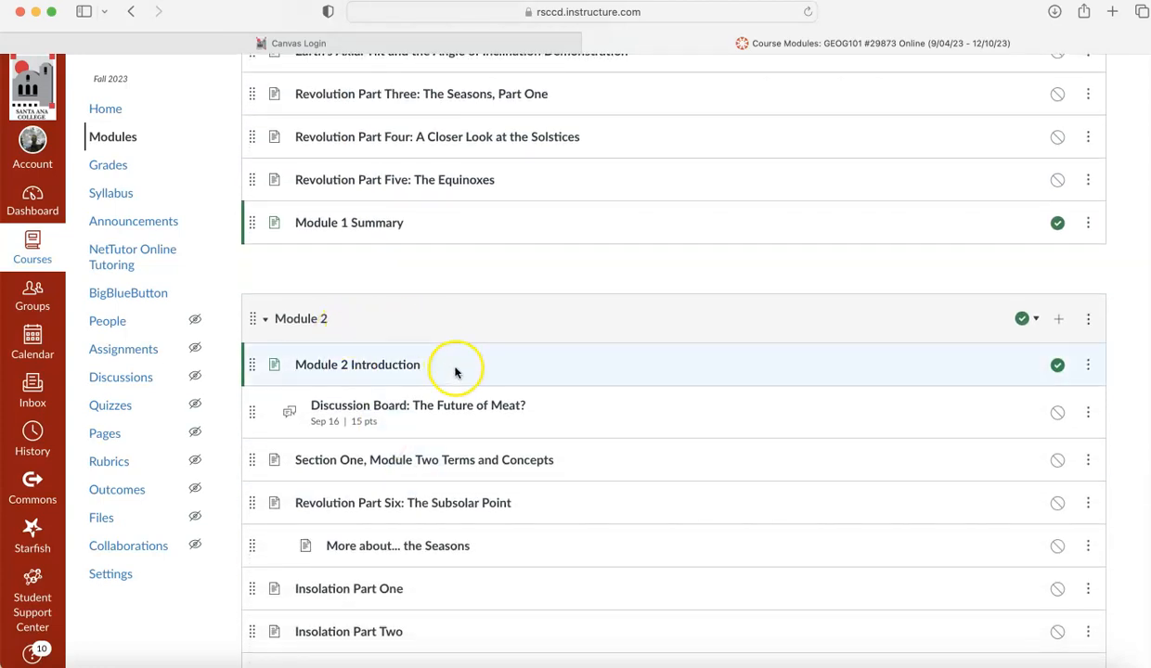
scroll("down", 3)
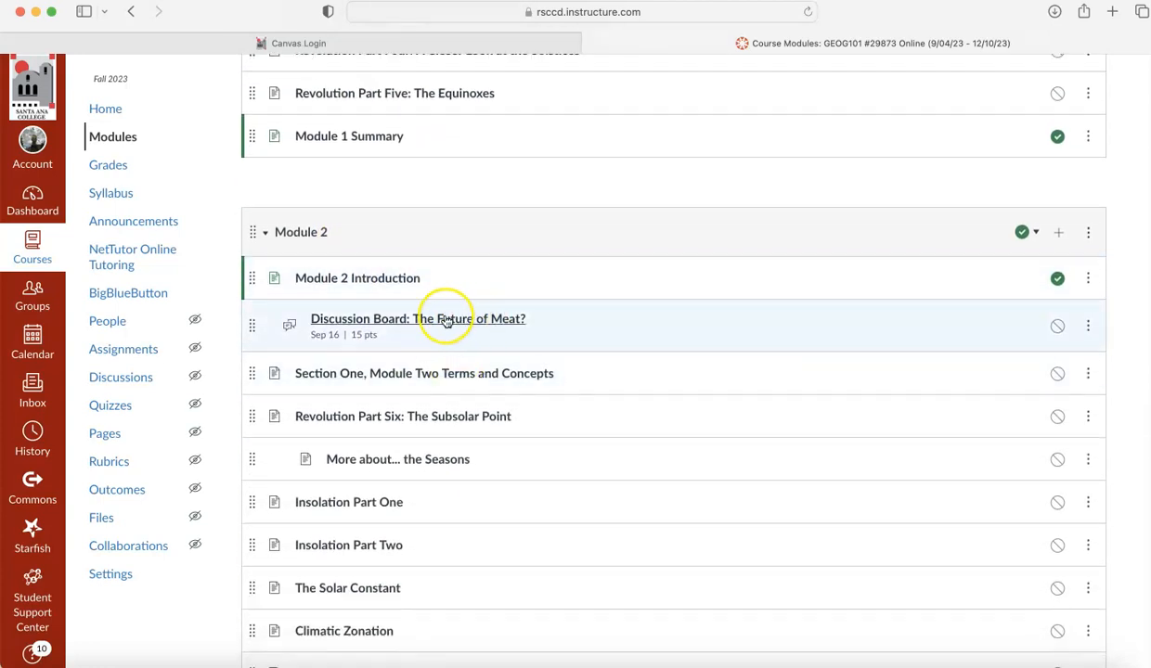
mouse_move(587, 416)
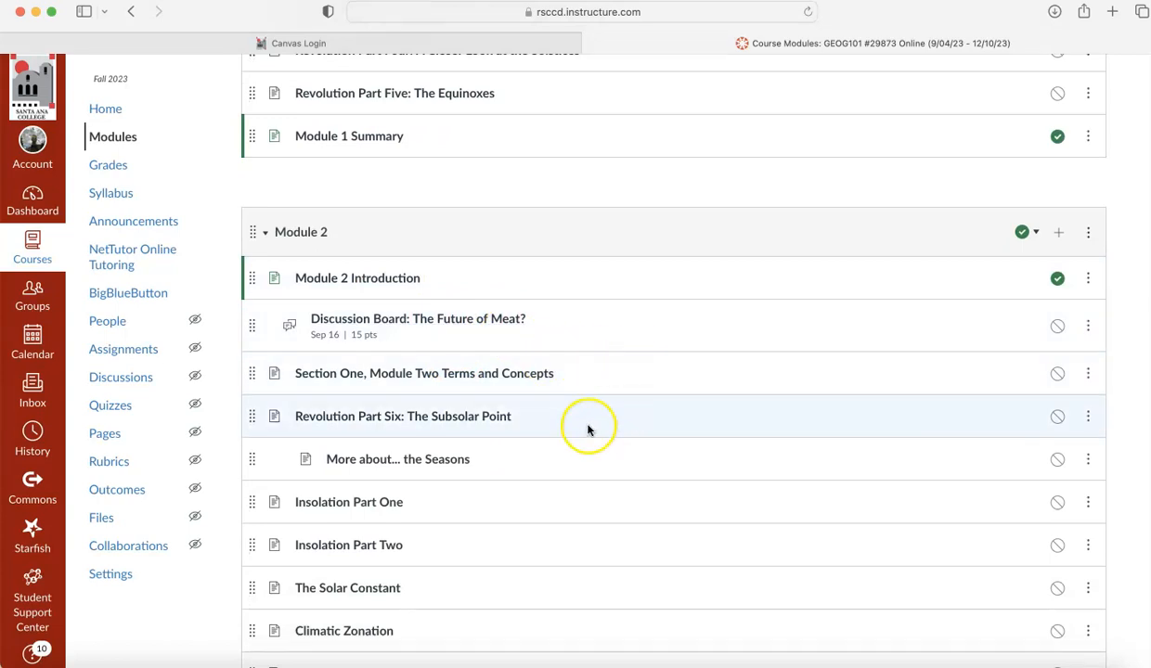
scroll("down", 3)
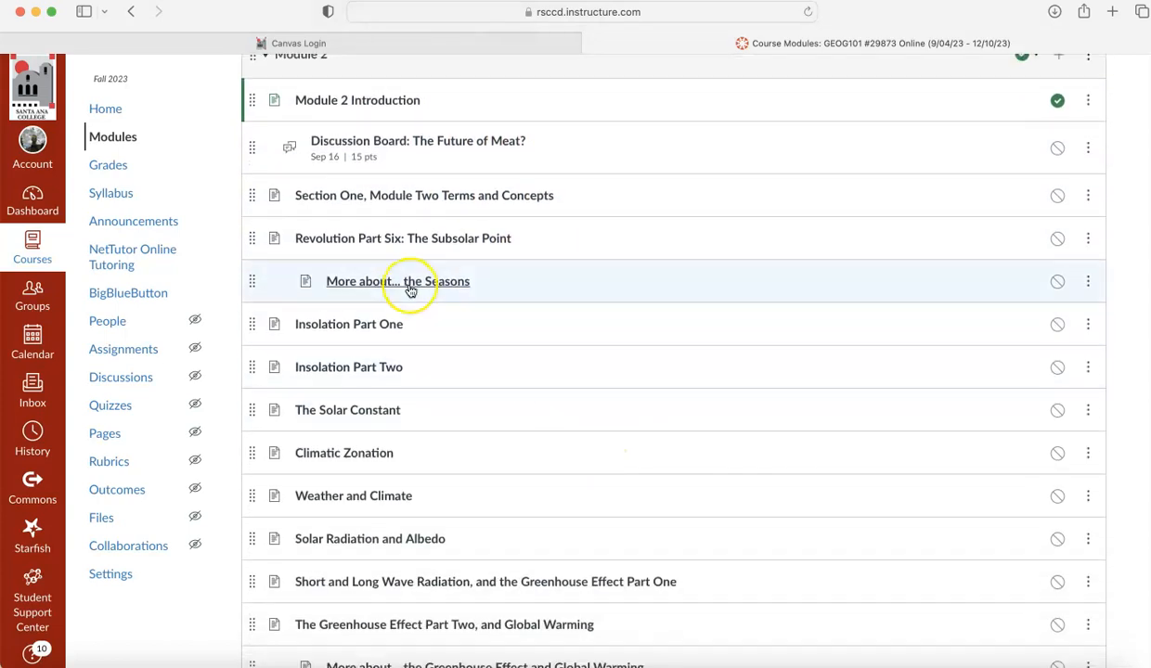
mouse_move(575, 367)
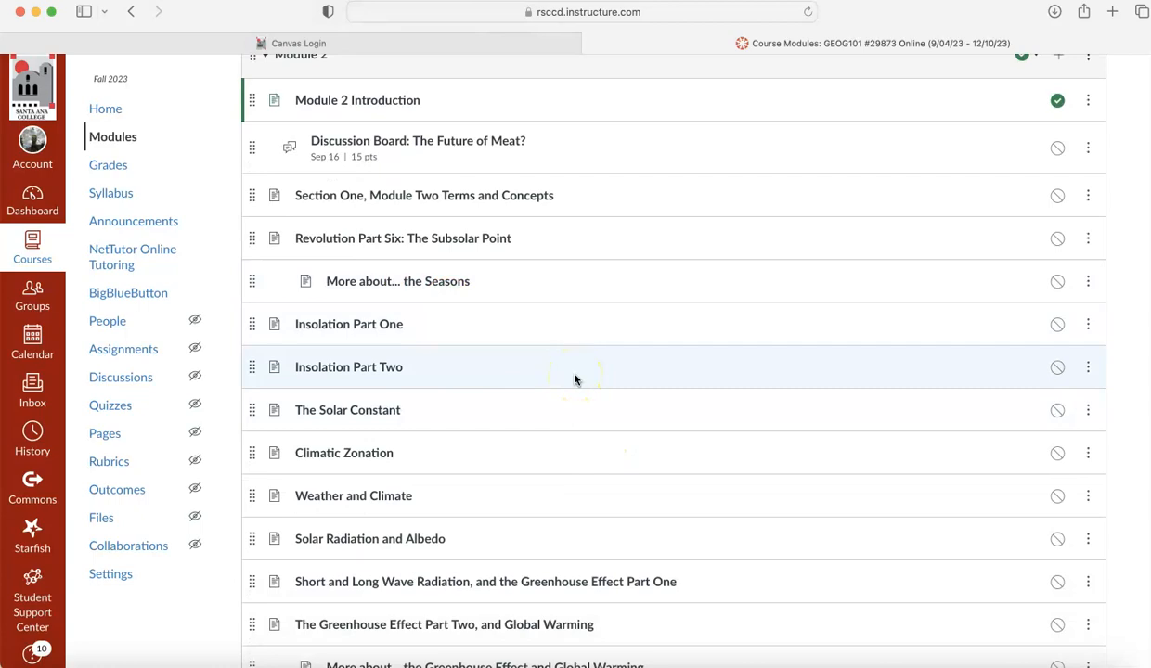
scroll("down", 3)
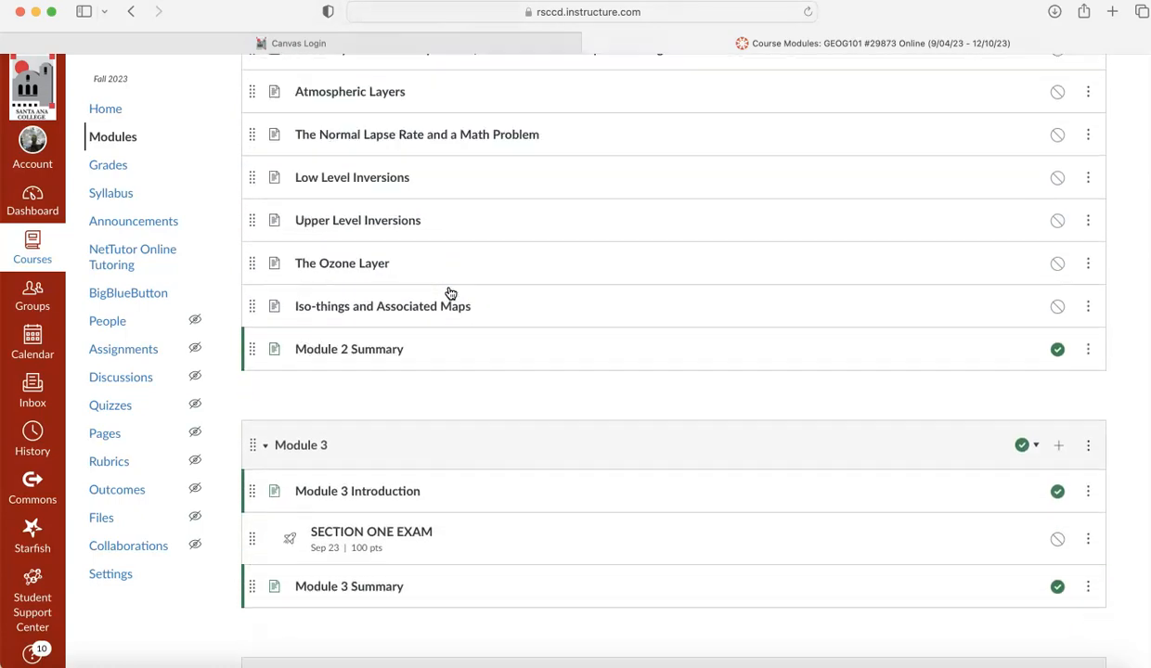
scroll("down", 3)
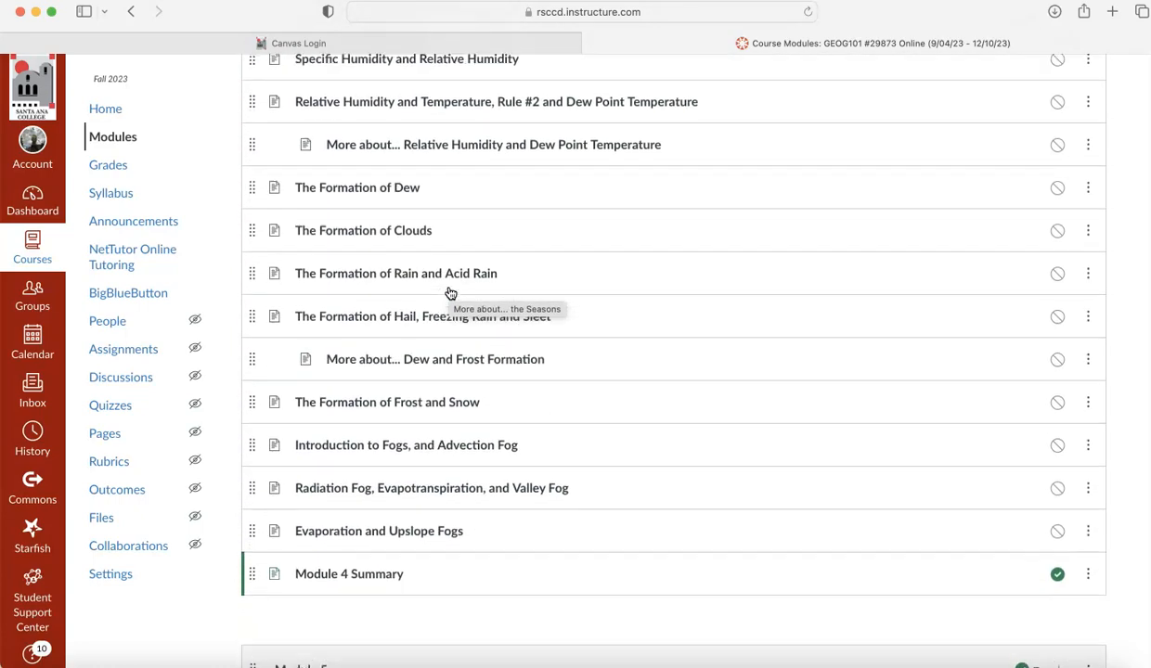
scroll("up", 3)
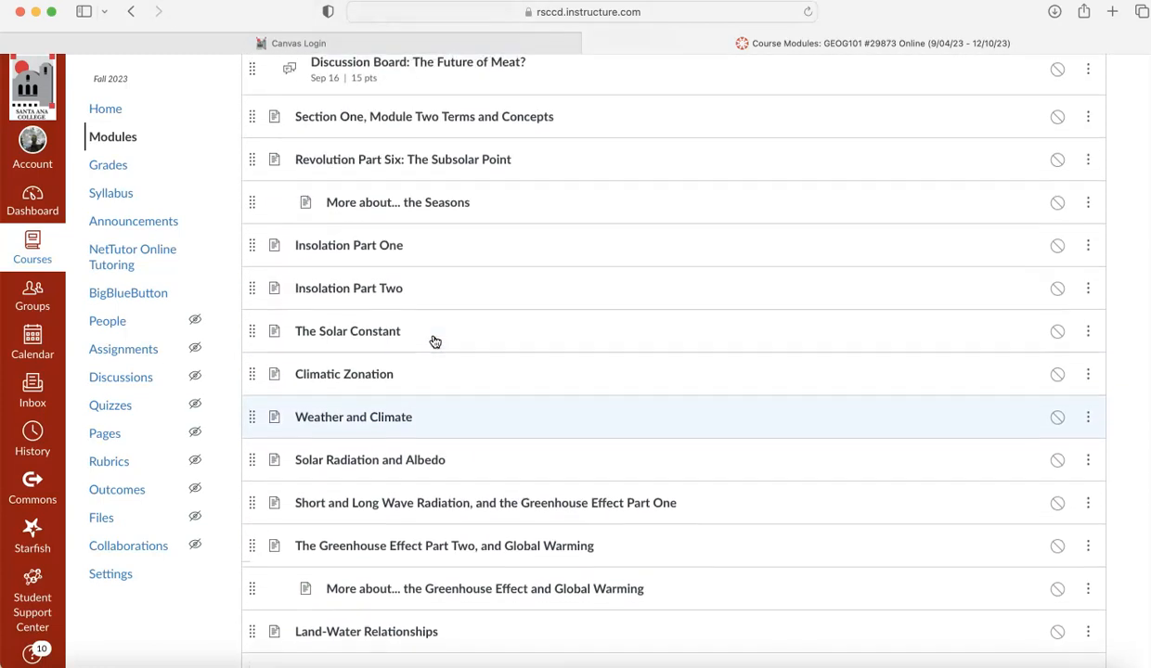
scroll("up", 3)
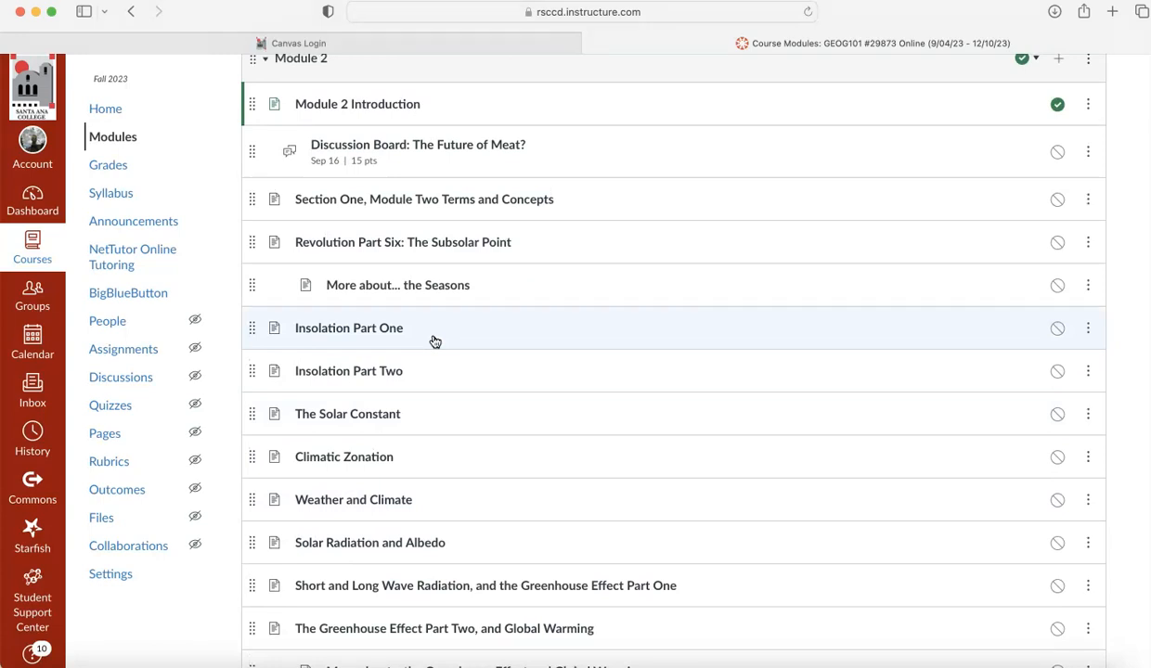
mouse_move(388, 199)
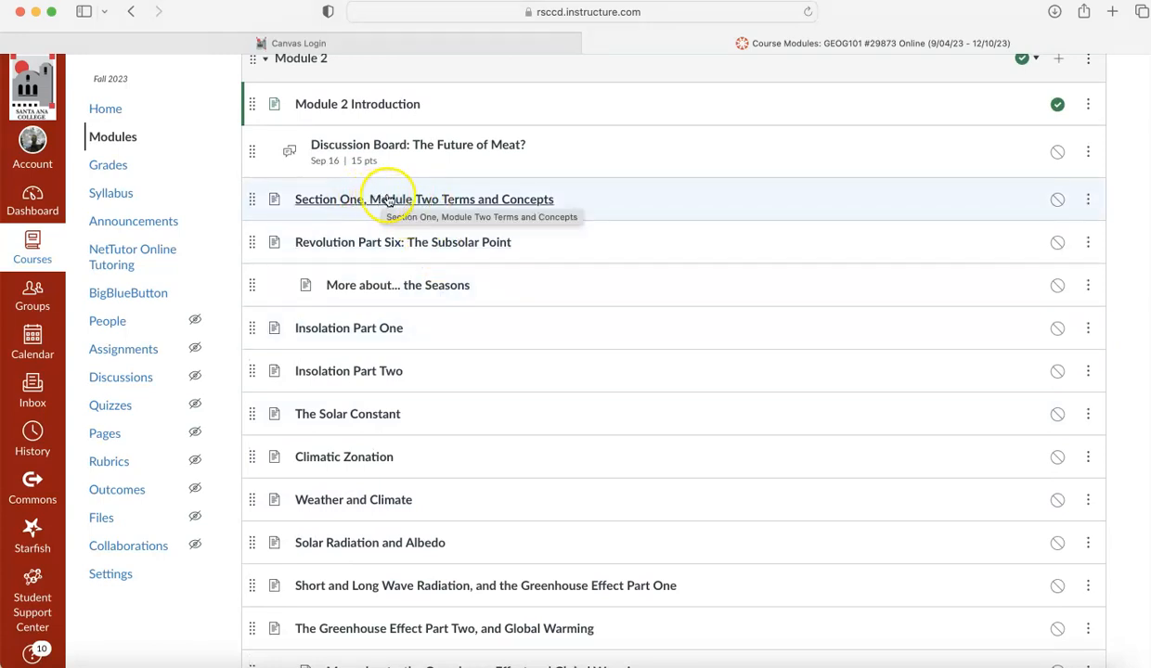
mouse_move(505, 275)
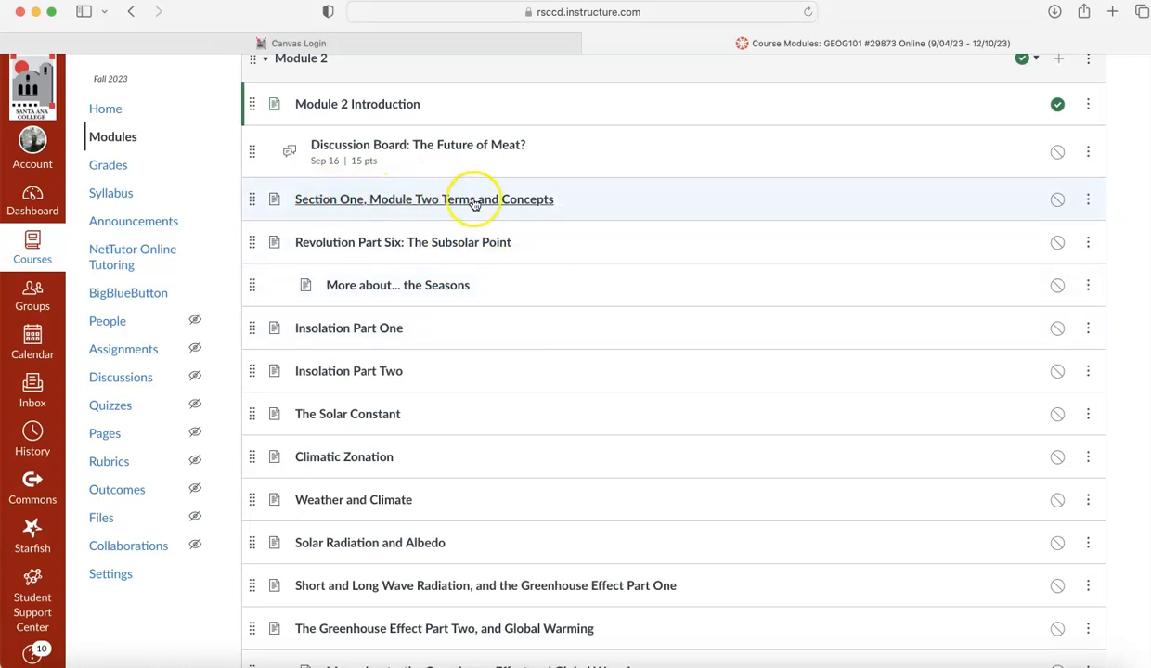
mouse_move(534, 285)
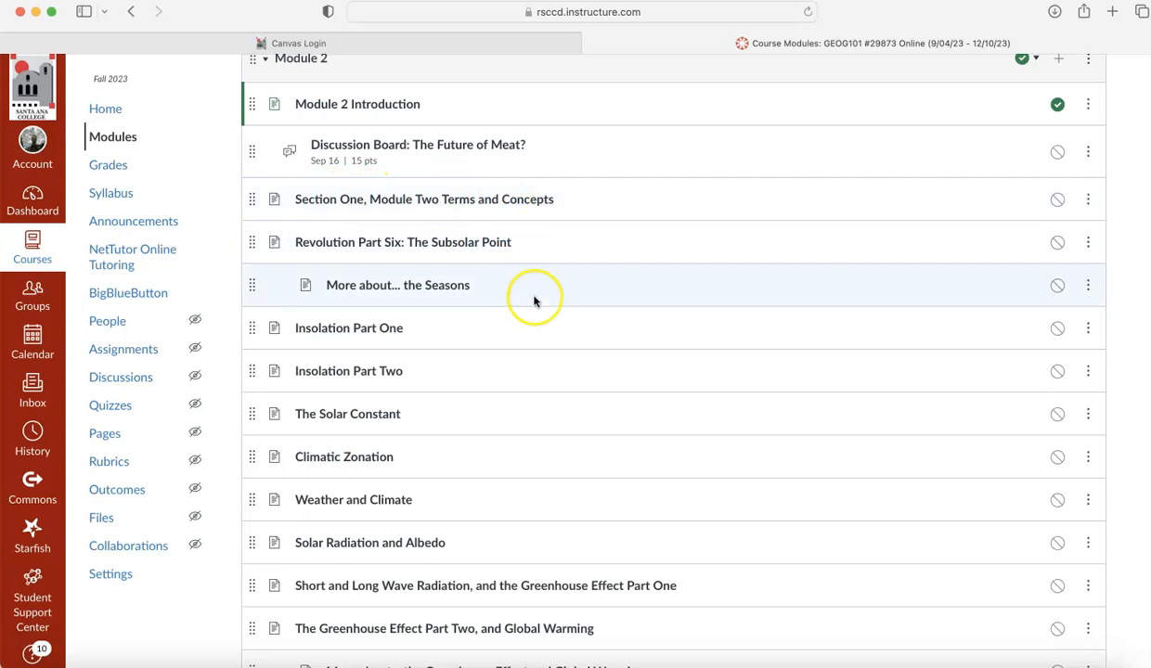
scroll("down", 3)
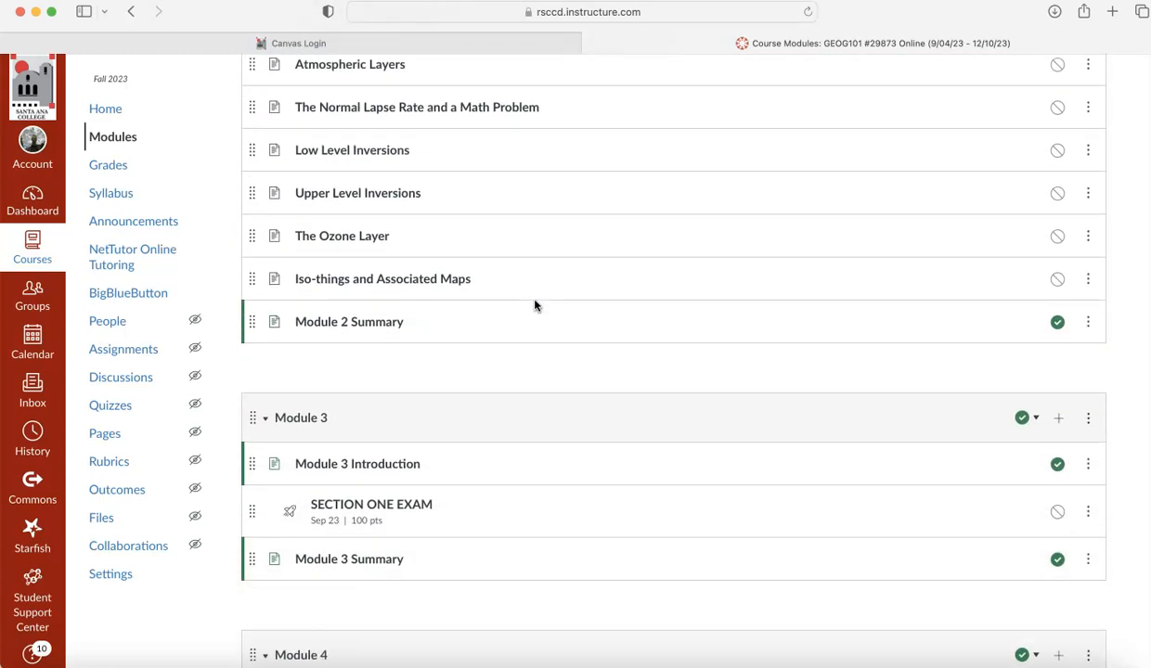
scroll("down", 3)
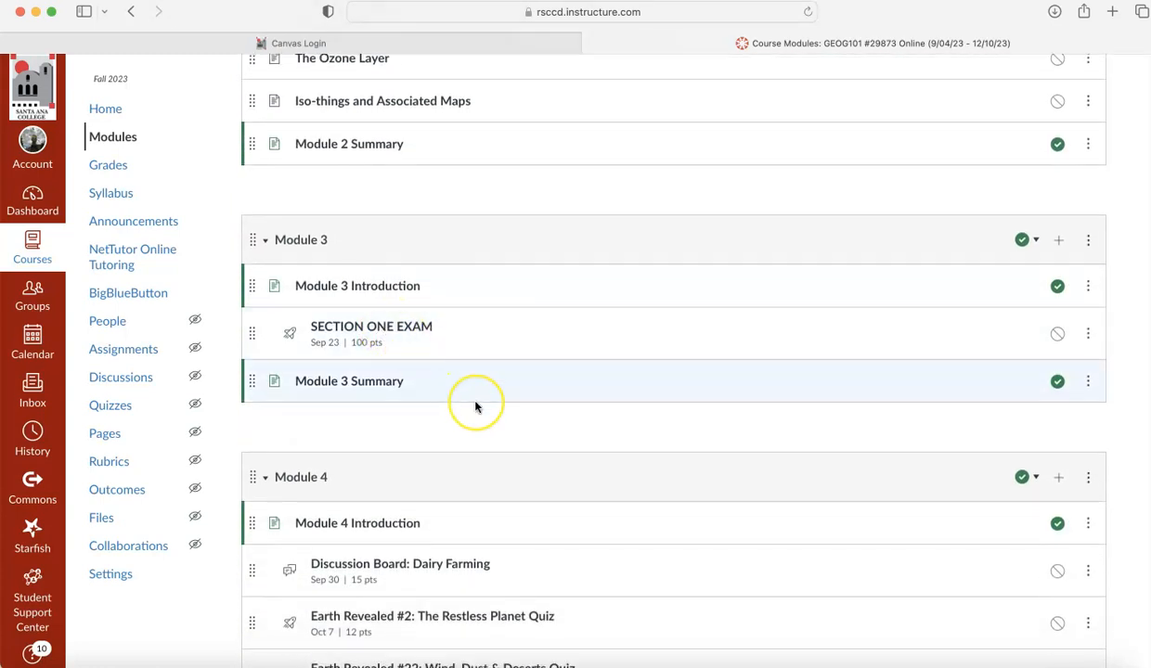
scroll("down", 3)
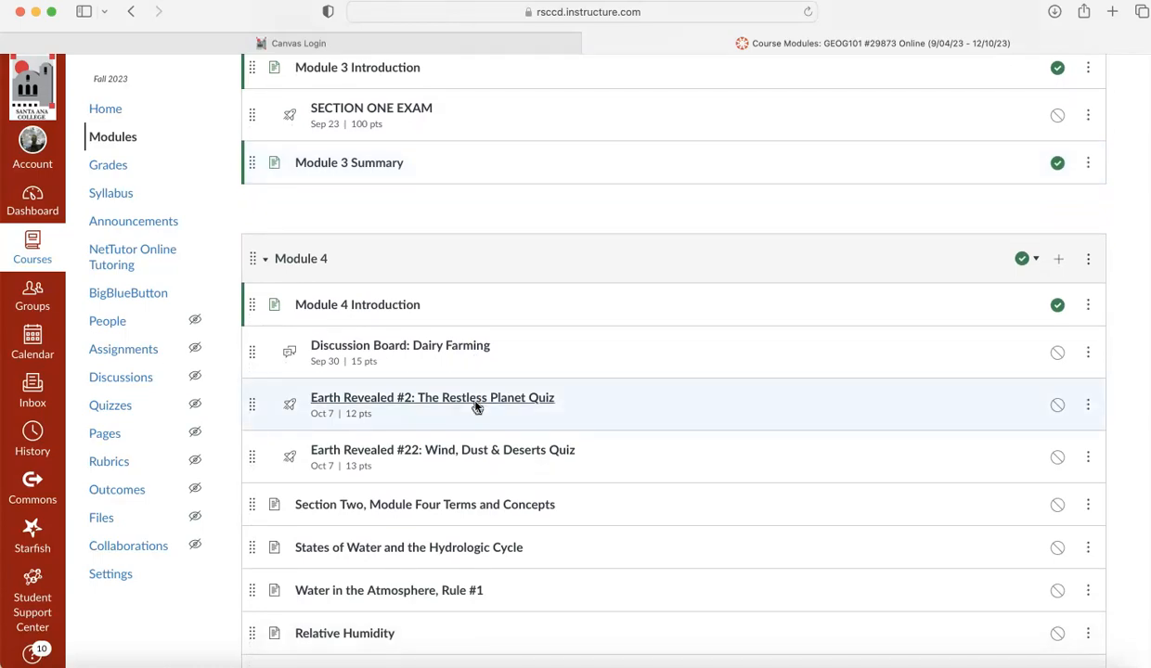
scroll("down", 3)
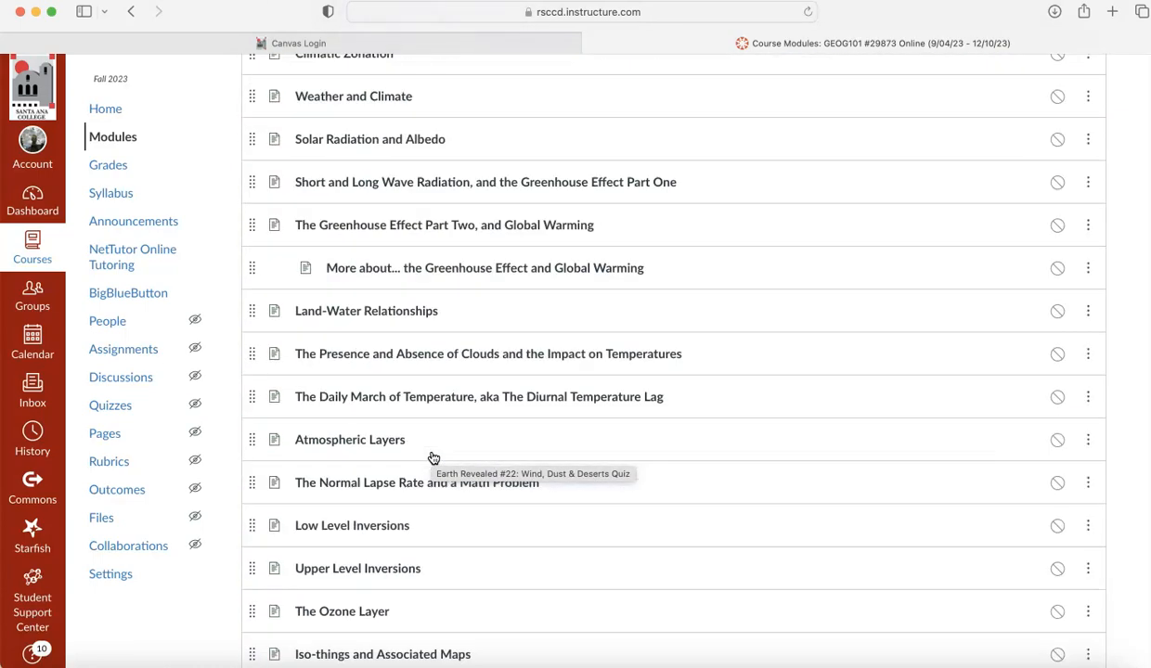
scroll("down", 3)
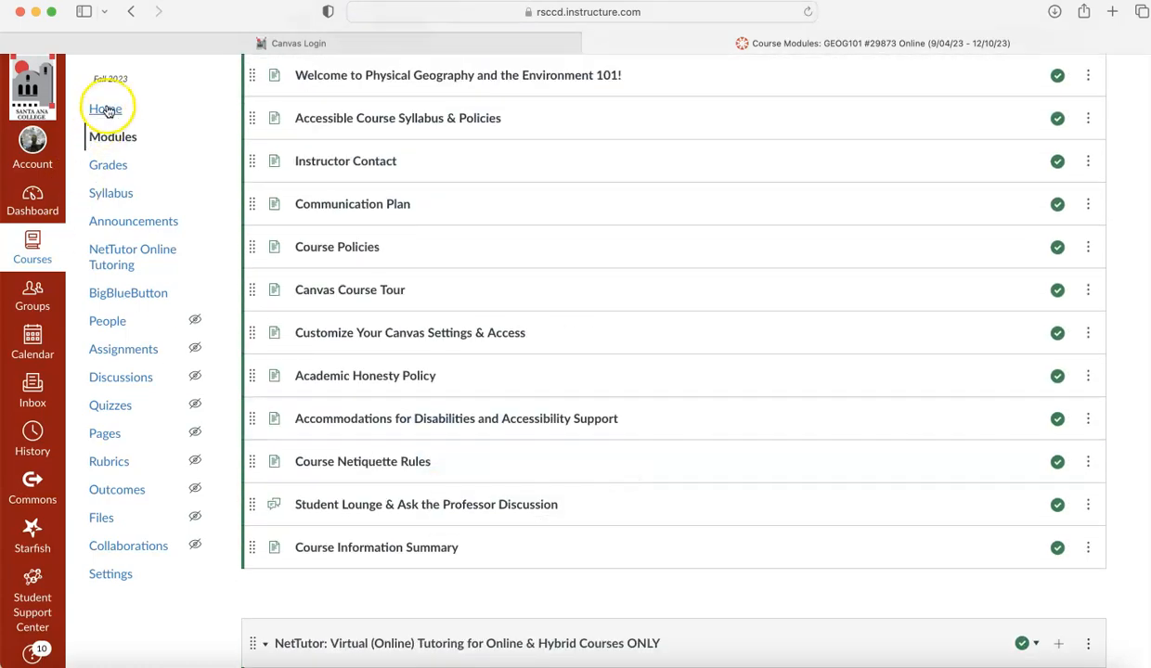
- Go to the GEOG101 course home page and scroll through its recent announcements
left_click(105, 109)
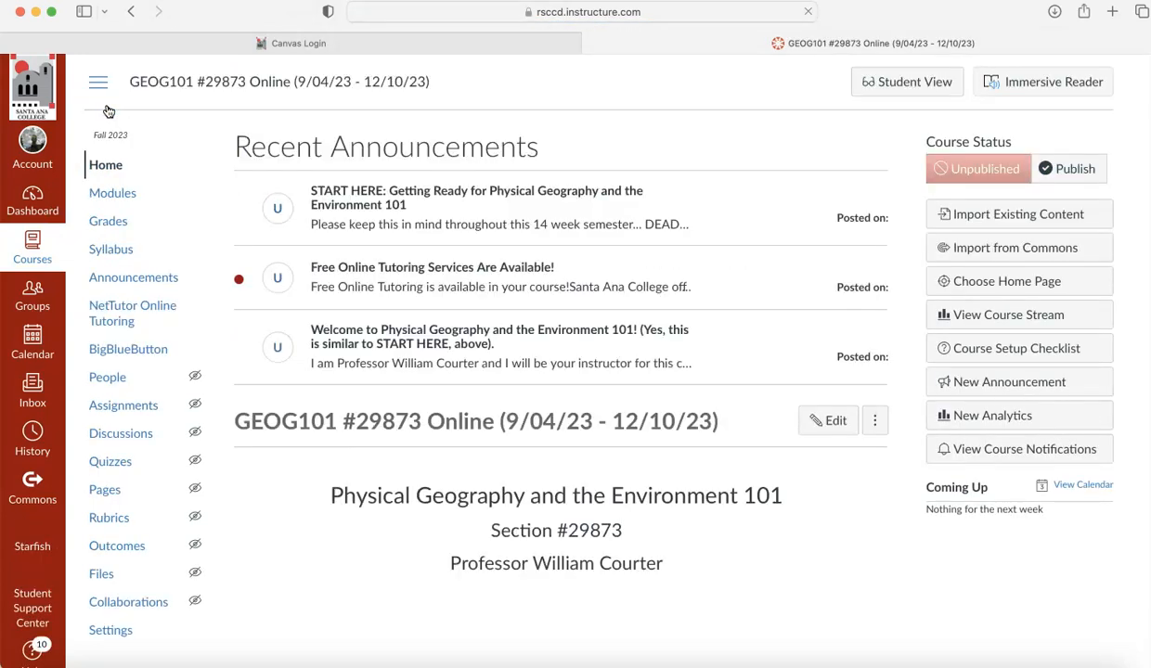
scroll("down", 3)
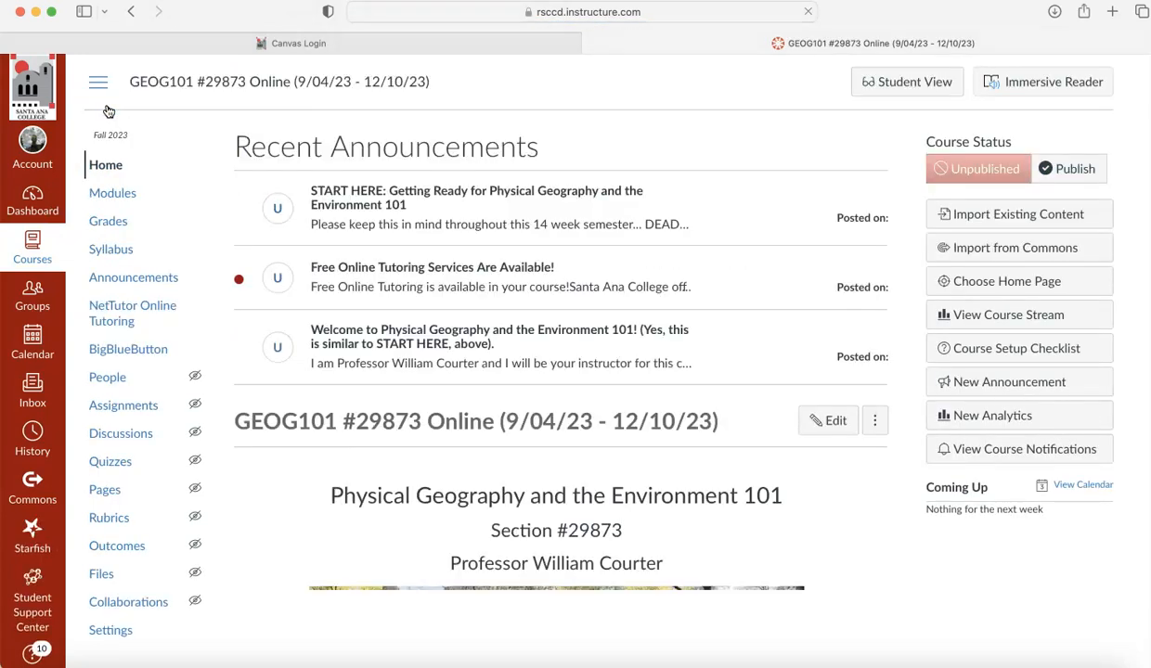
scroll("down", 3)
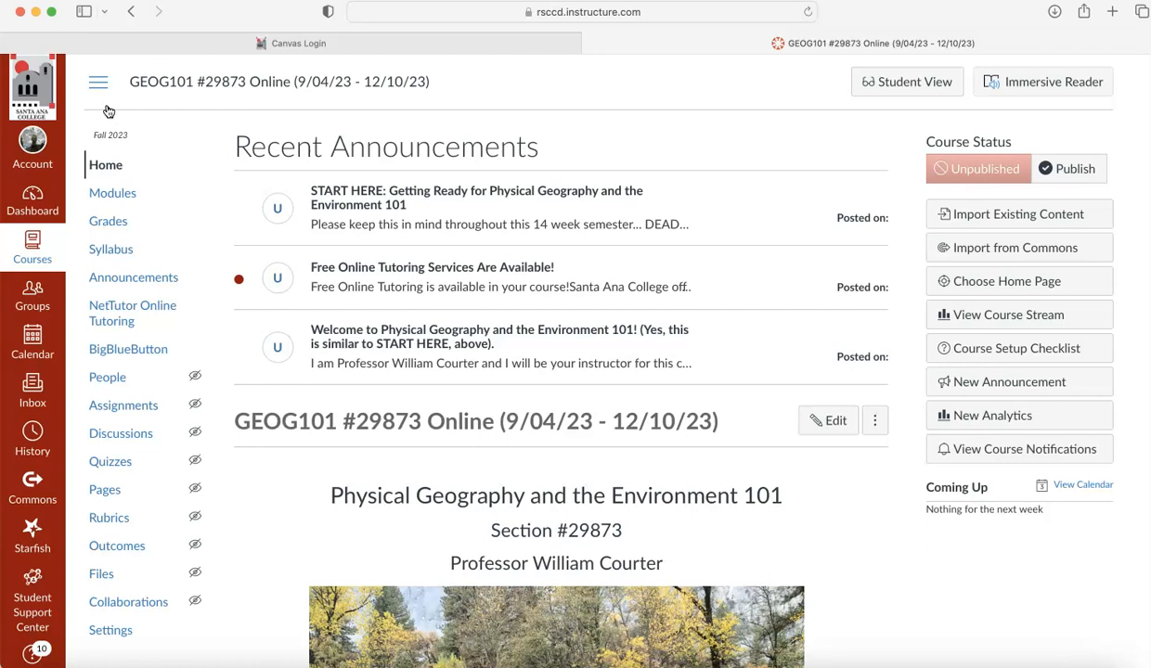
mouse_move(112, 193)
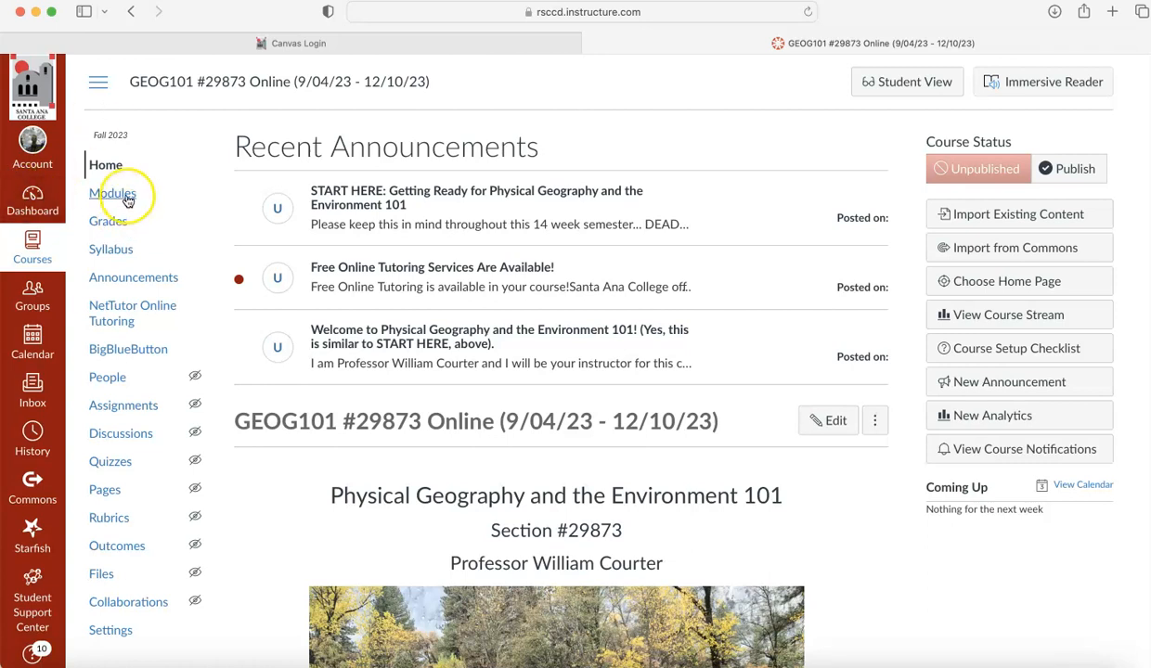
left_click(112, 193)
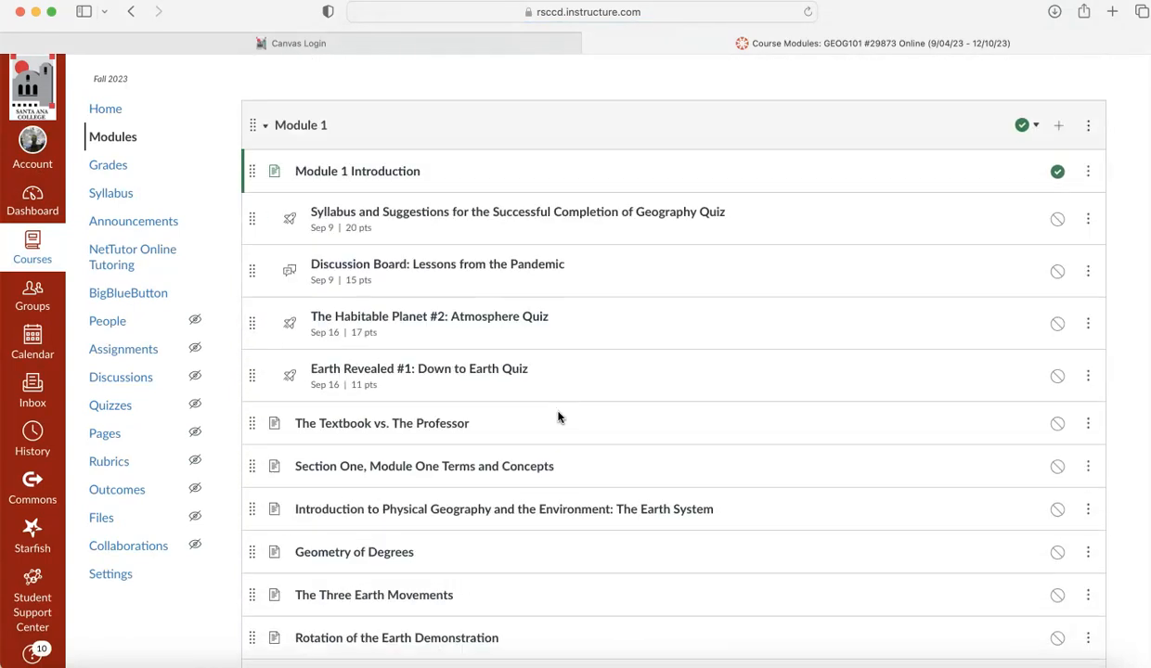
scroll("down", 3)
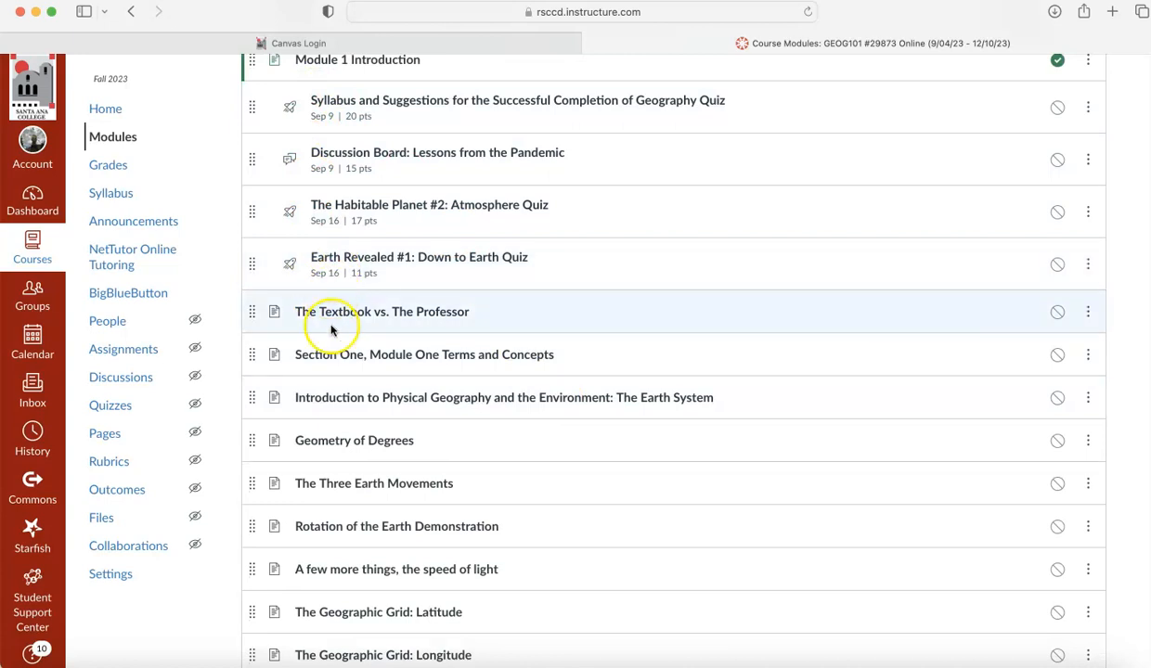
mouse_move(283, 345)
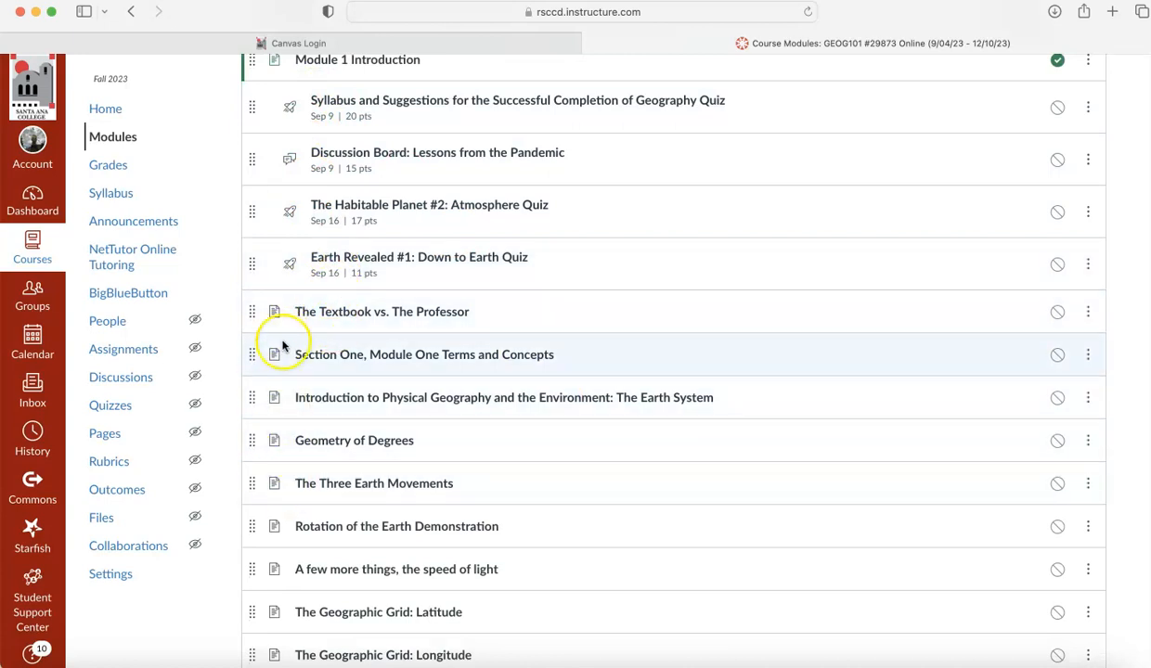
scroll("down", 3)
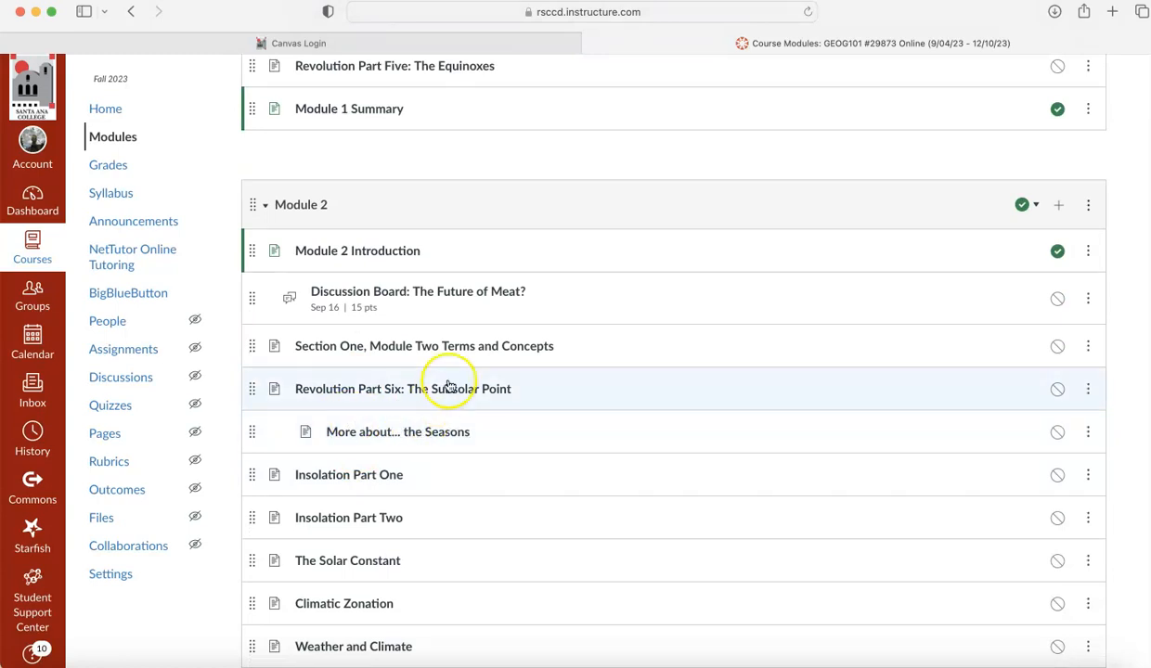
mouse_move(453, 325)
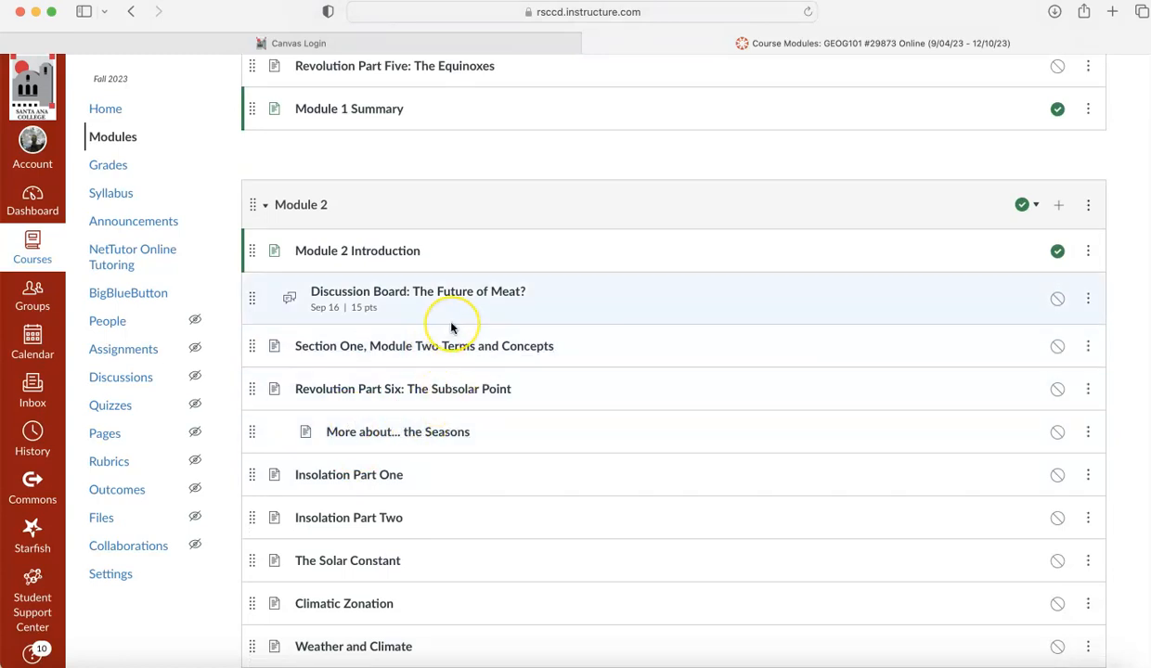
scroll("up", 3)
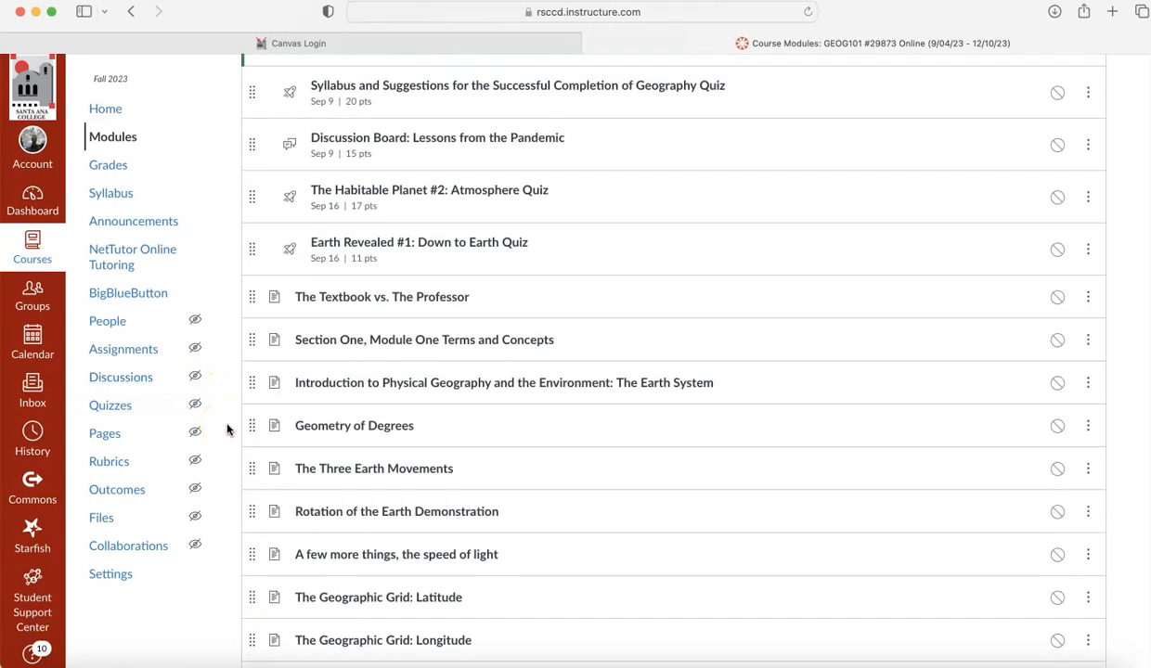
scroll("up", 3)
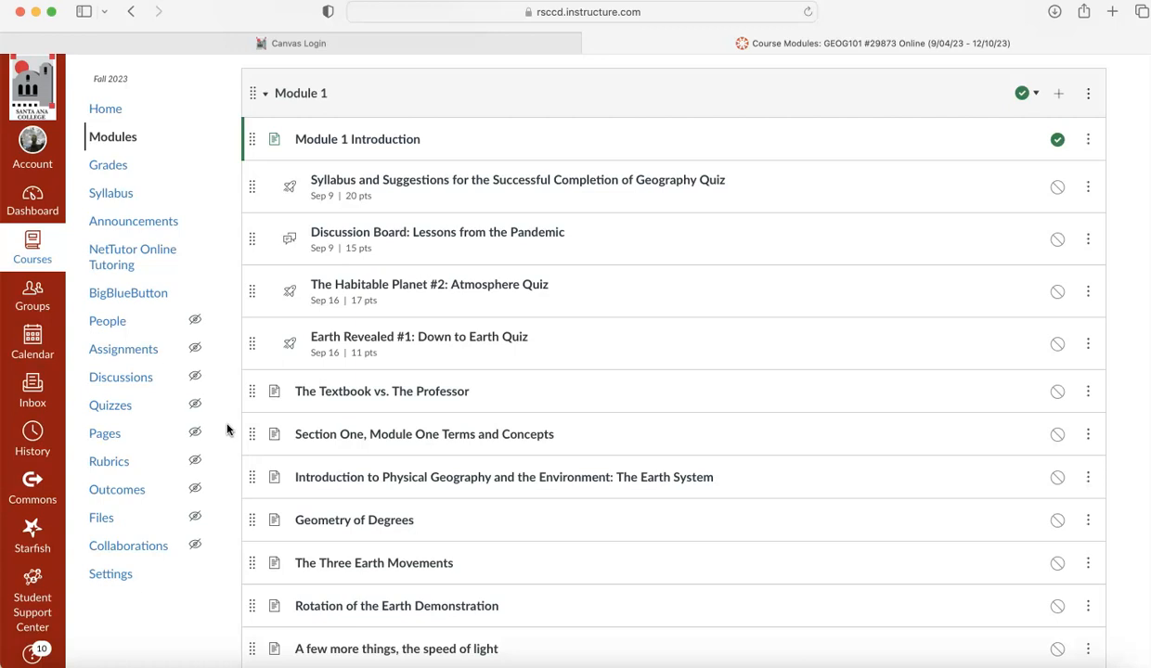
scroll("down", 3)
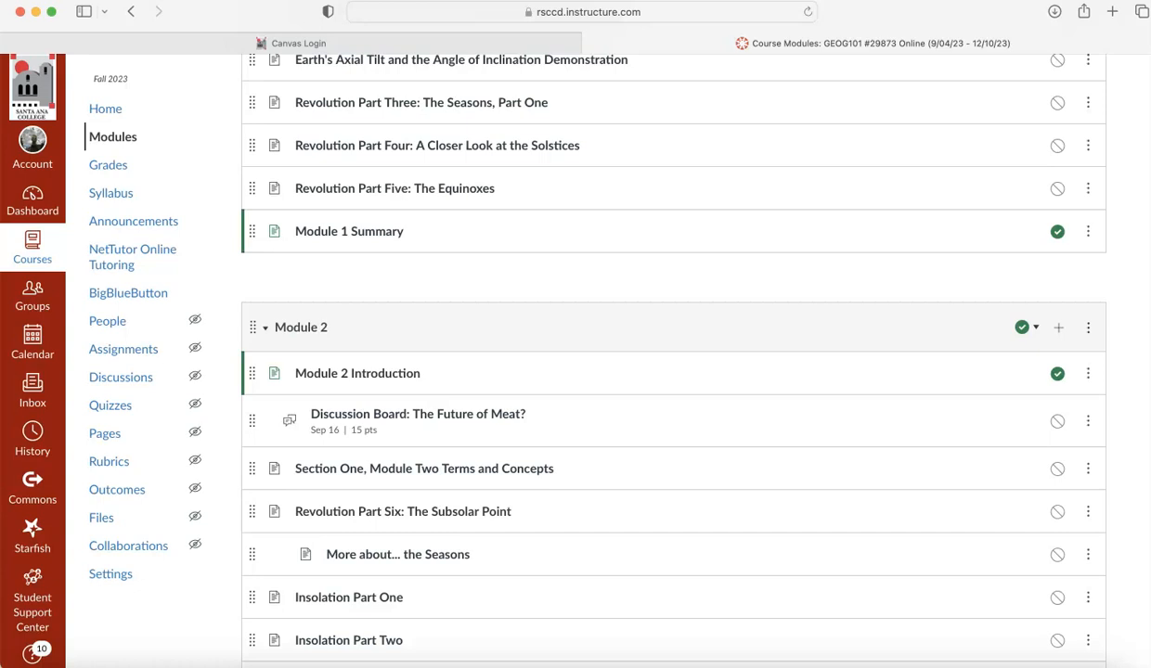
scroll("down", 3)
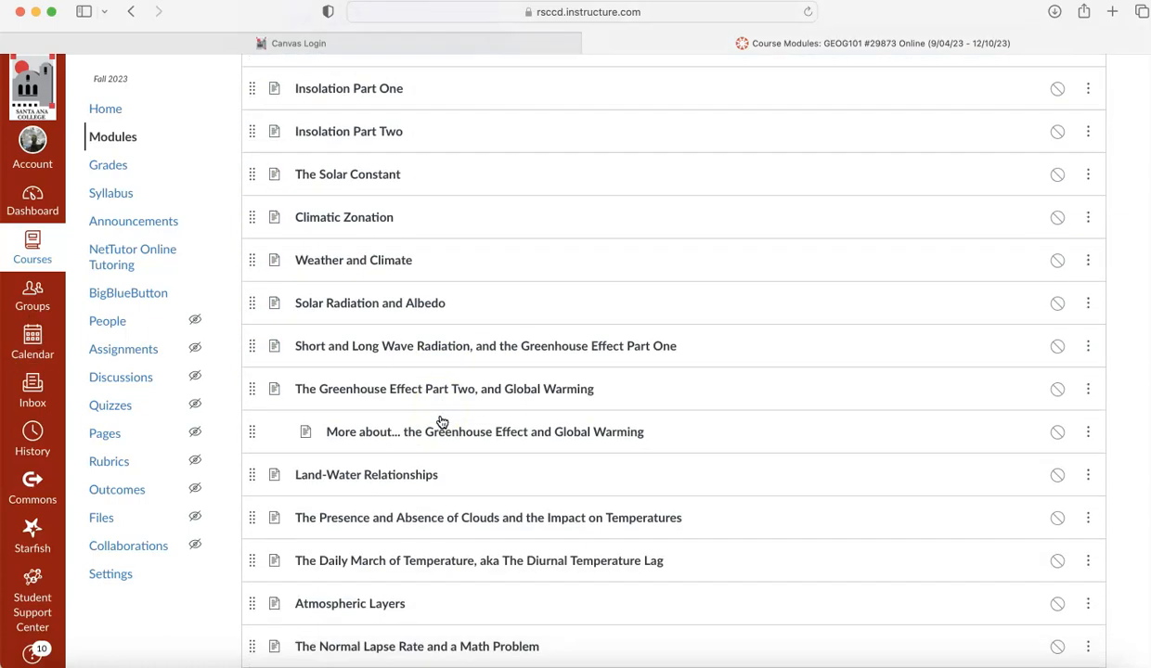
scroll("down", 3)
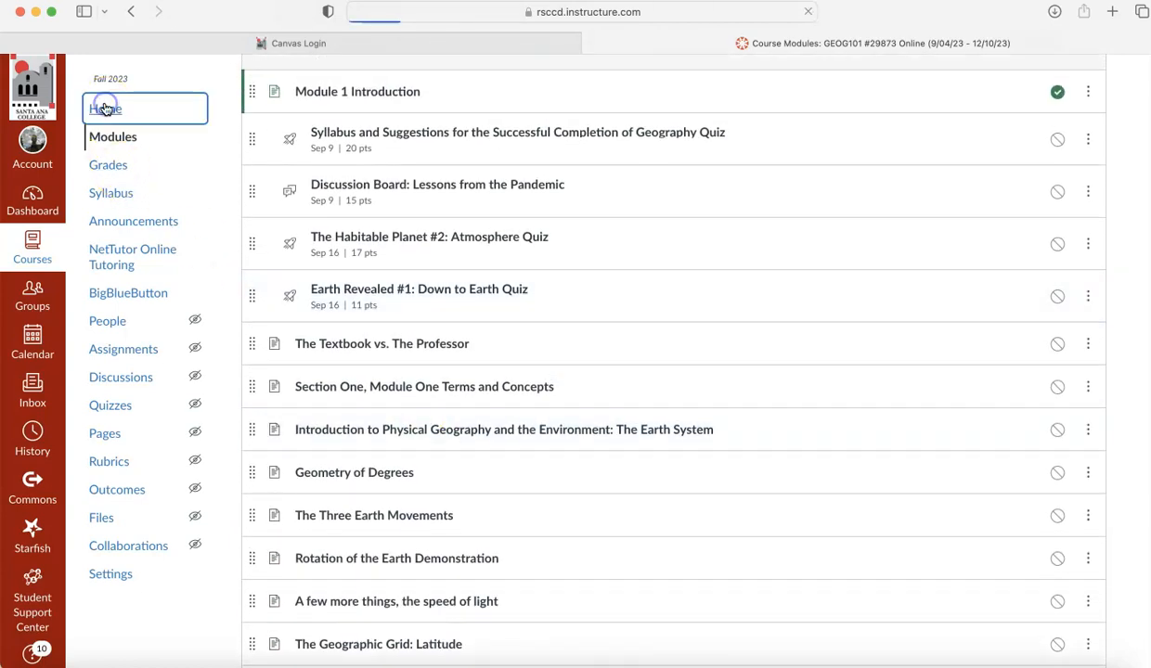
left_click(105, 108)
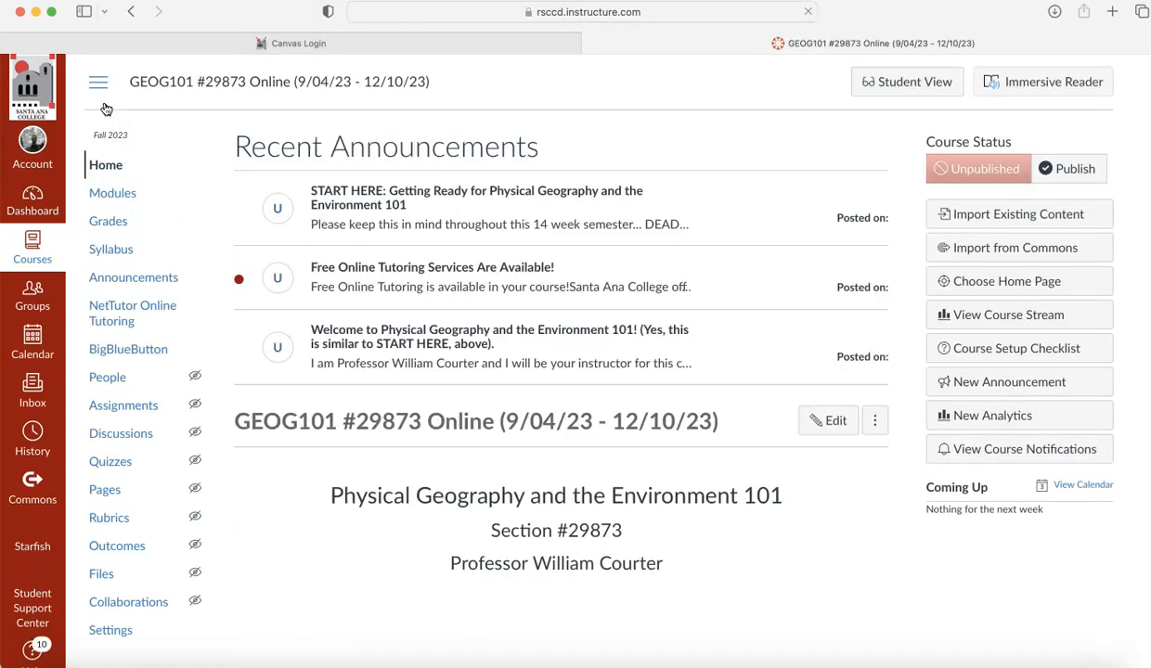